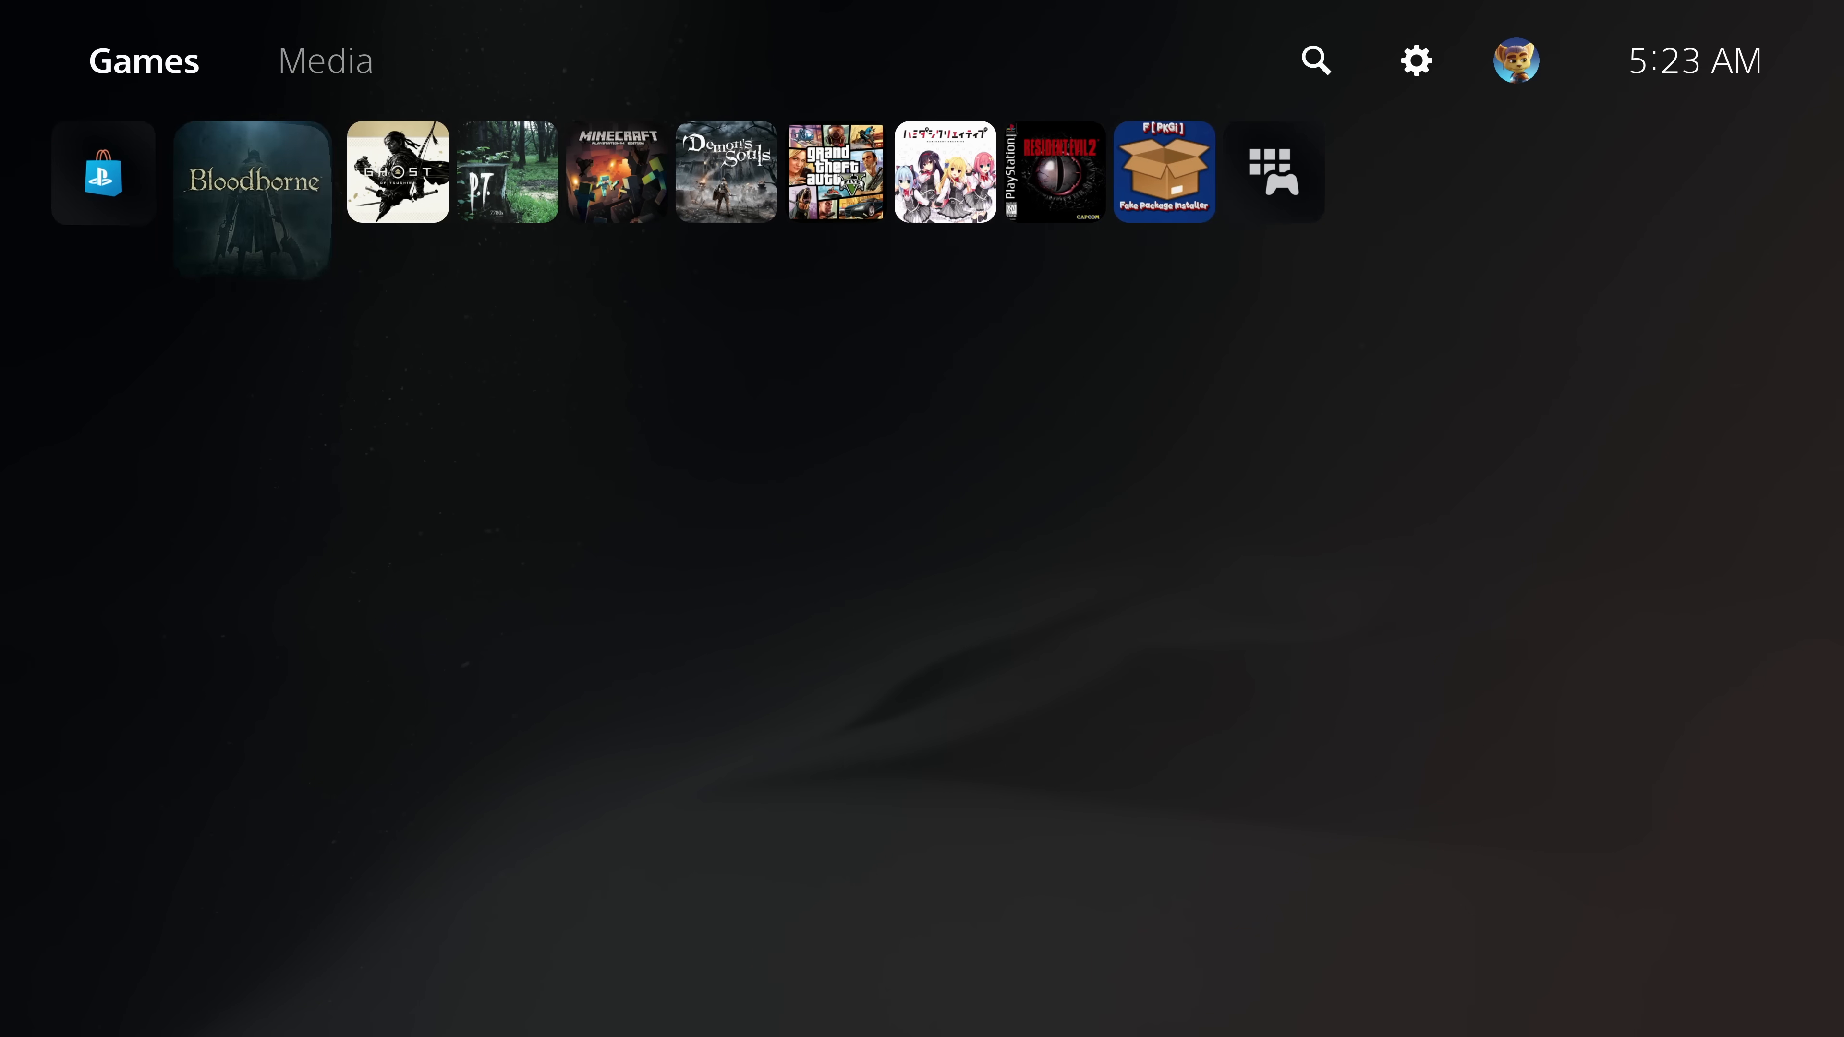
Navigate from the home screen to Settings > System > System Software
click(104, 173)
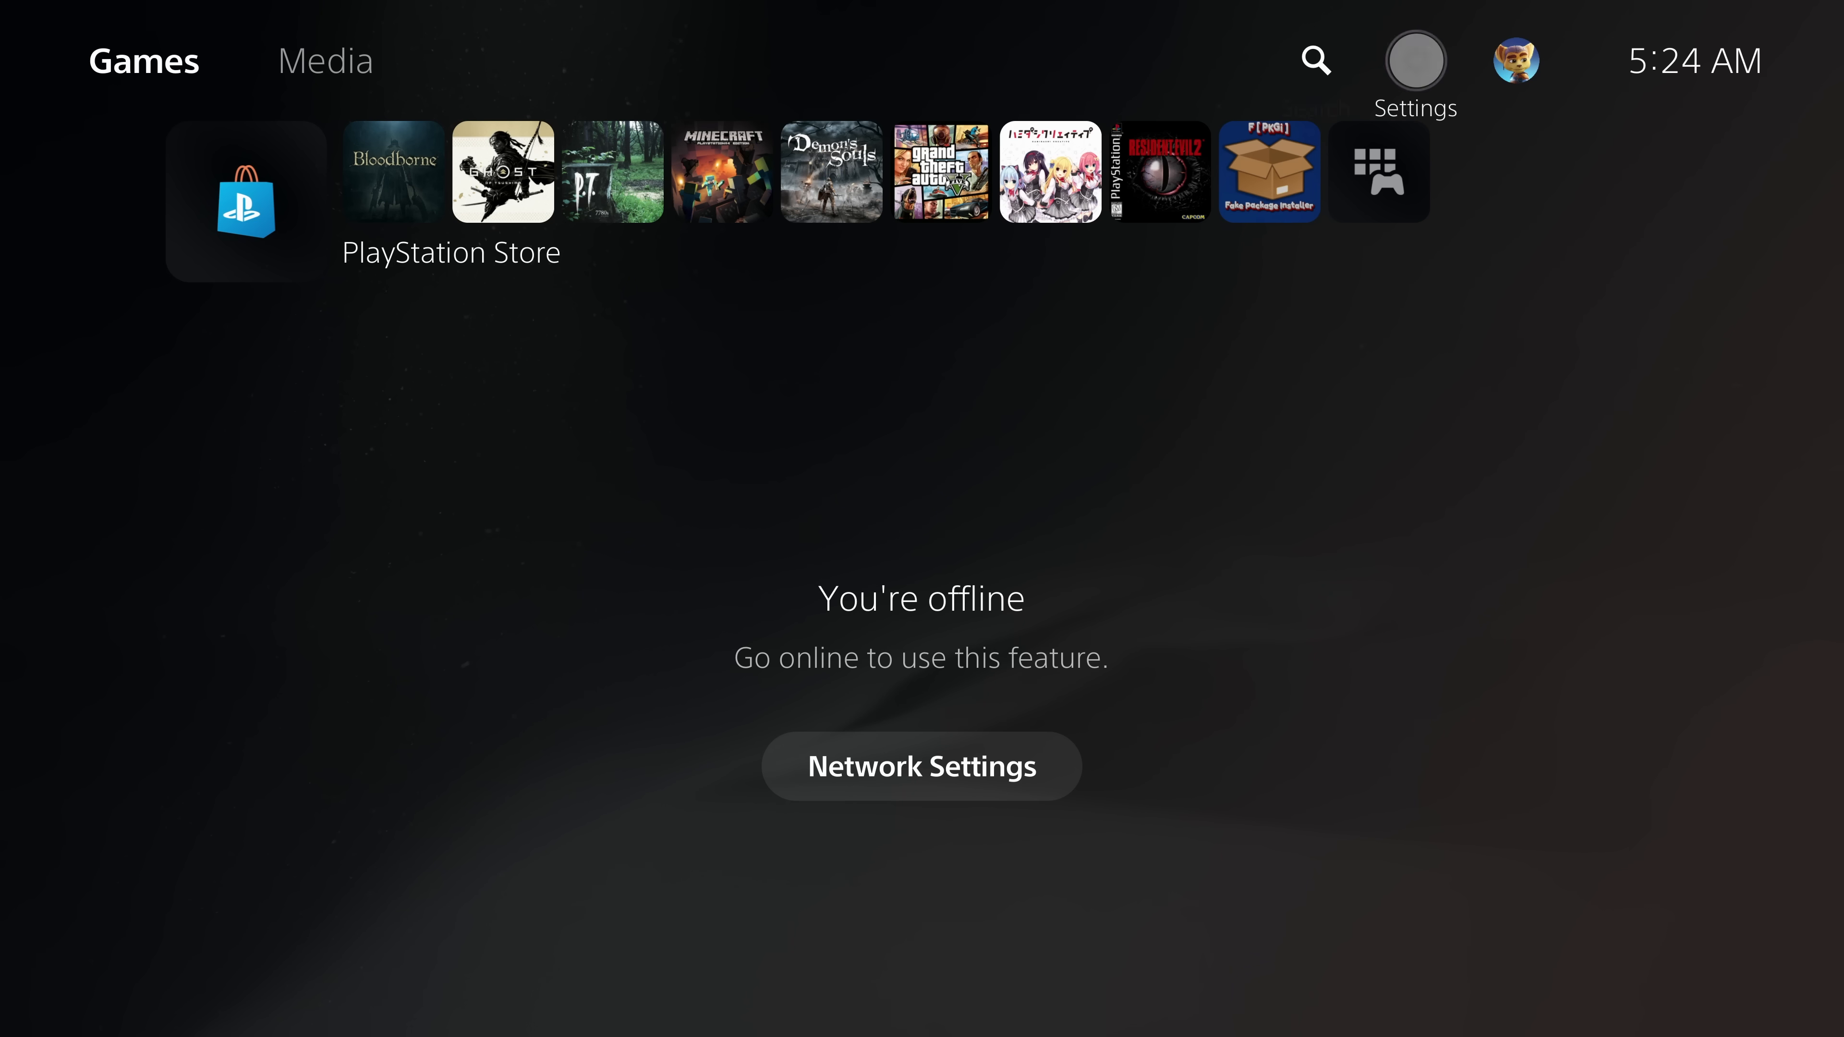
click(1418, 59)
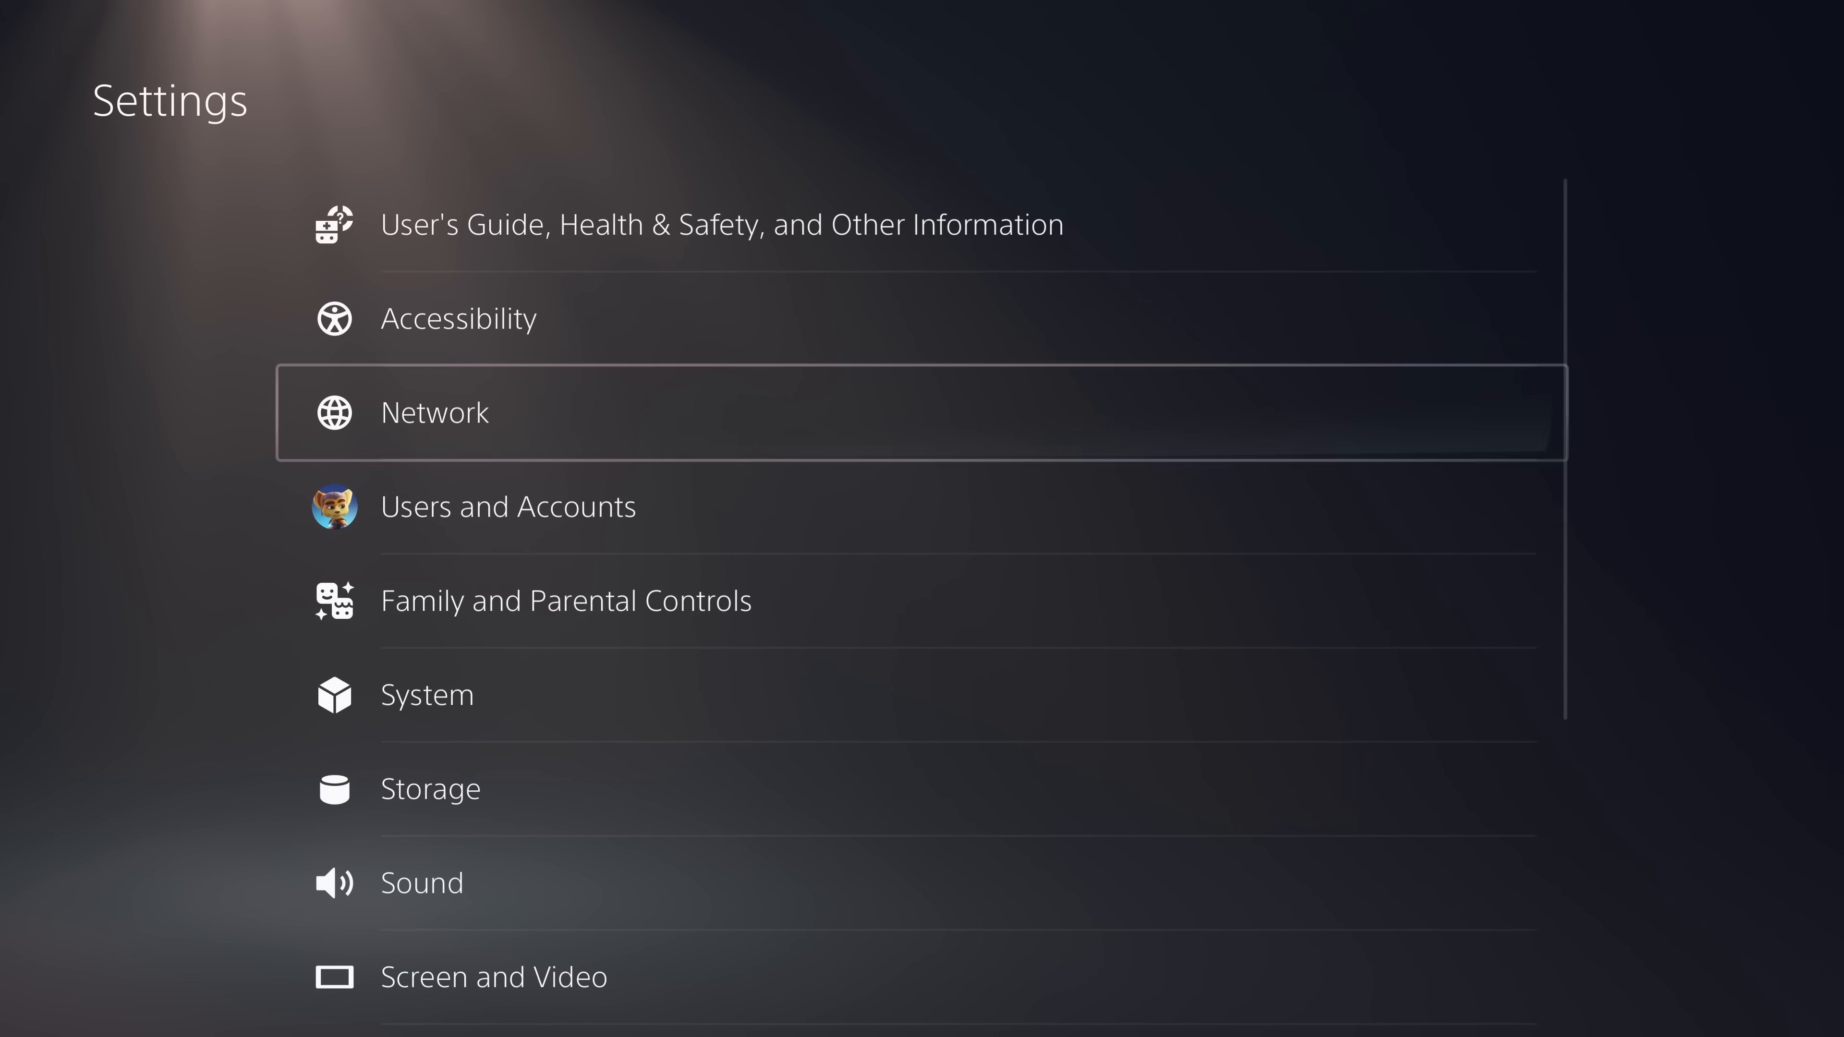
click(425, 694)
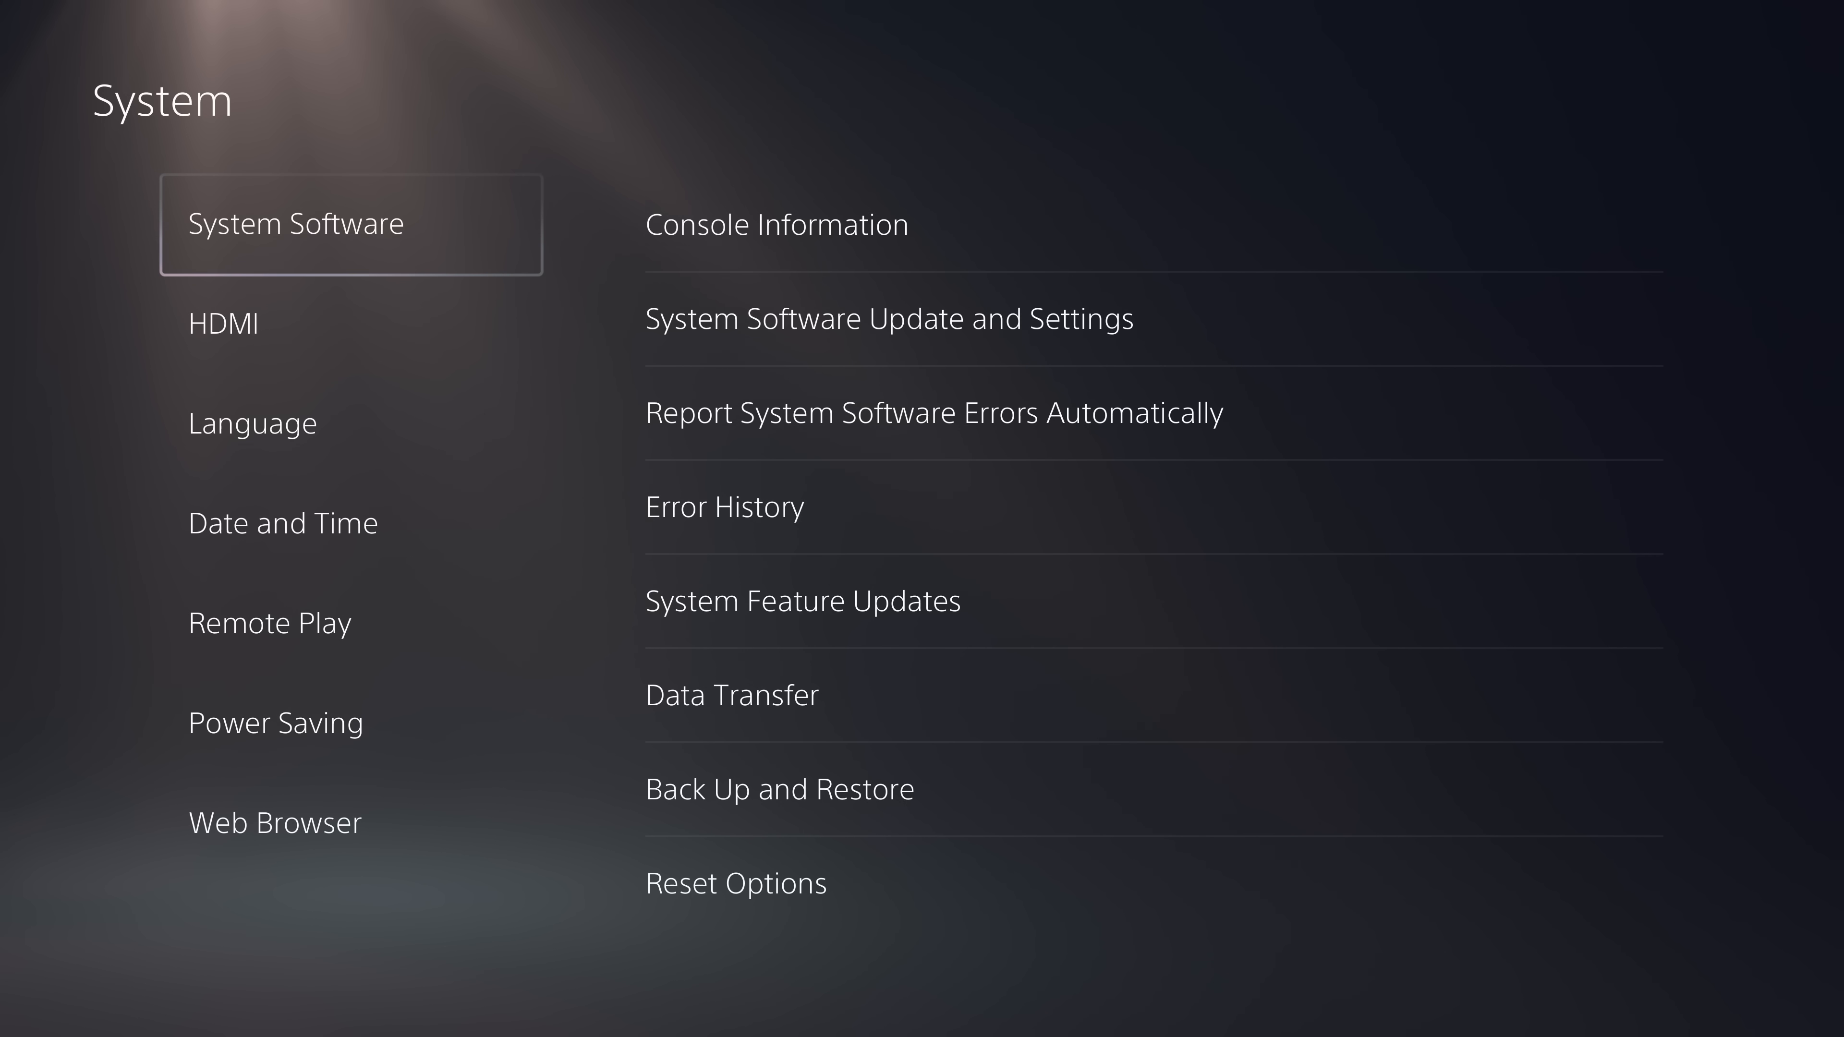
click(883, 318)
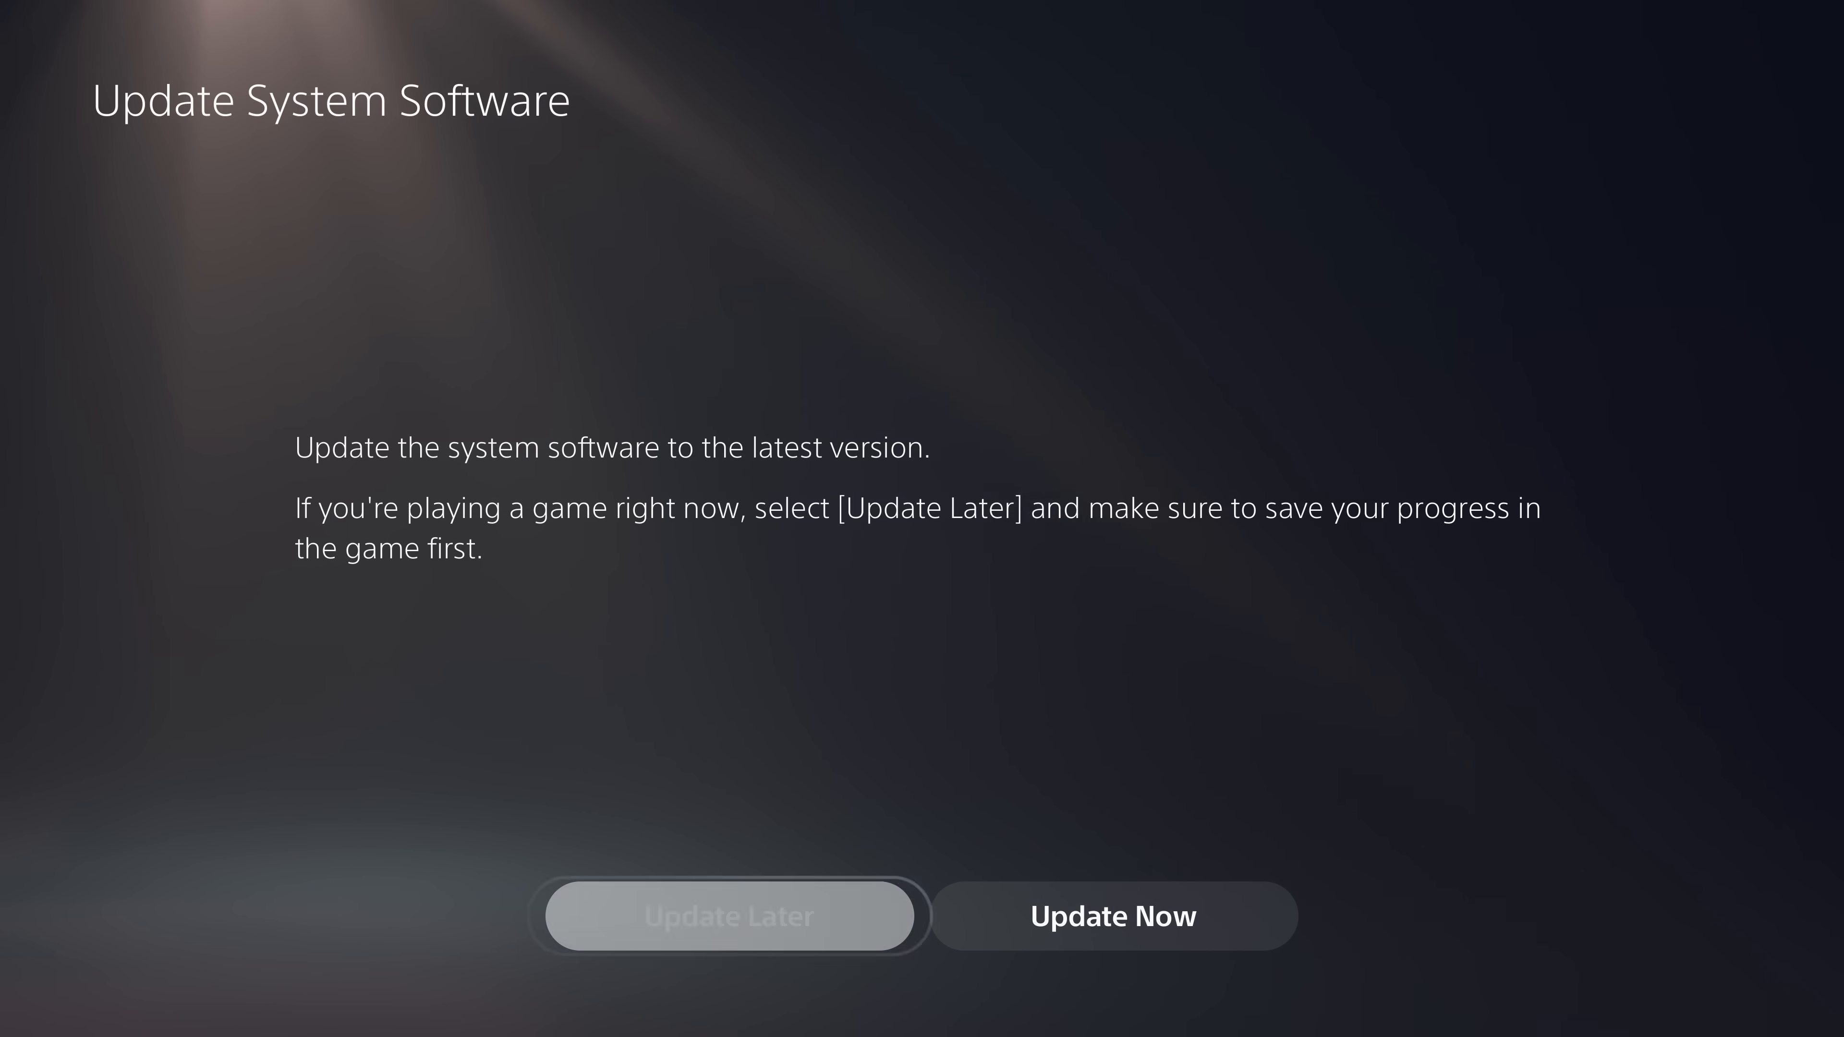
Choose Update Later on the update prompt and return to the System Software page
click(698, 920)
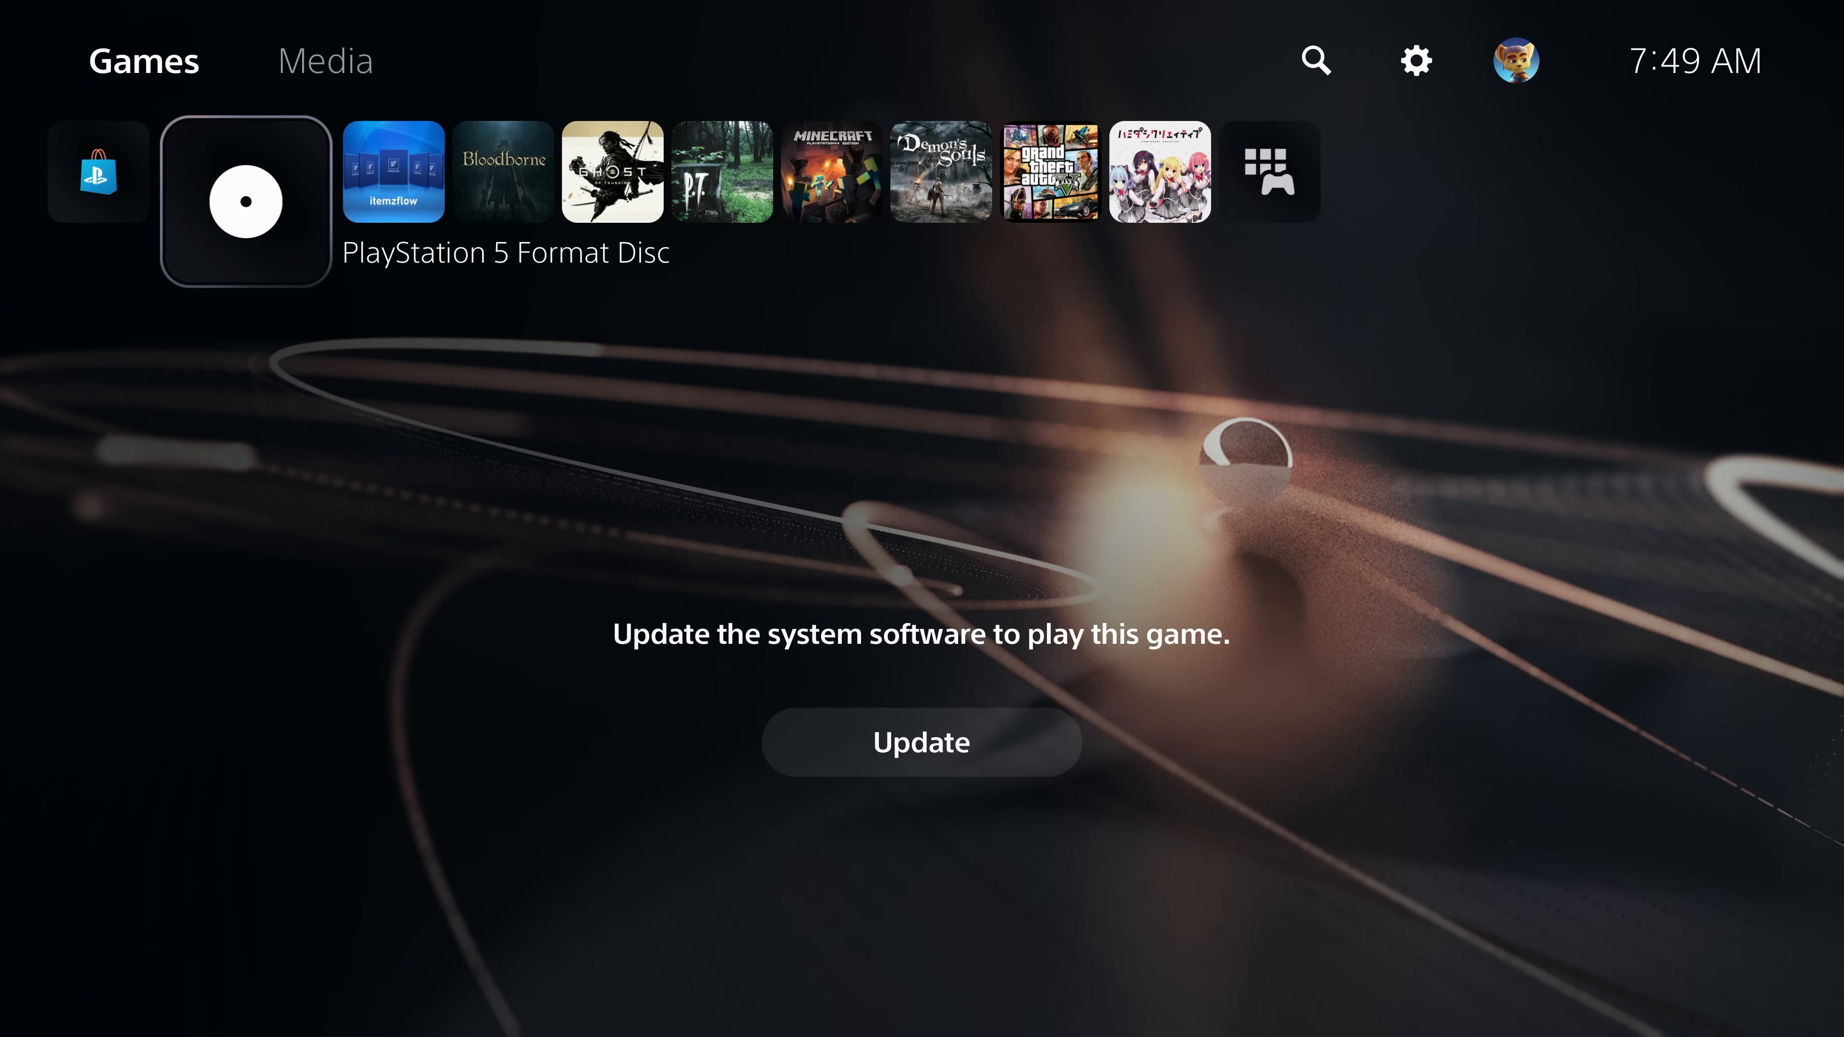
click(920, 744)
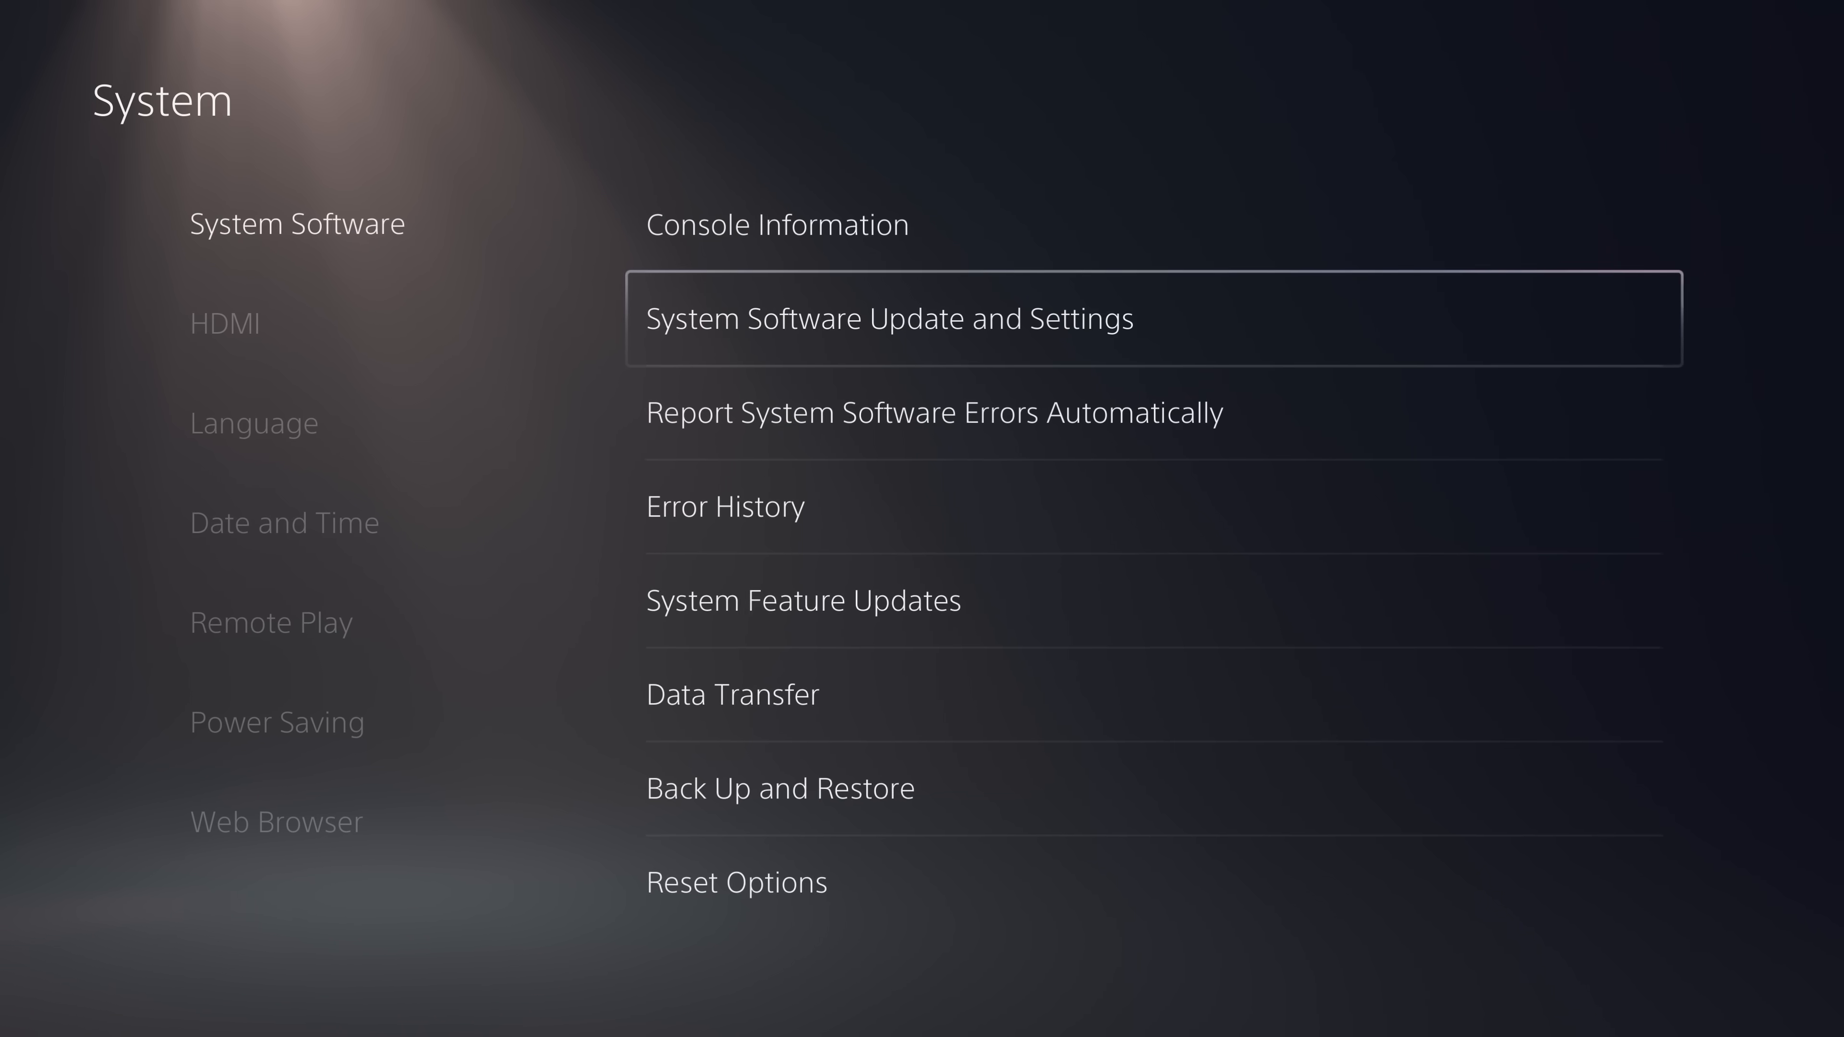
click(779, 224)
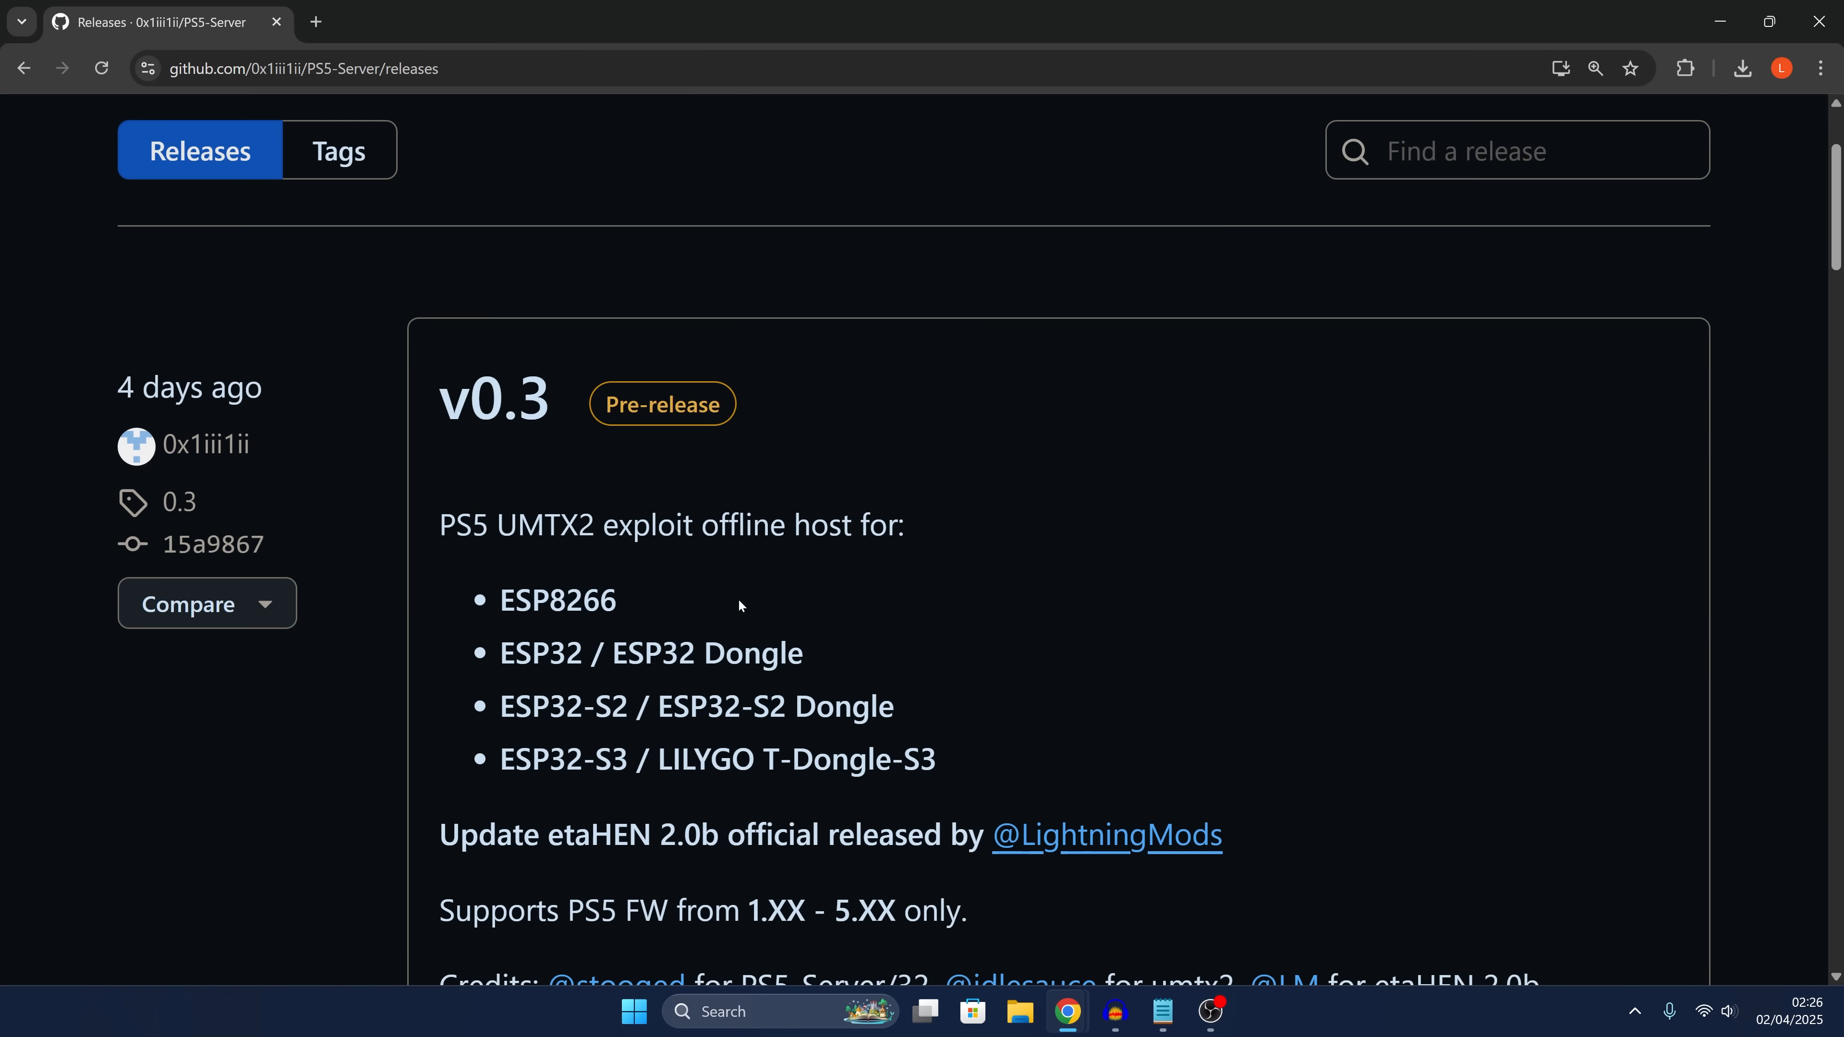
Scroll the PS5-Server release page down to its usage notes and Assets list
scroll(down, 3)
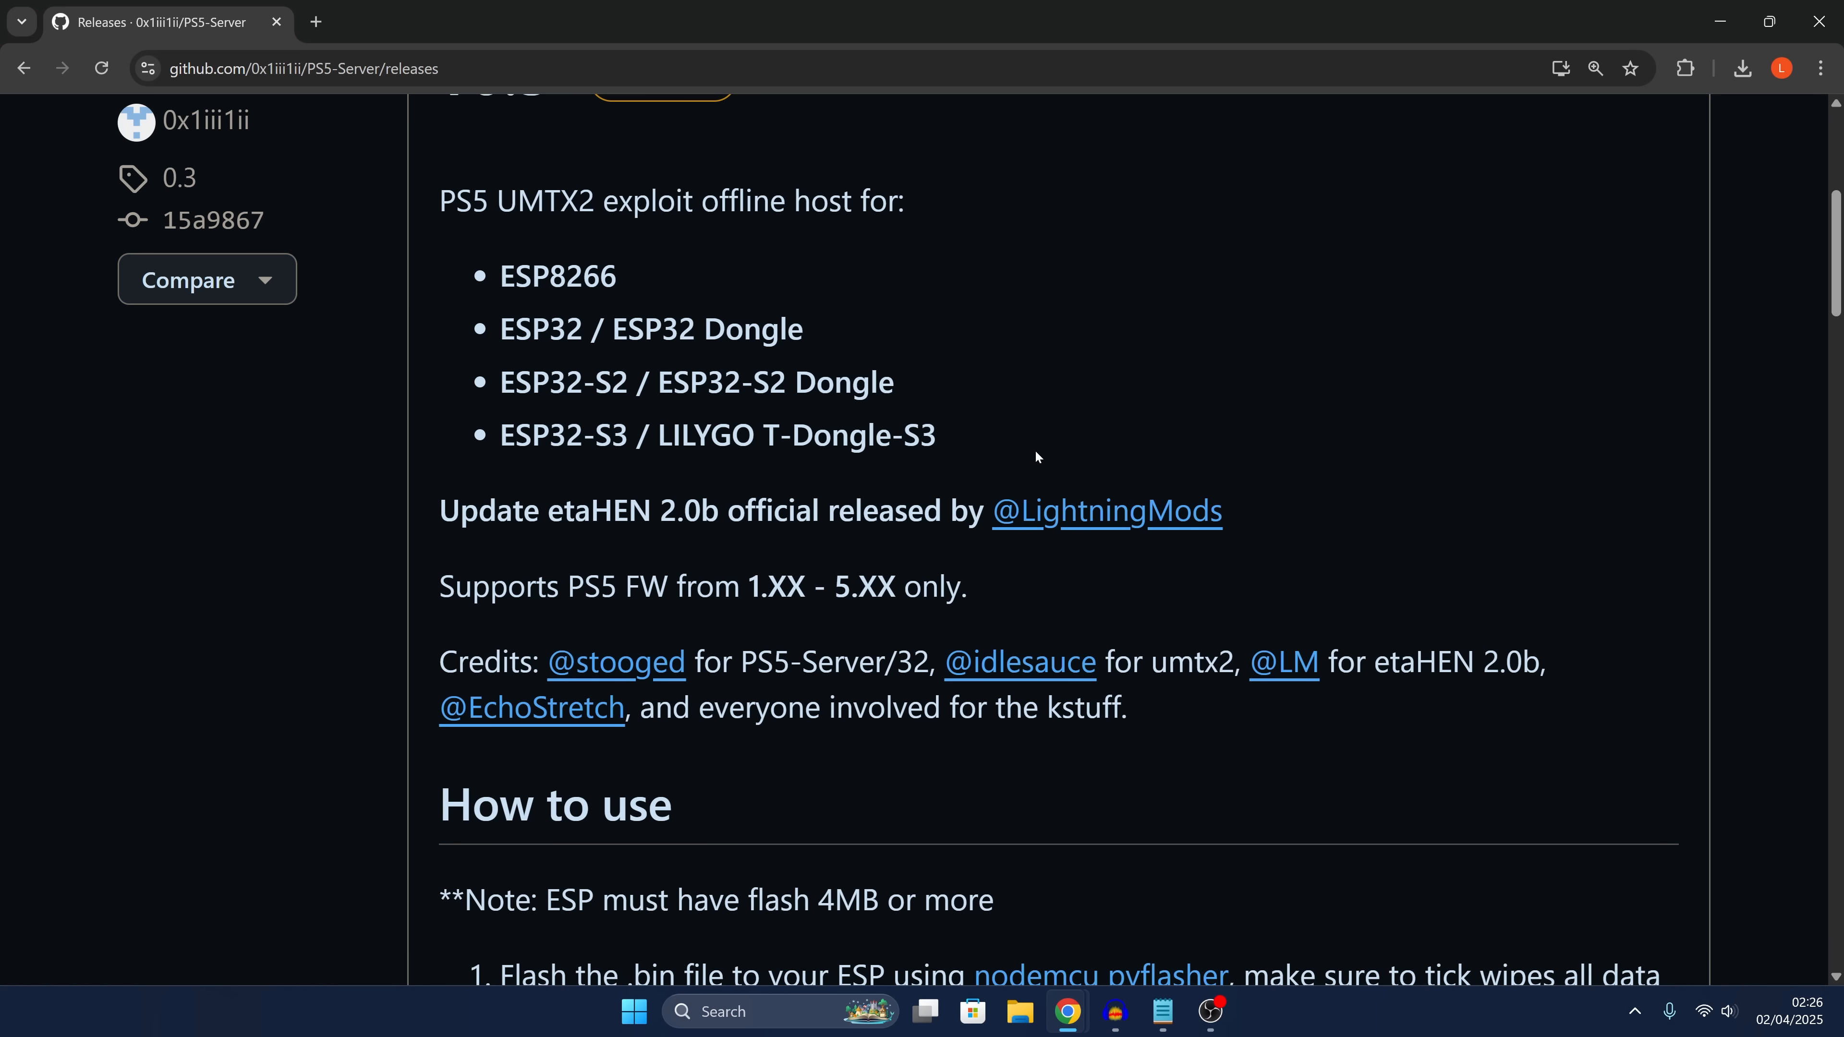
scroll(down, 3)
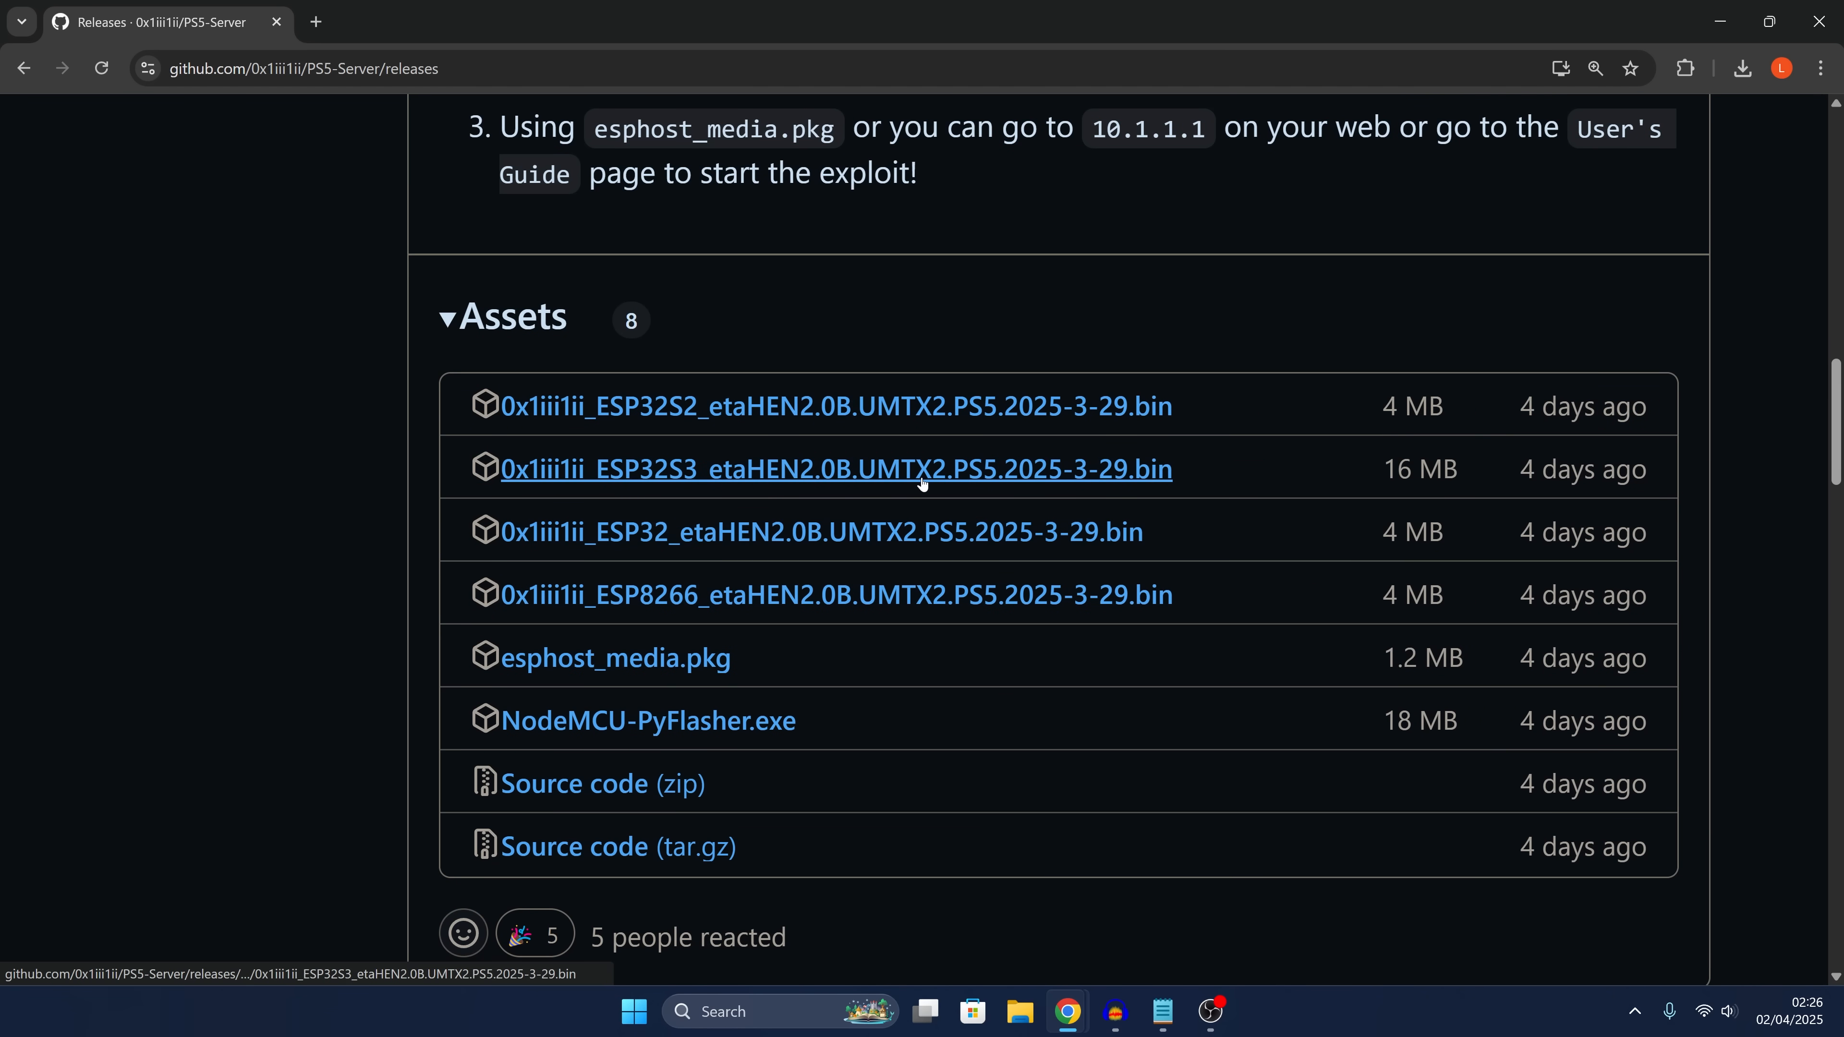
mouse_move(918, 607)
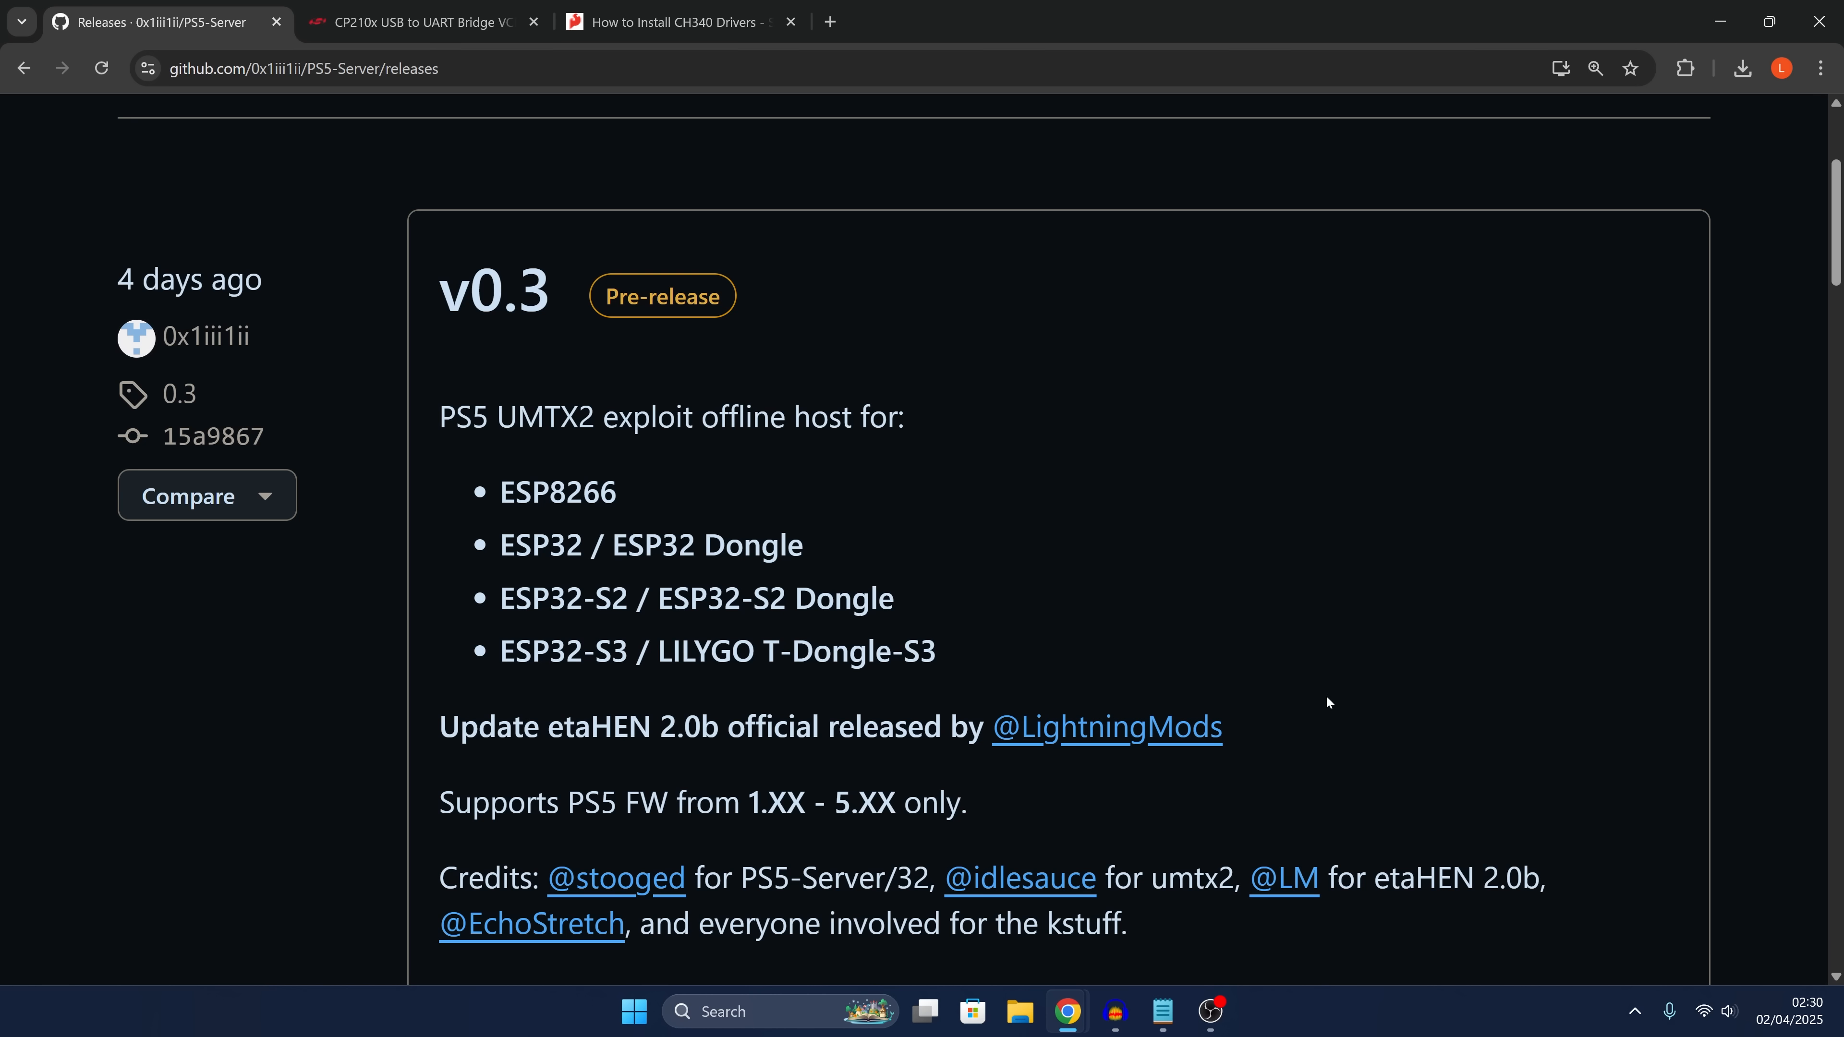
mouse_move(1299, 696)
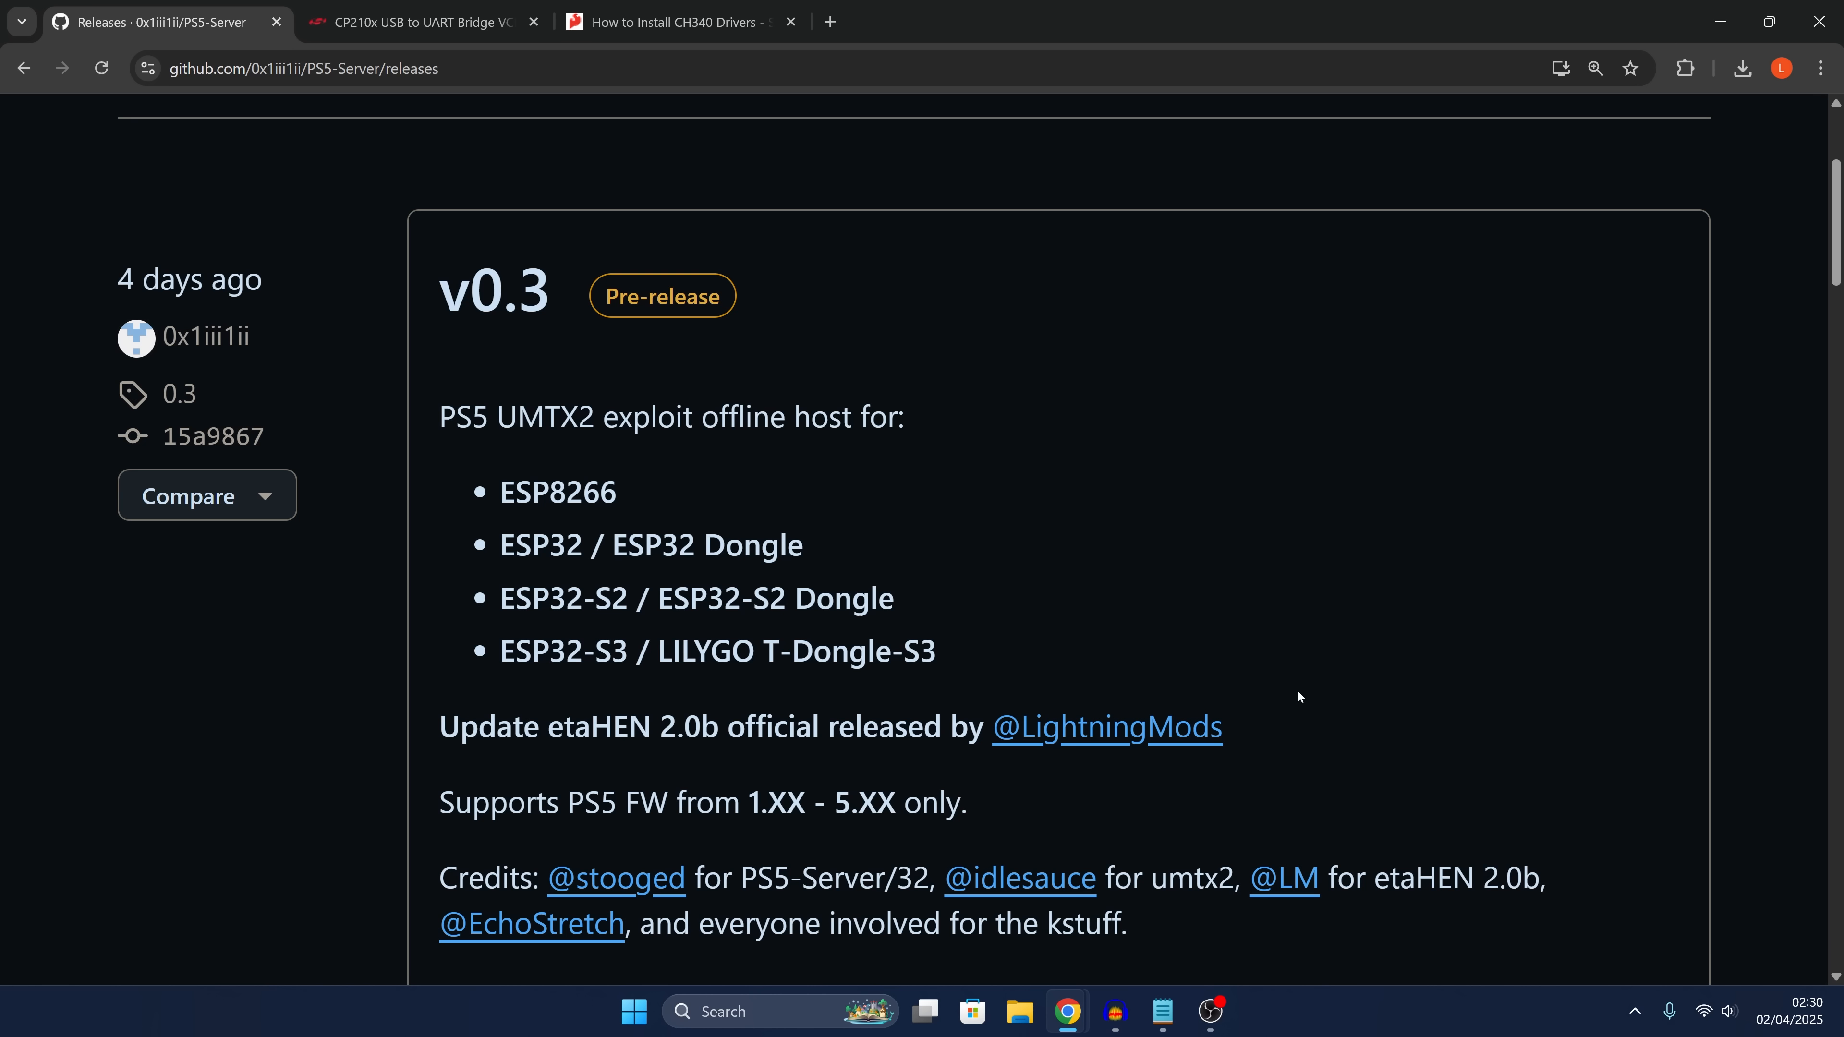
mouse_move(1243, 678)
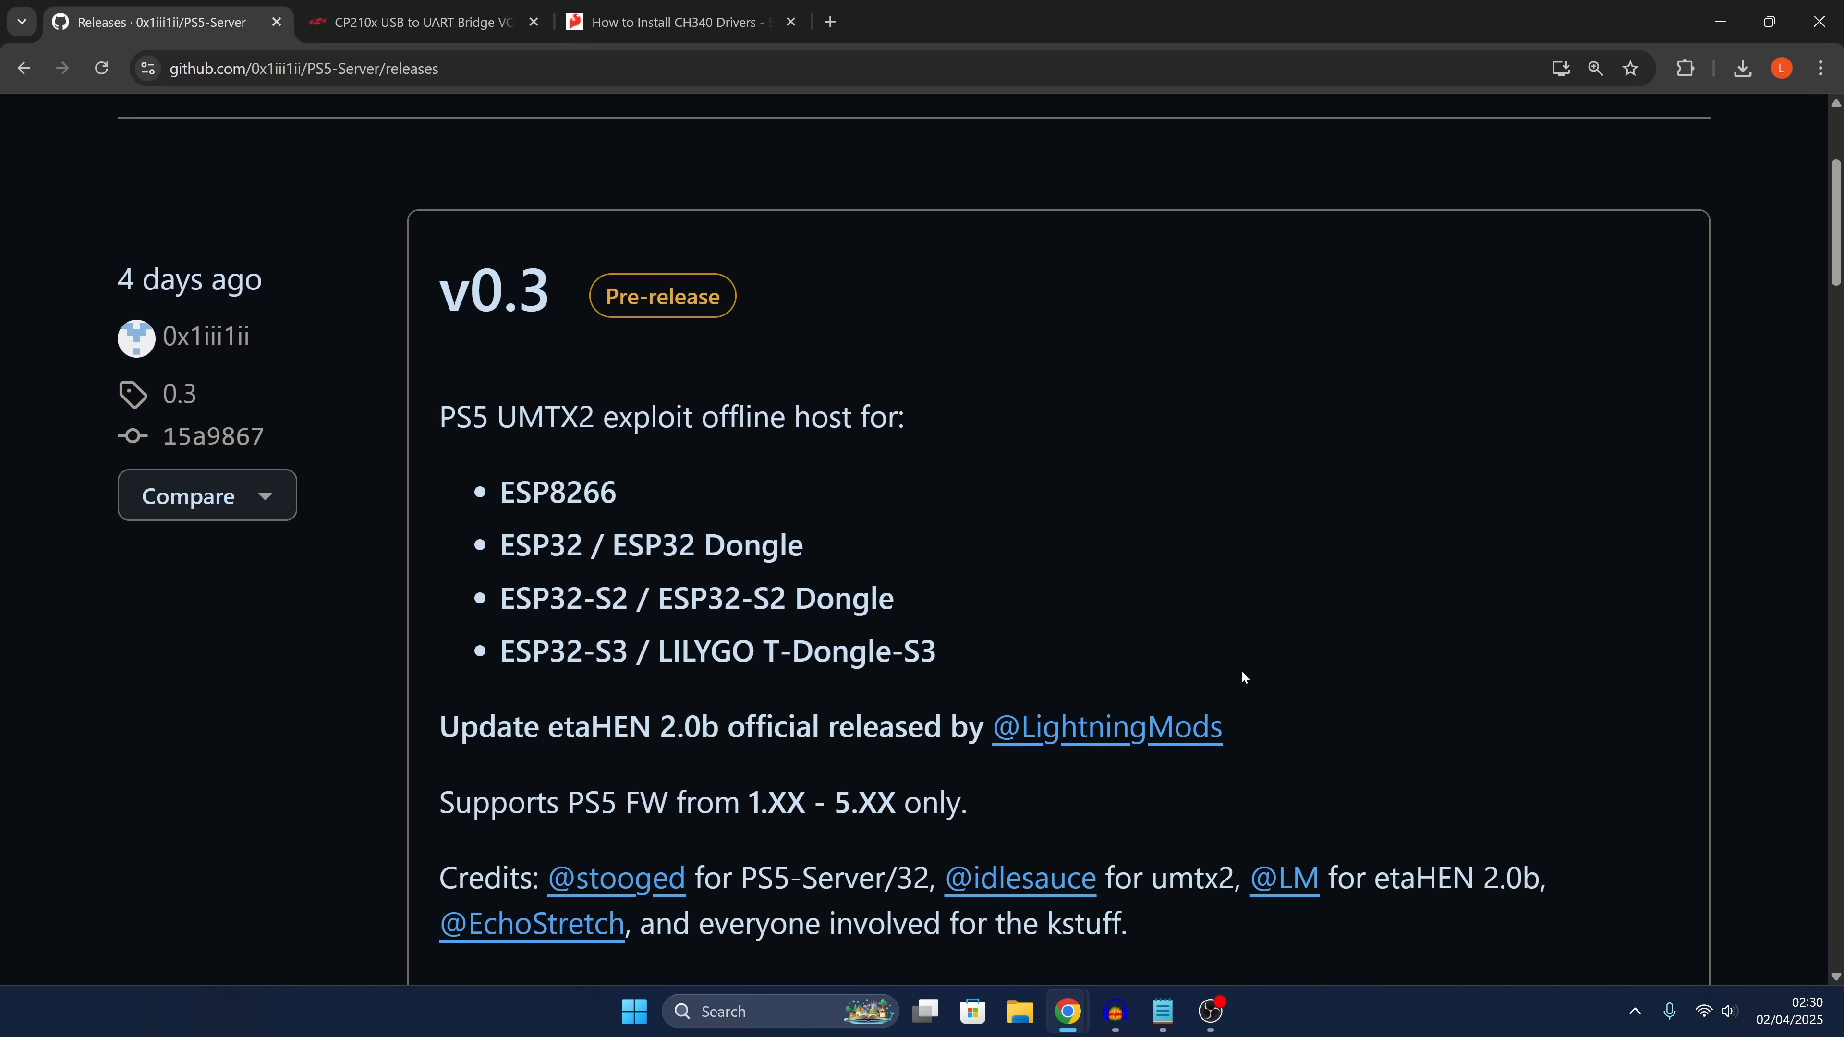
mouse_move(1236, 662)
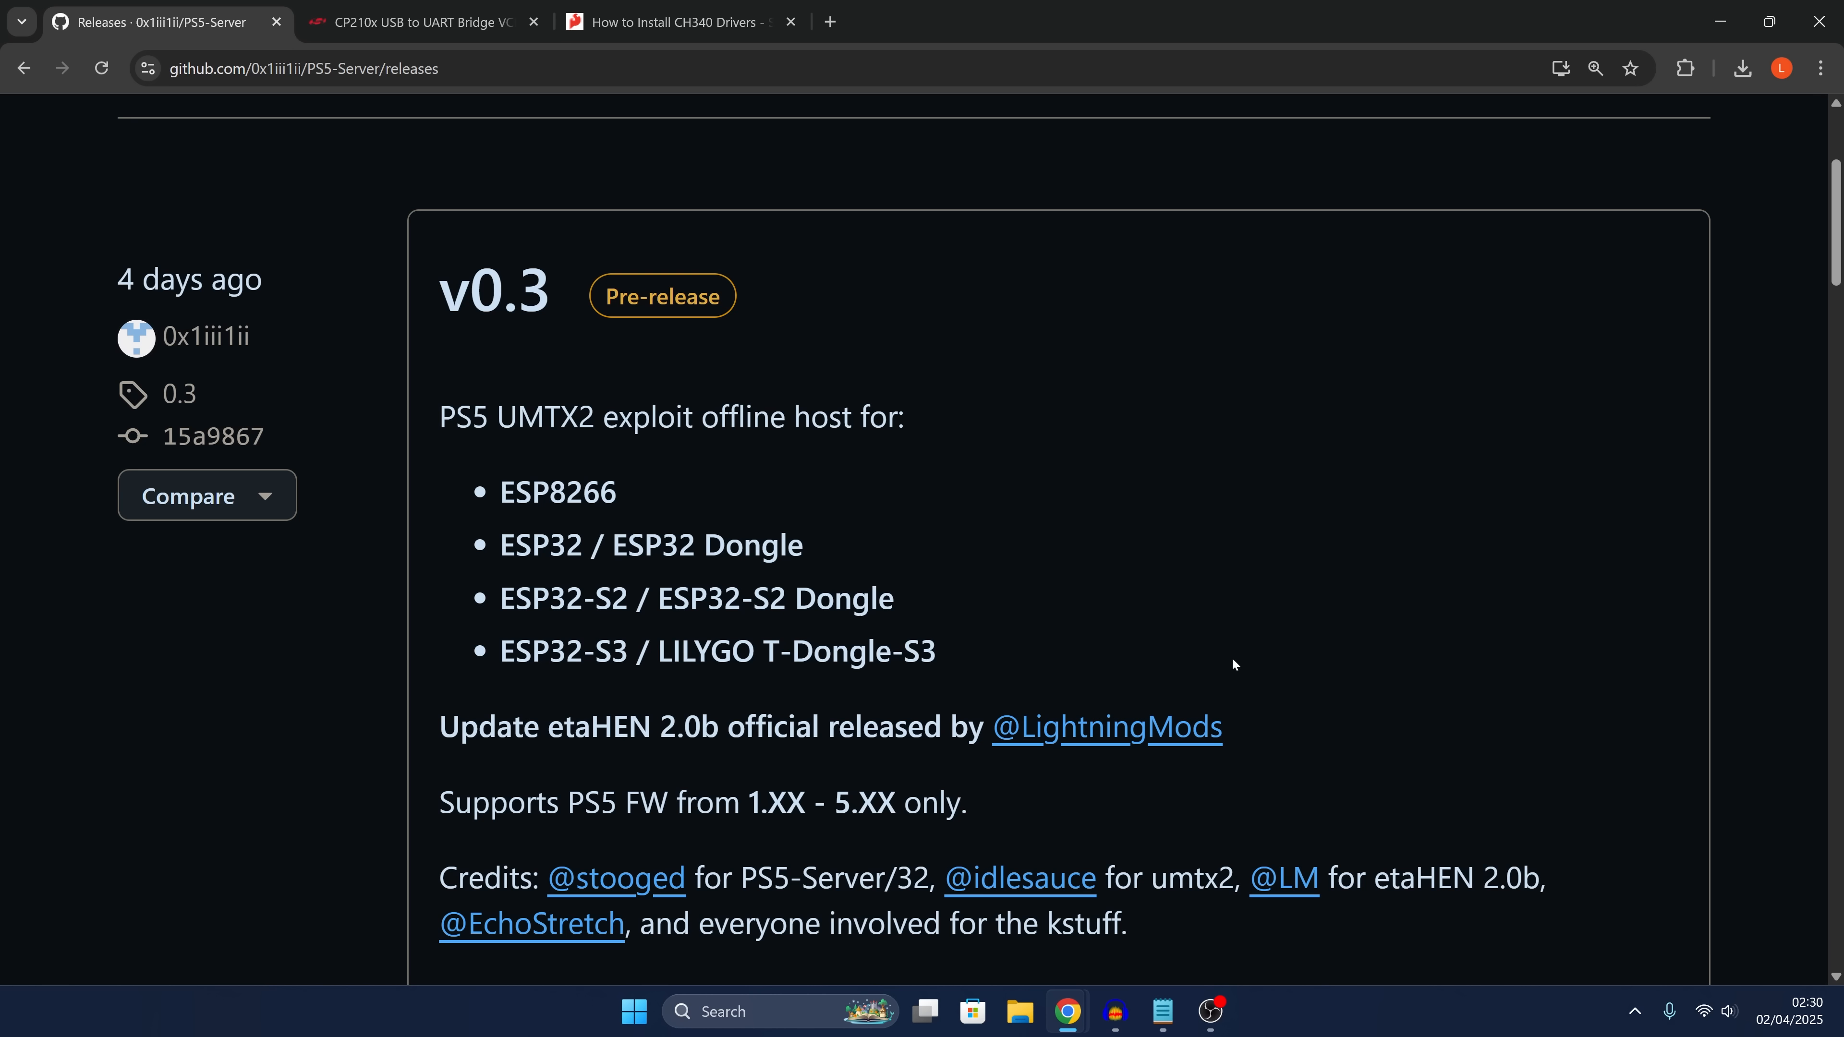
mouse_move(1233, 666)
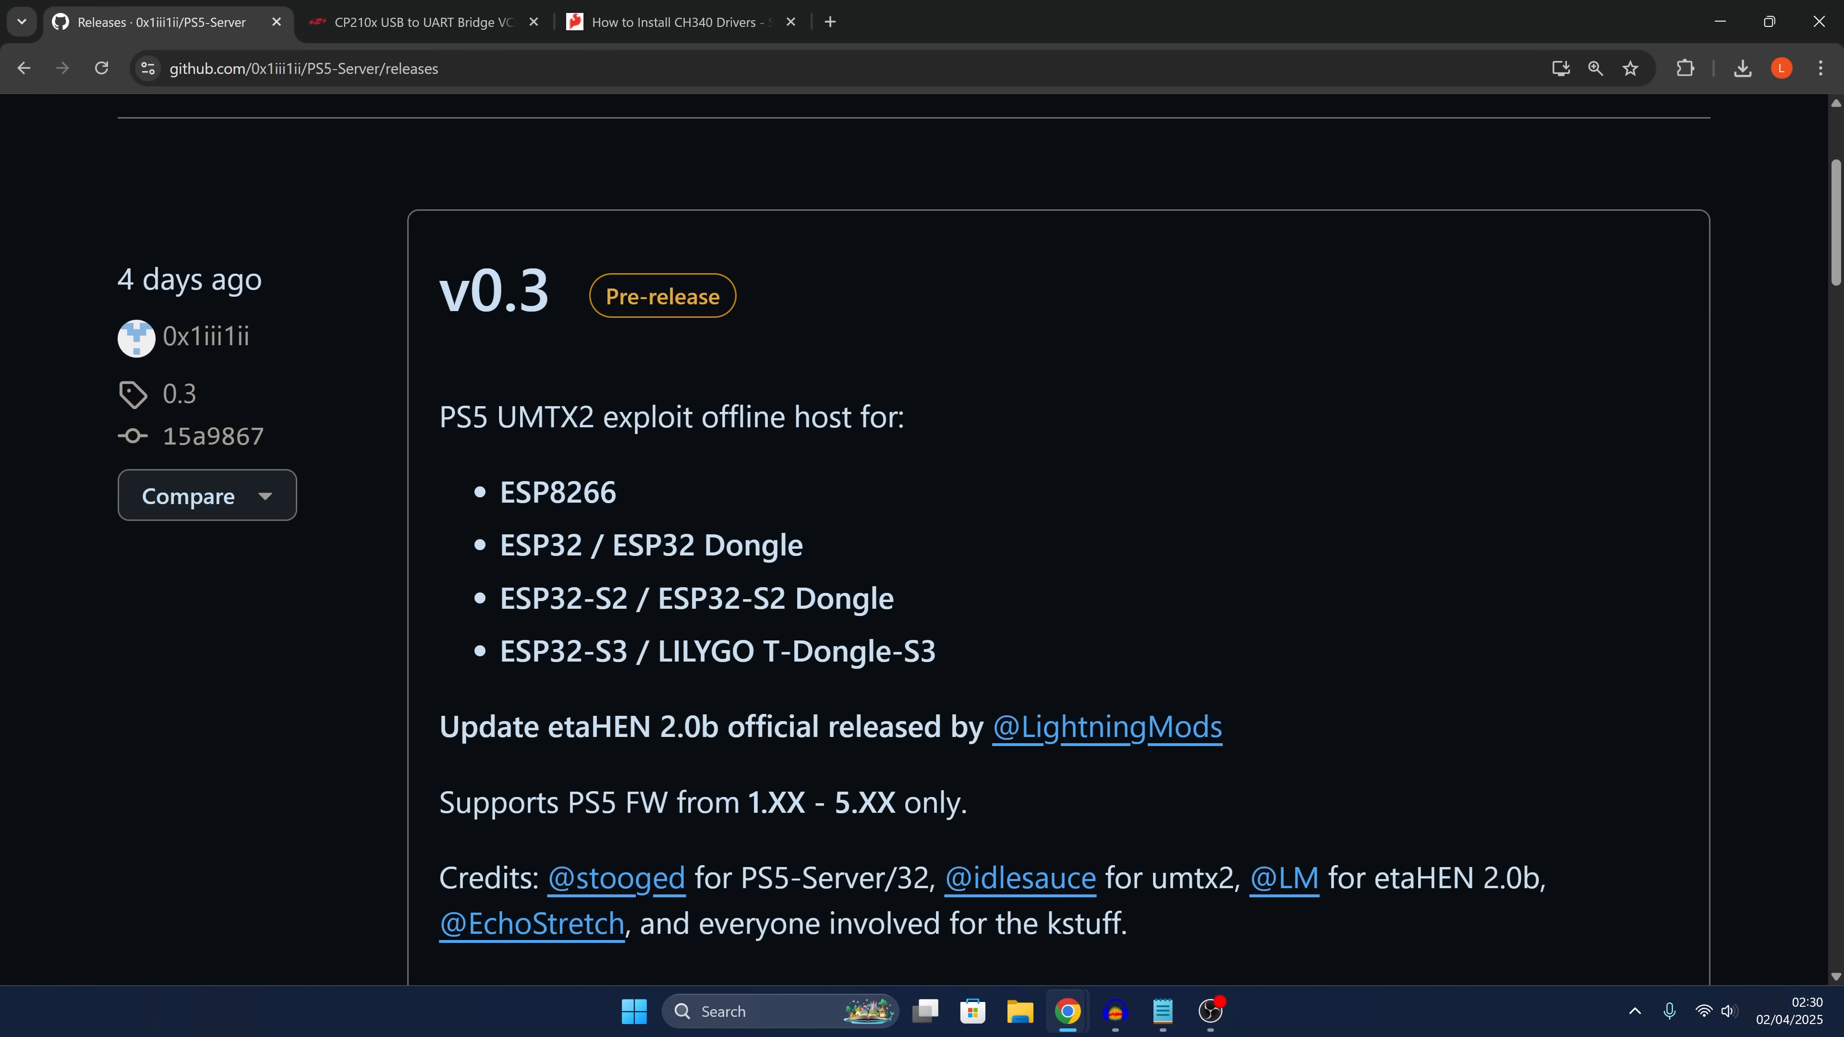
Launch Device Manager and expand Ports (COM & LPT) to reveal USB-SERIAL CH340 on COM7
right_click(634, 1011)
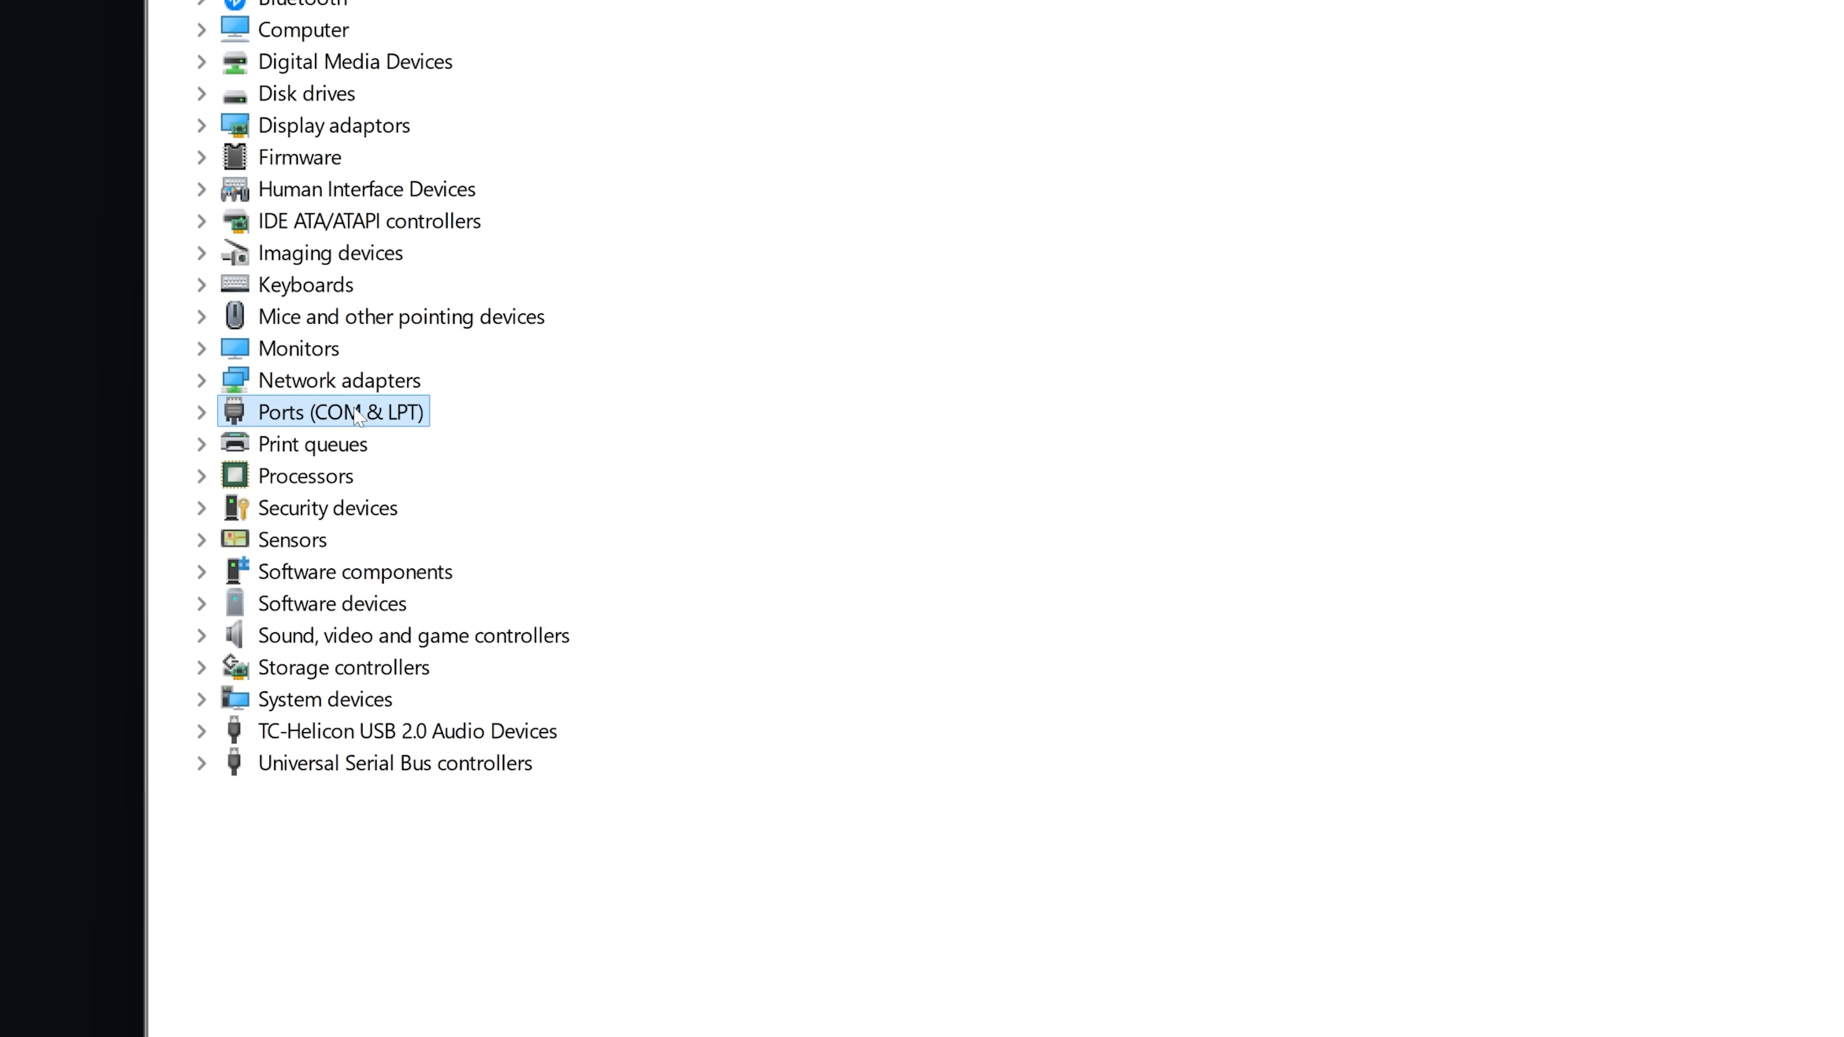
click(200, 412)
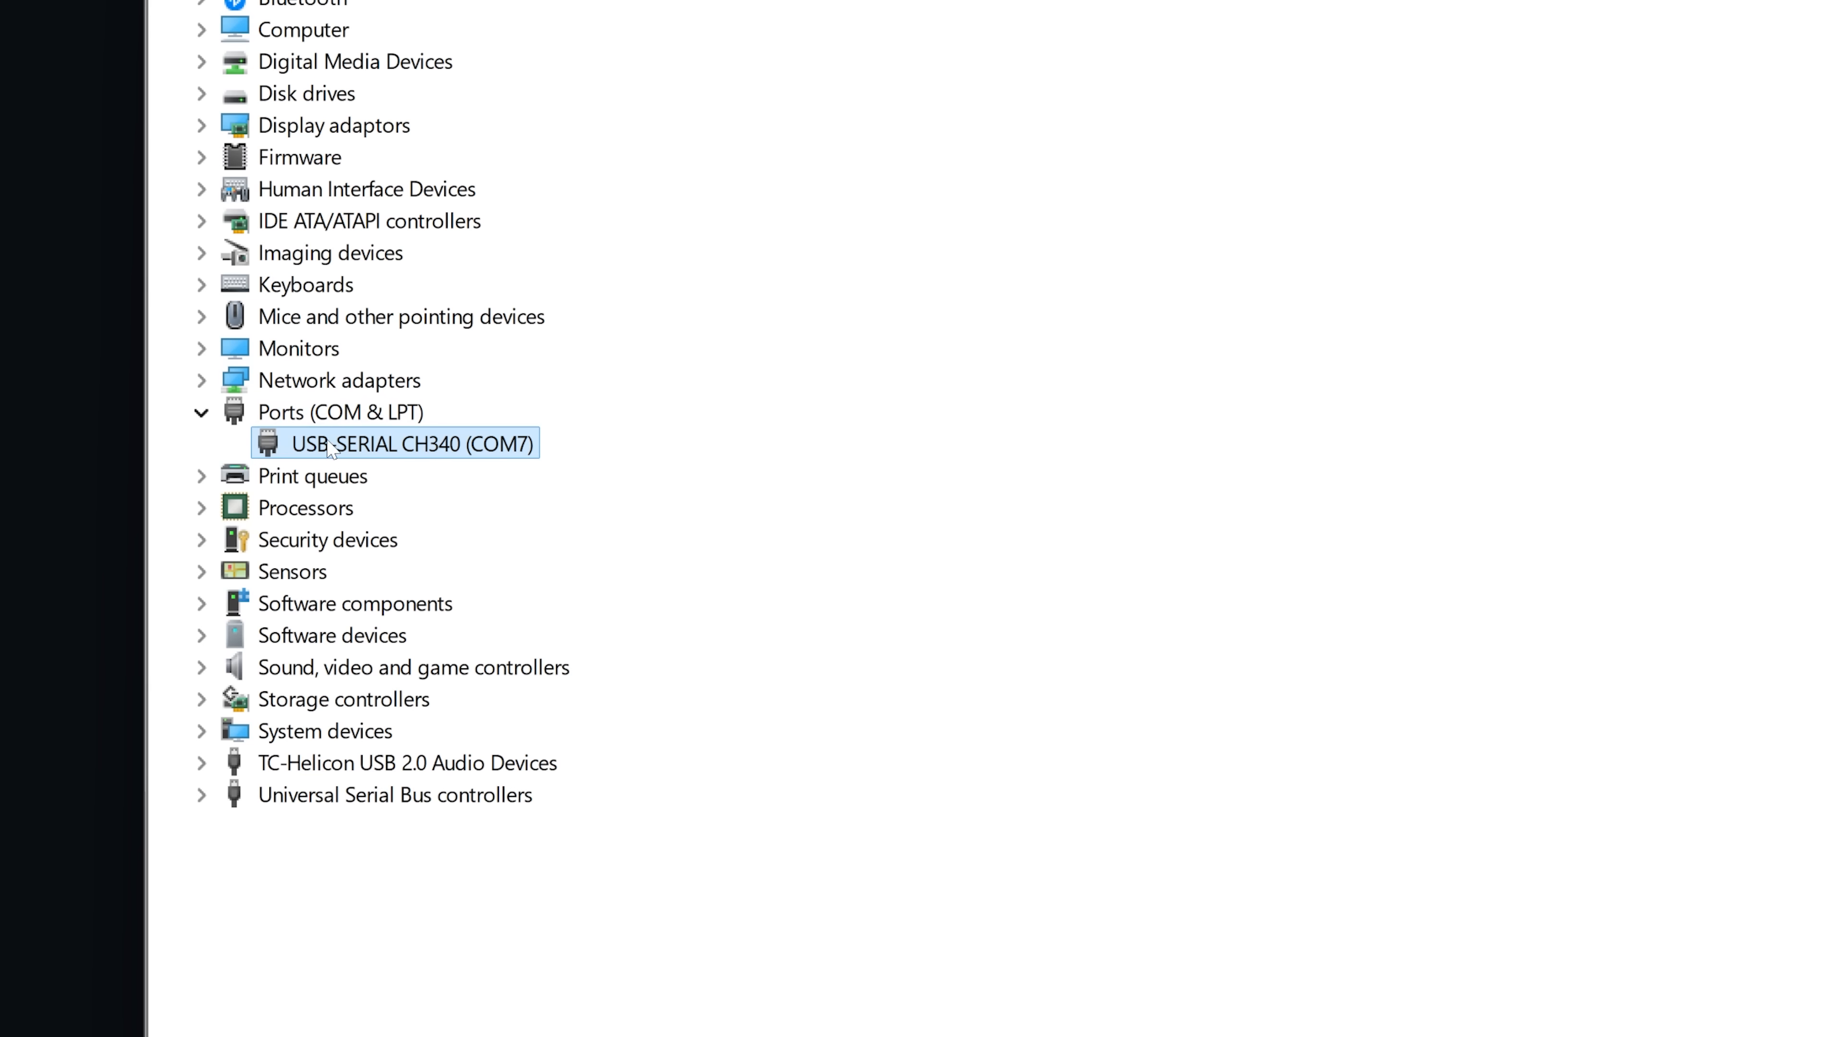
mouse_move(501, 457)
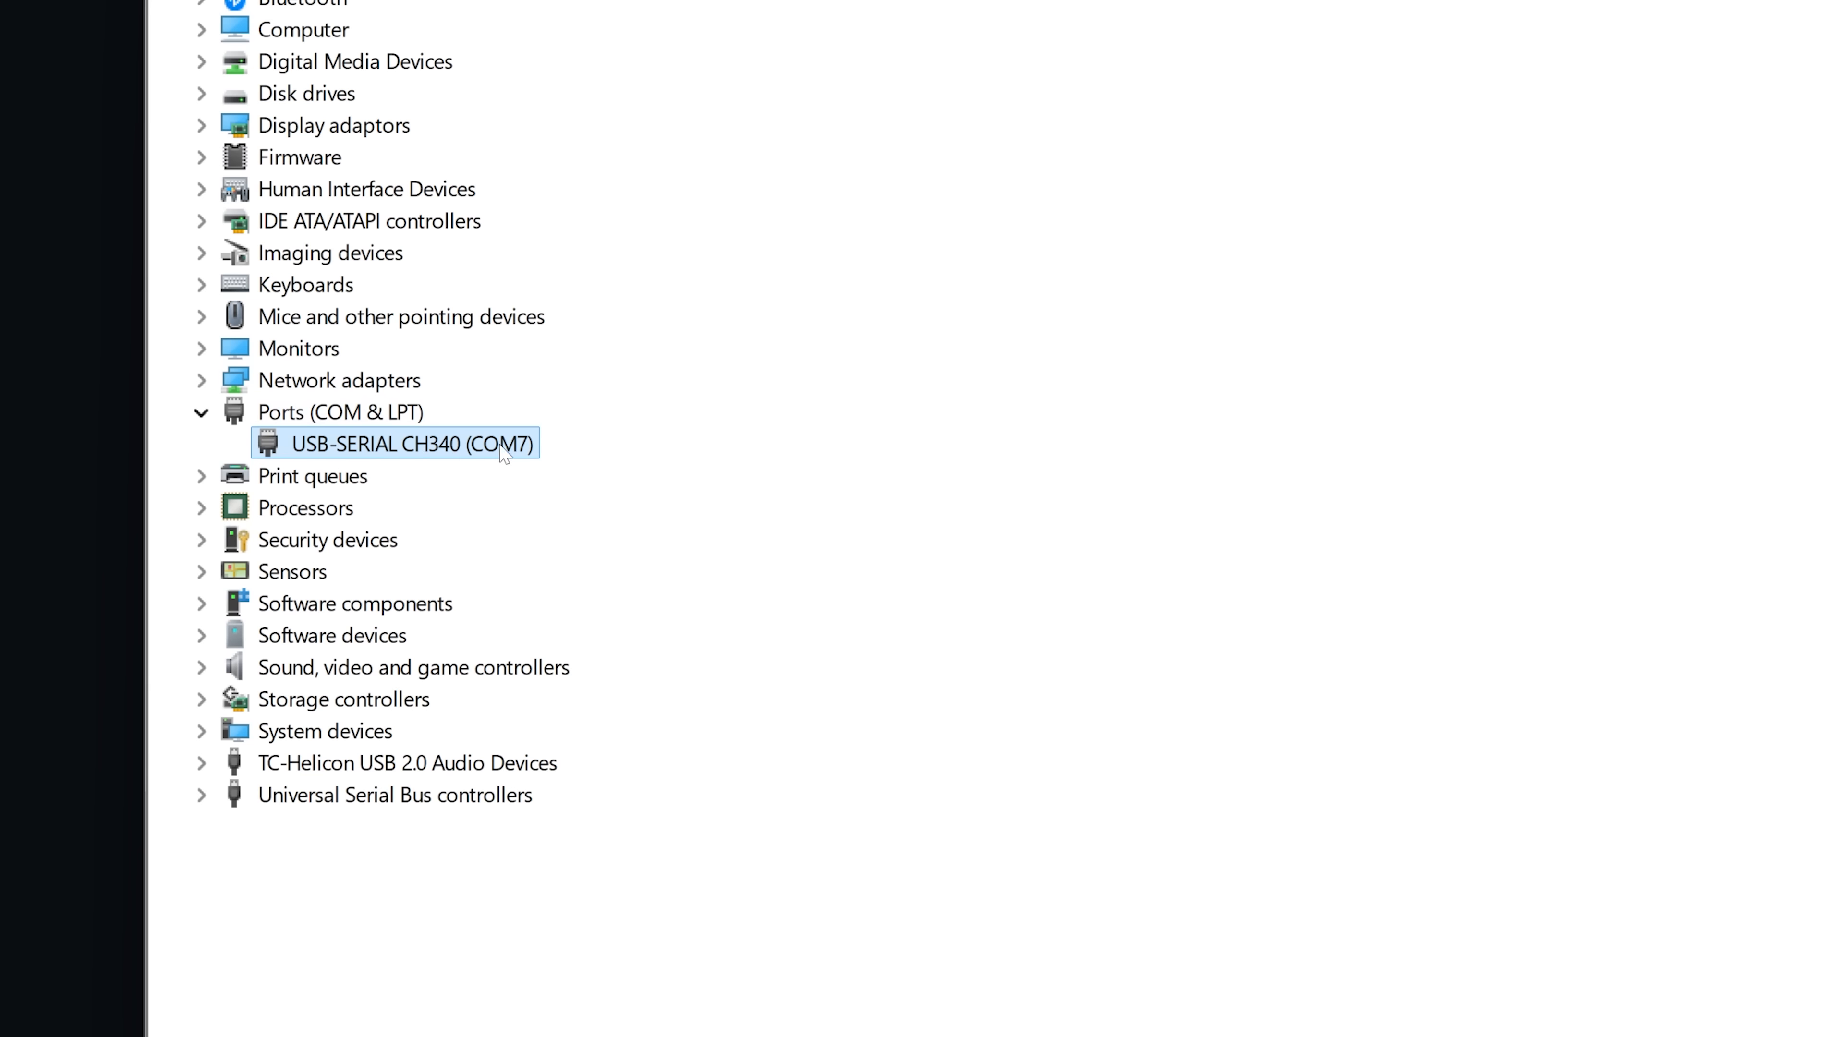
mouse_move(499, 478)
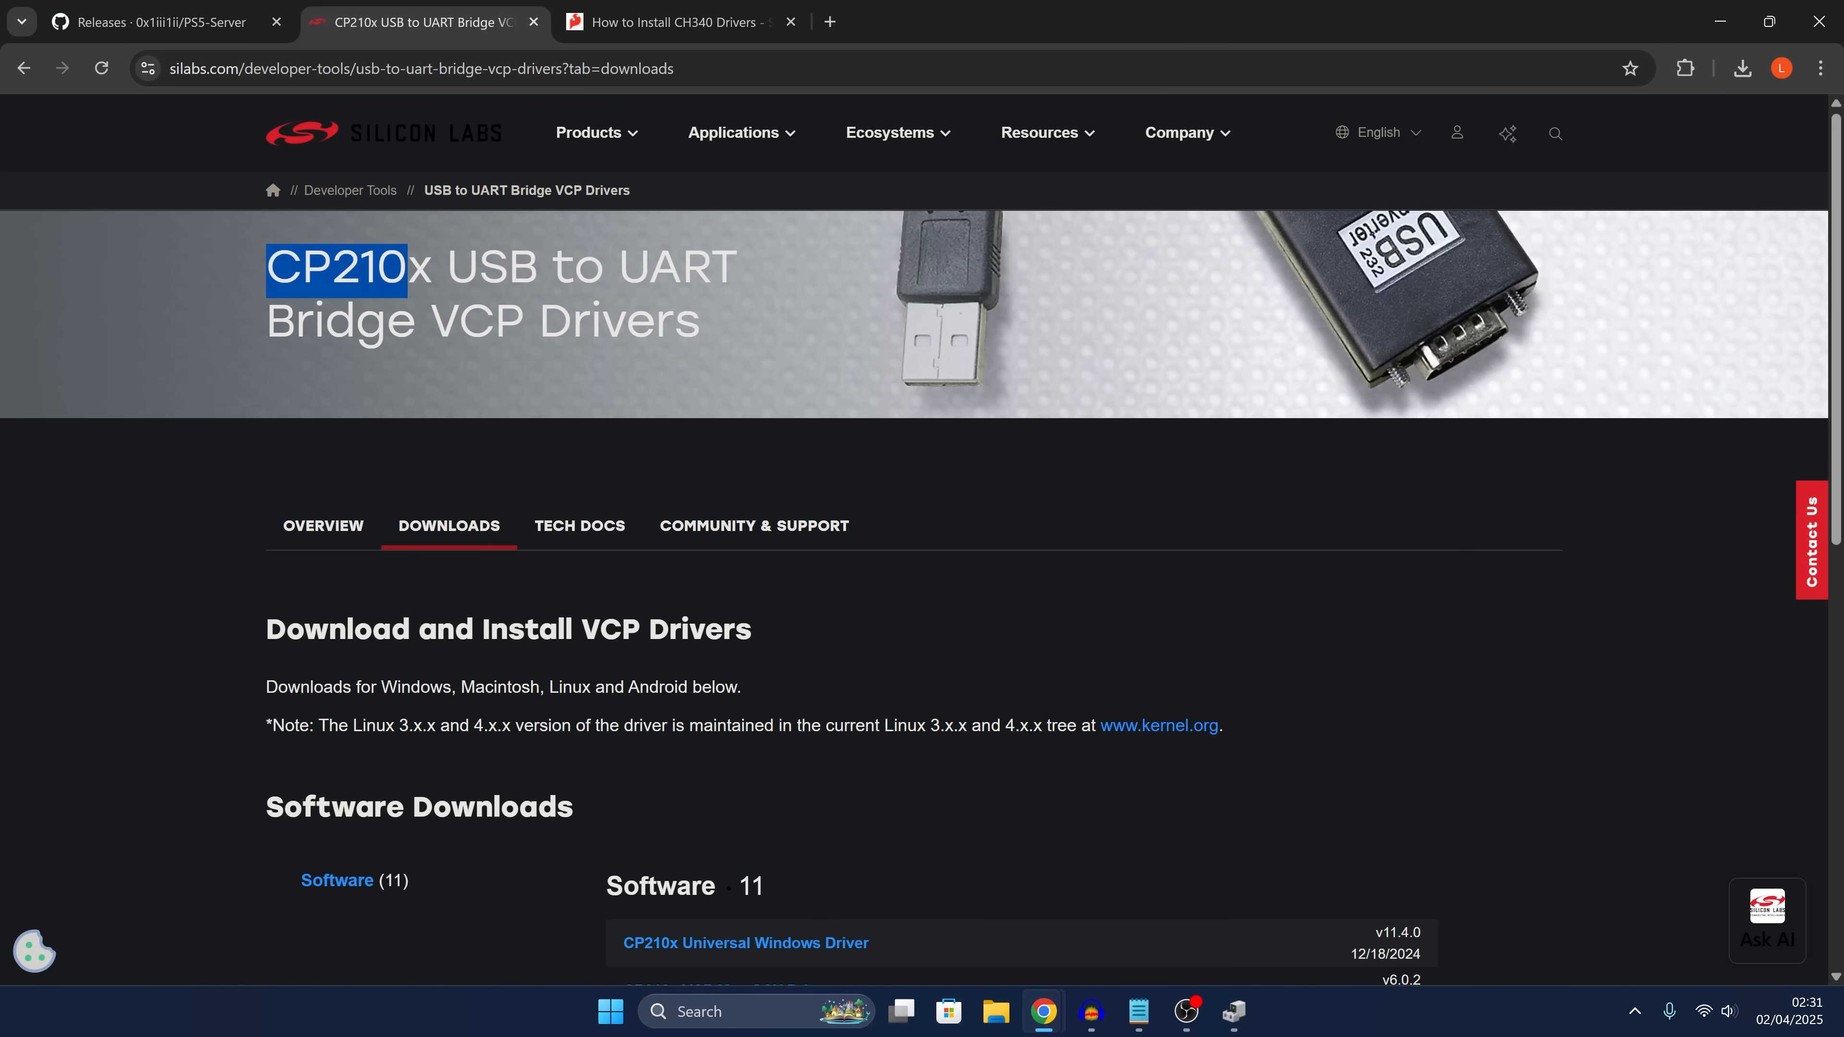
Jump to the SparkFun tutorial's drivers section and highlight the Windows CH340 driver line
scroll(down, 3)
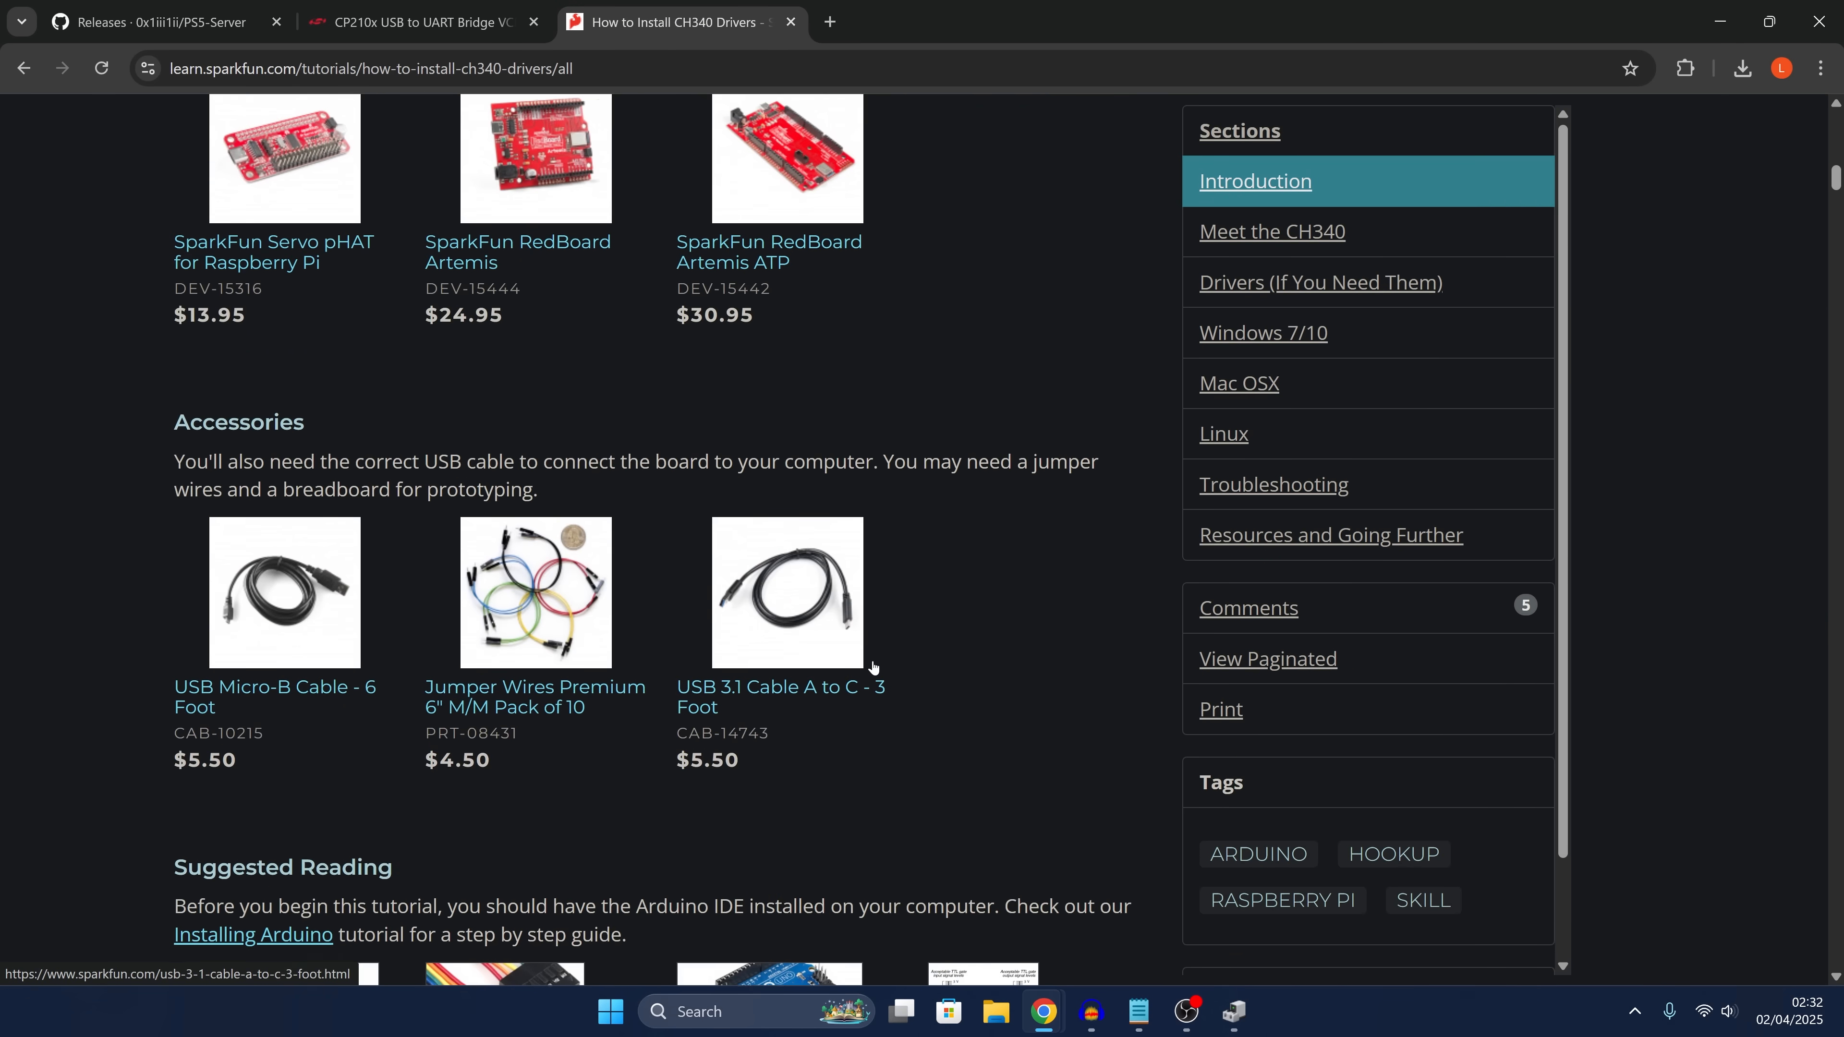
click(1320, 283)
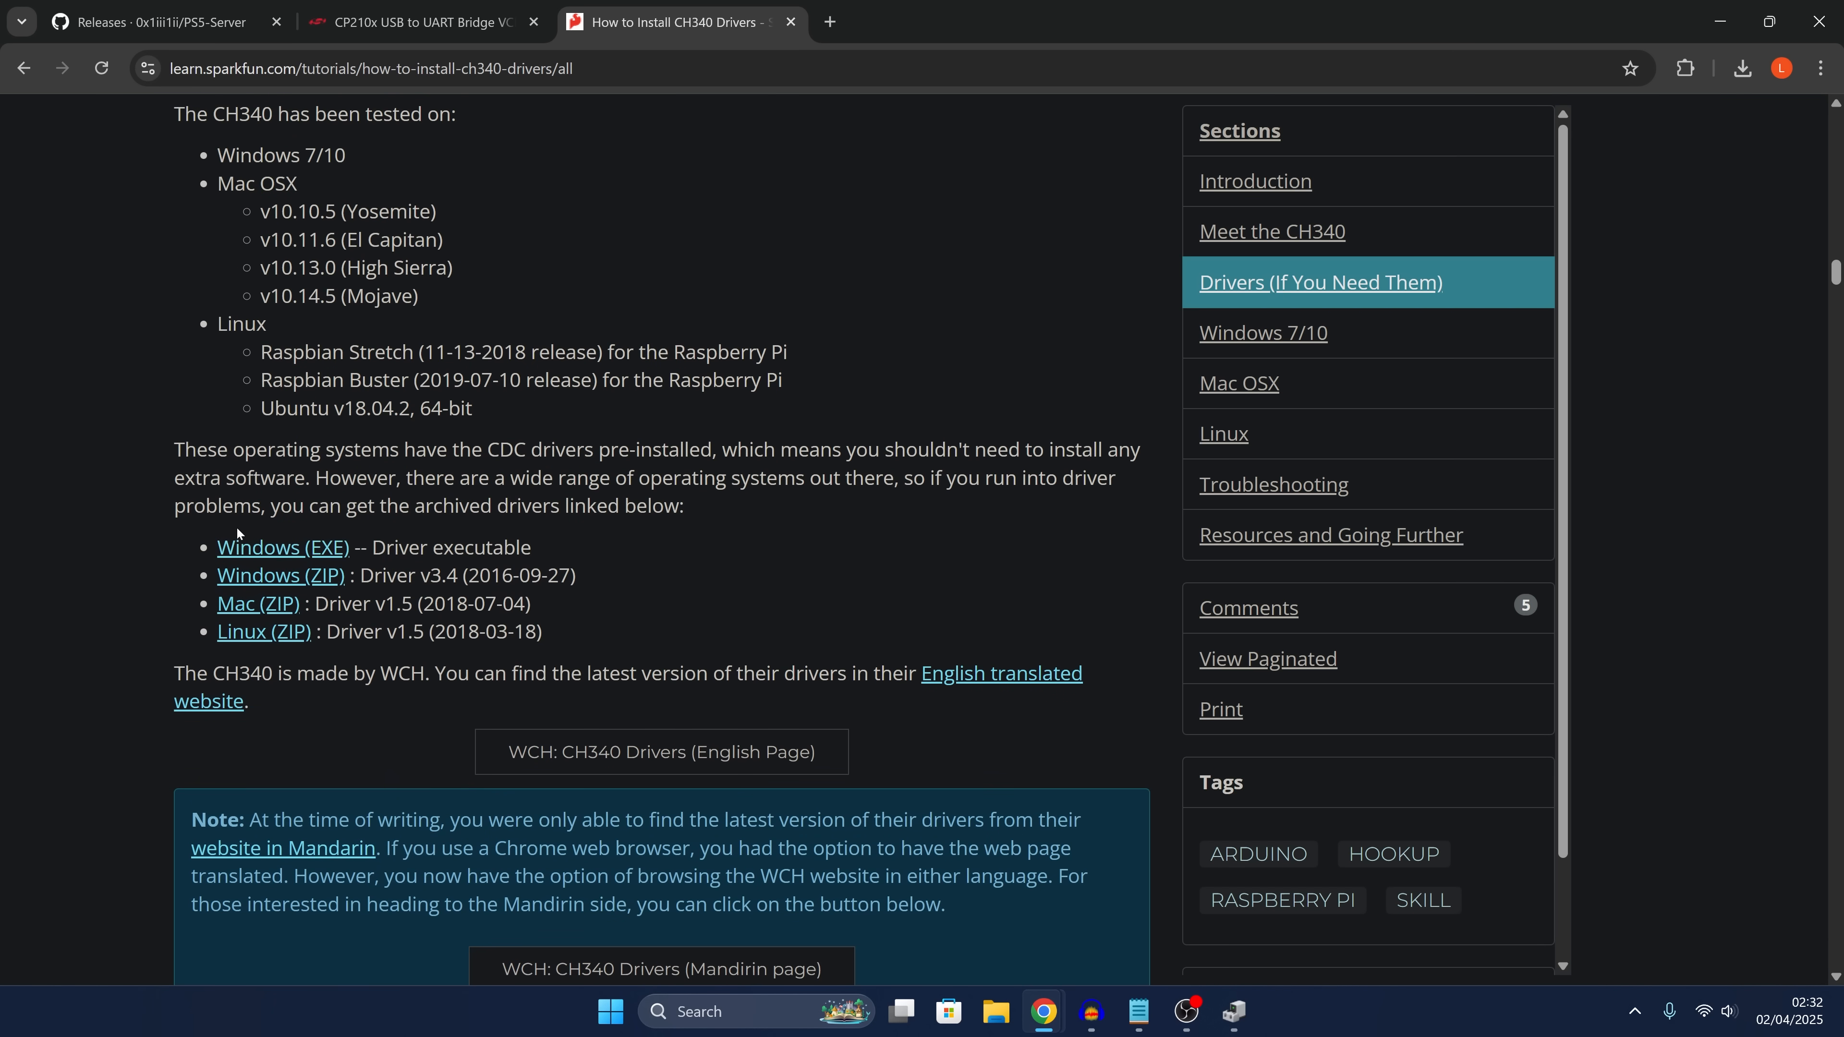
drag(371, 546, 531, 546)
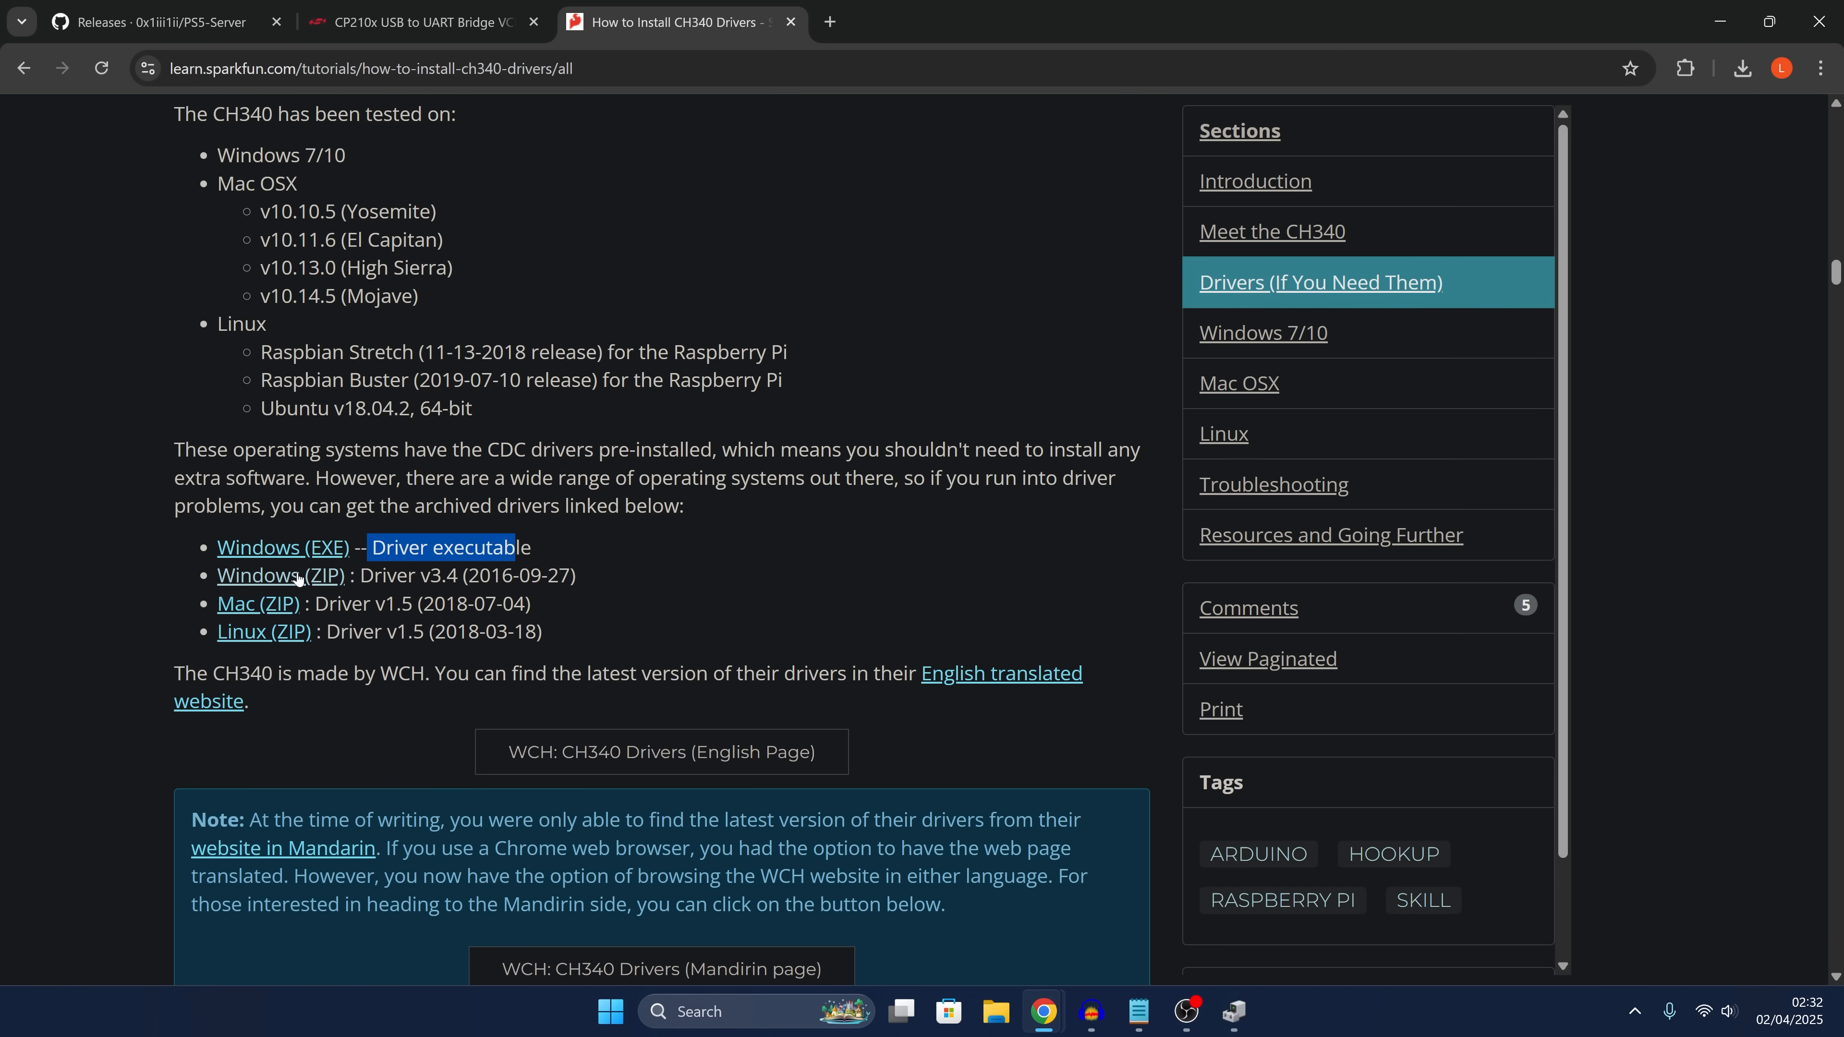
mouse_move(989, 266)
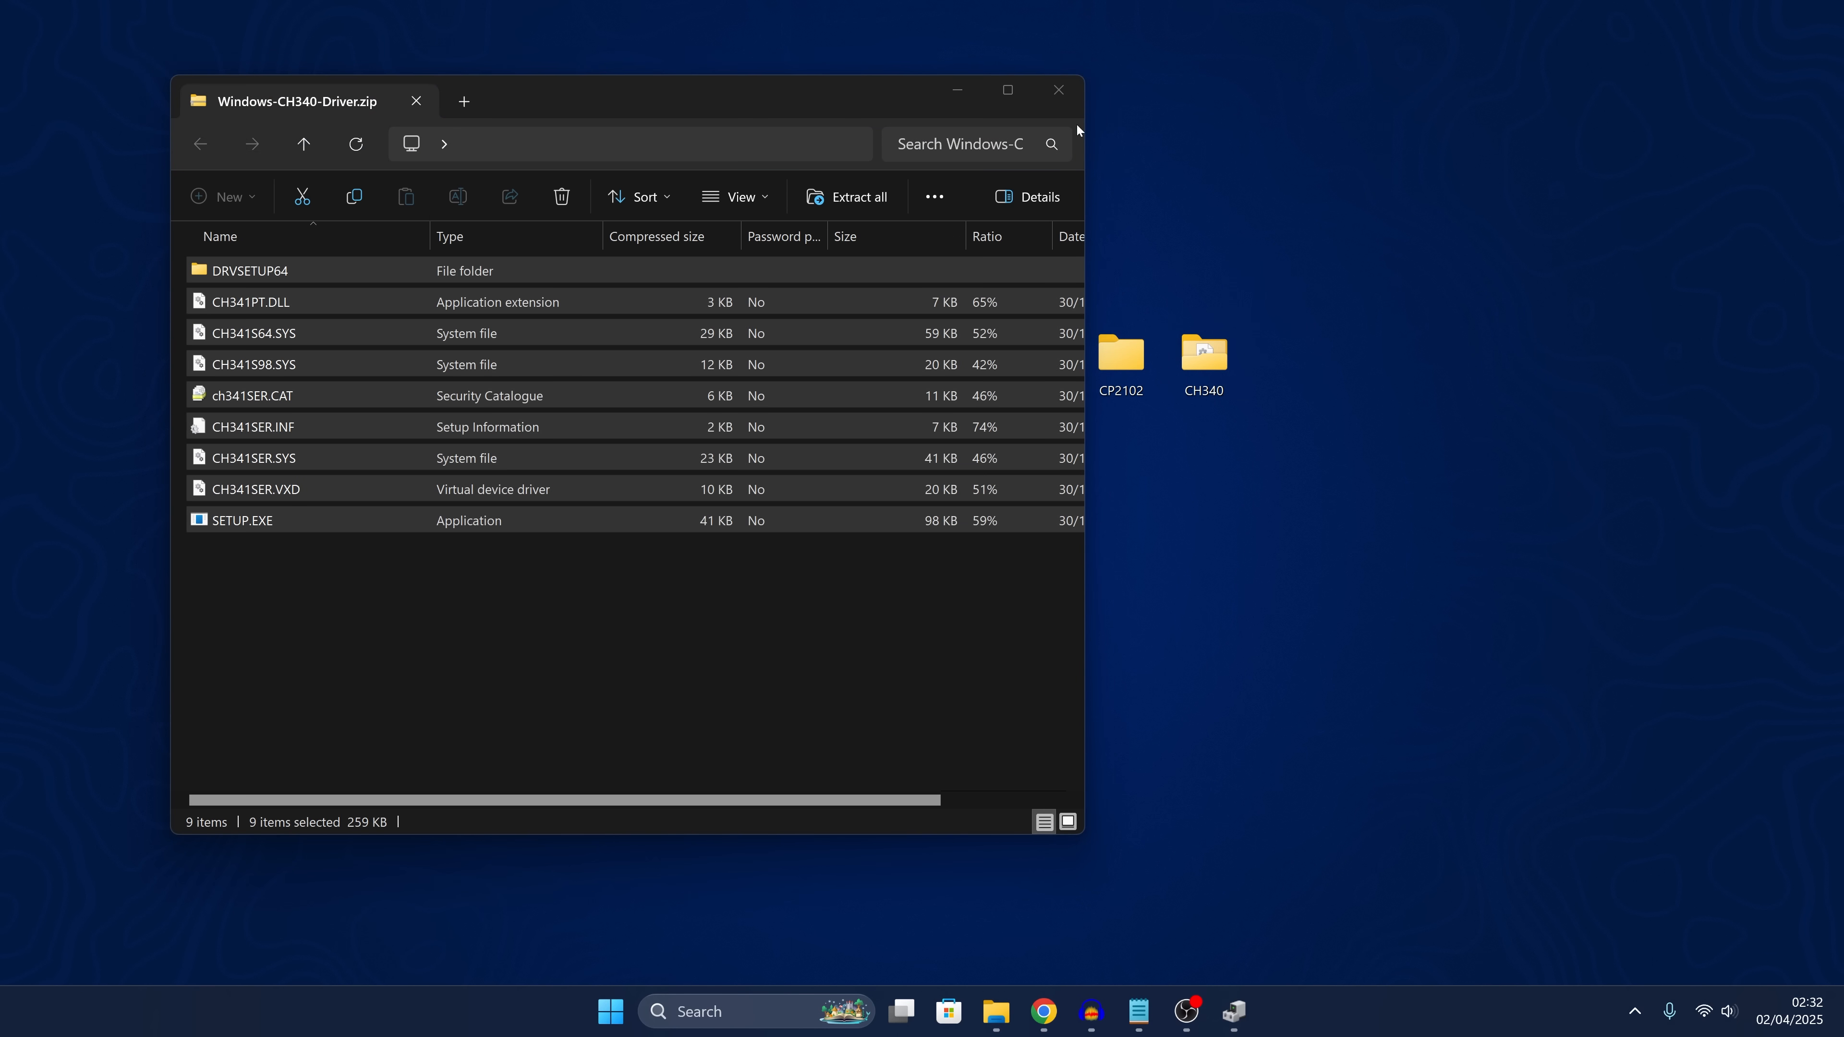
Close the Windows-CH340-Driver.zip window and browse the CP2102 and CH340 folders on the desktop
click(1058, 90)
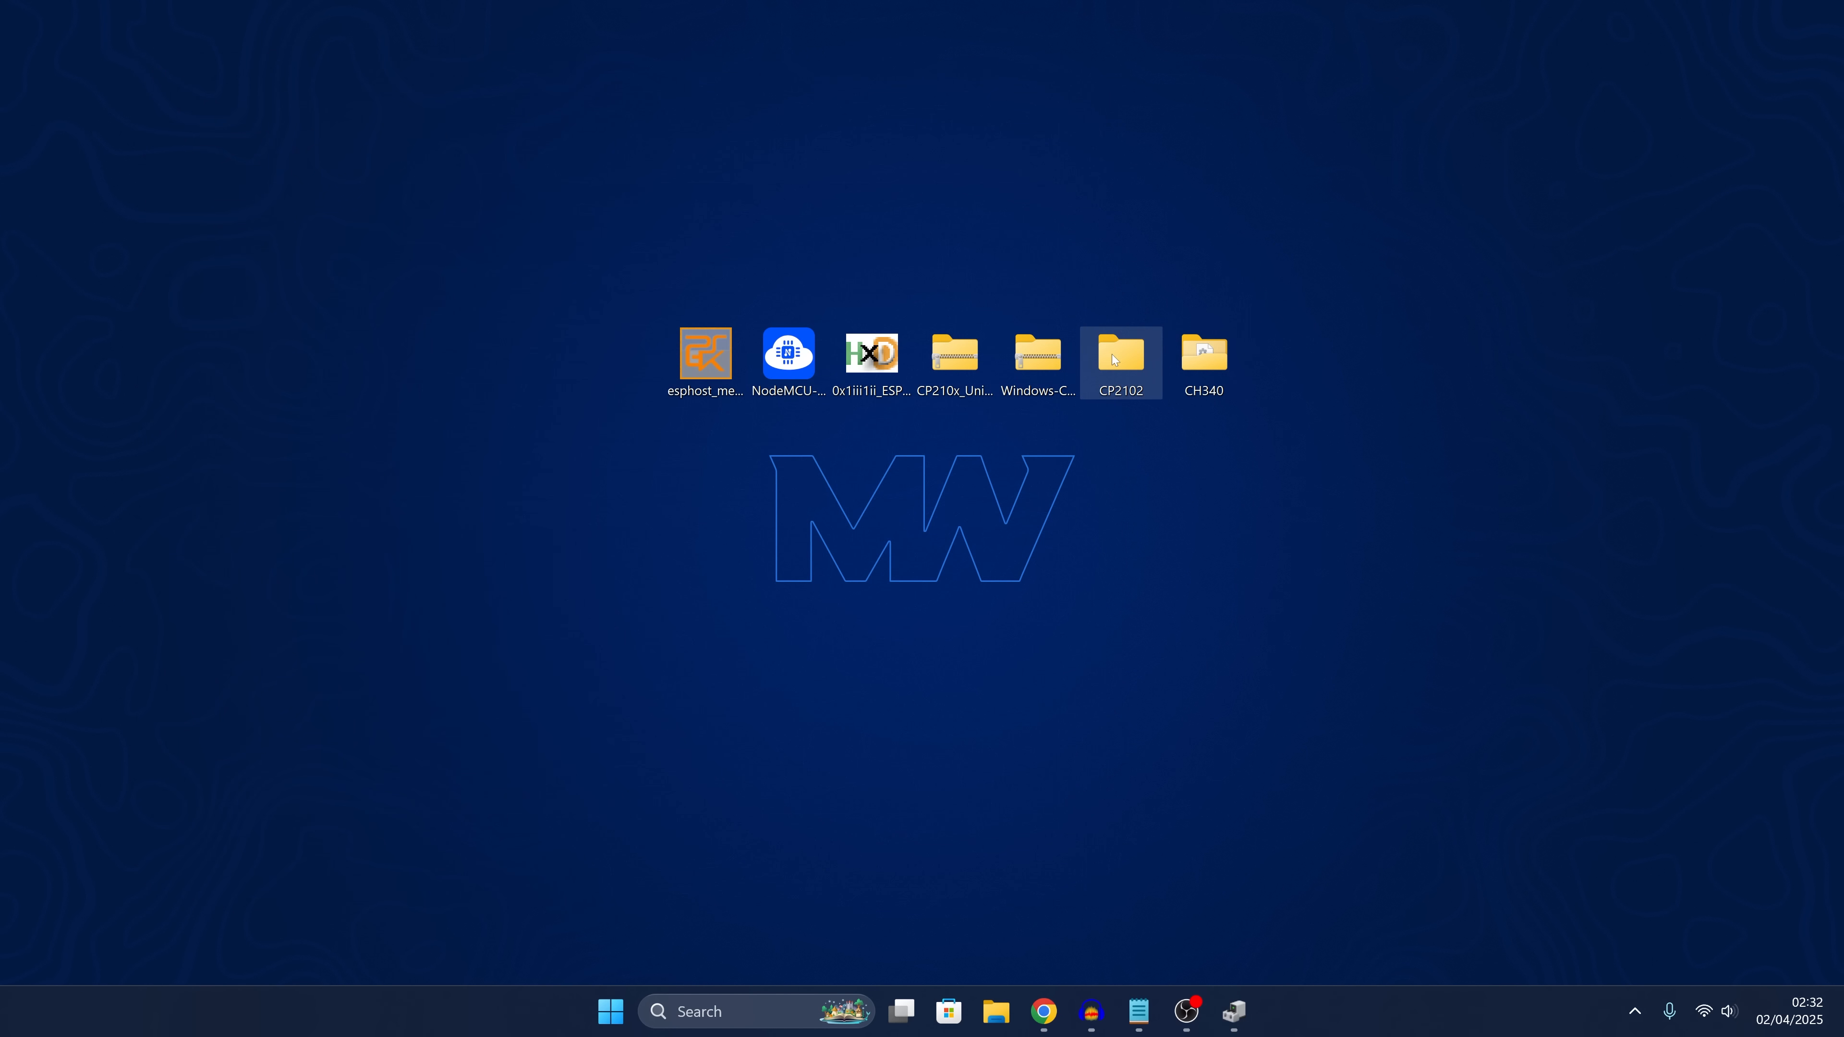
double_click(956, 356)
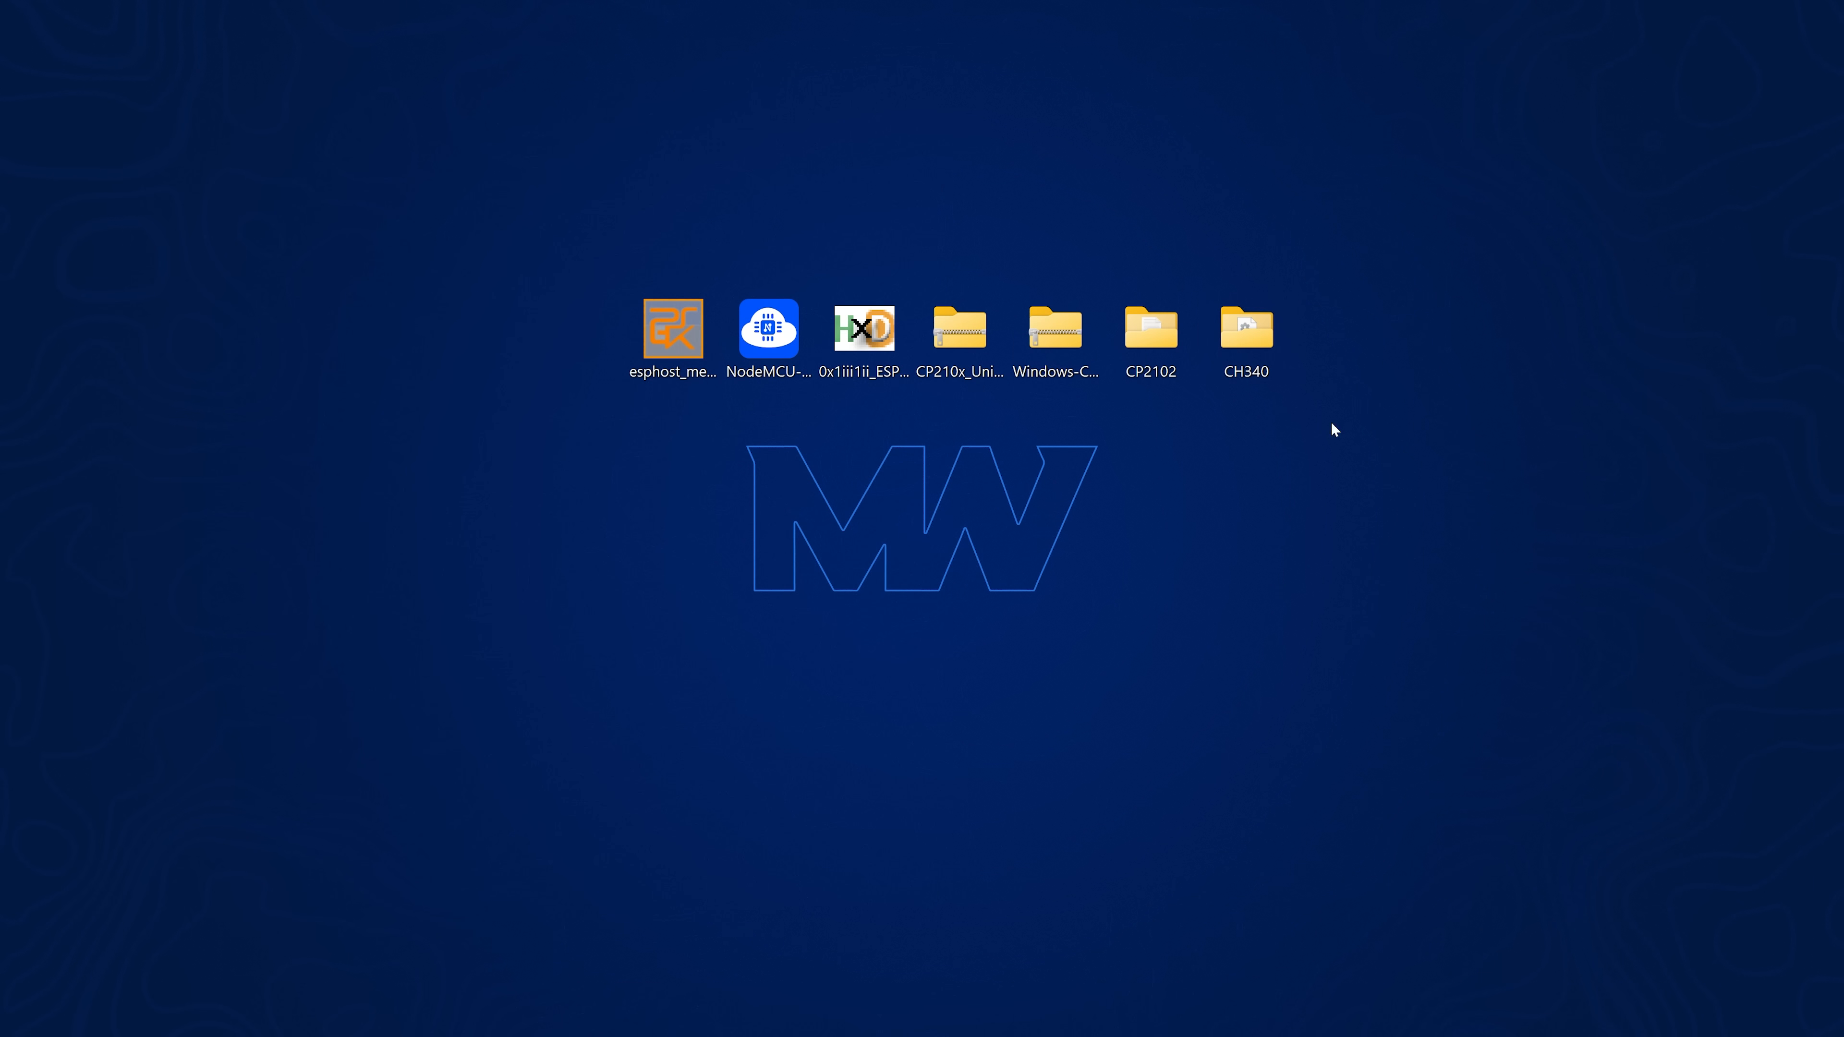
click(1247, 332)
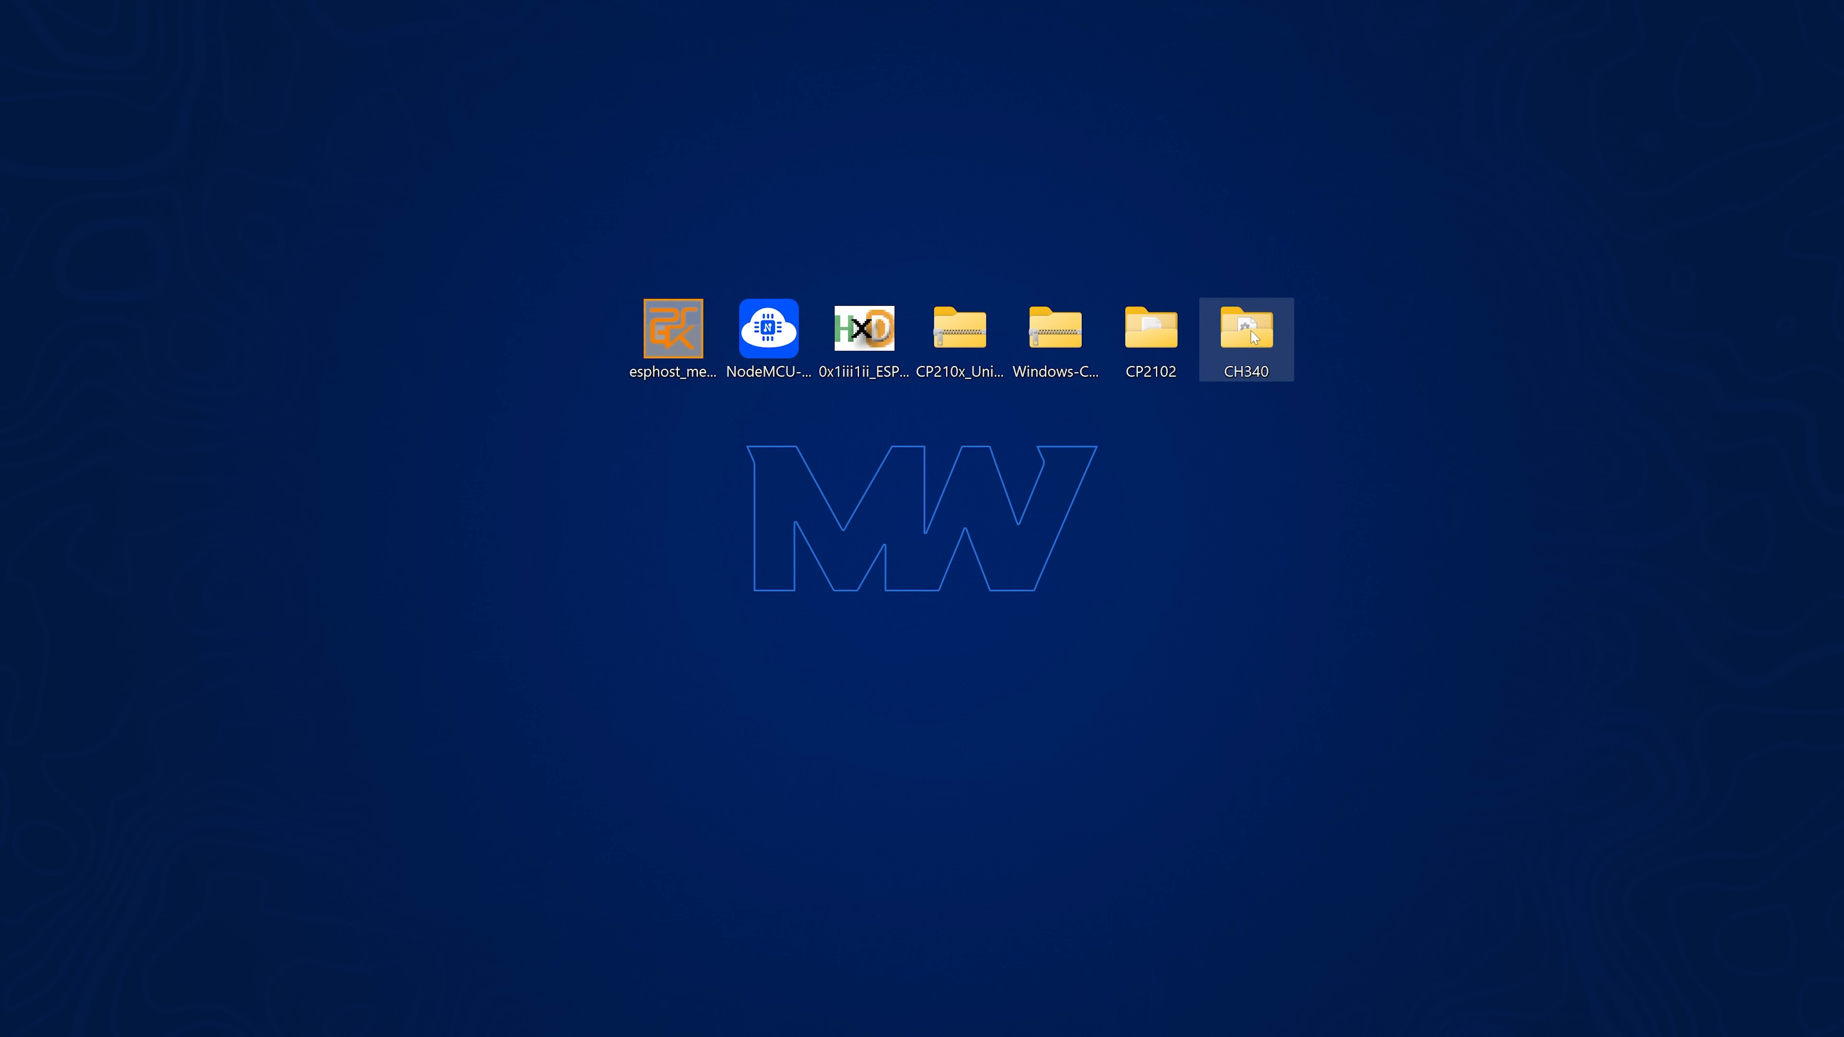
double_click(1247, 330)
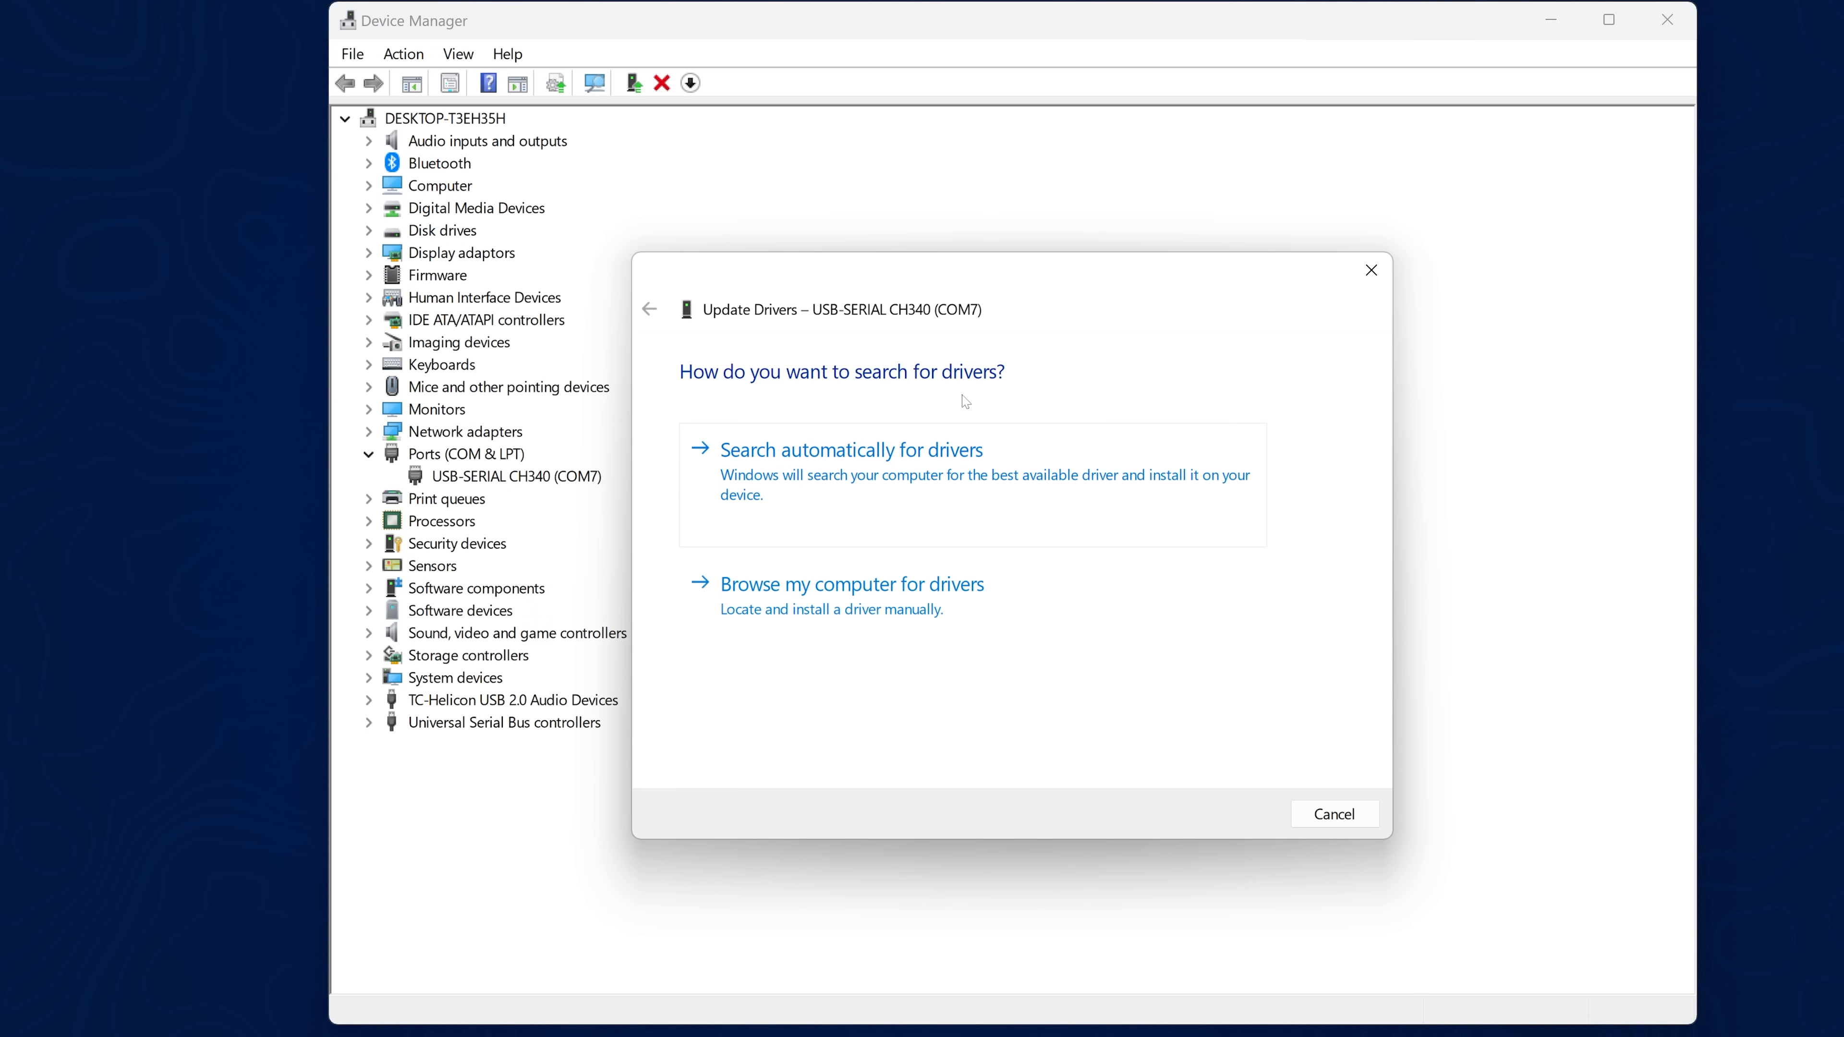
Search C:\Users\Lee\Desktop\CH340 for the CH340 driver, confirm it's already installed, and close the dialog
click(852, 584)
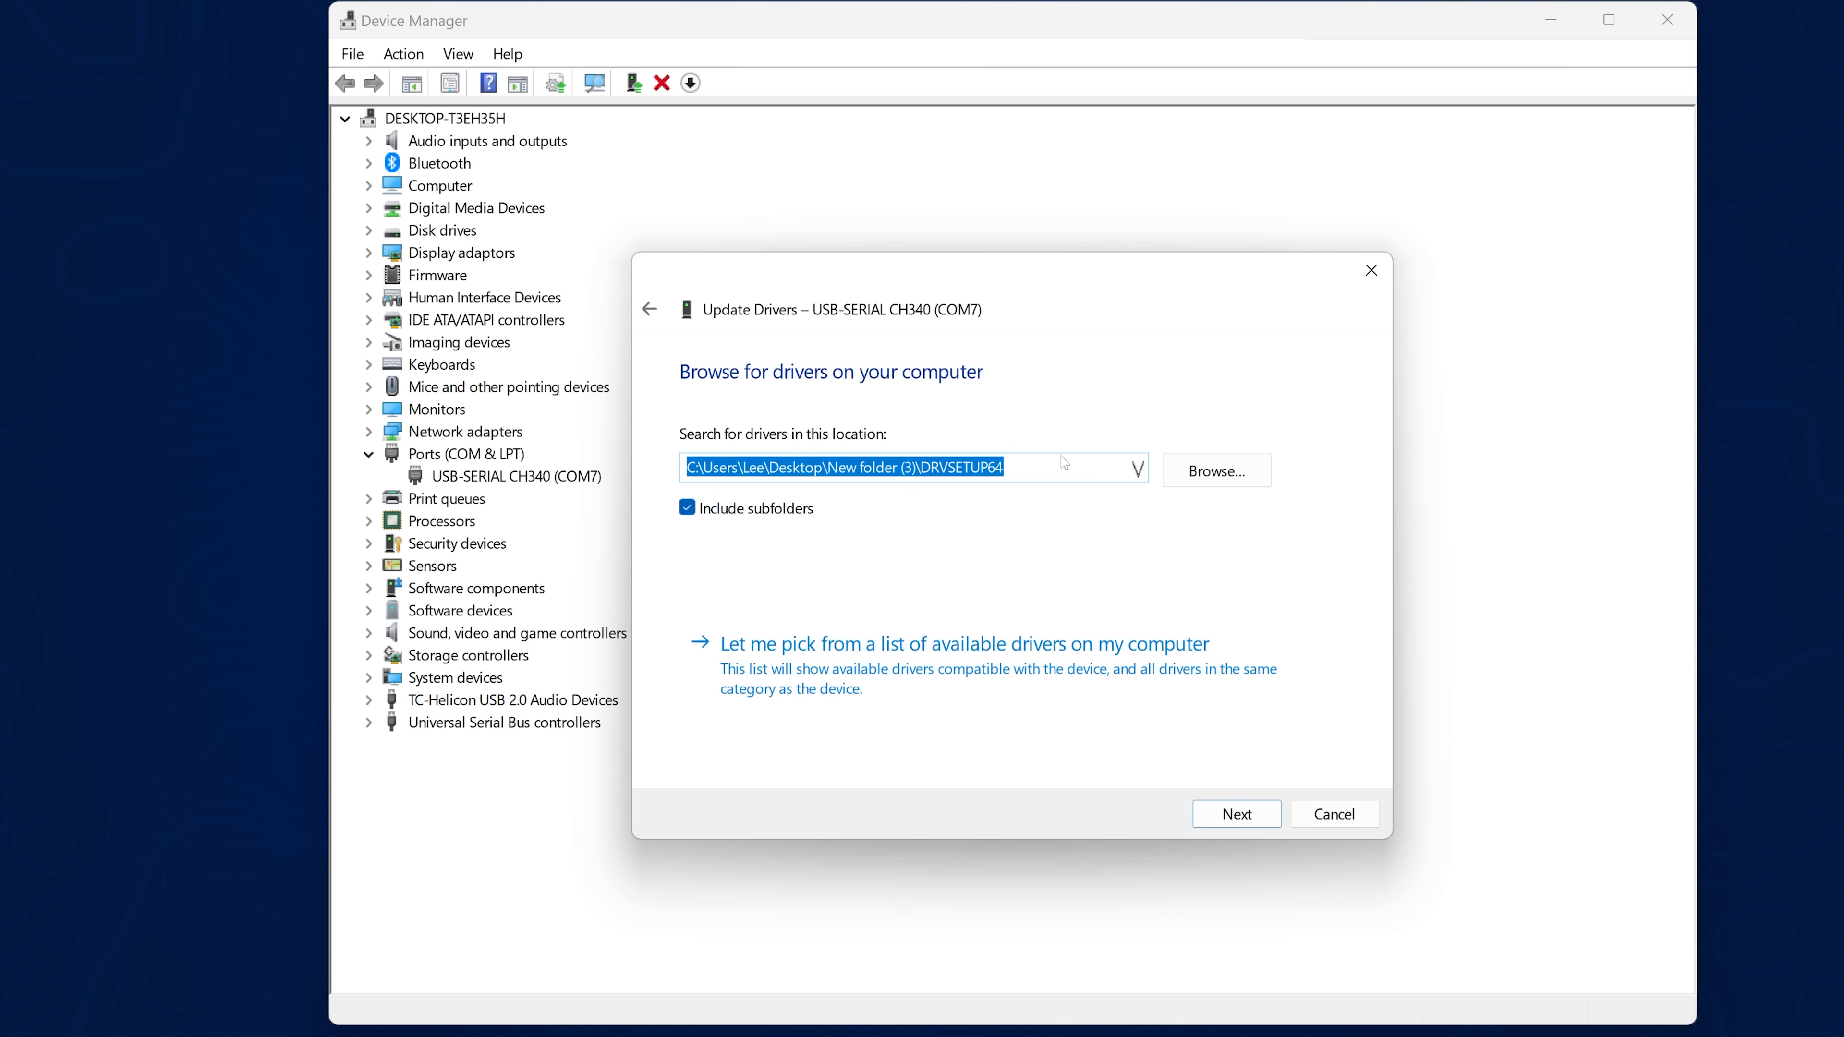
text(C:\Users\Lee\Desktop\CH340)
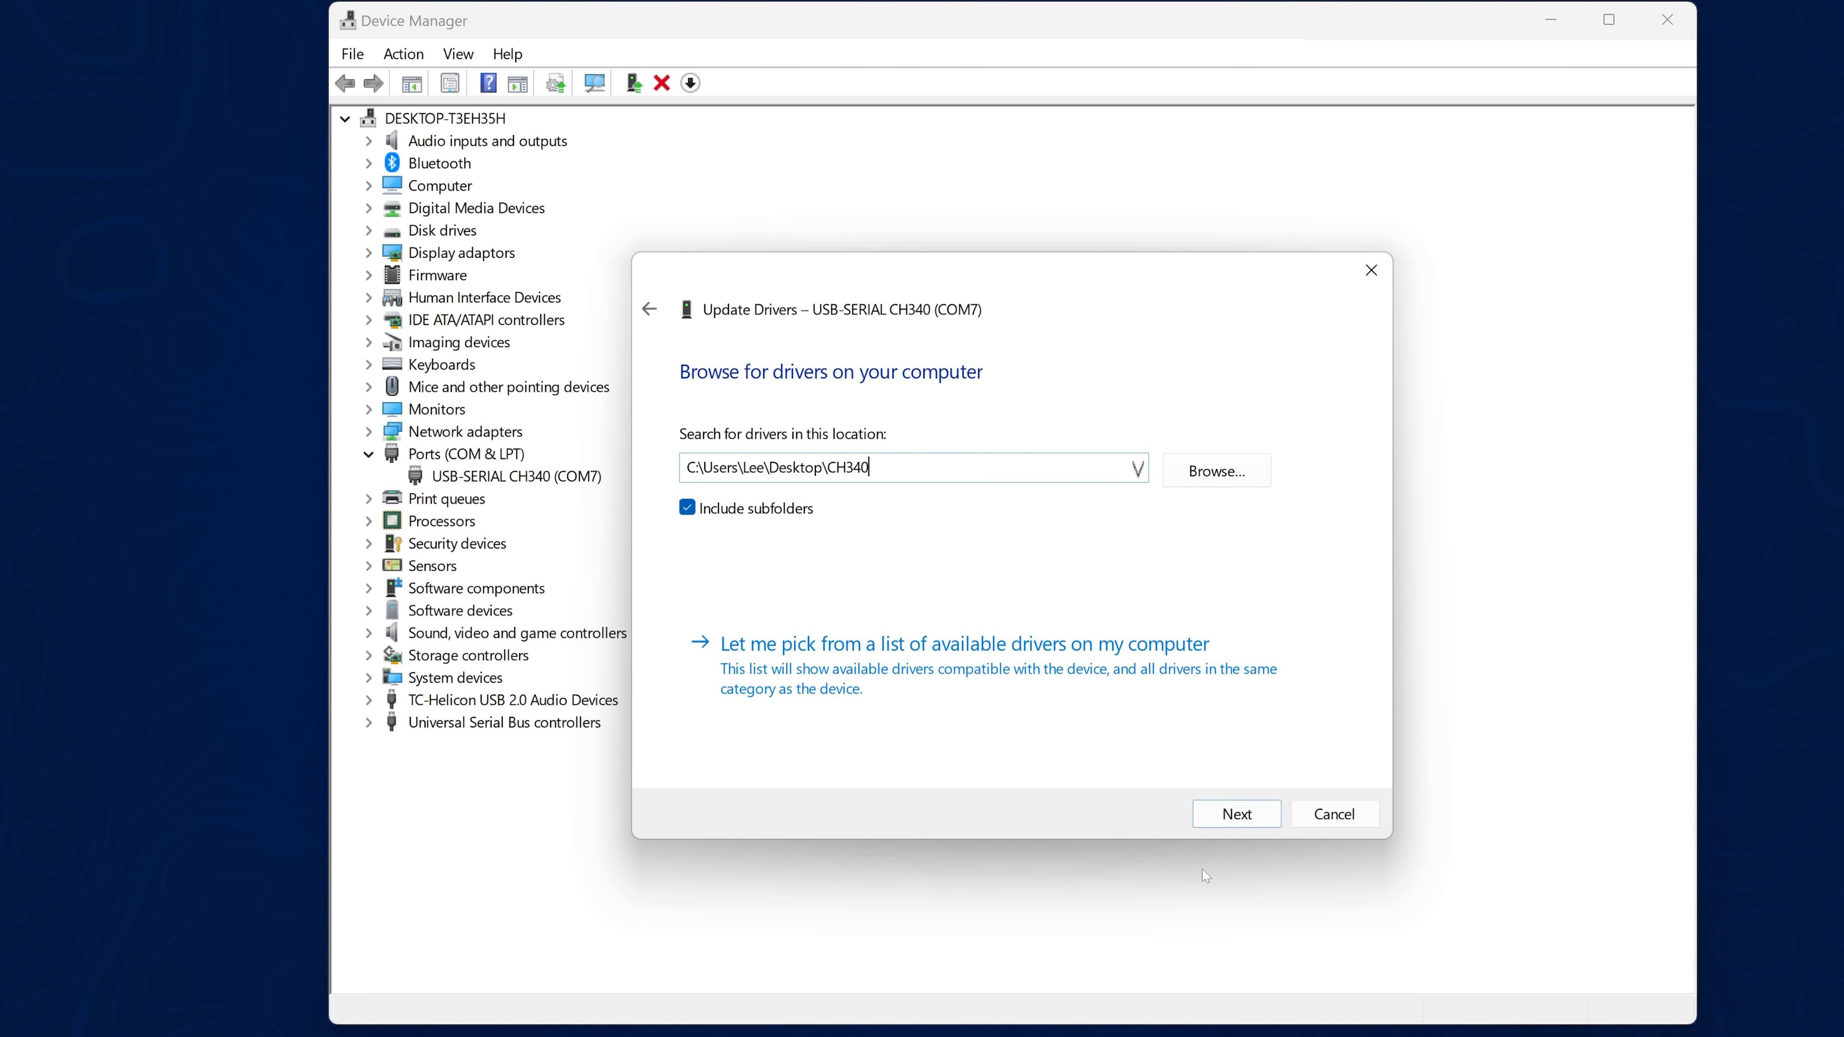
click(1237, 814)
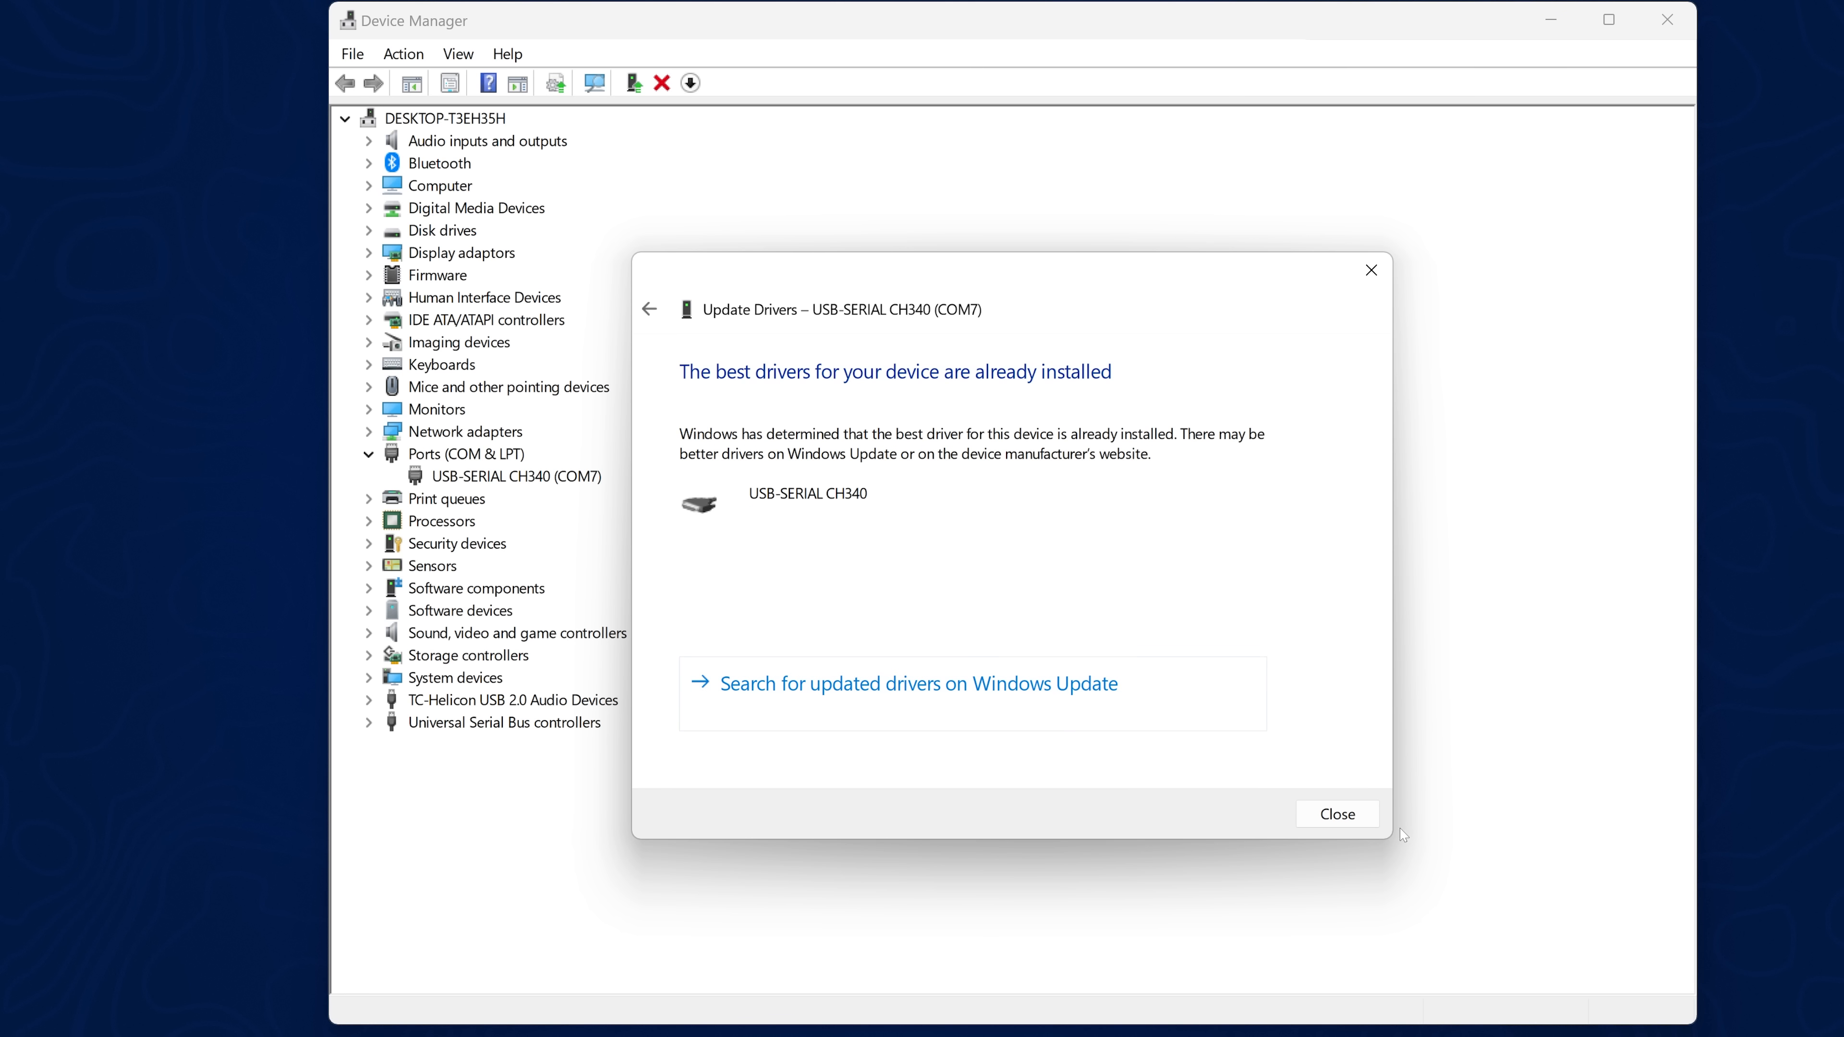
click(1338, 815)
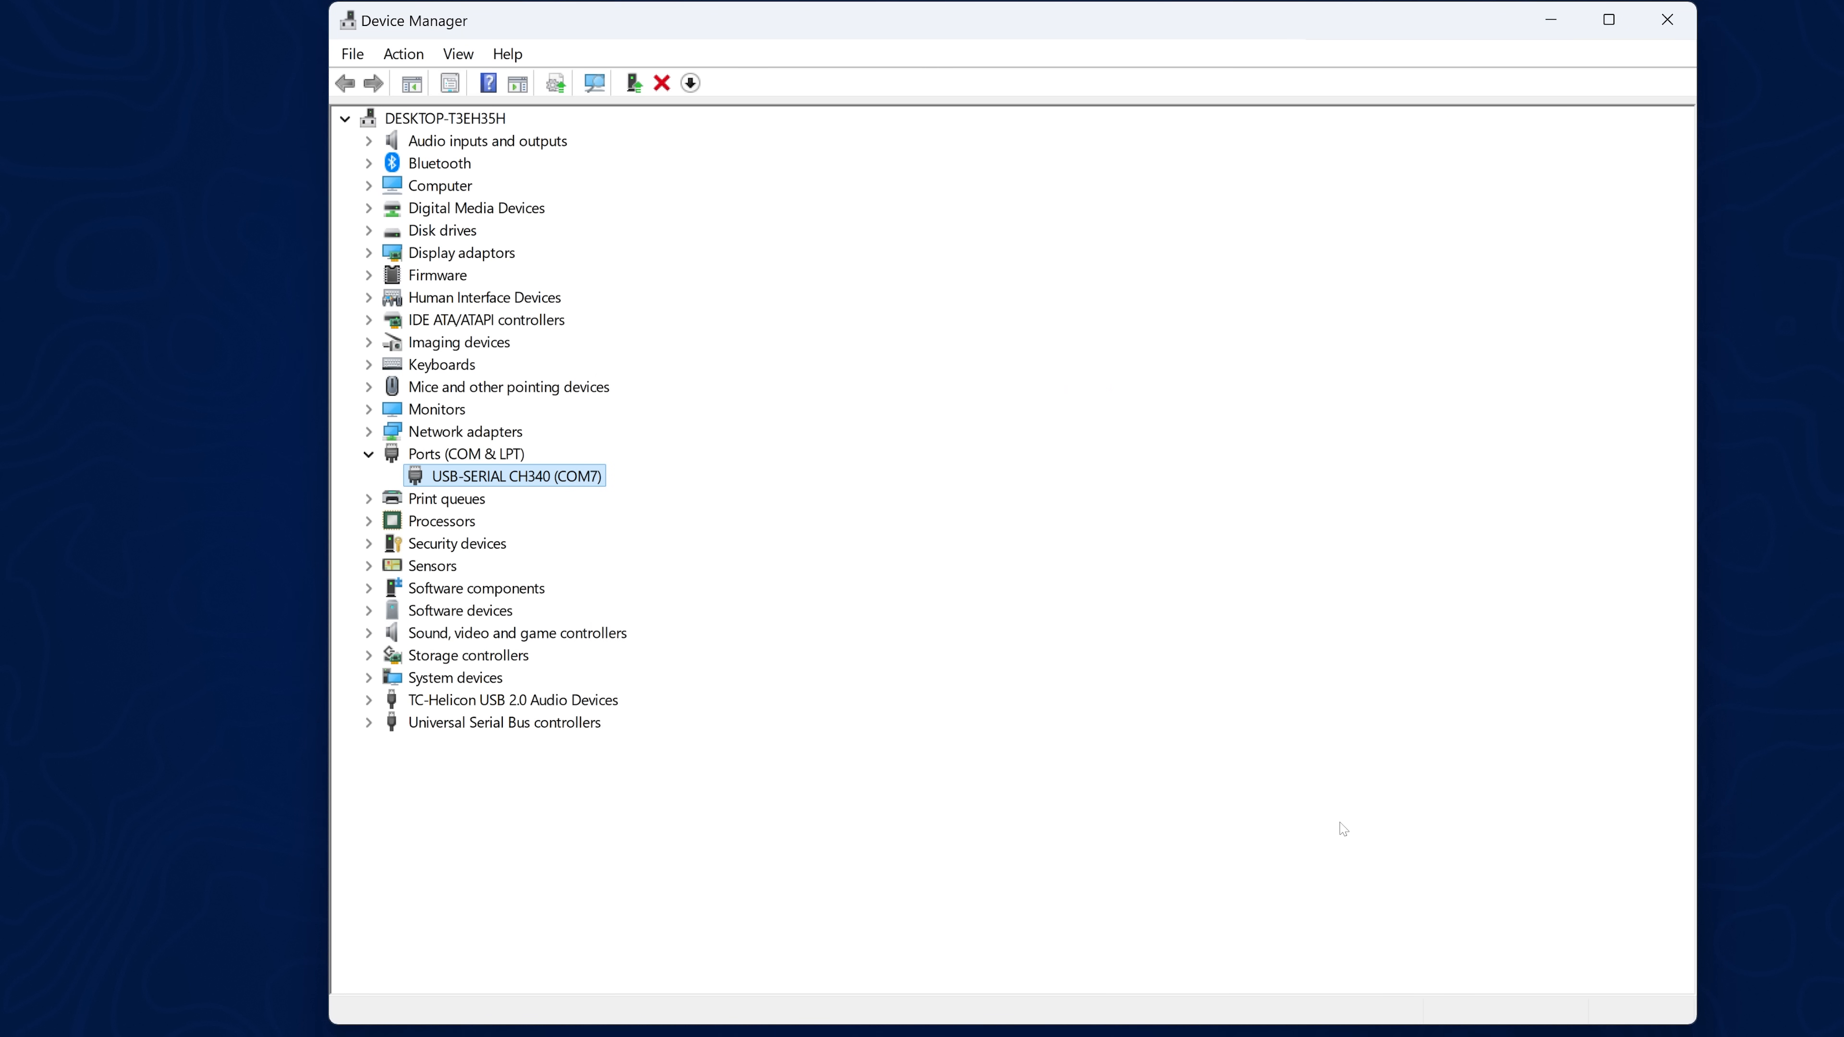
mouse_move(467, 522)
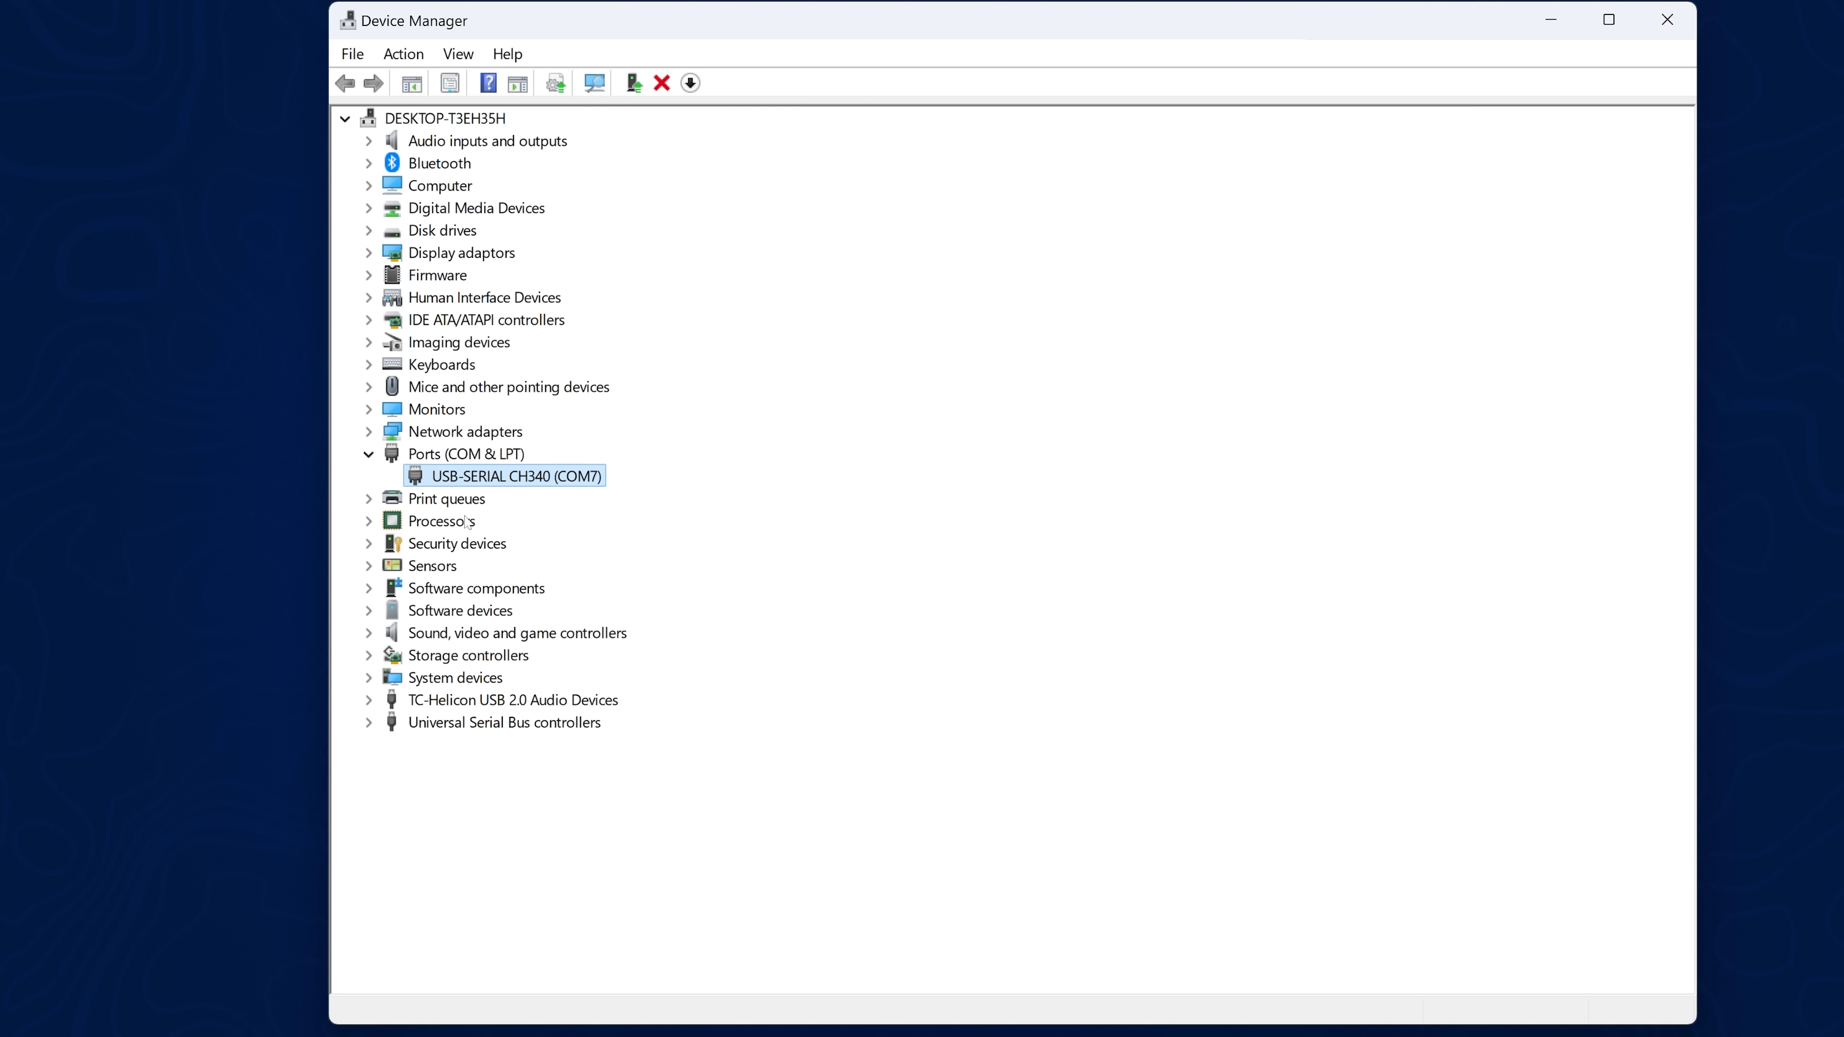
mouse_move(591, 486)
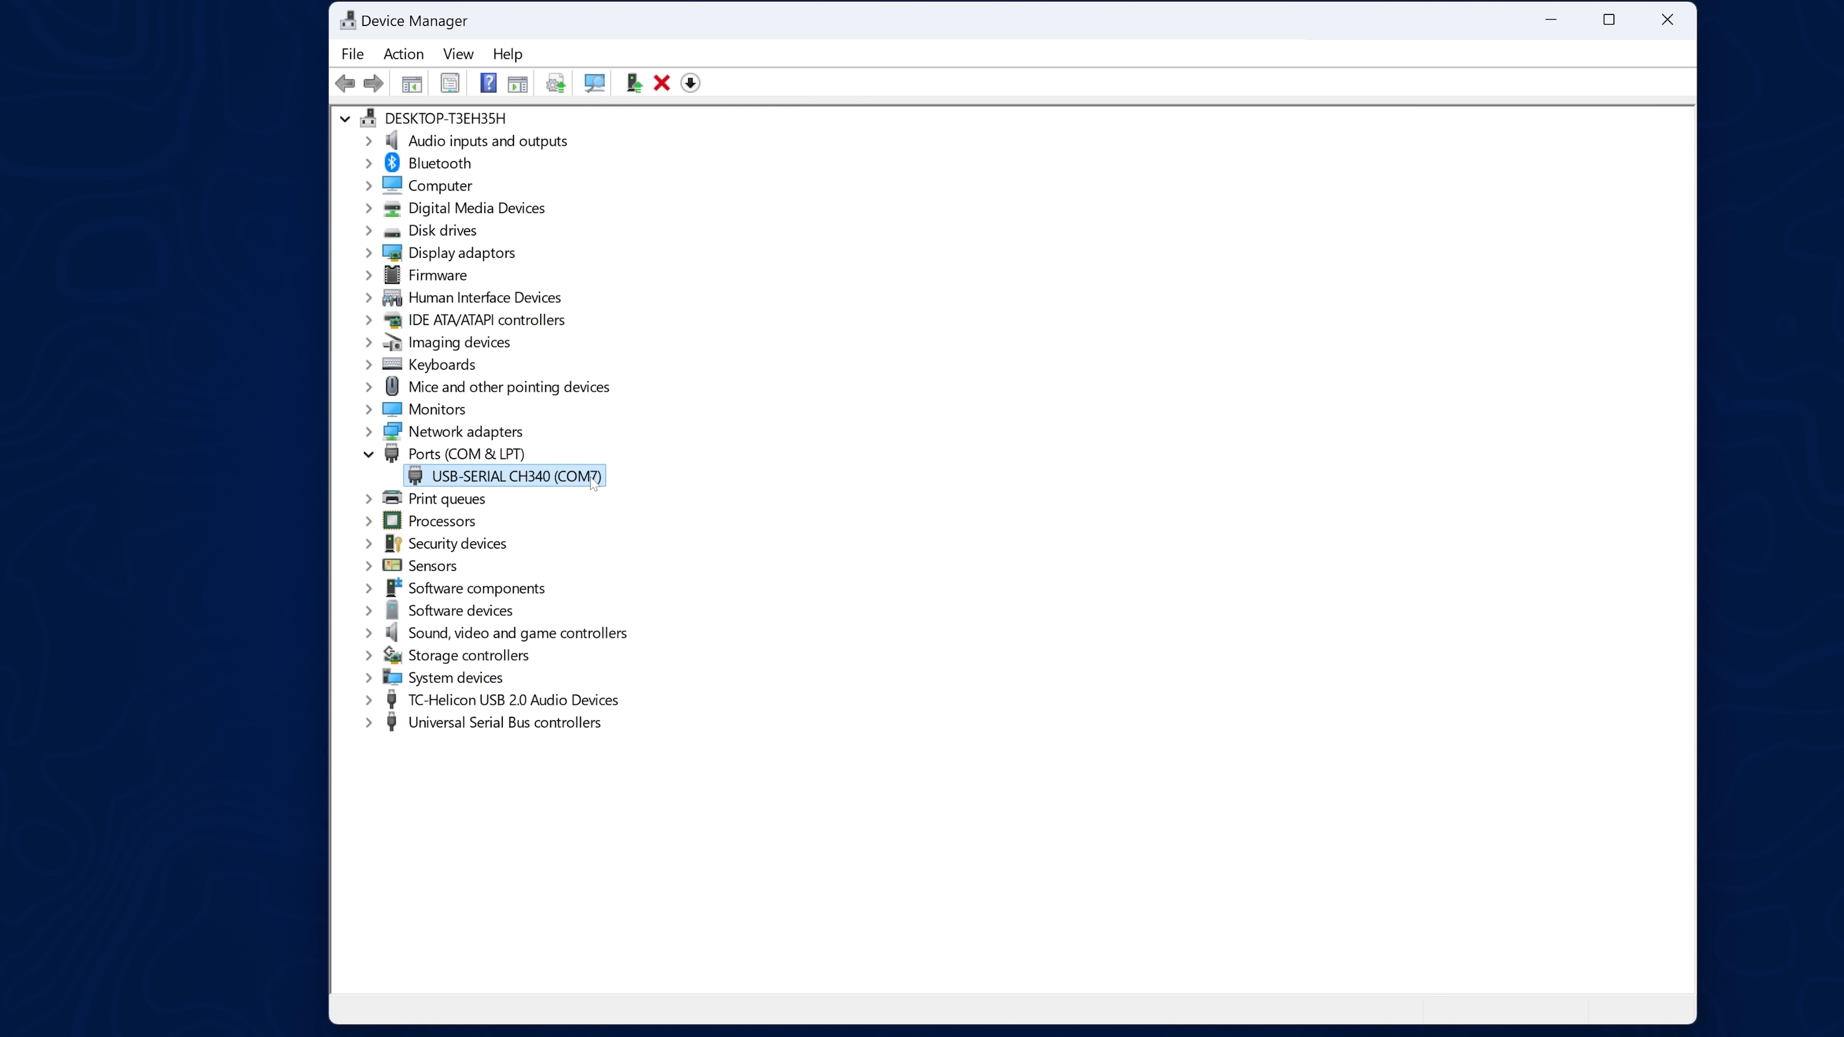
mouse_move(579, 498)
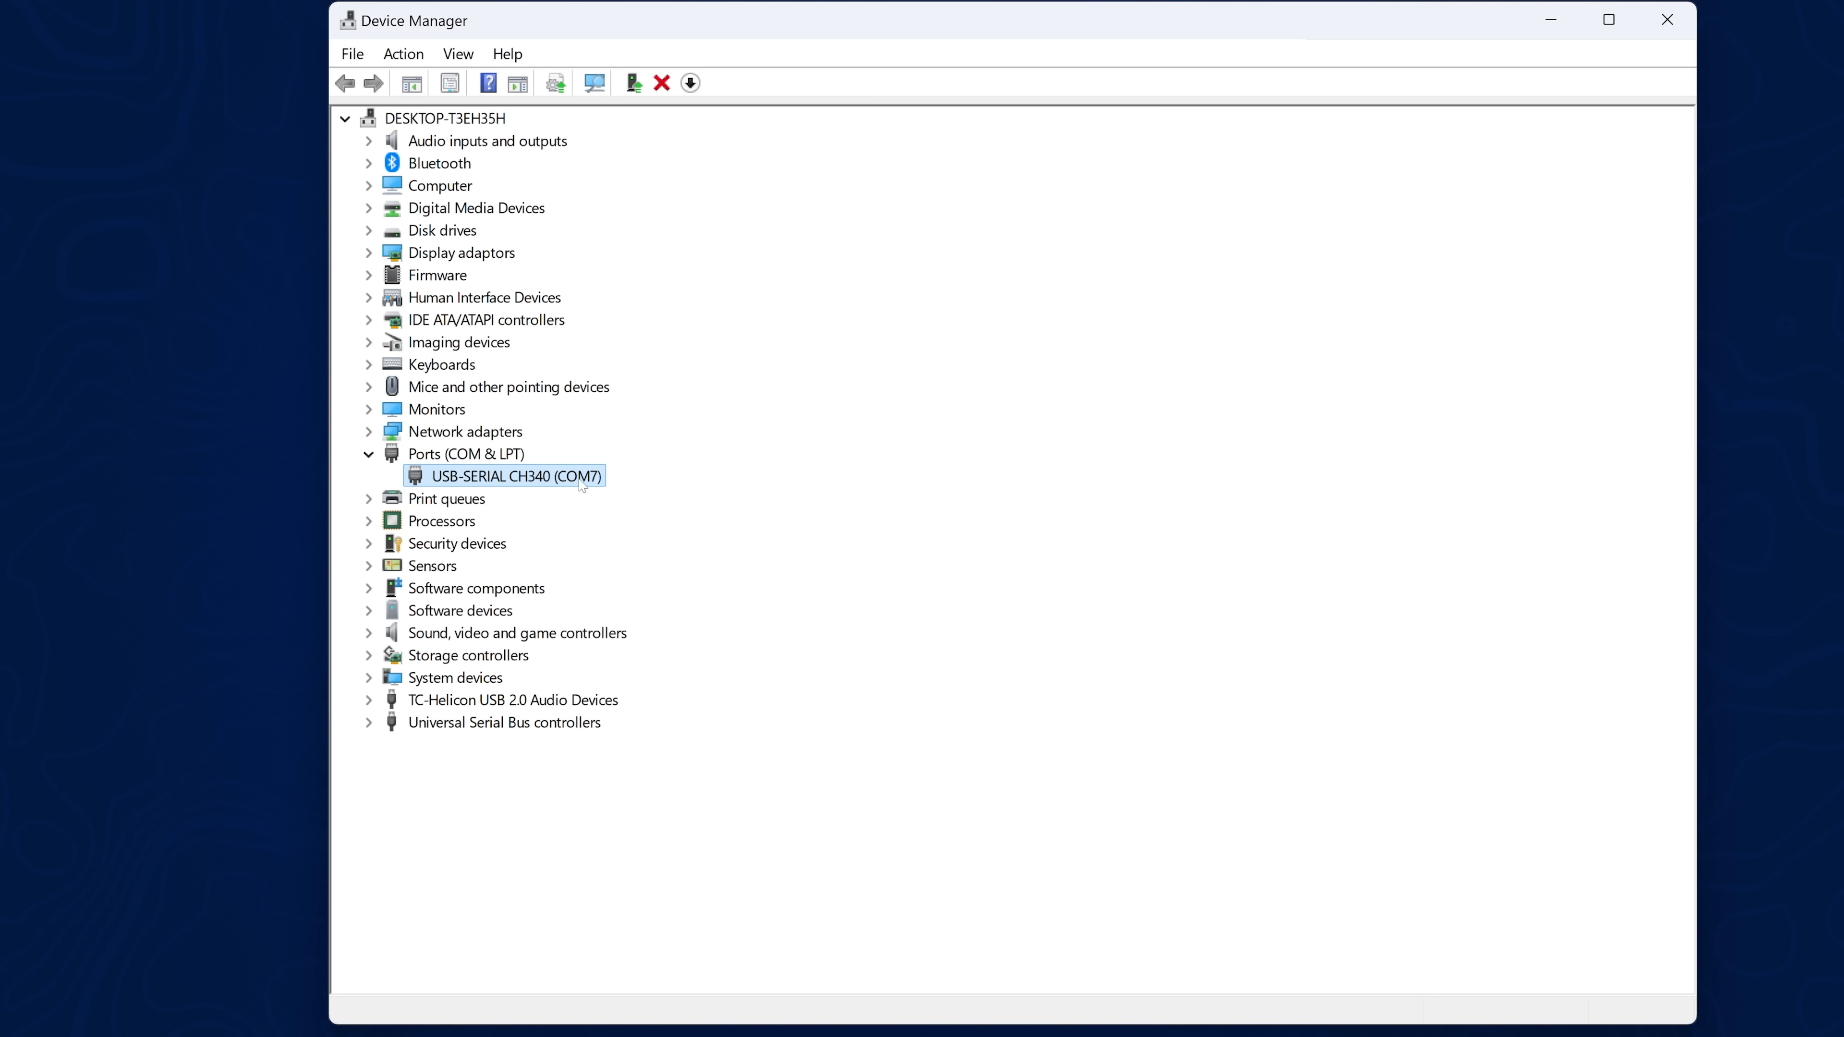
mouse_move(1667, 19)
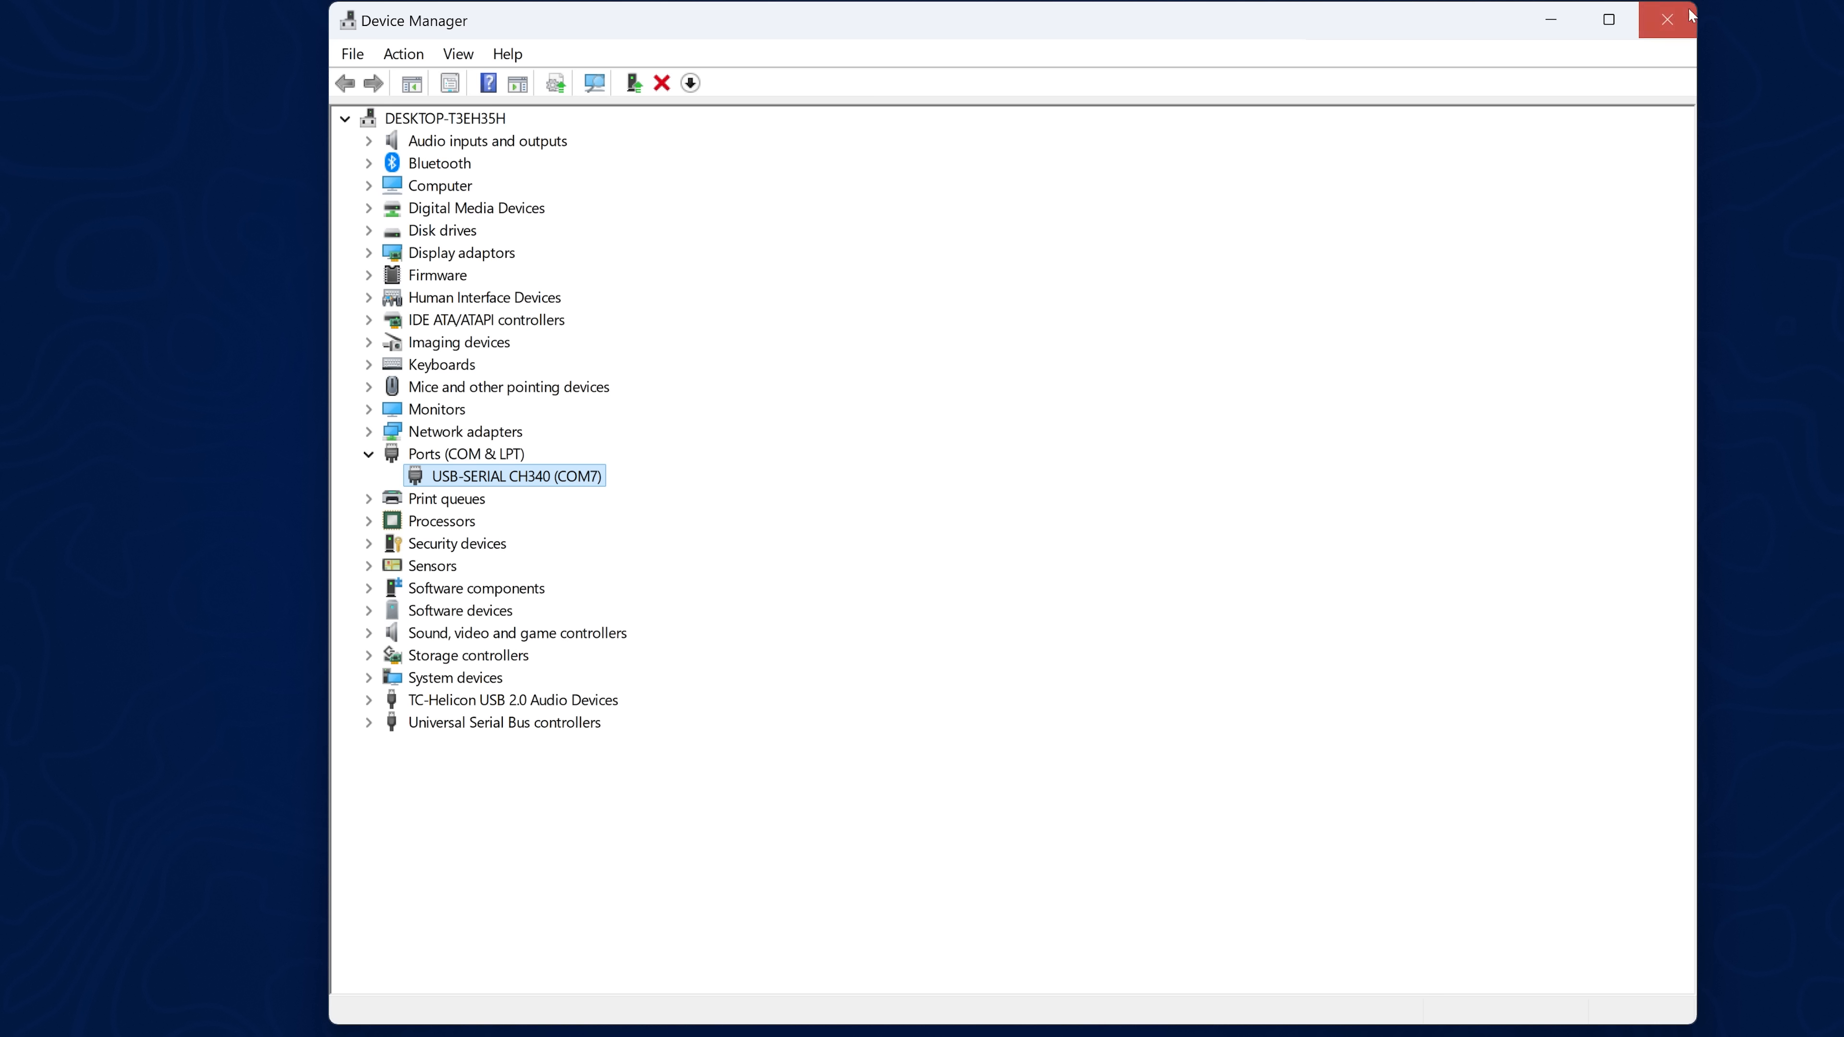
mouse_move(1685, 22)
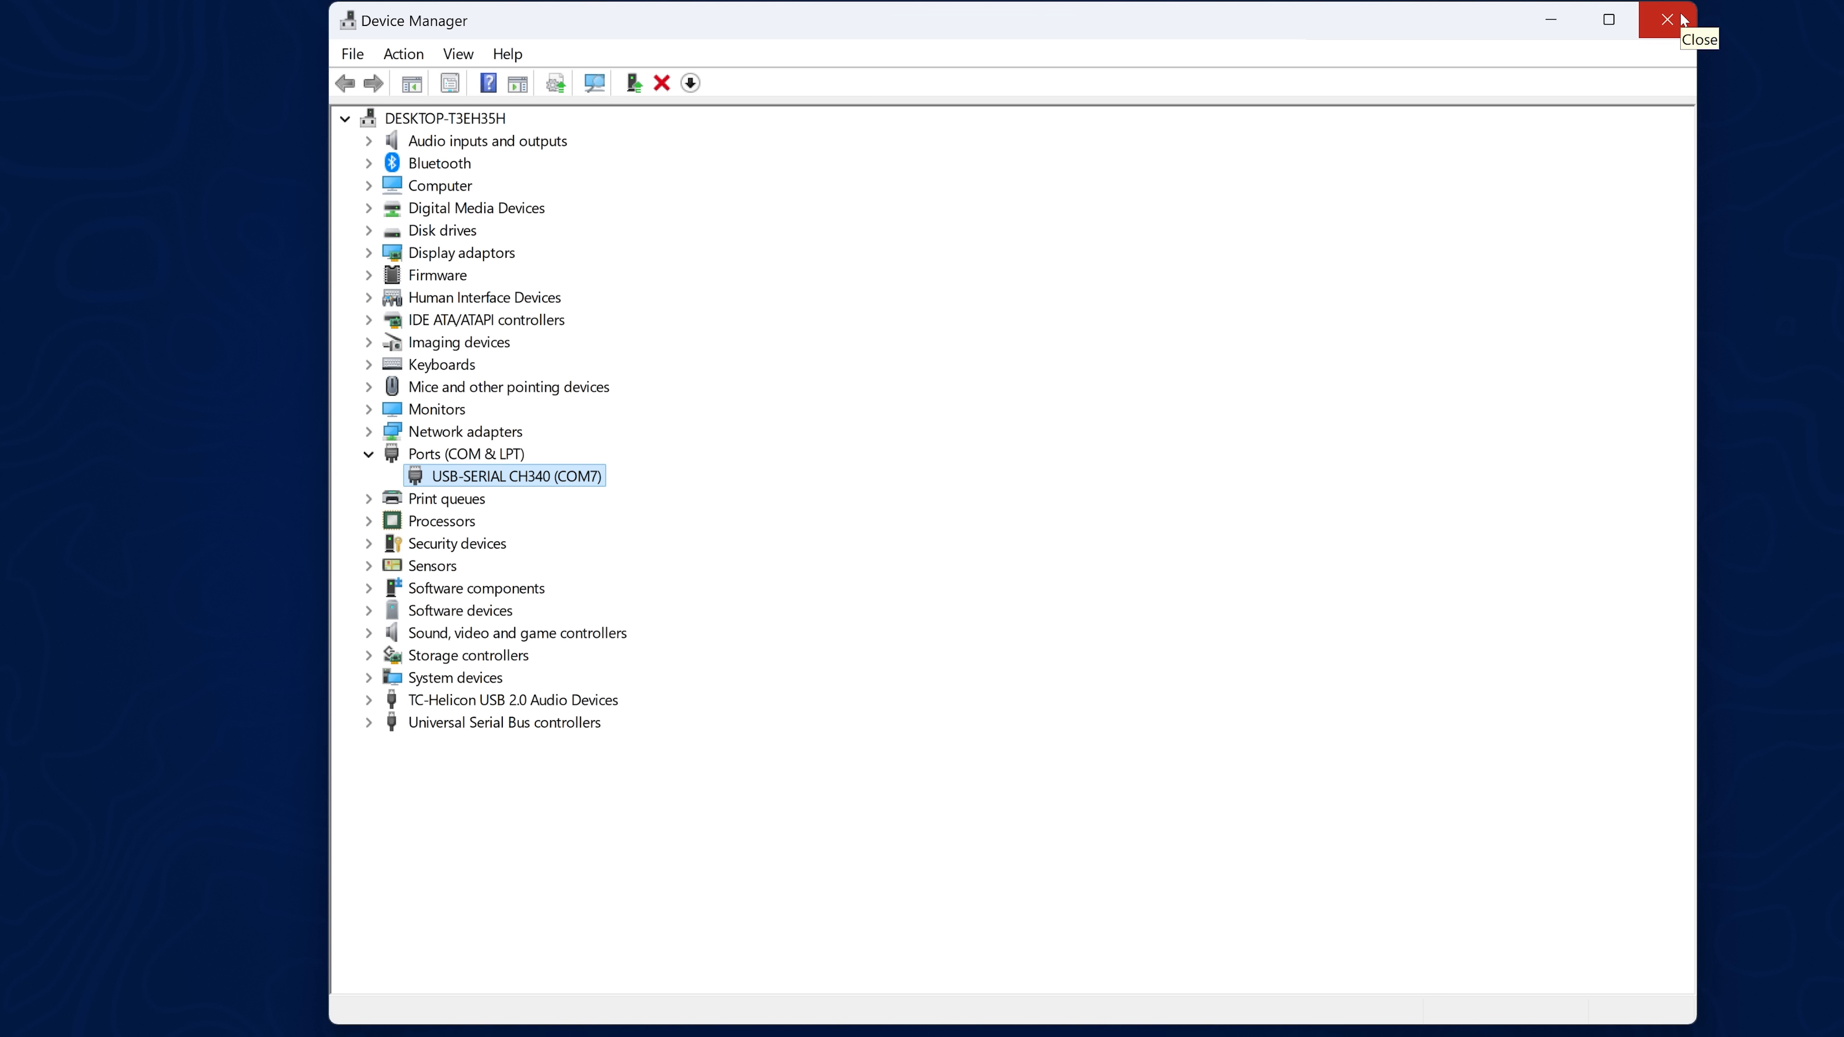
Close Device Manager and launch NodeMCU-PyFlasher.exe from the desktop
click(1663, 19)
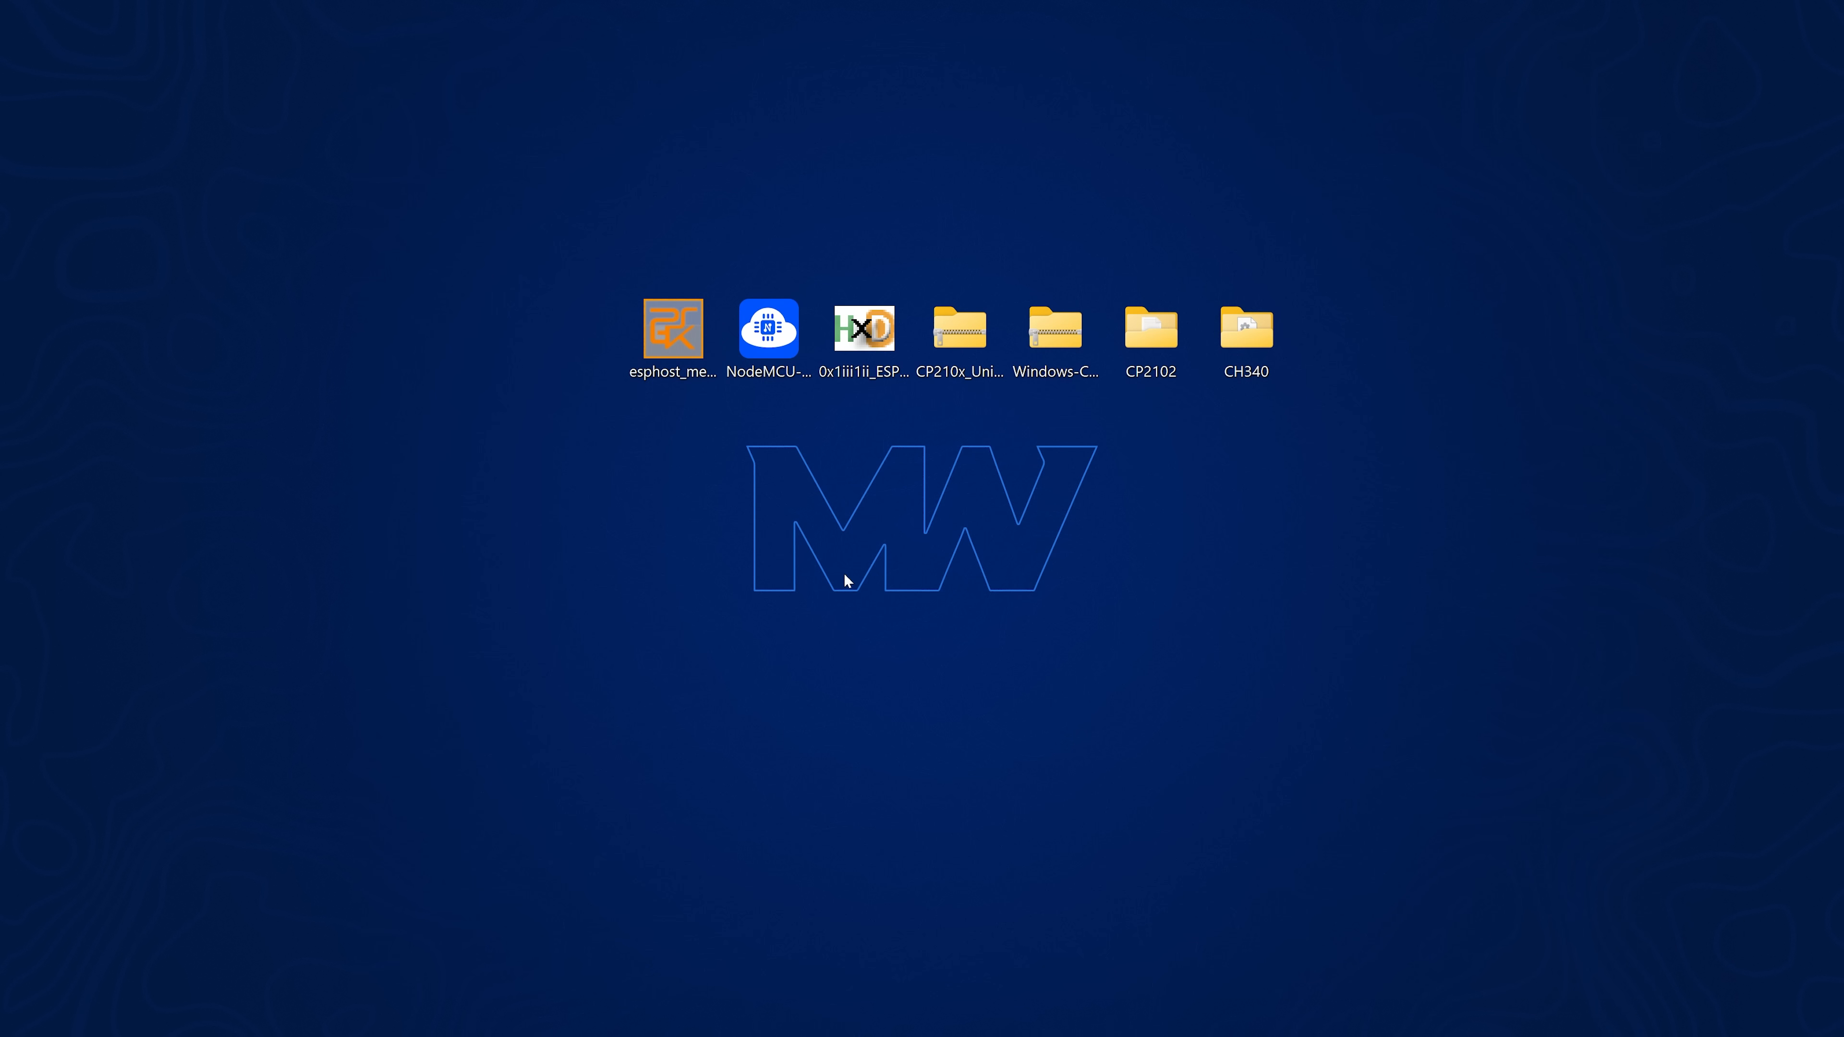
click(767, 335)
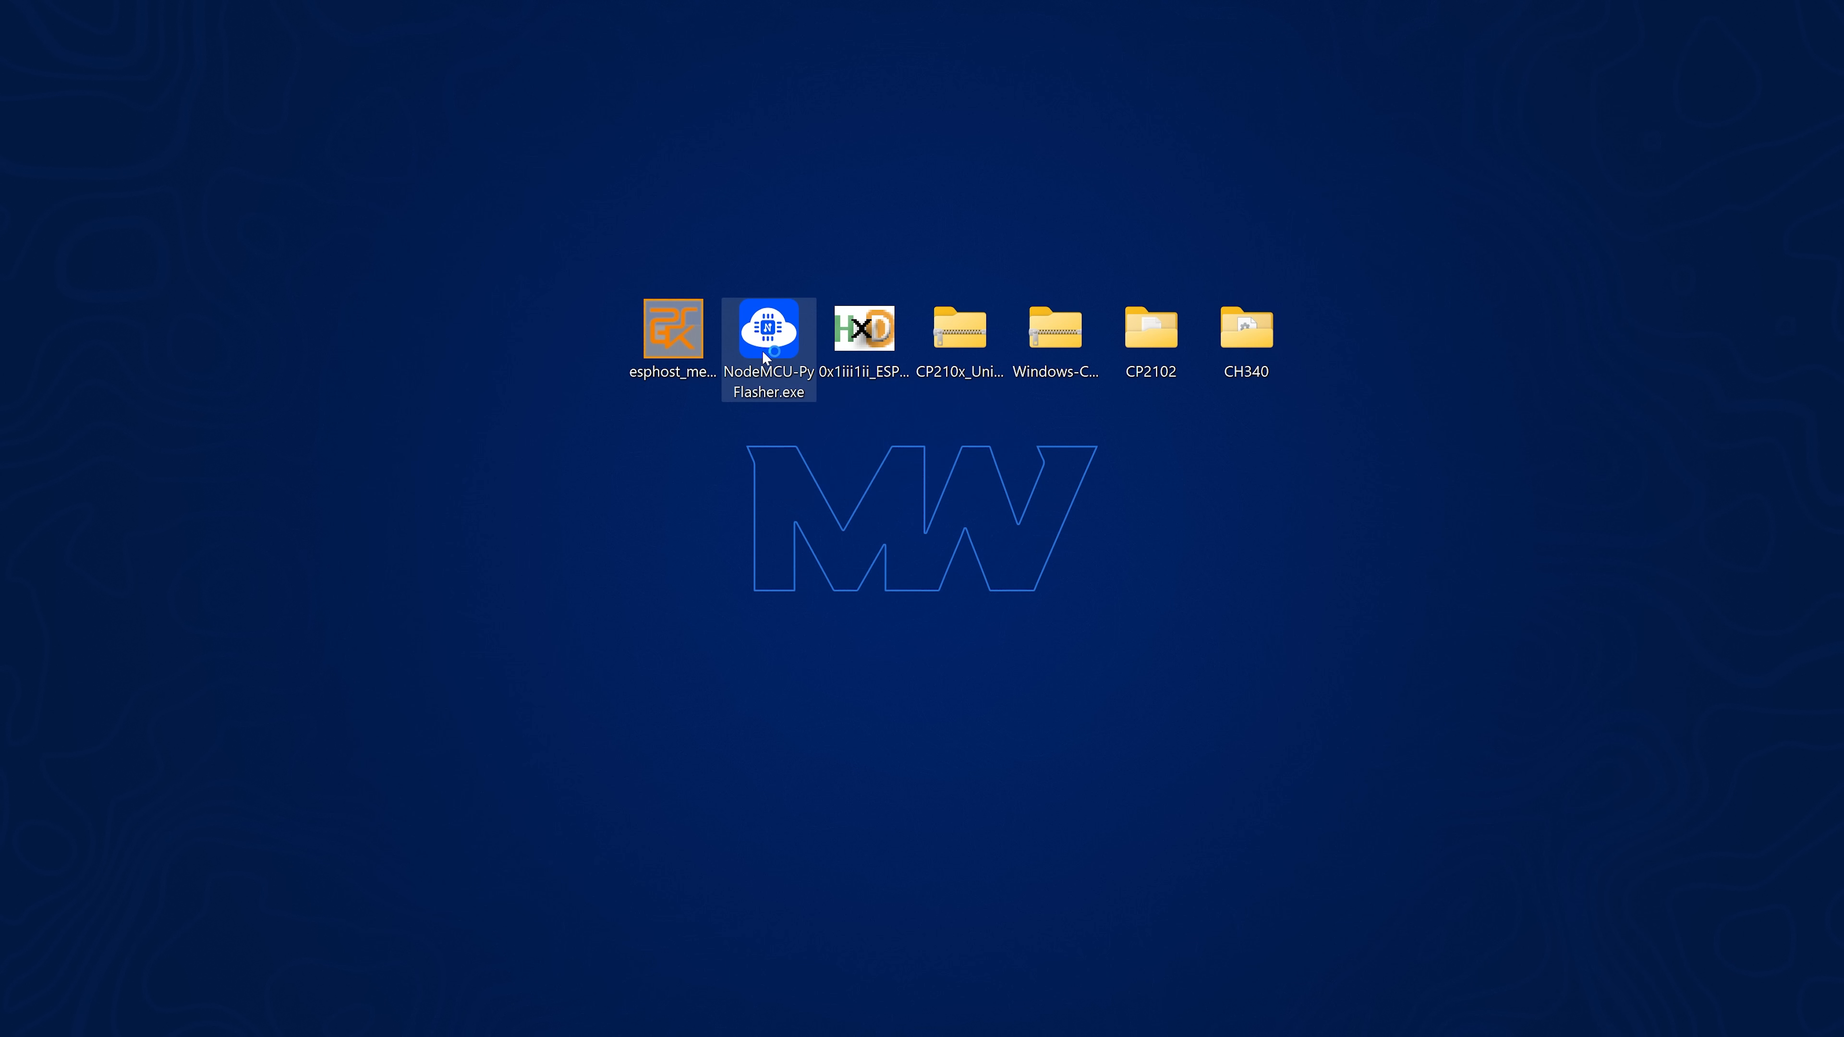
double_click(767, 331)
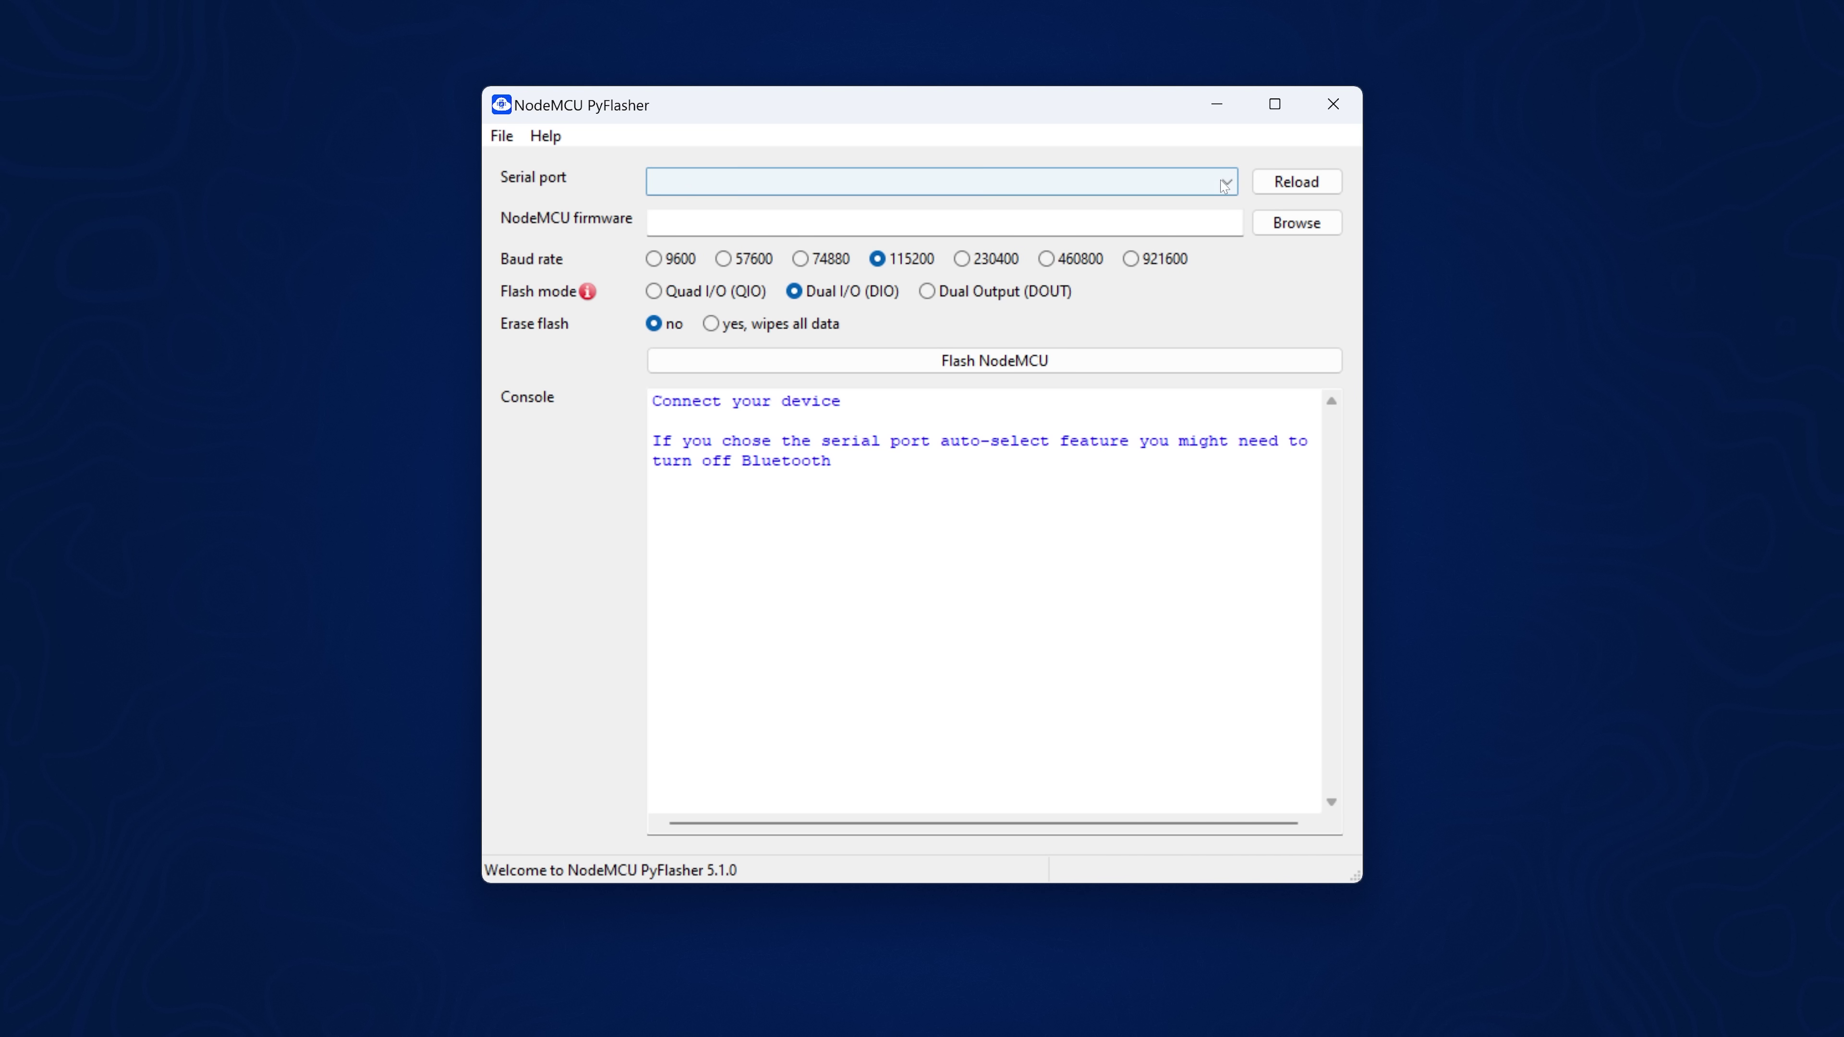
Select COM7, set baud rate 9600 and enable full flash erase for the etaHEN ESP8266 firmware
click(1228, 183)
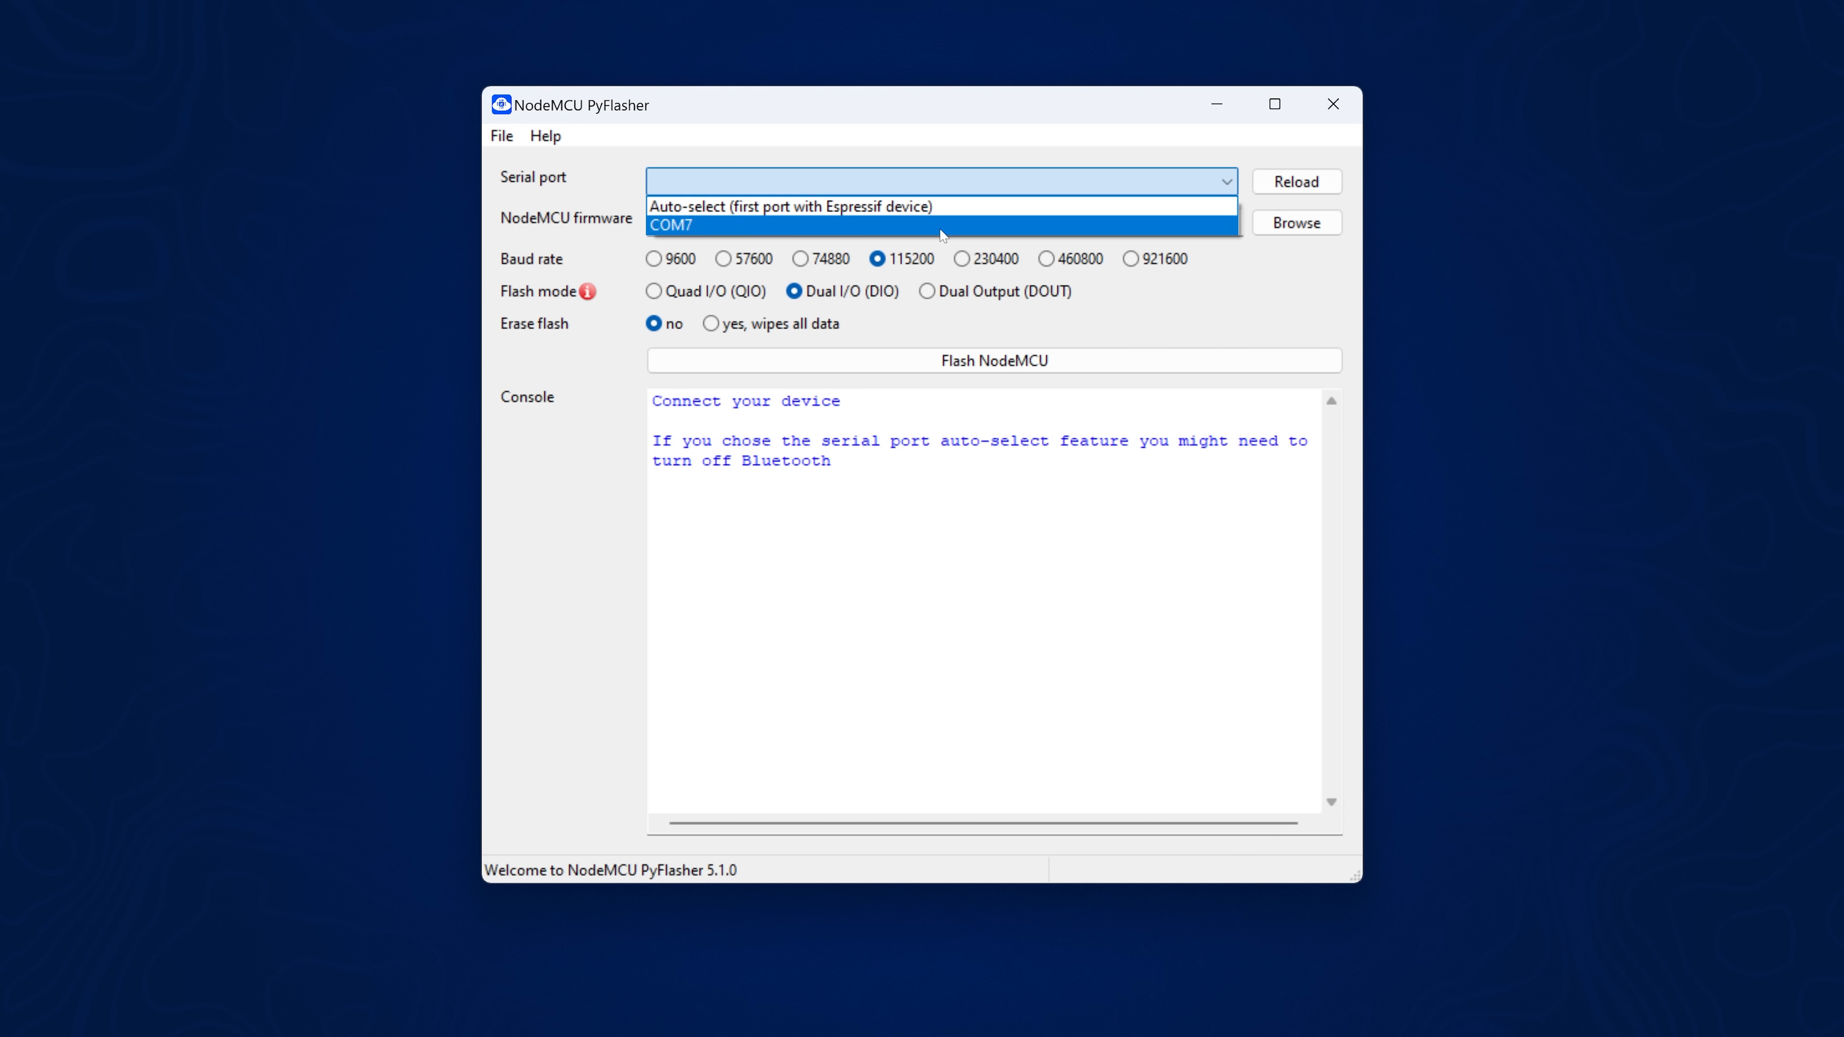
click(671, 224)
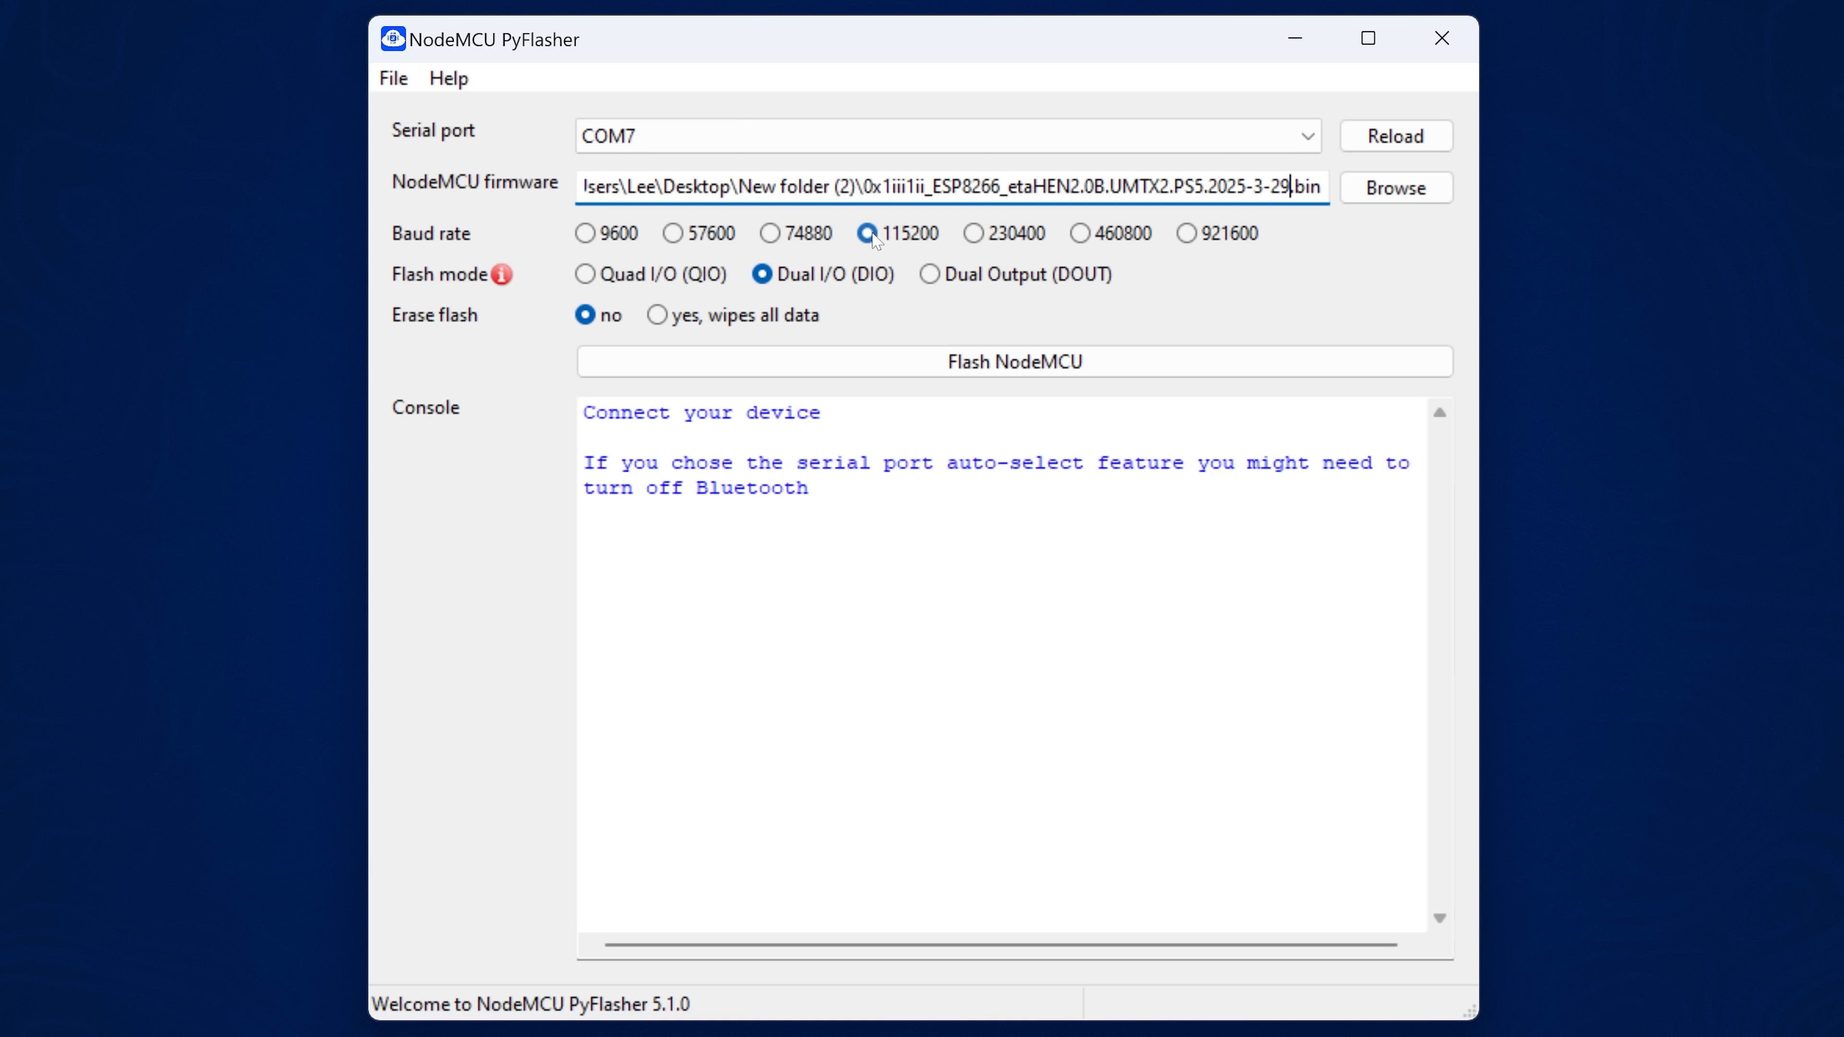
click(584, 233)
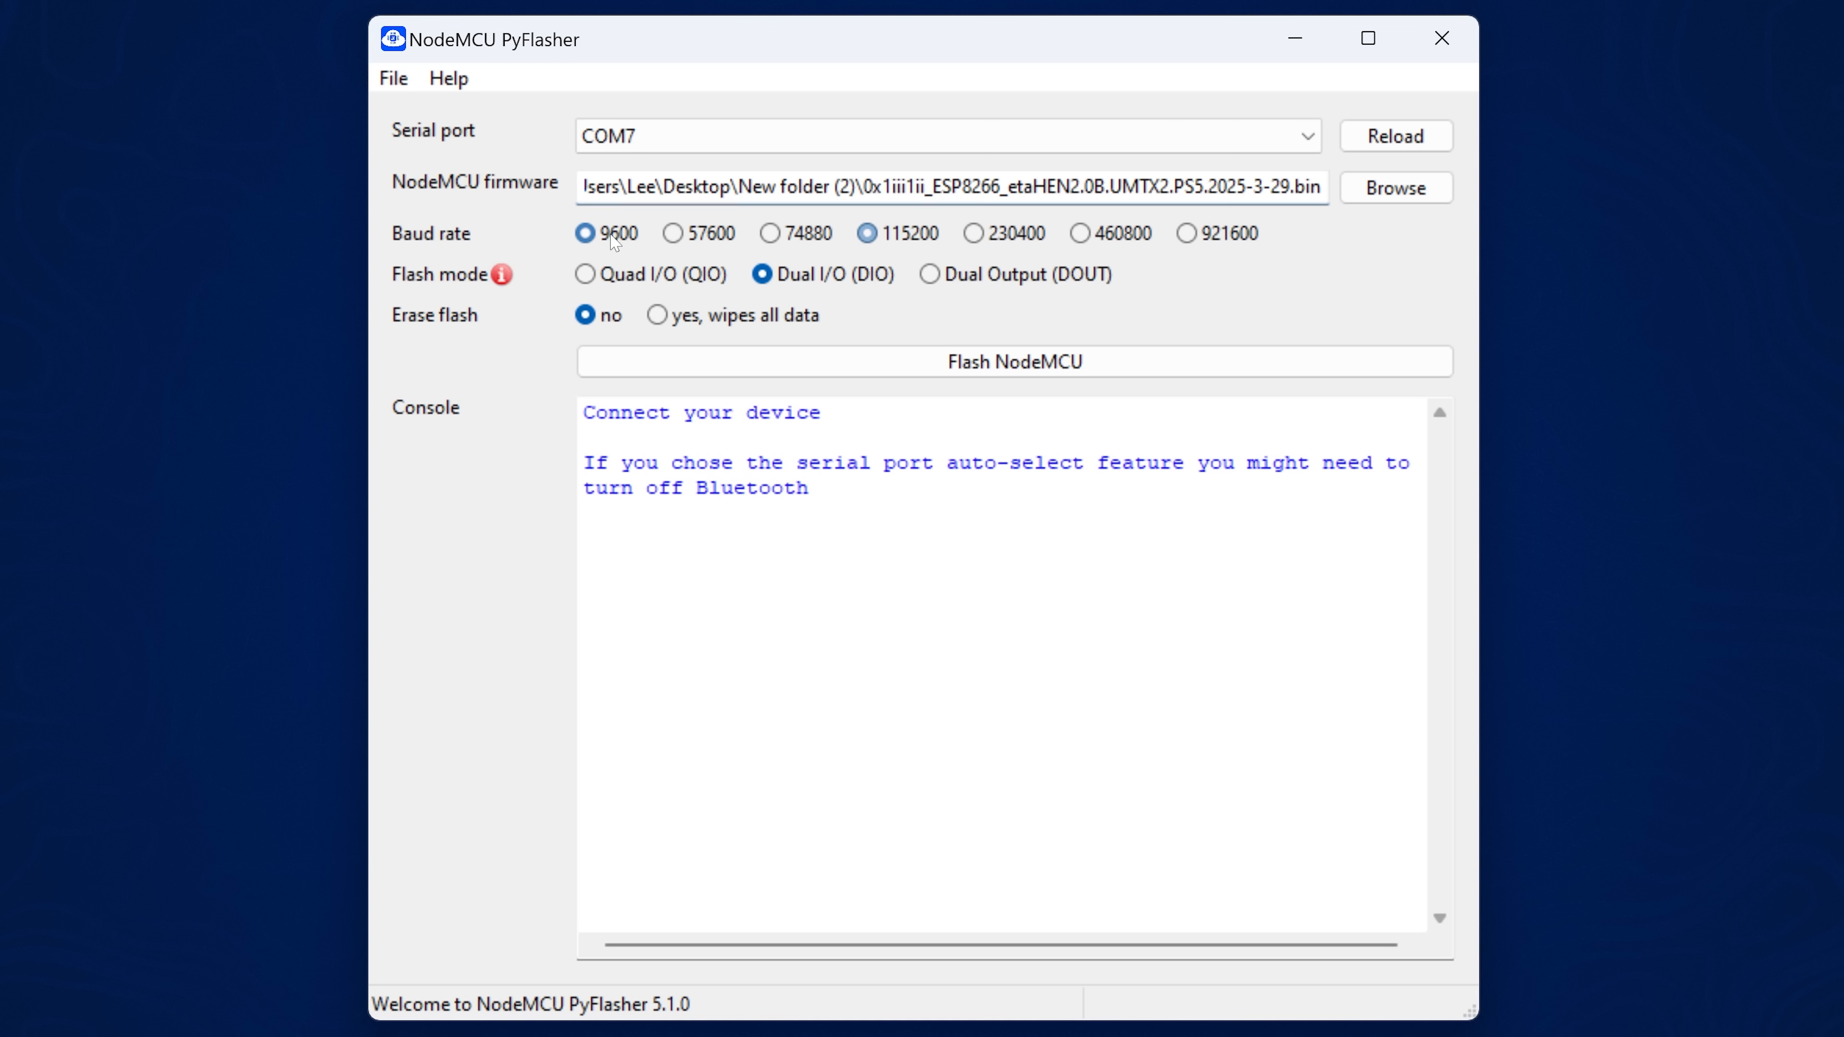
click(585, 233)
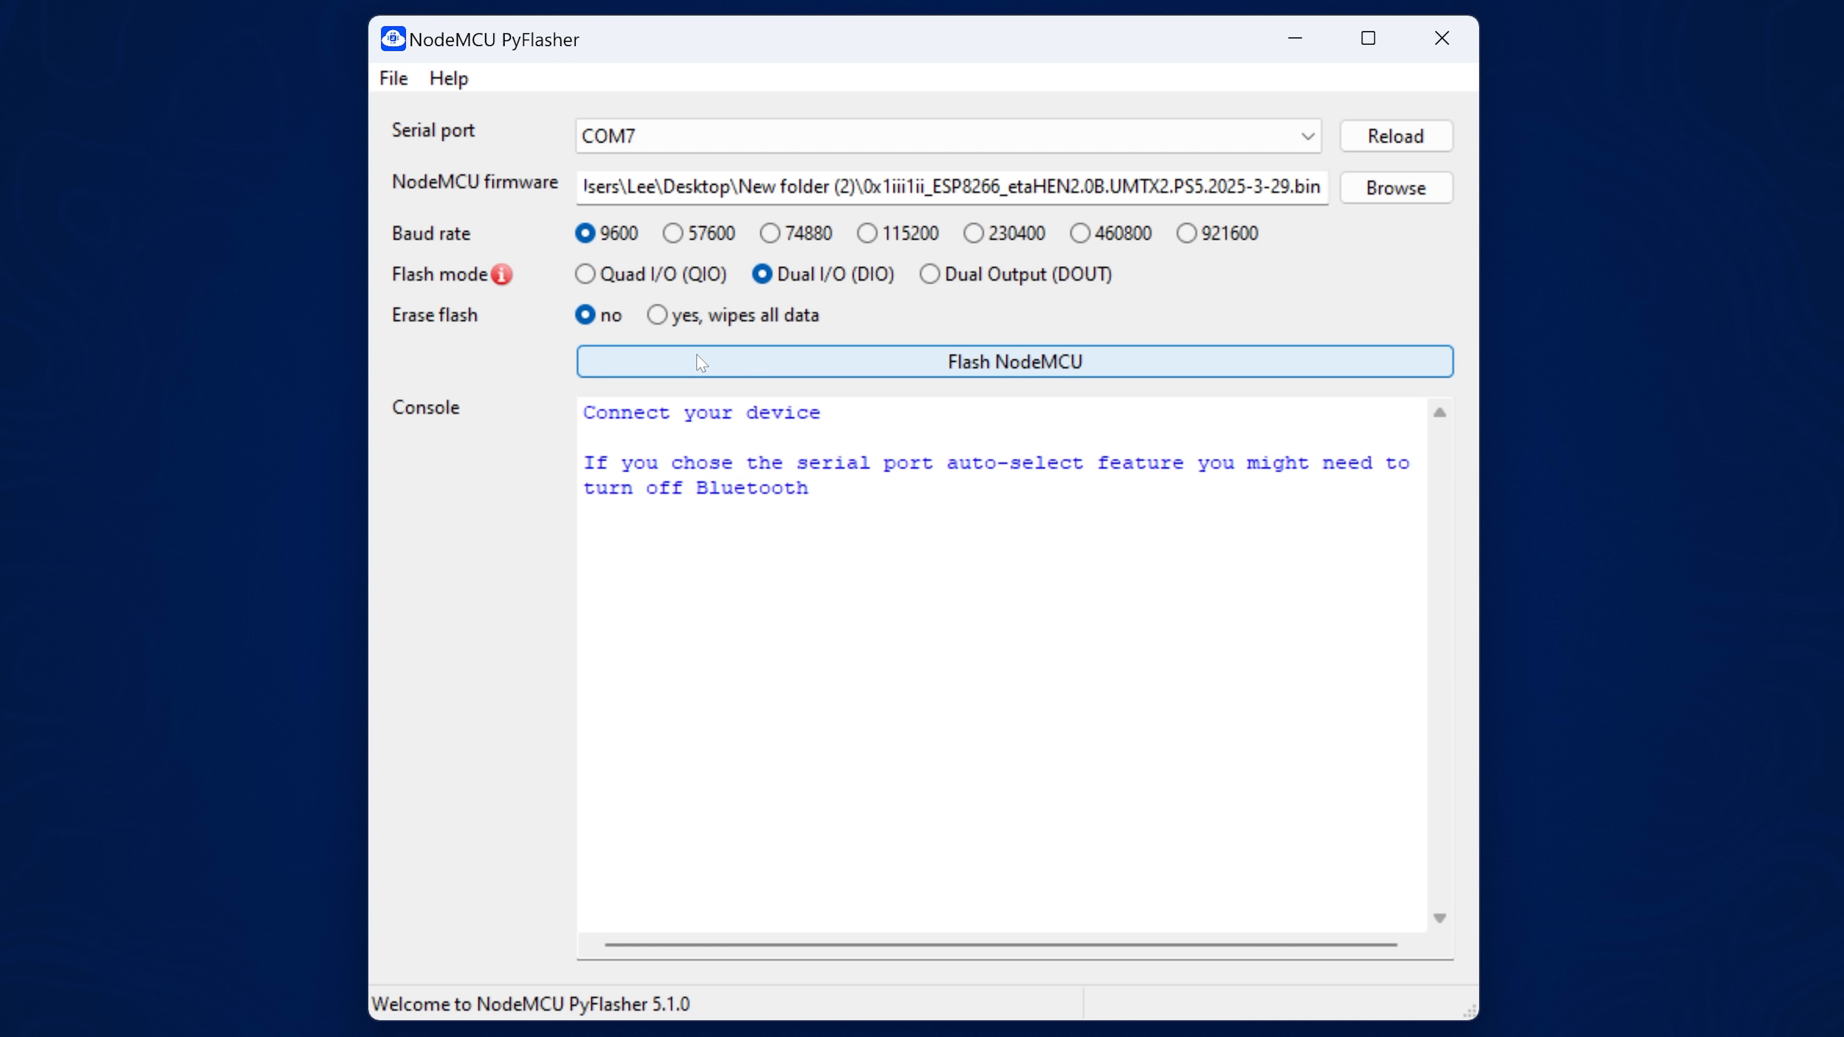
mouse_move(500, 275)
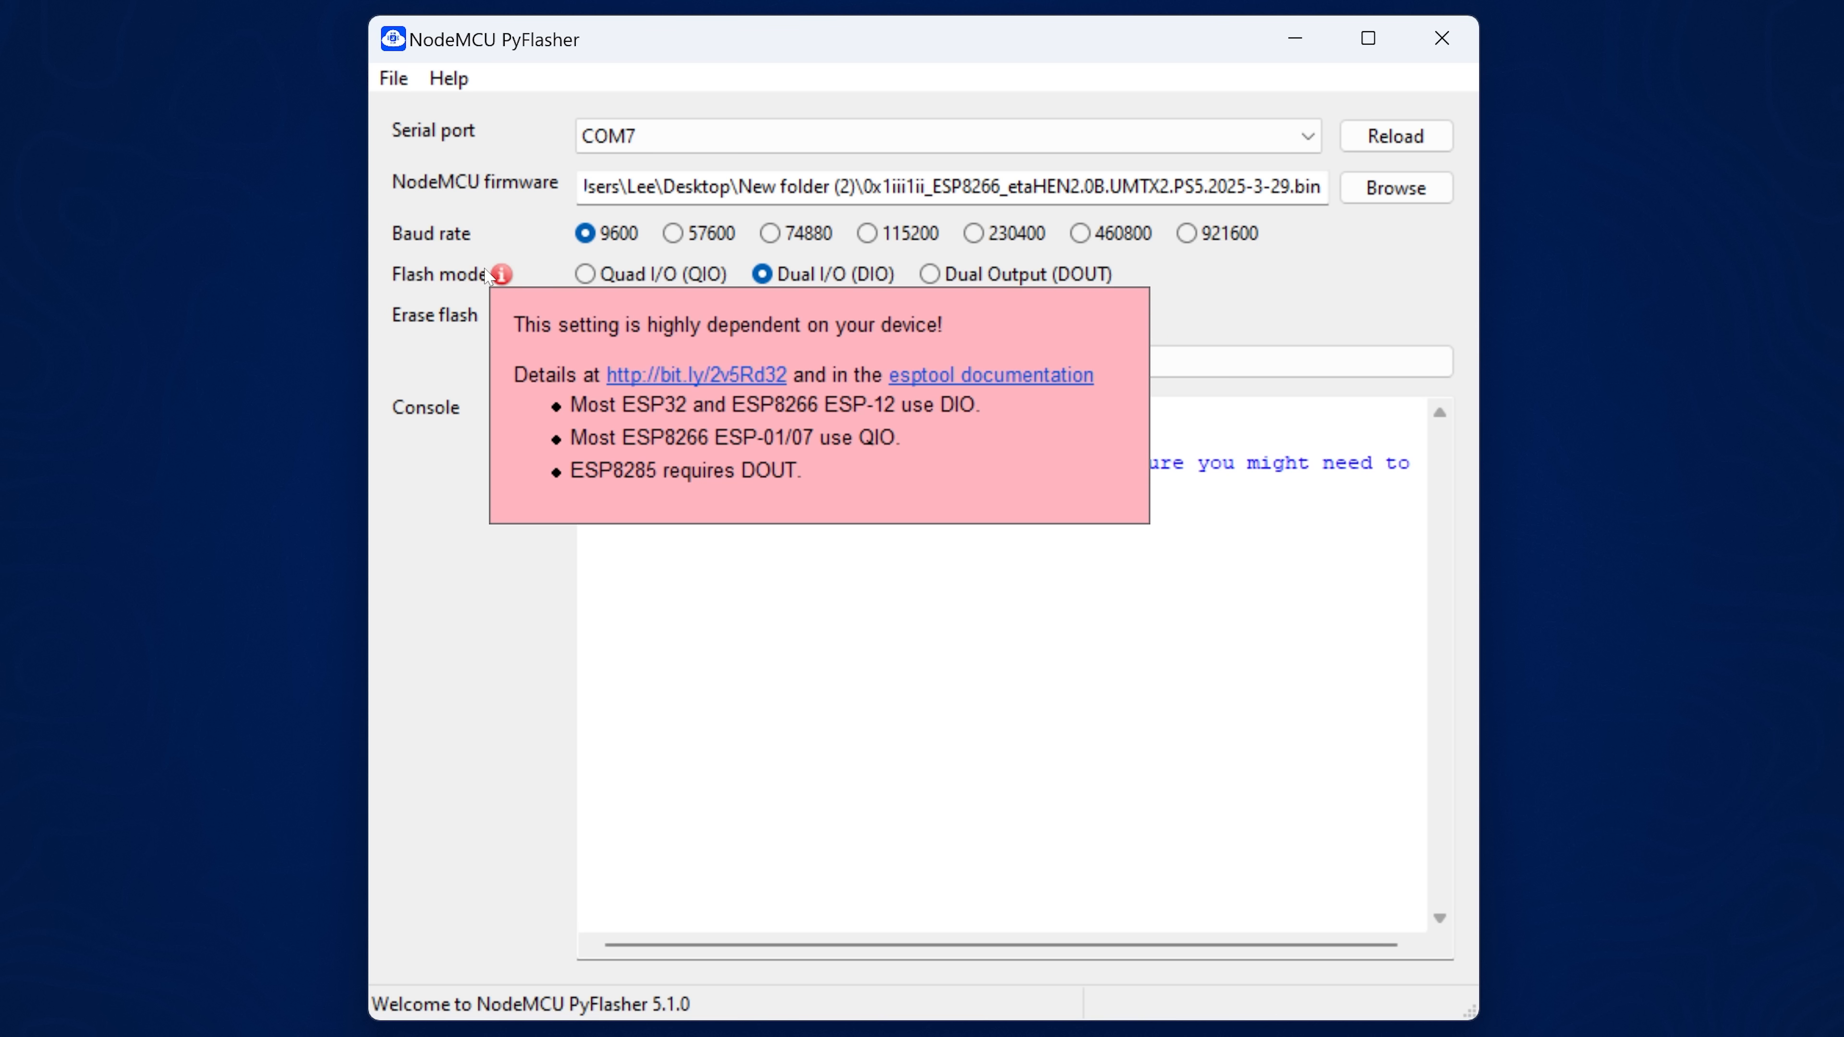
mouse_move(875, 282)
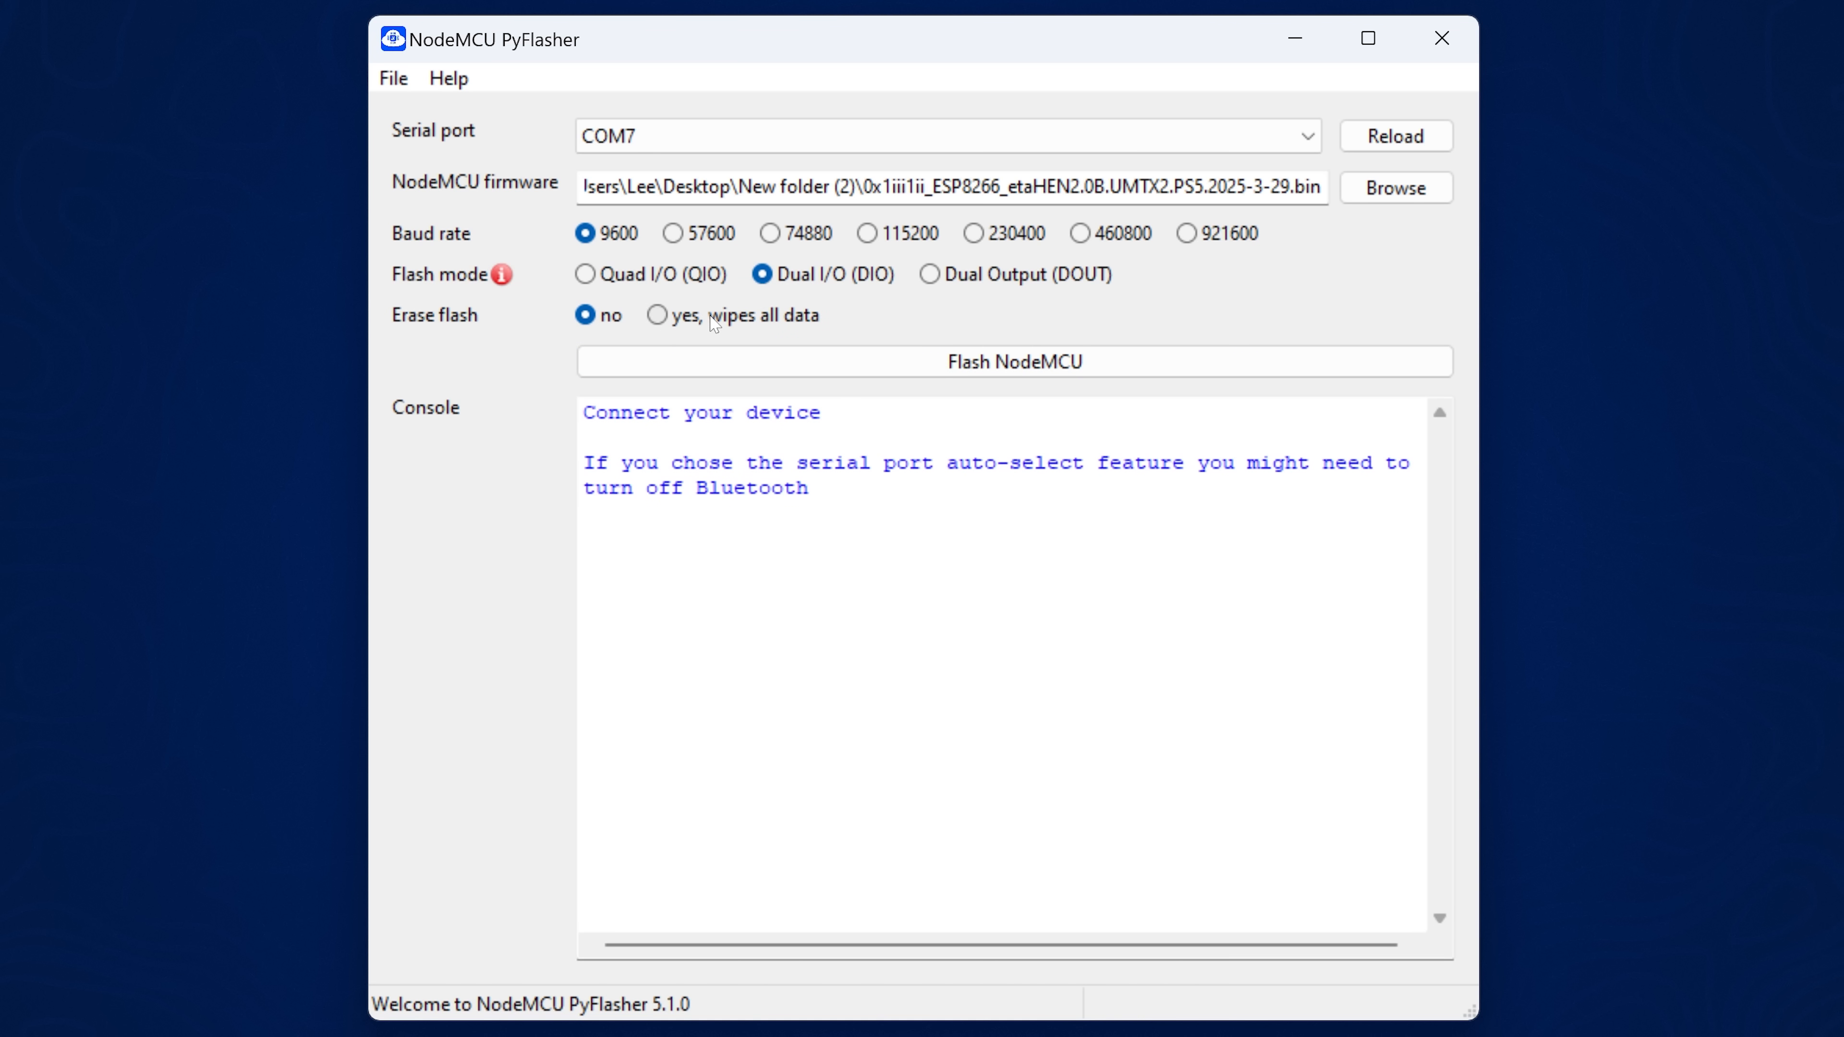
click(657, 315)
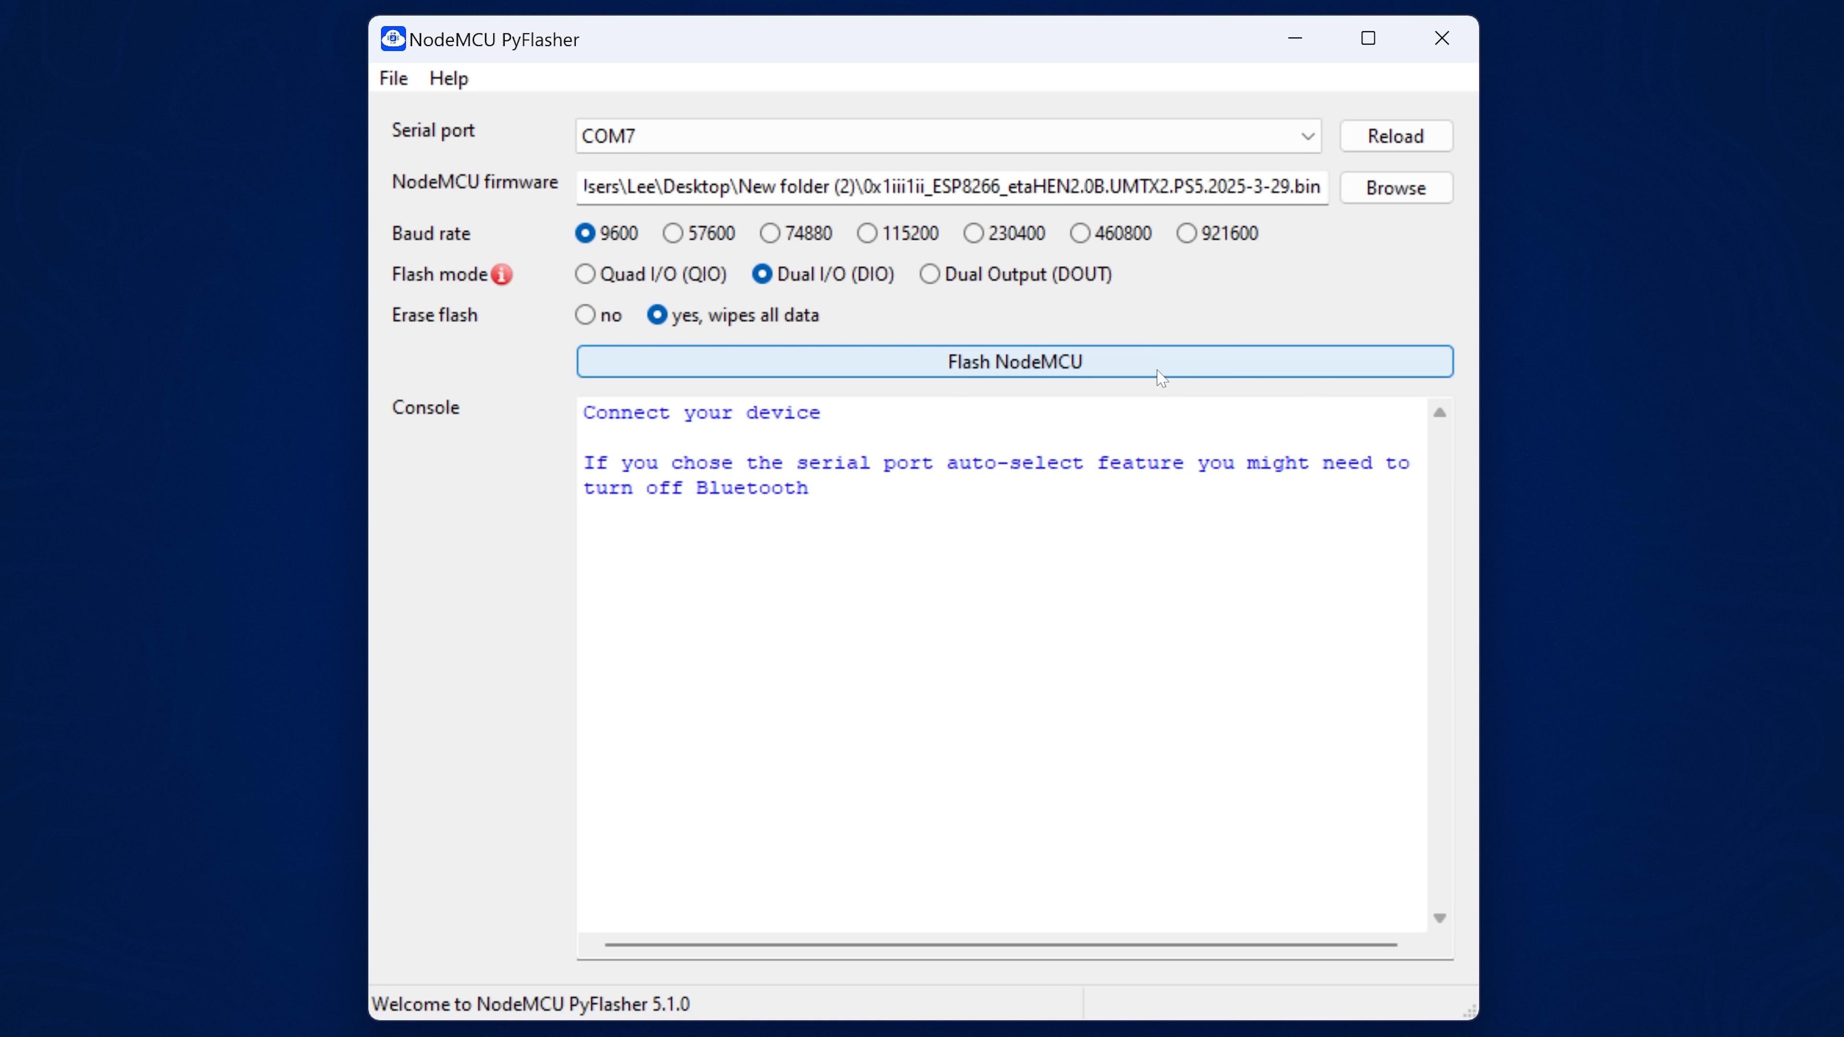
Flash the etaHEN firmware to the ESP8266 and wait for the success message
click(1020, 361)
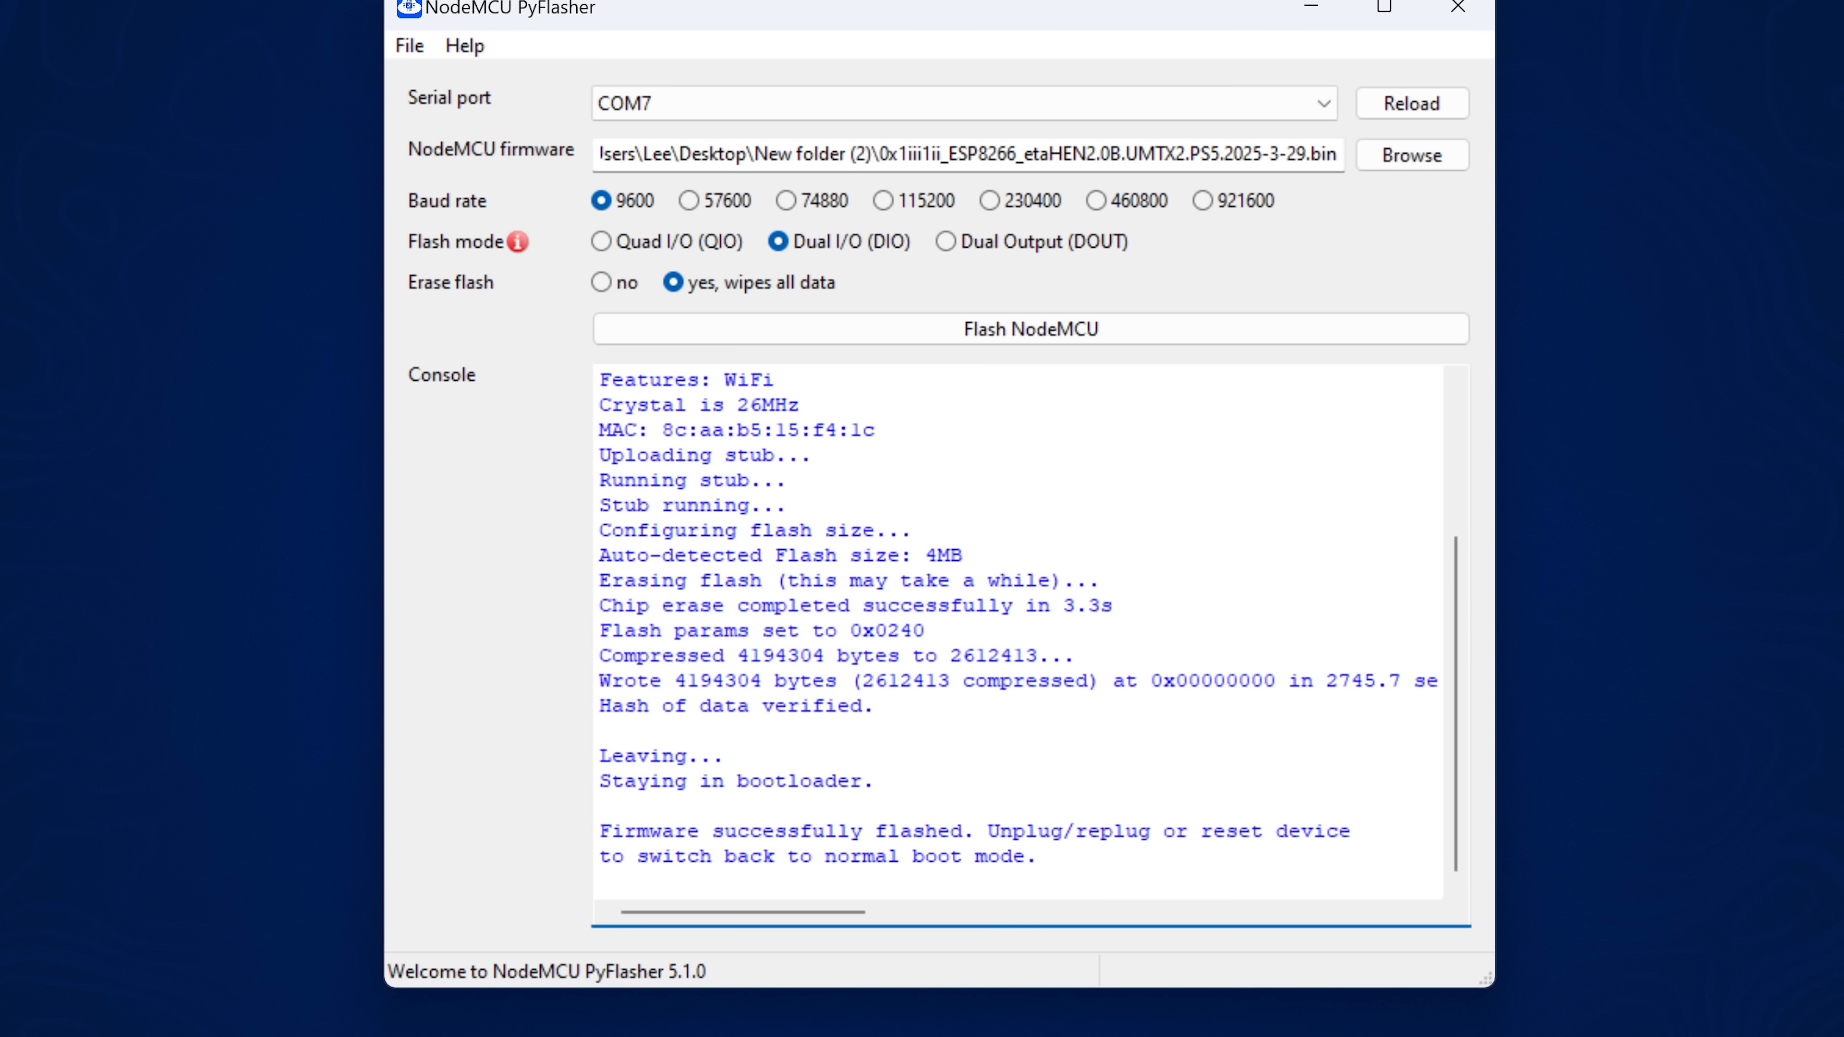
mouse_move(1514, 136)
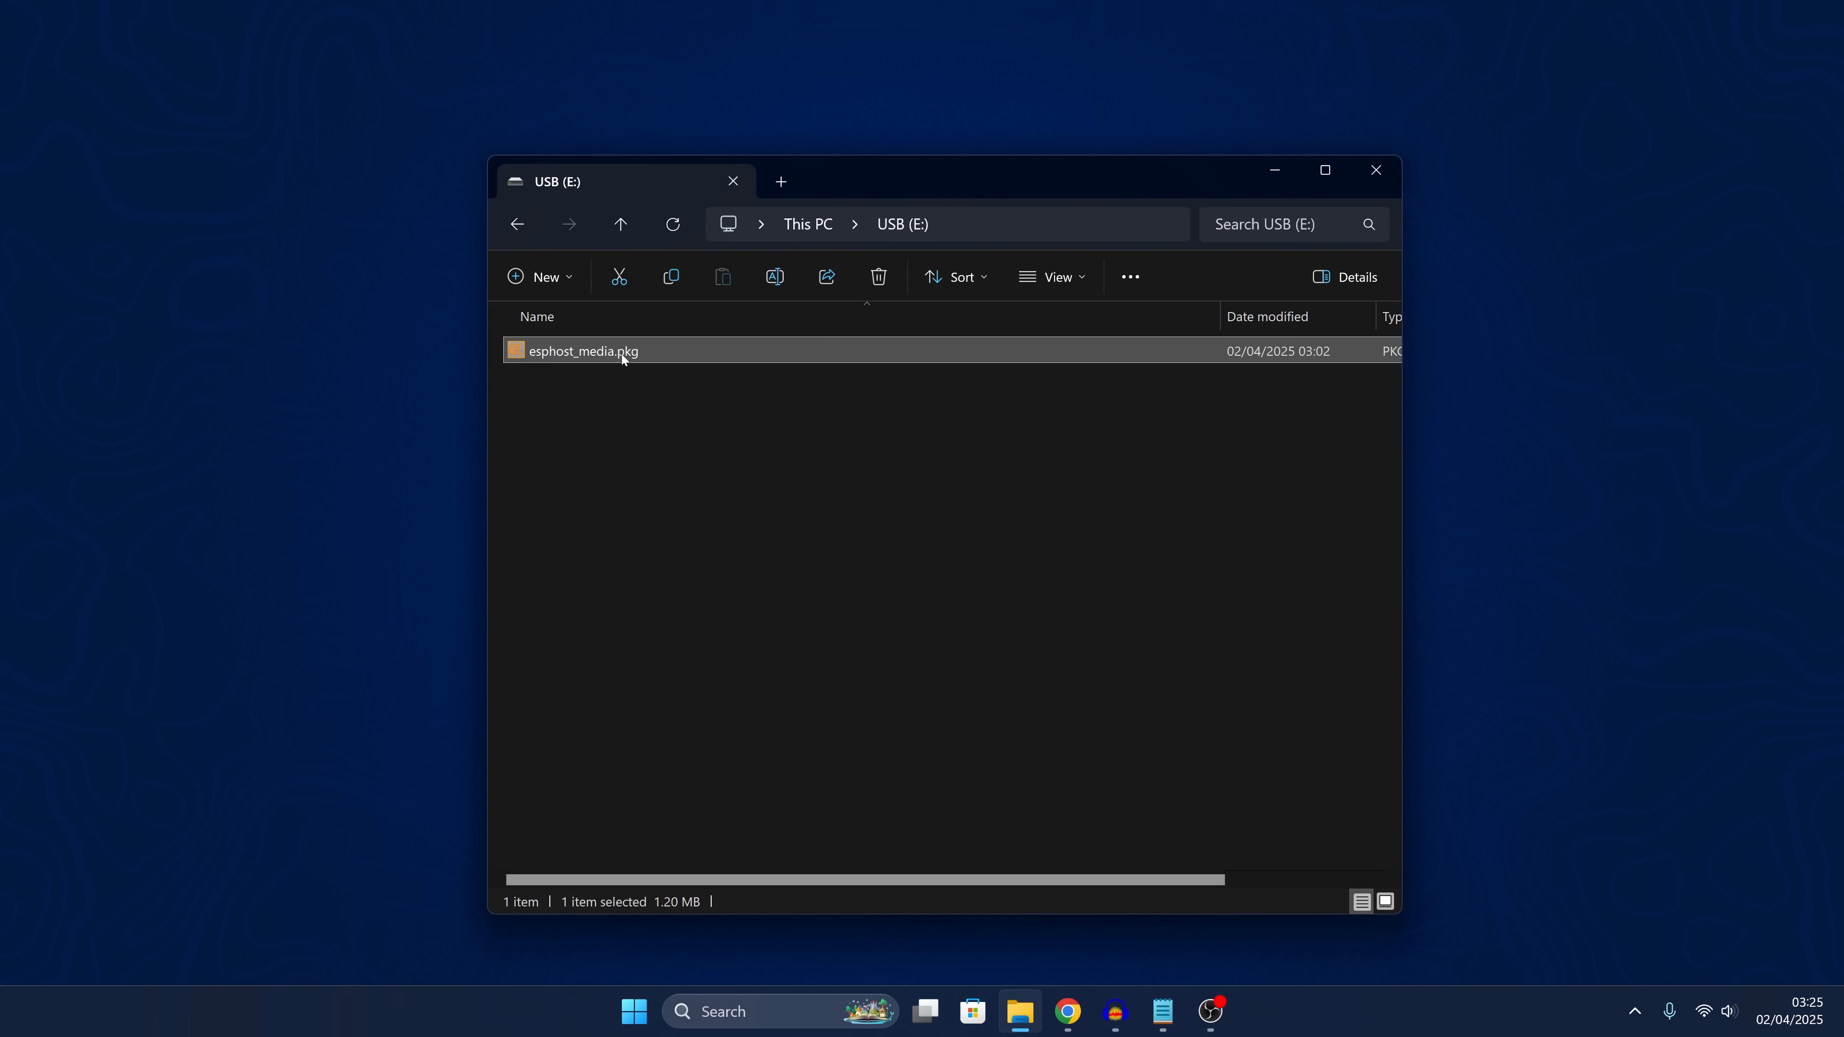
Copy esphost_media.pkg from USB (E:) onto the desktop
click(932, 437)
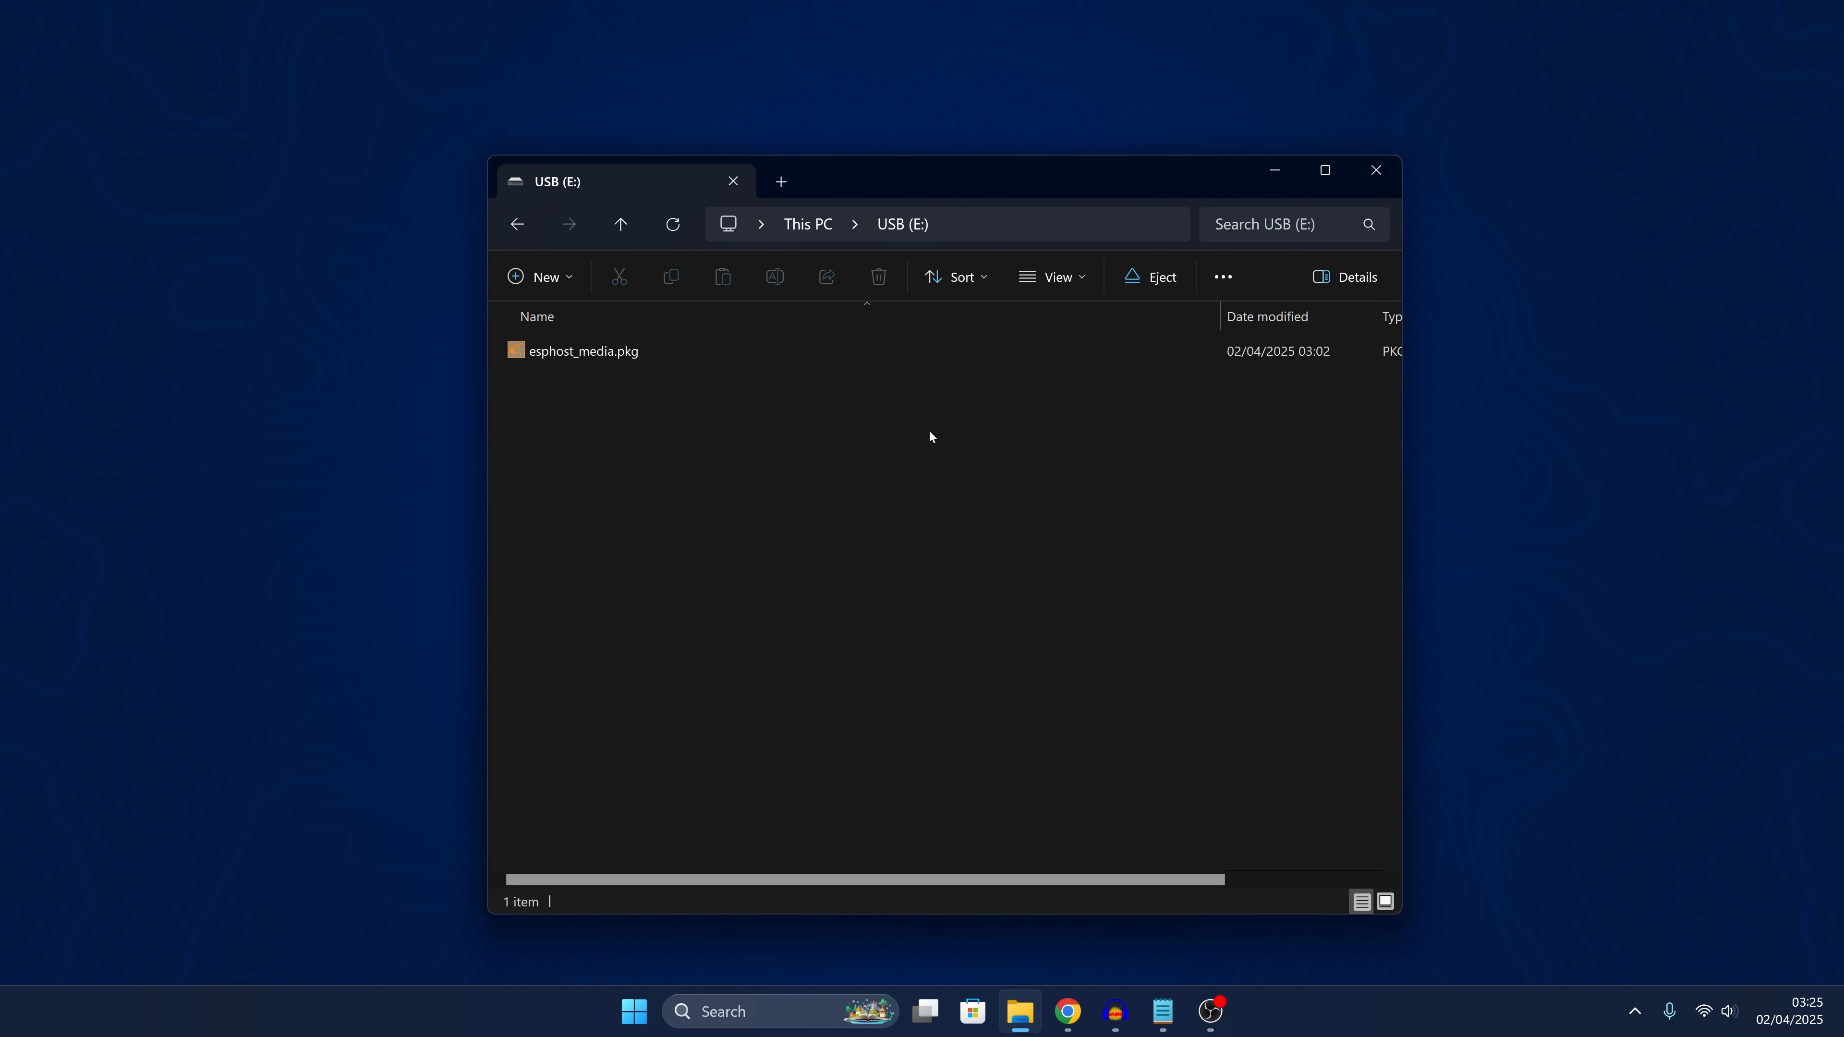
click(631, 352)
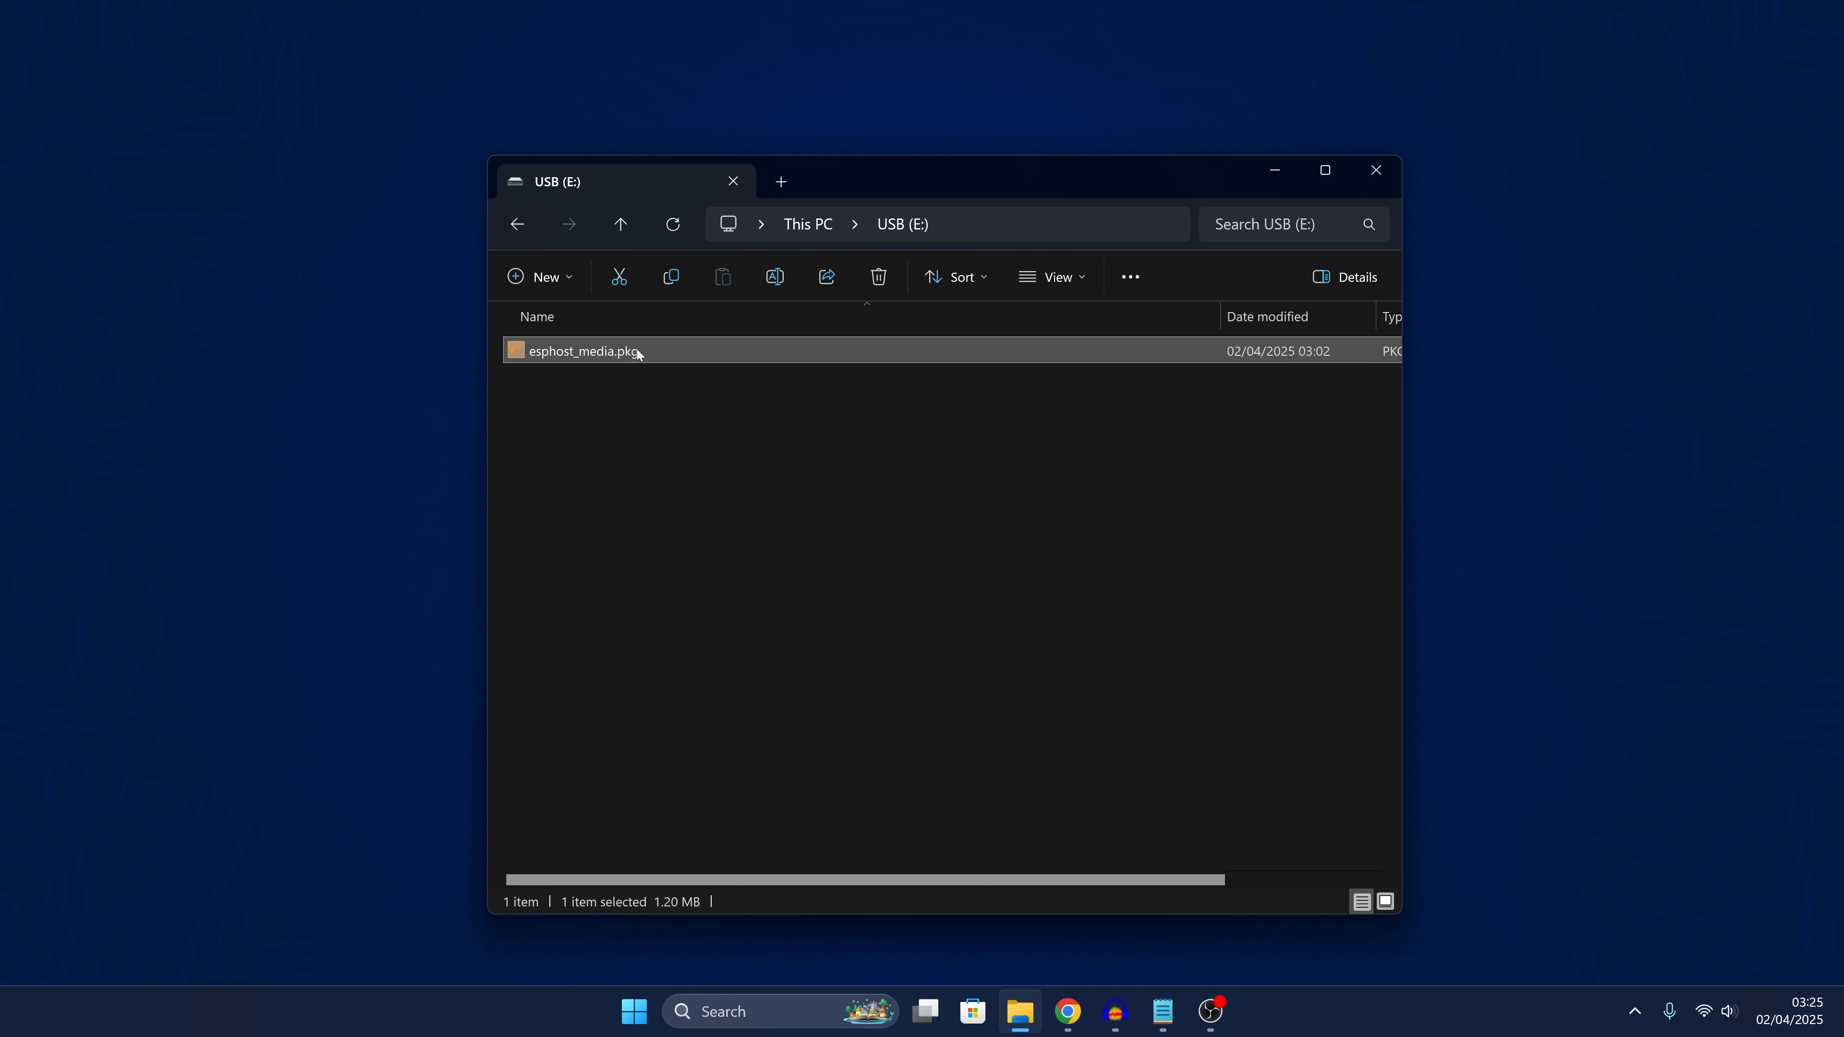
mouse_move(809, 480)
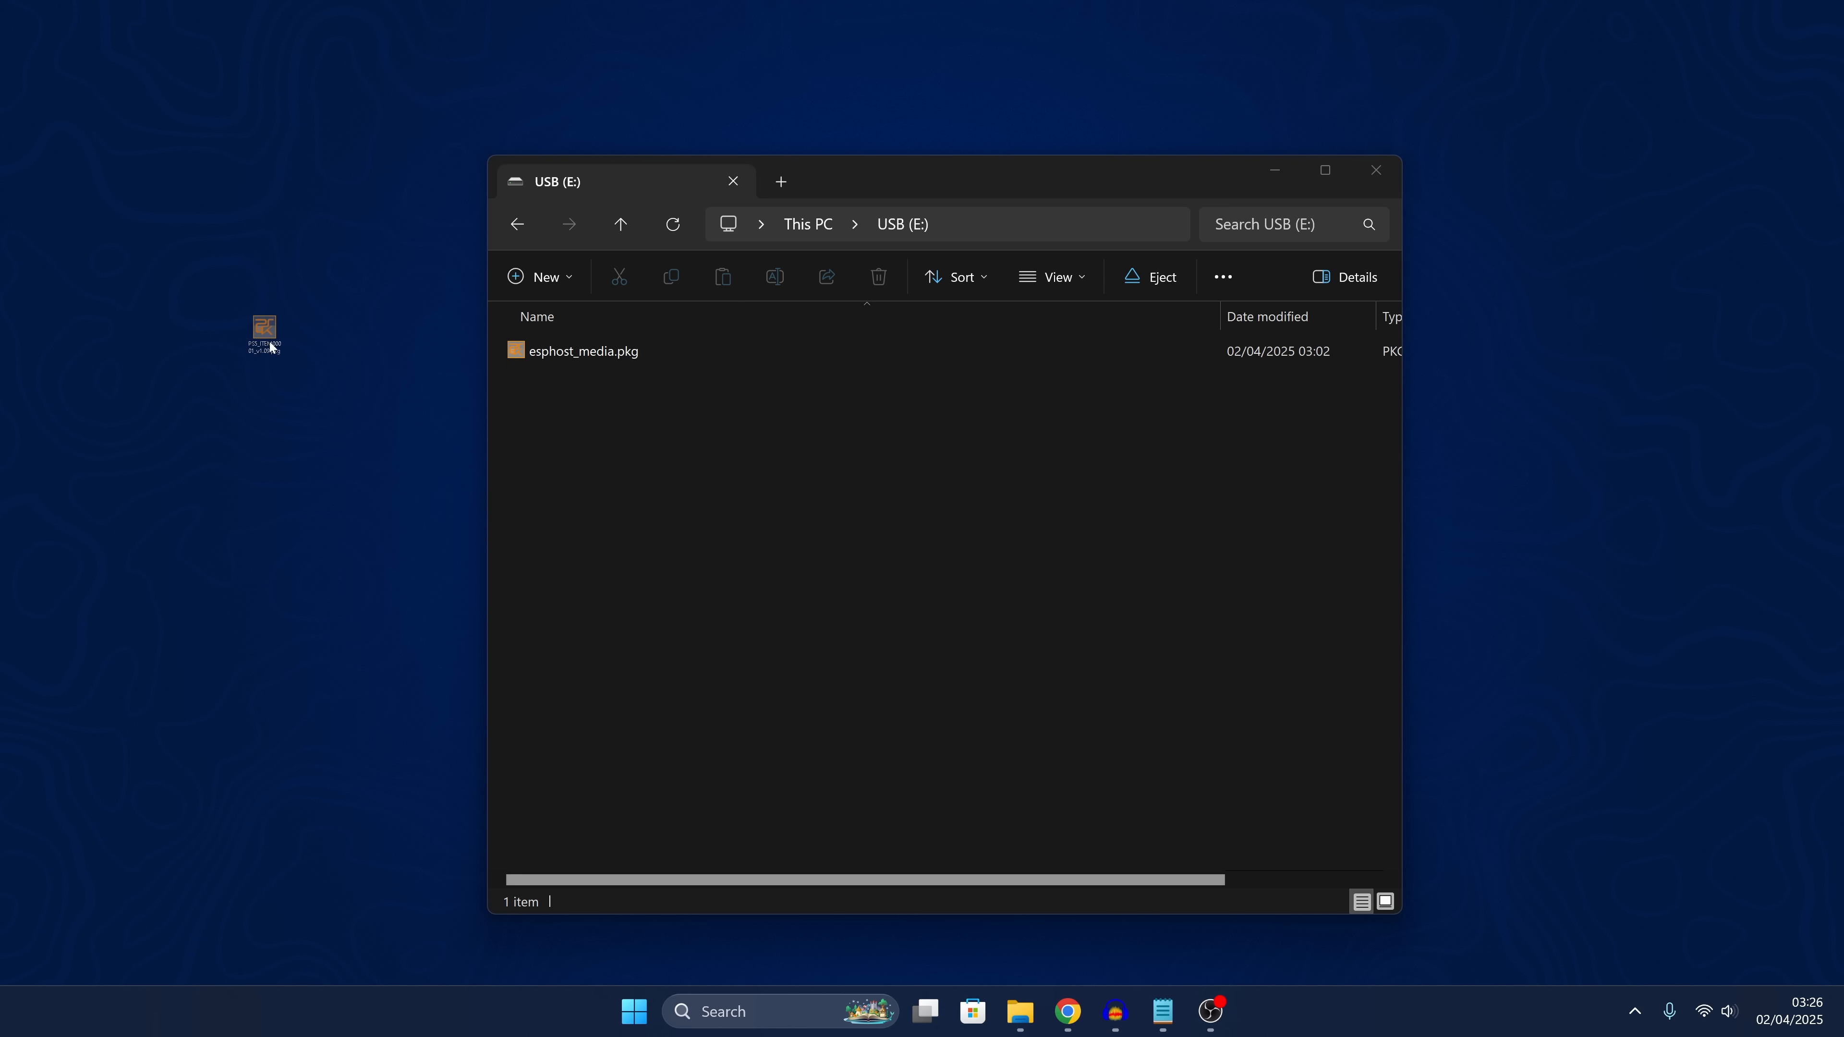
drag(263, 333, 739, 459)
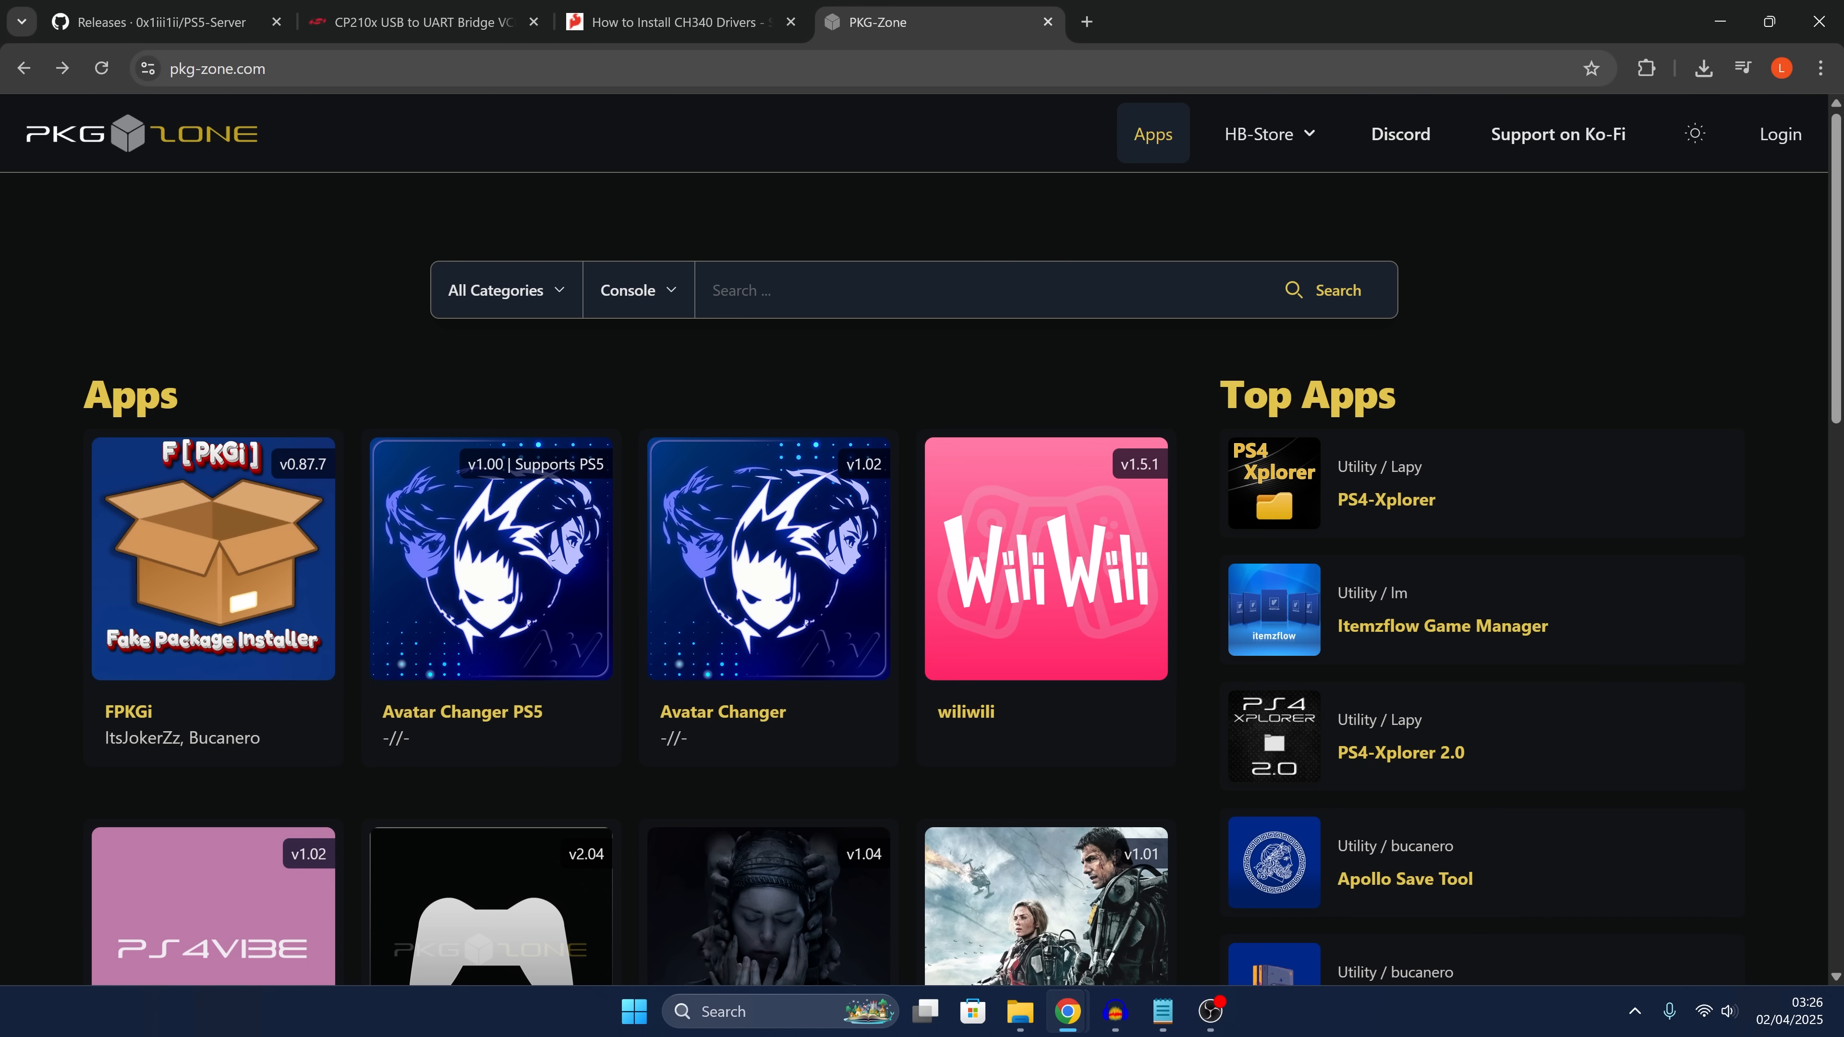
mouse_move(811, 402)
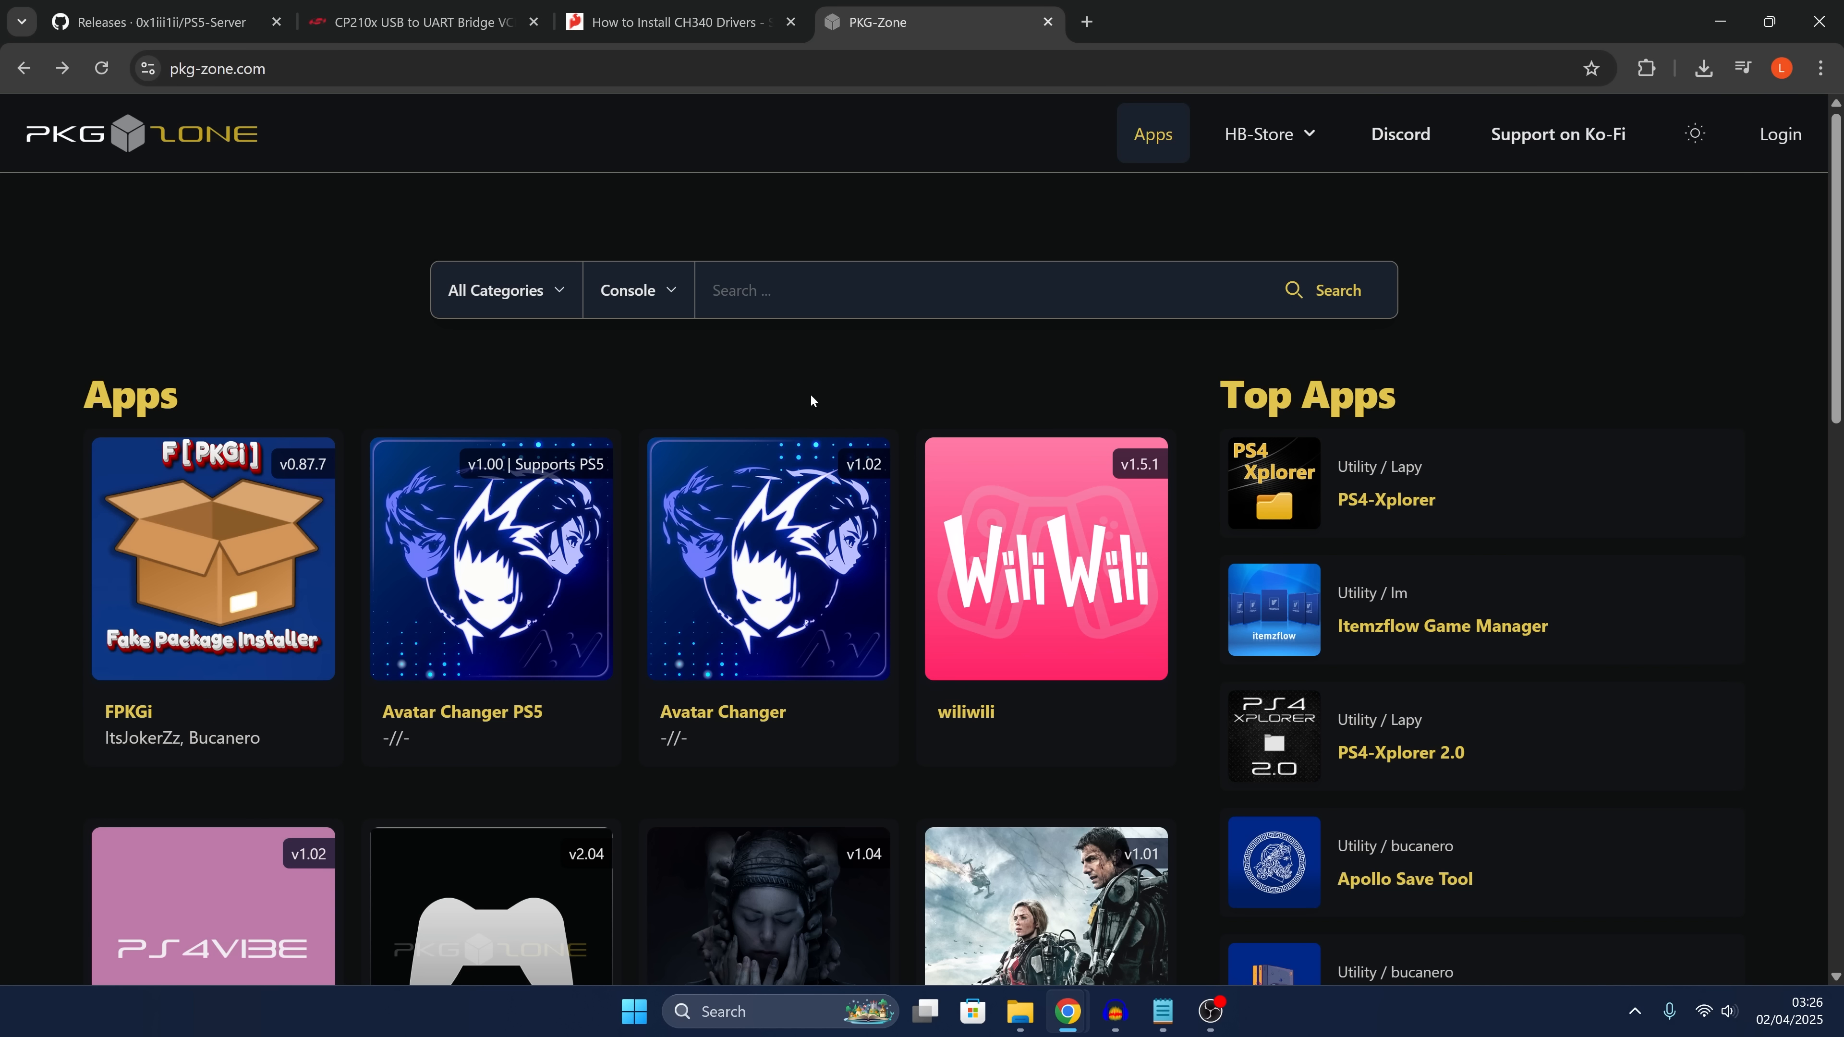
mouse_move(1264, 629)
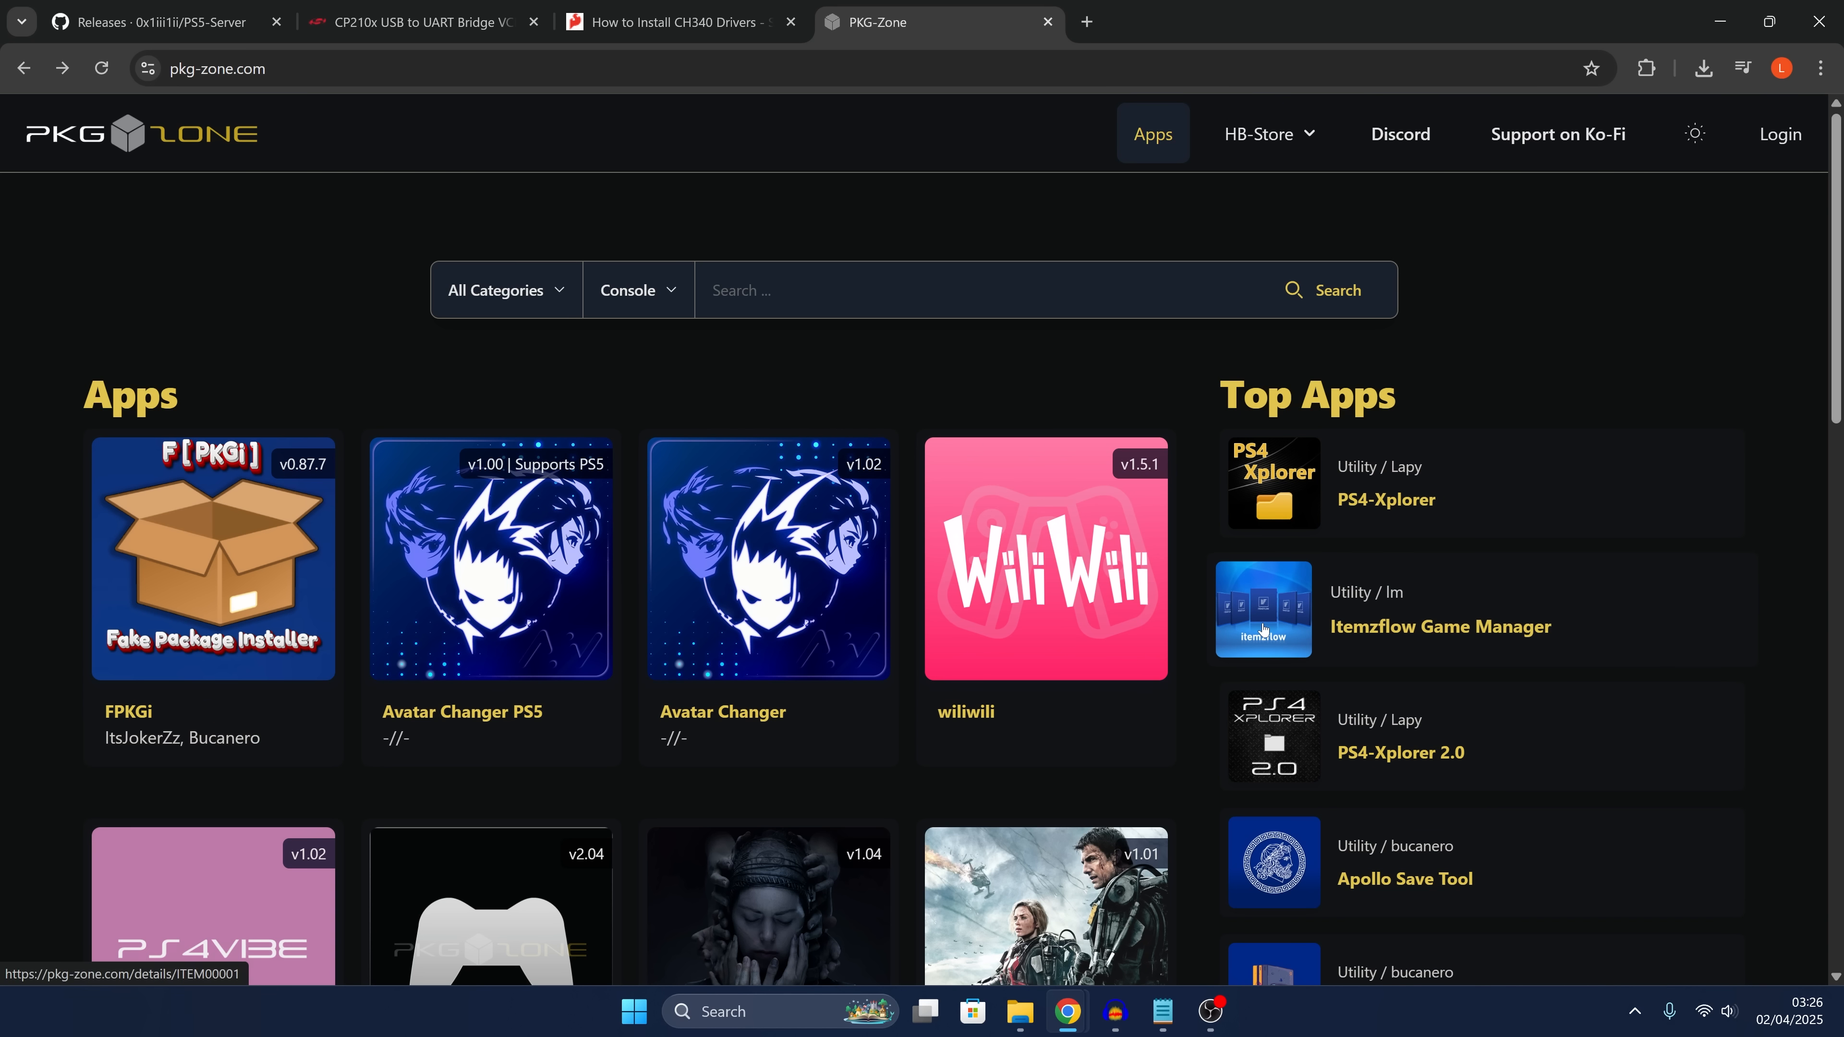
Download the PS5 version of the itemzflow package from its PKG-Zone page
click(1263, 609)
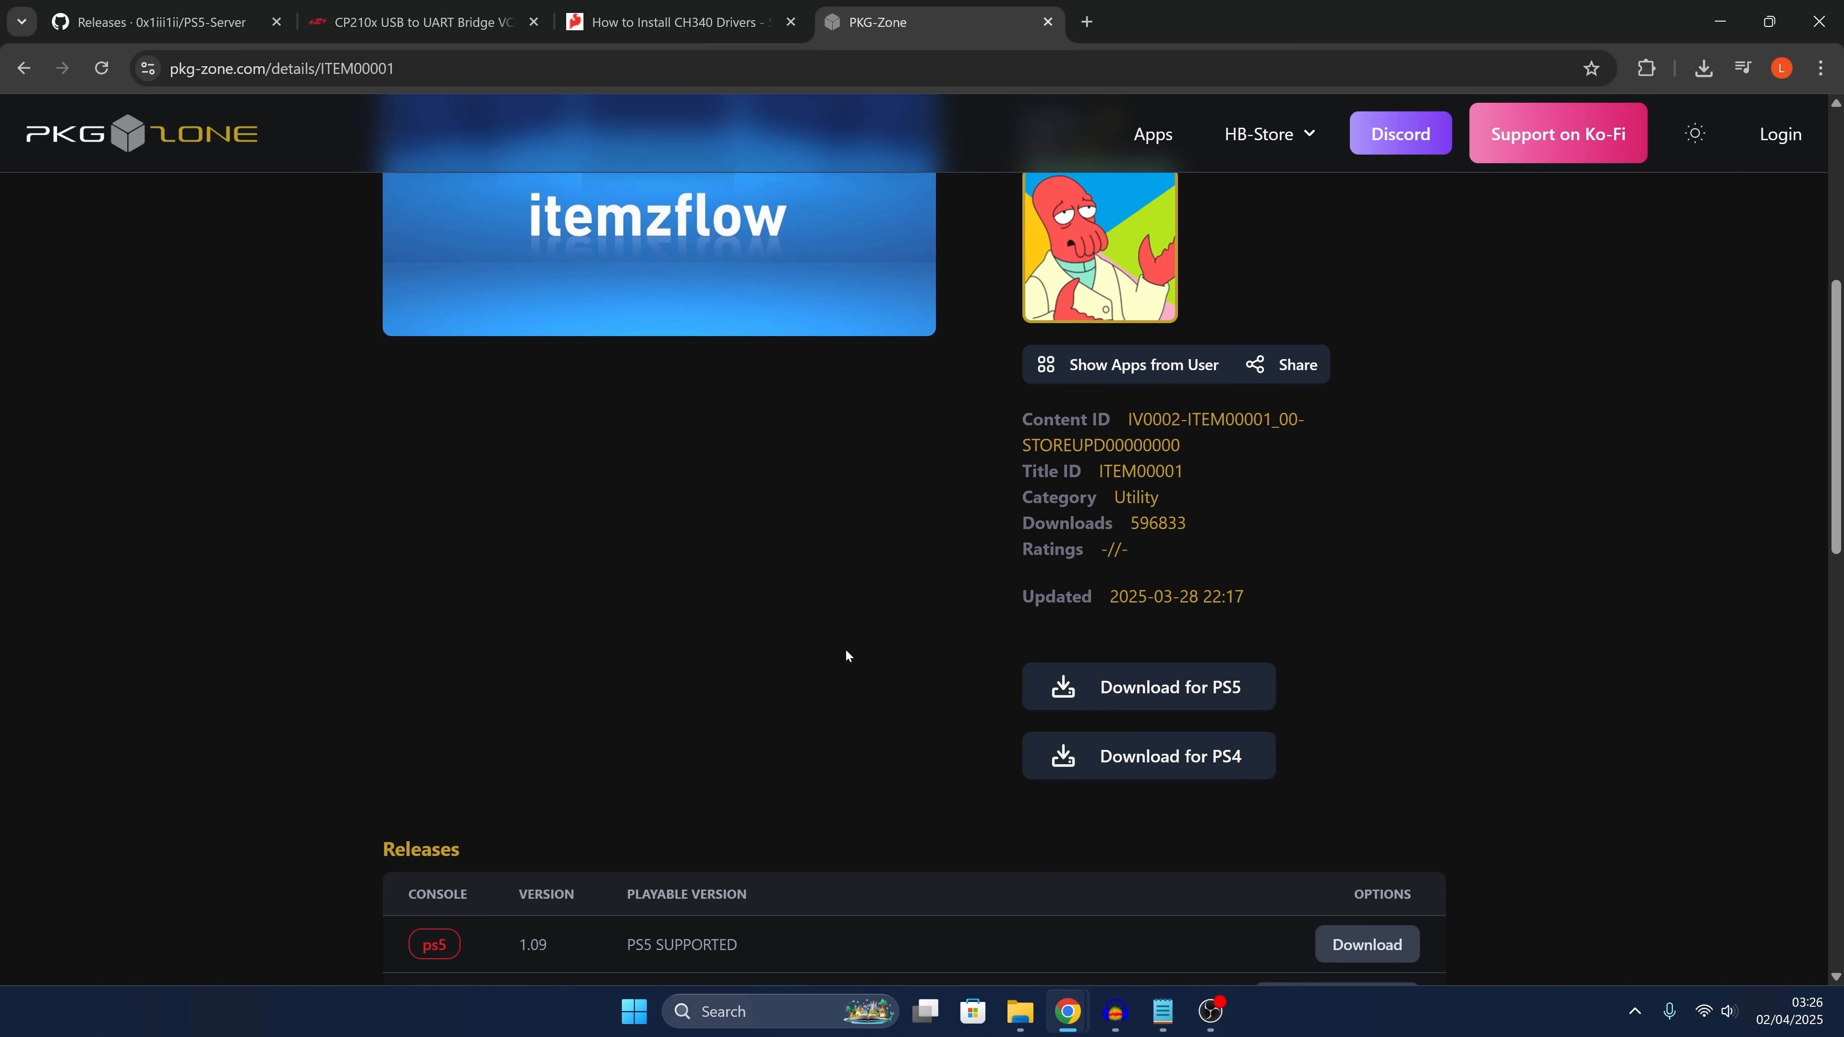
mouse_move(1133, 702)
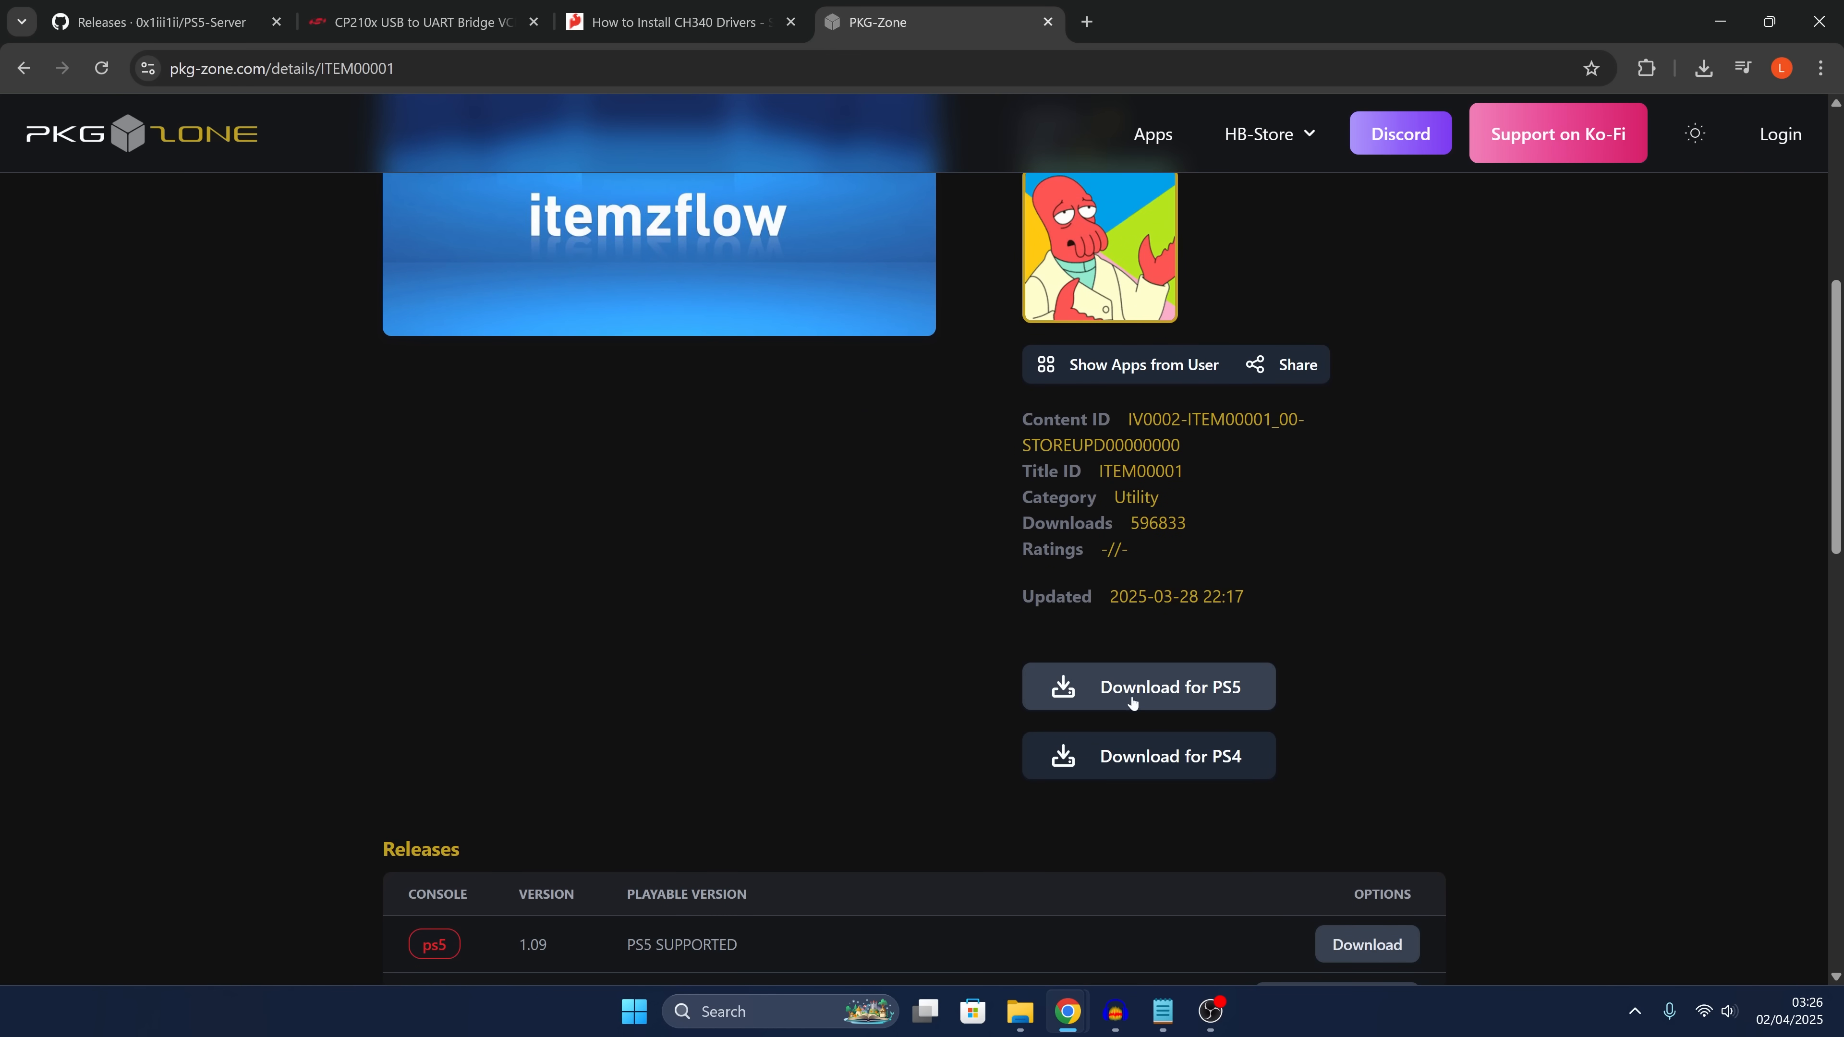
mouse_move(1371, 678)
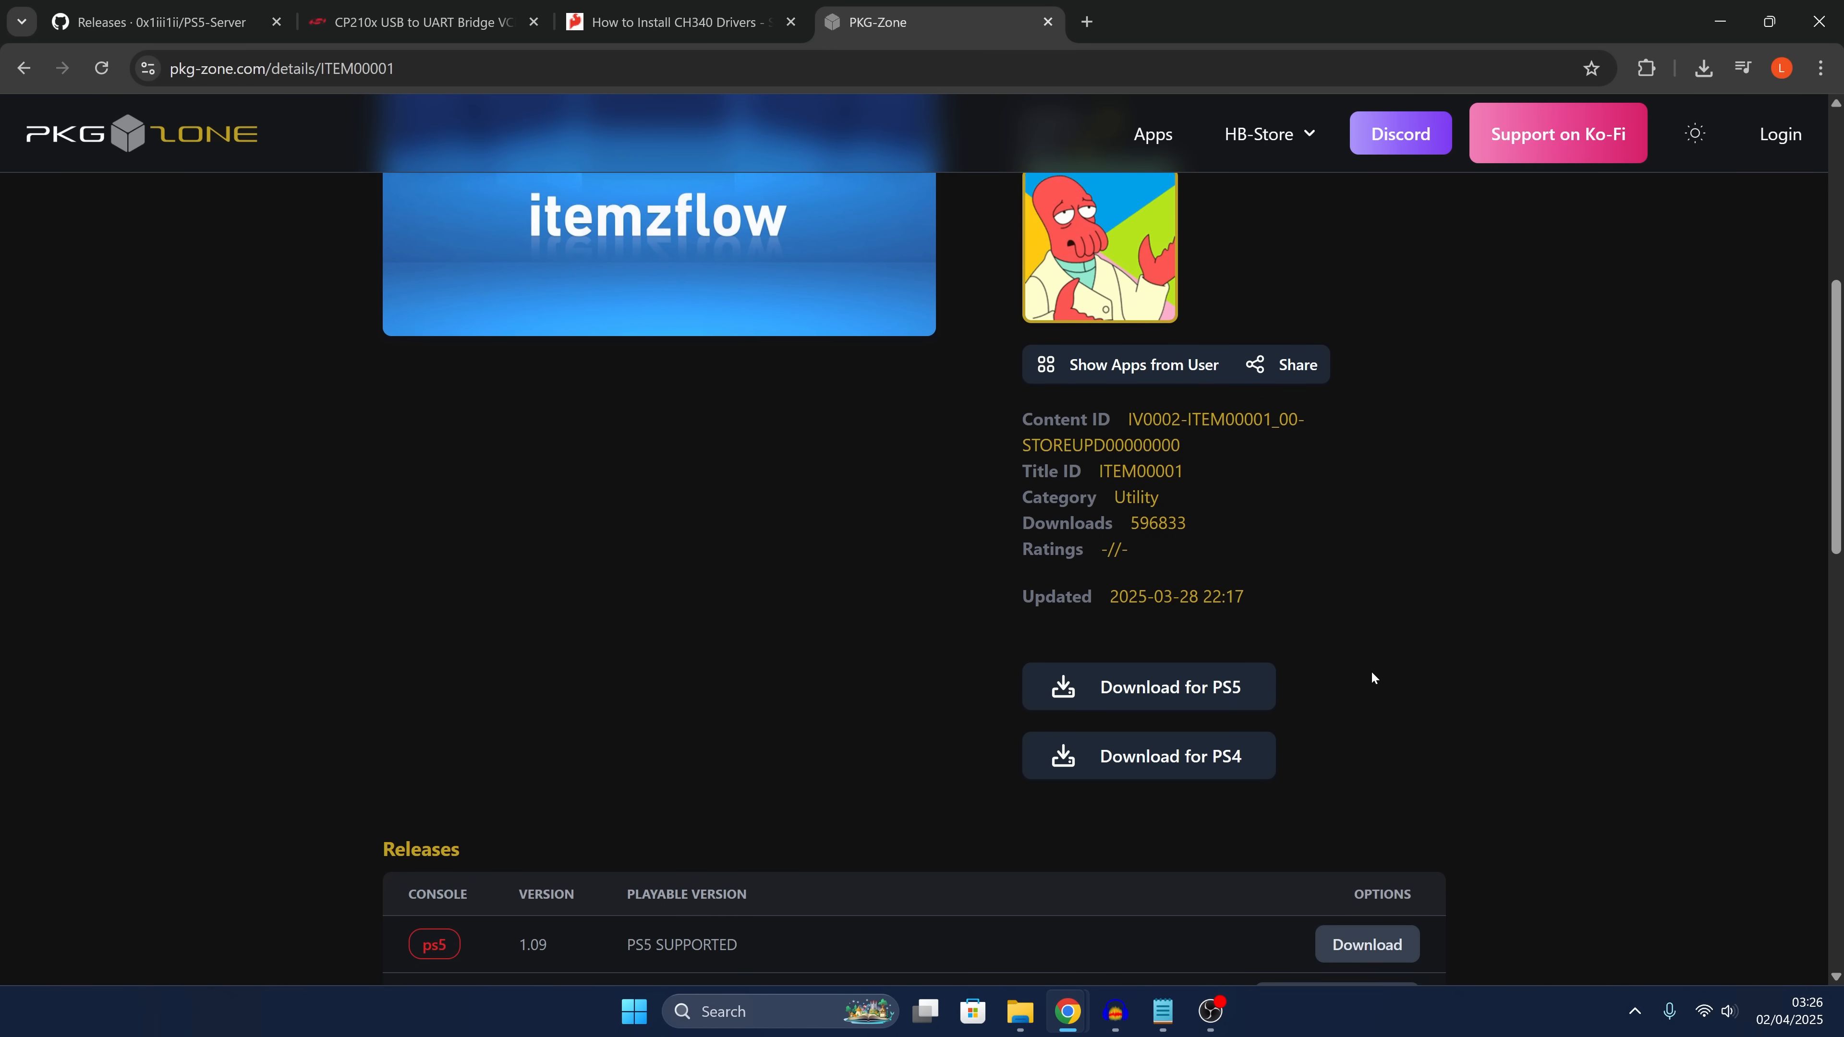
mouse_move(1256, 604)
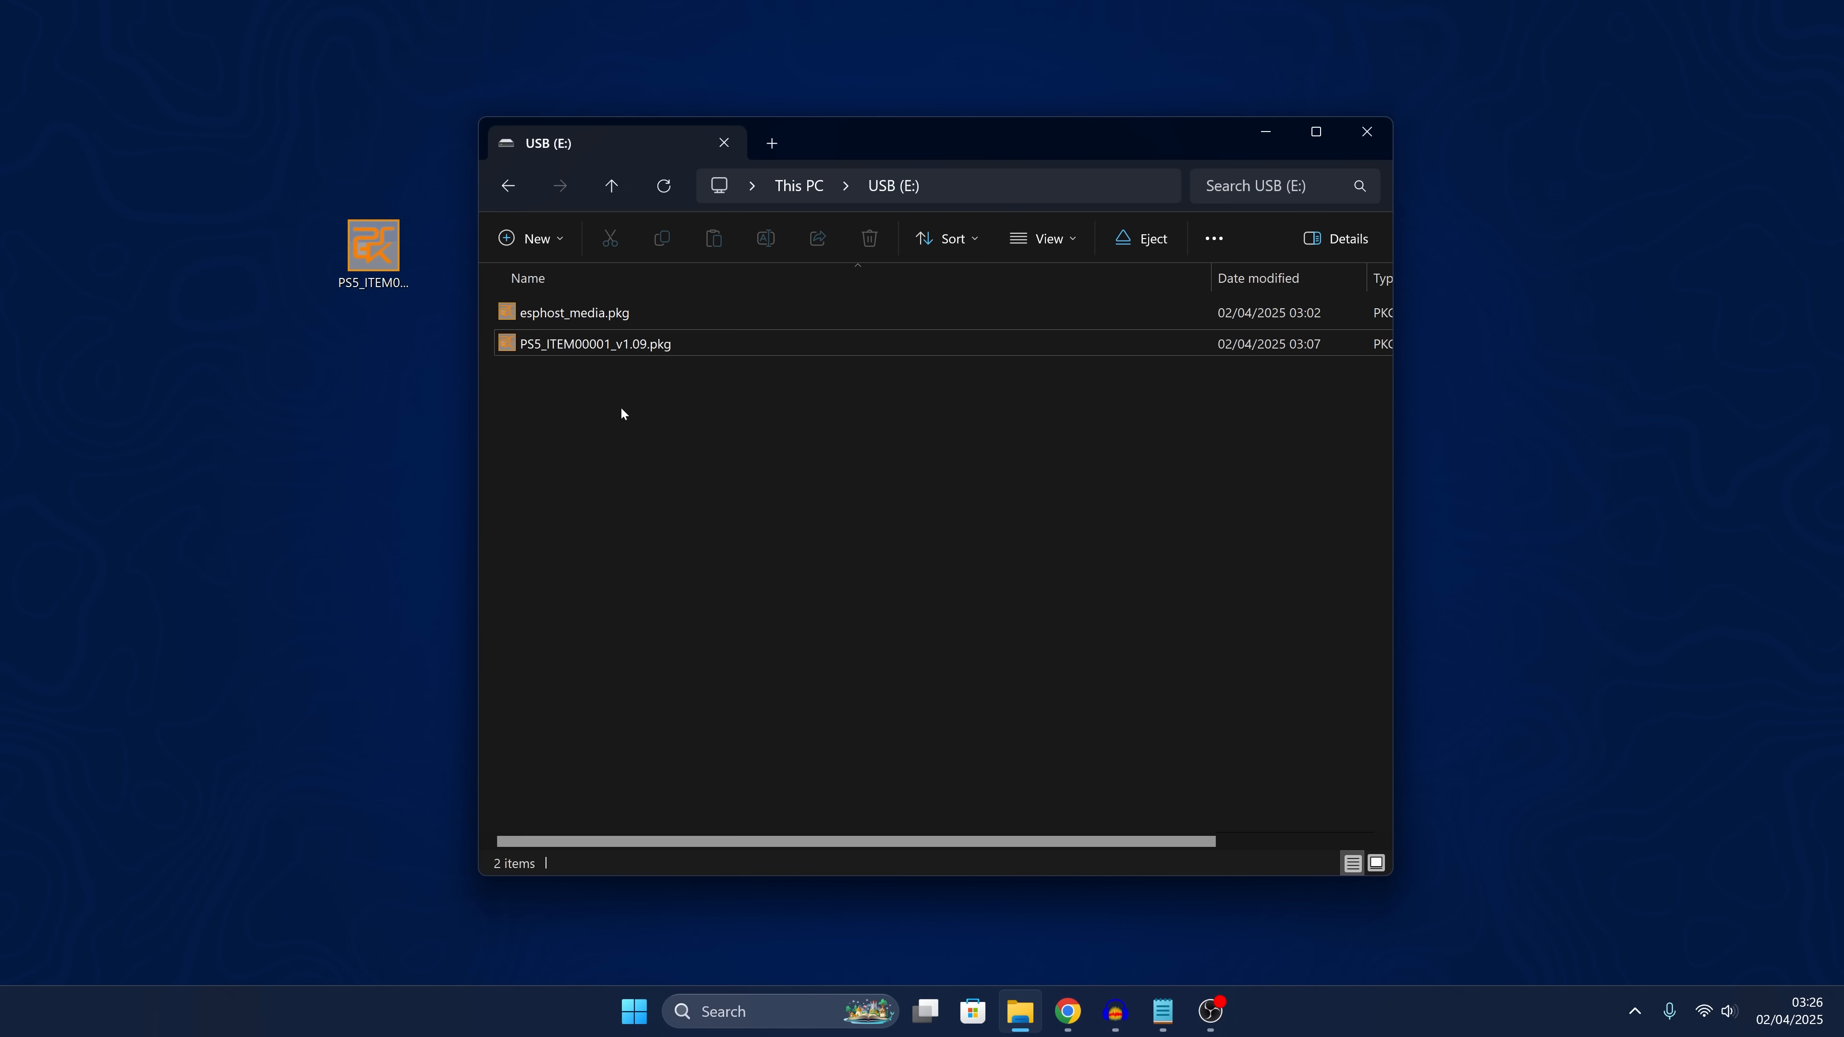
Close the USB (E:) window and safely eject the drive holding both packages
click(595, 343)
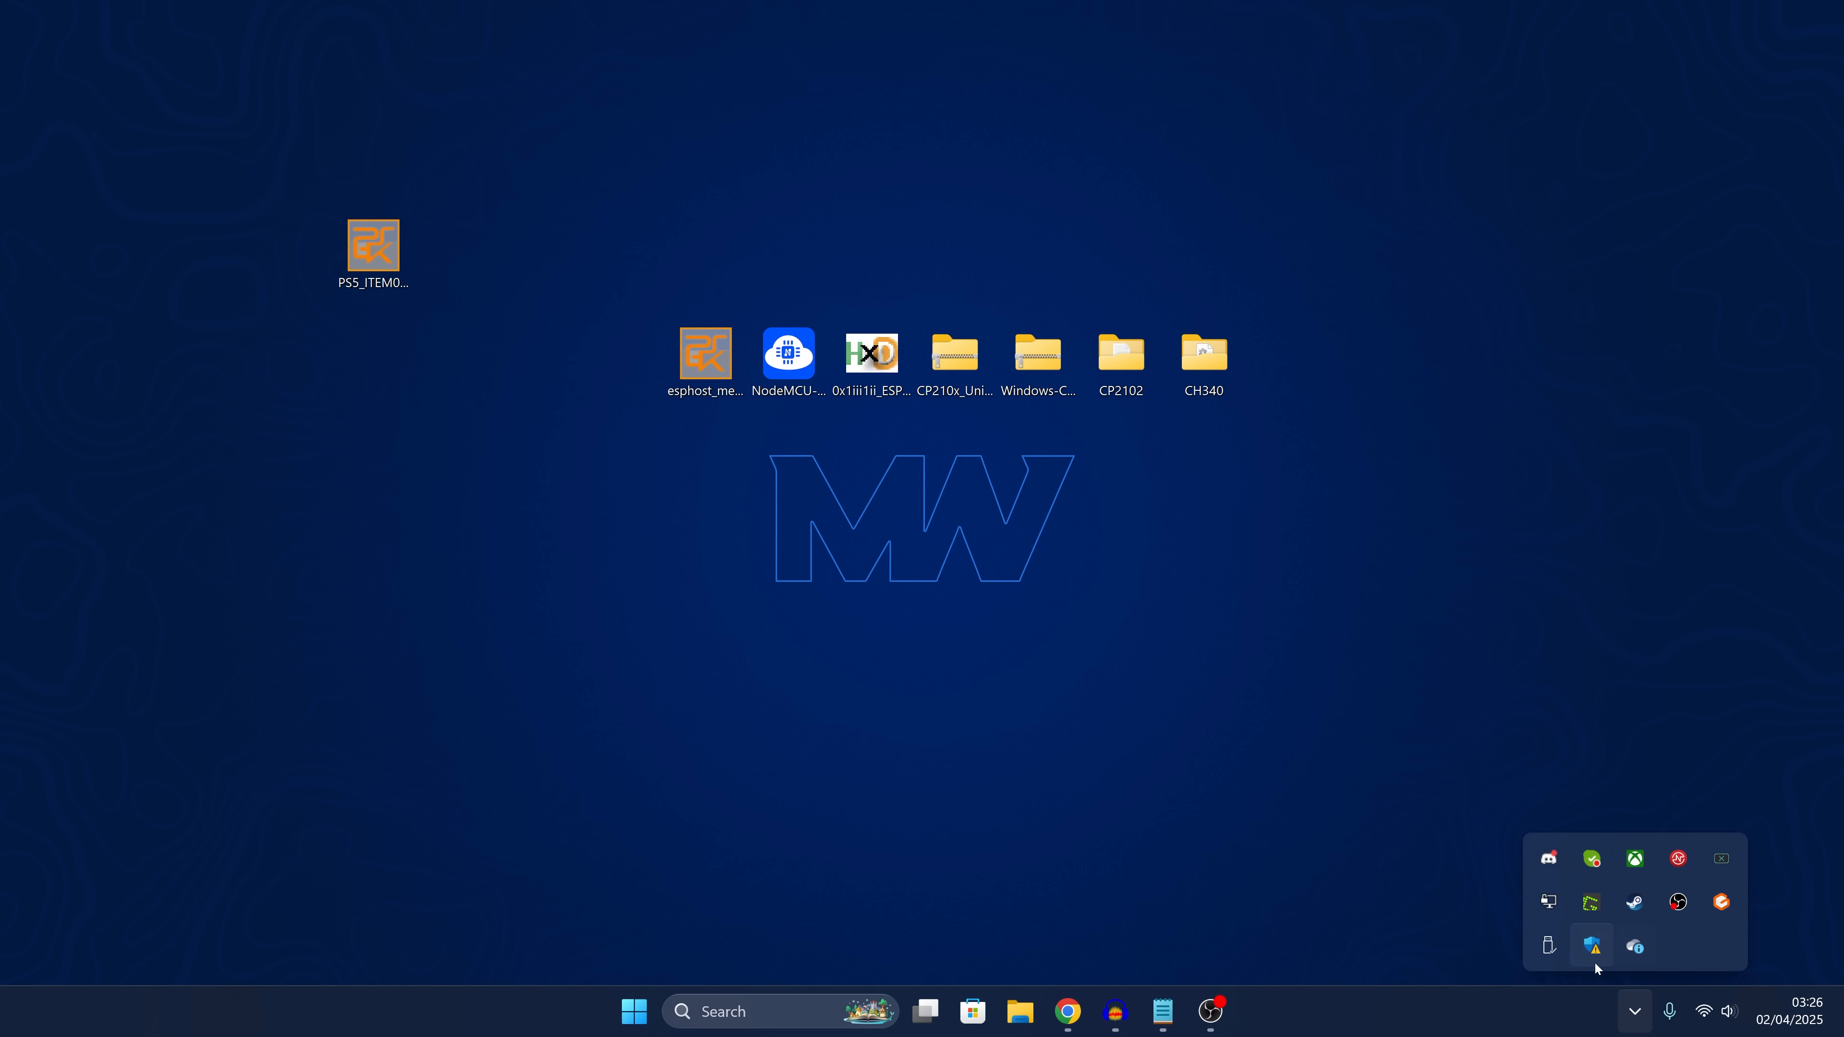
click(1548, 945)
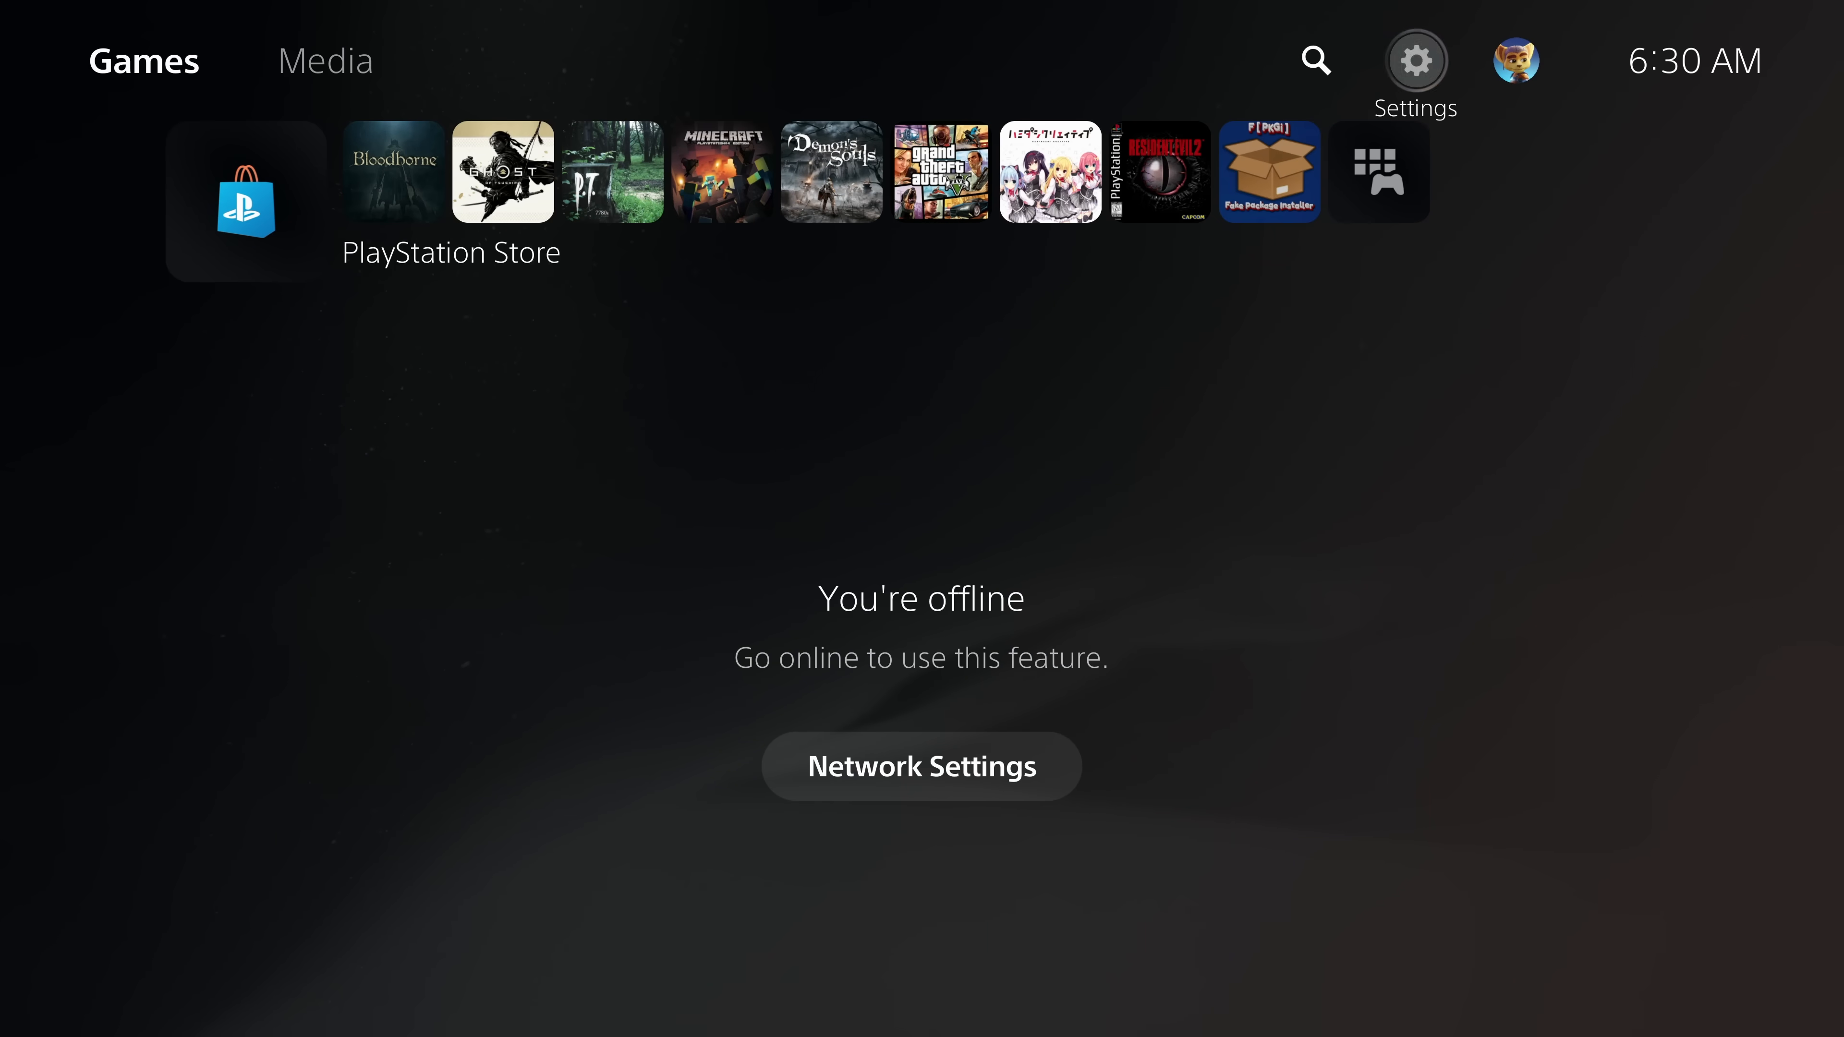
Start a new internet connection setup and pick a Wi-Fi frequency band to find PS5_ESP_HOST
click(921, 766)
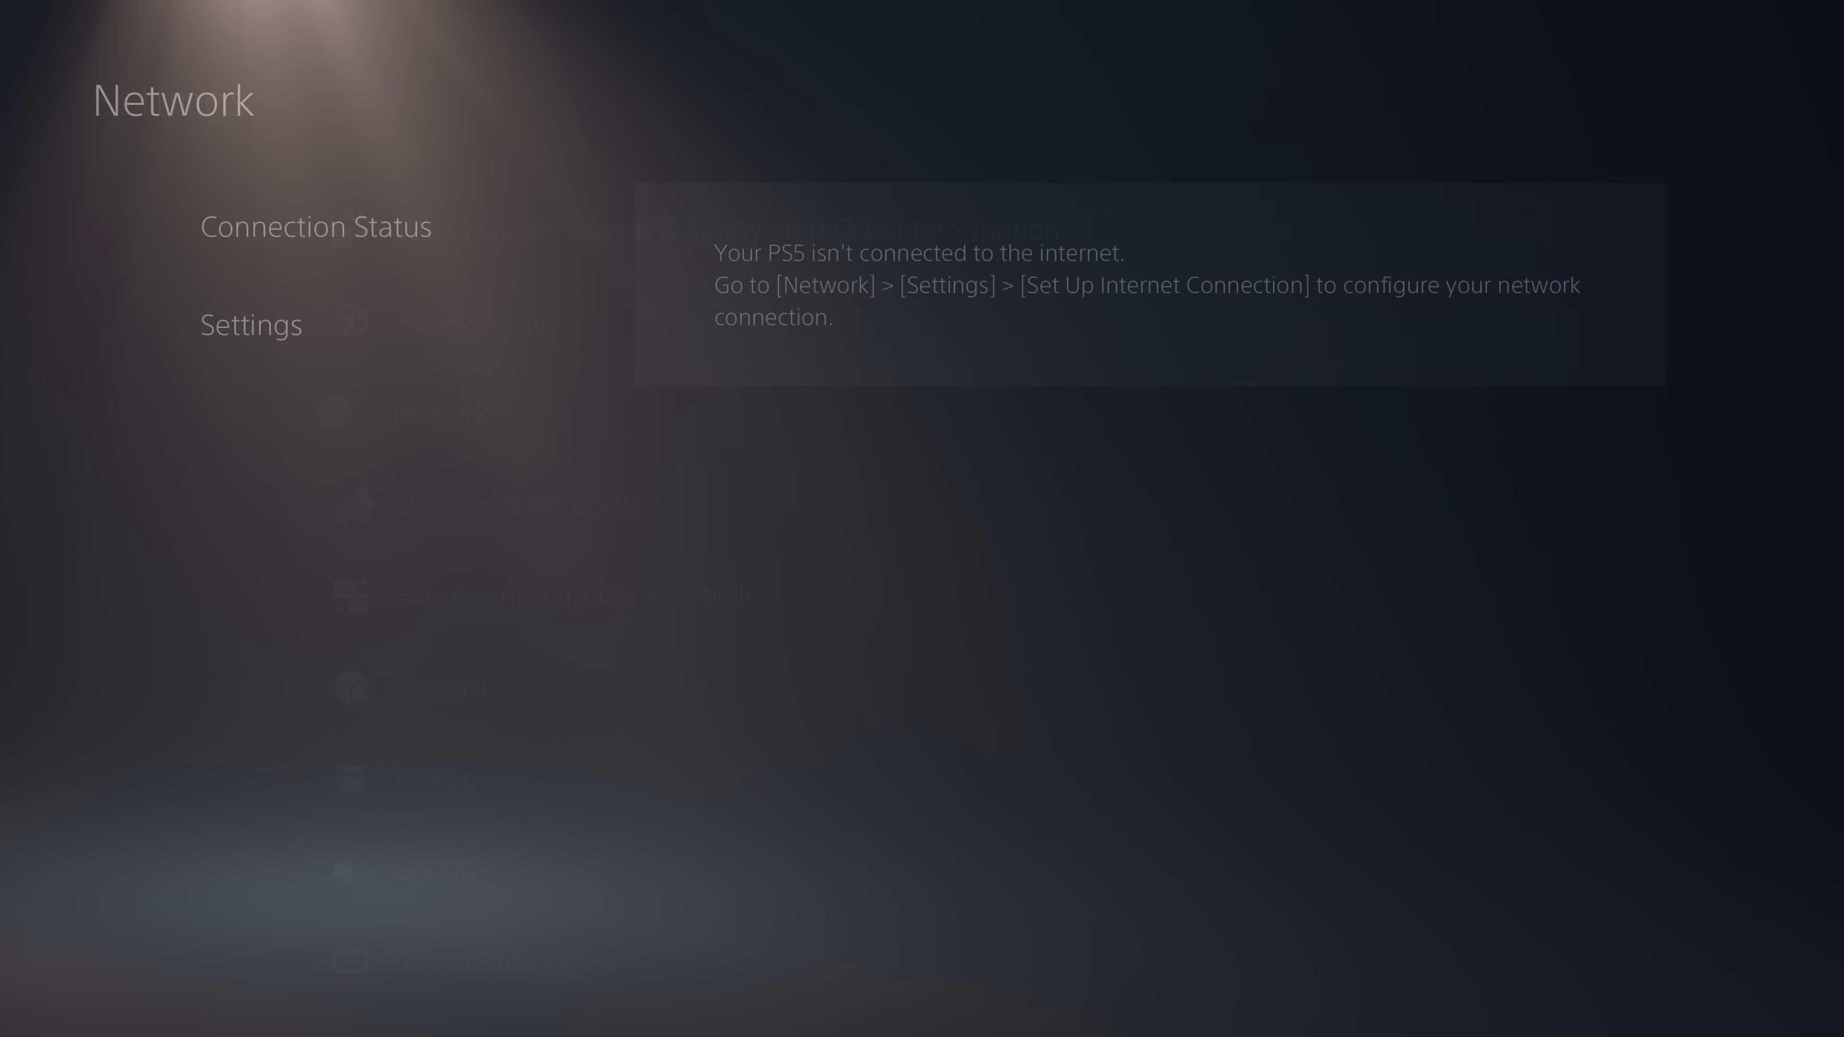
click(240, 325)
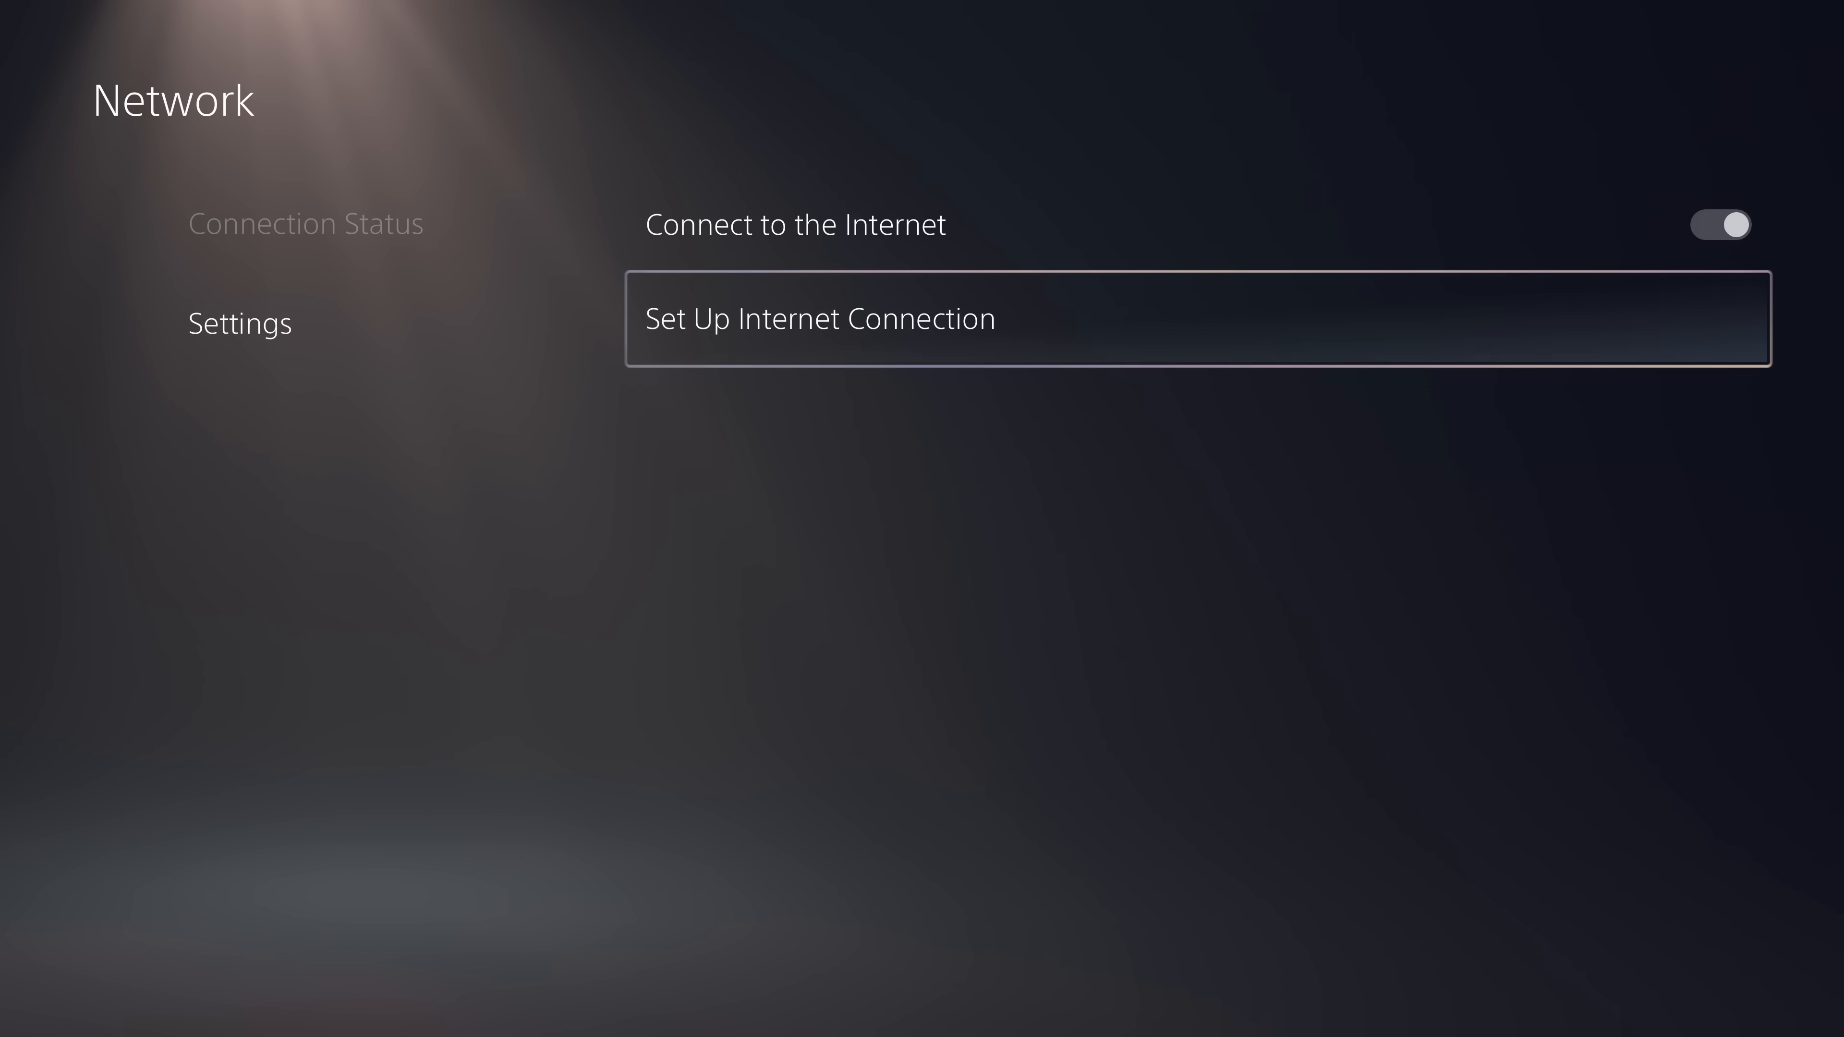
click(791, 317)
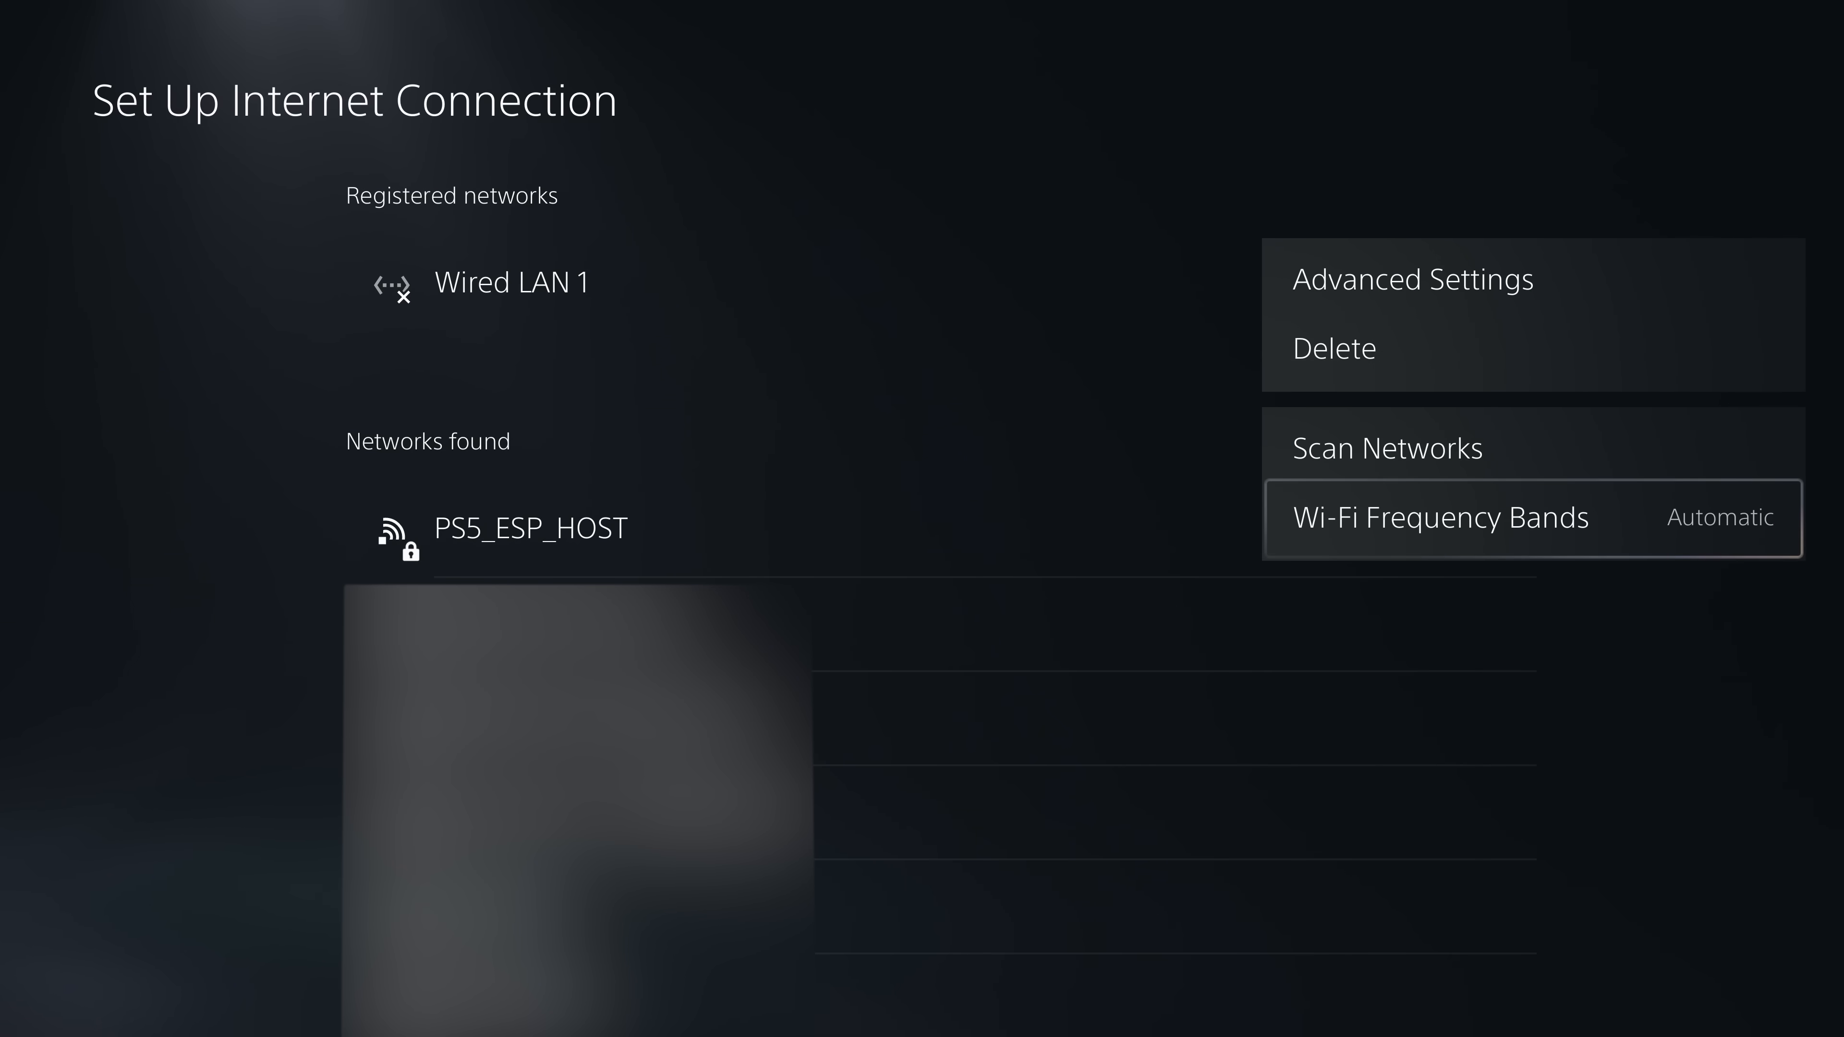
click(1437, 516)
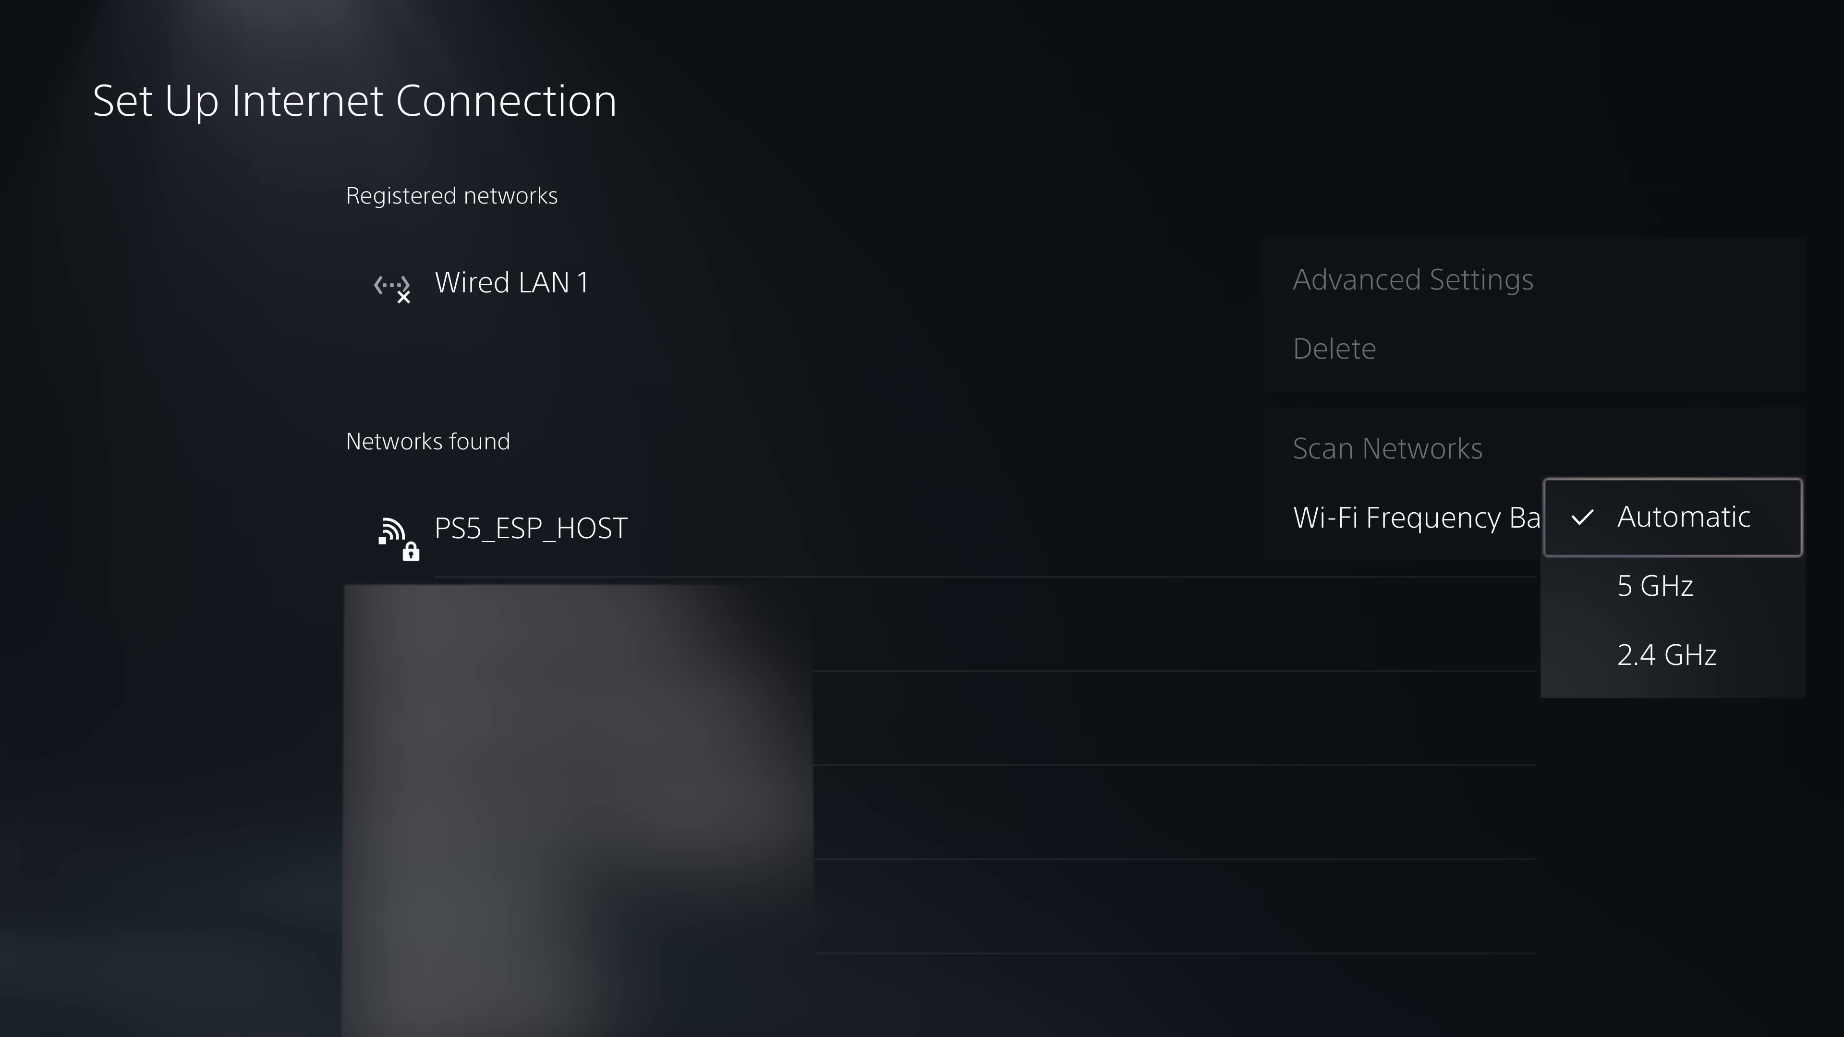
click(1683, 519)
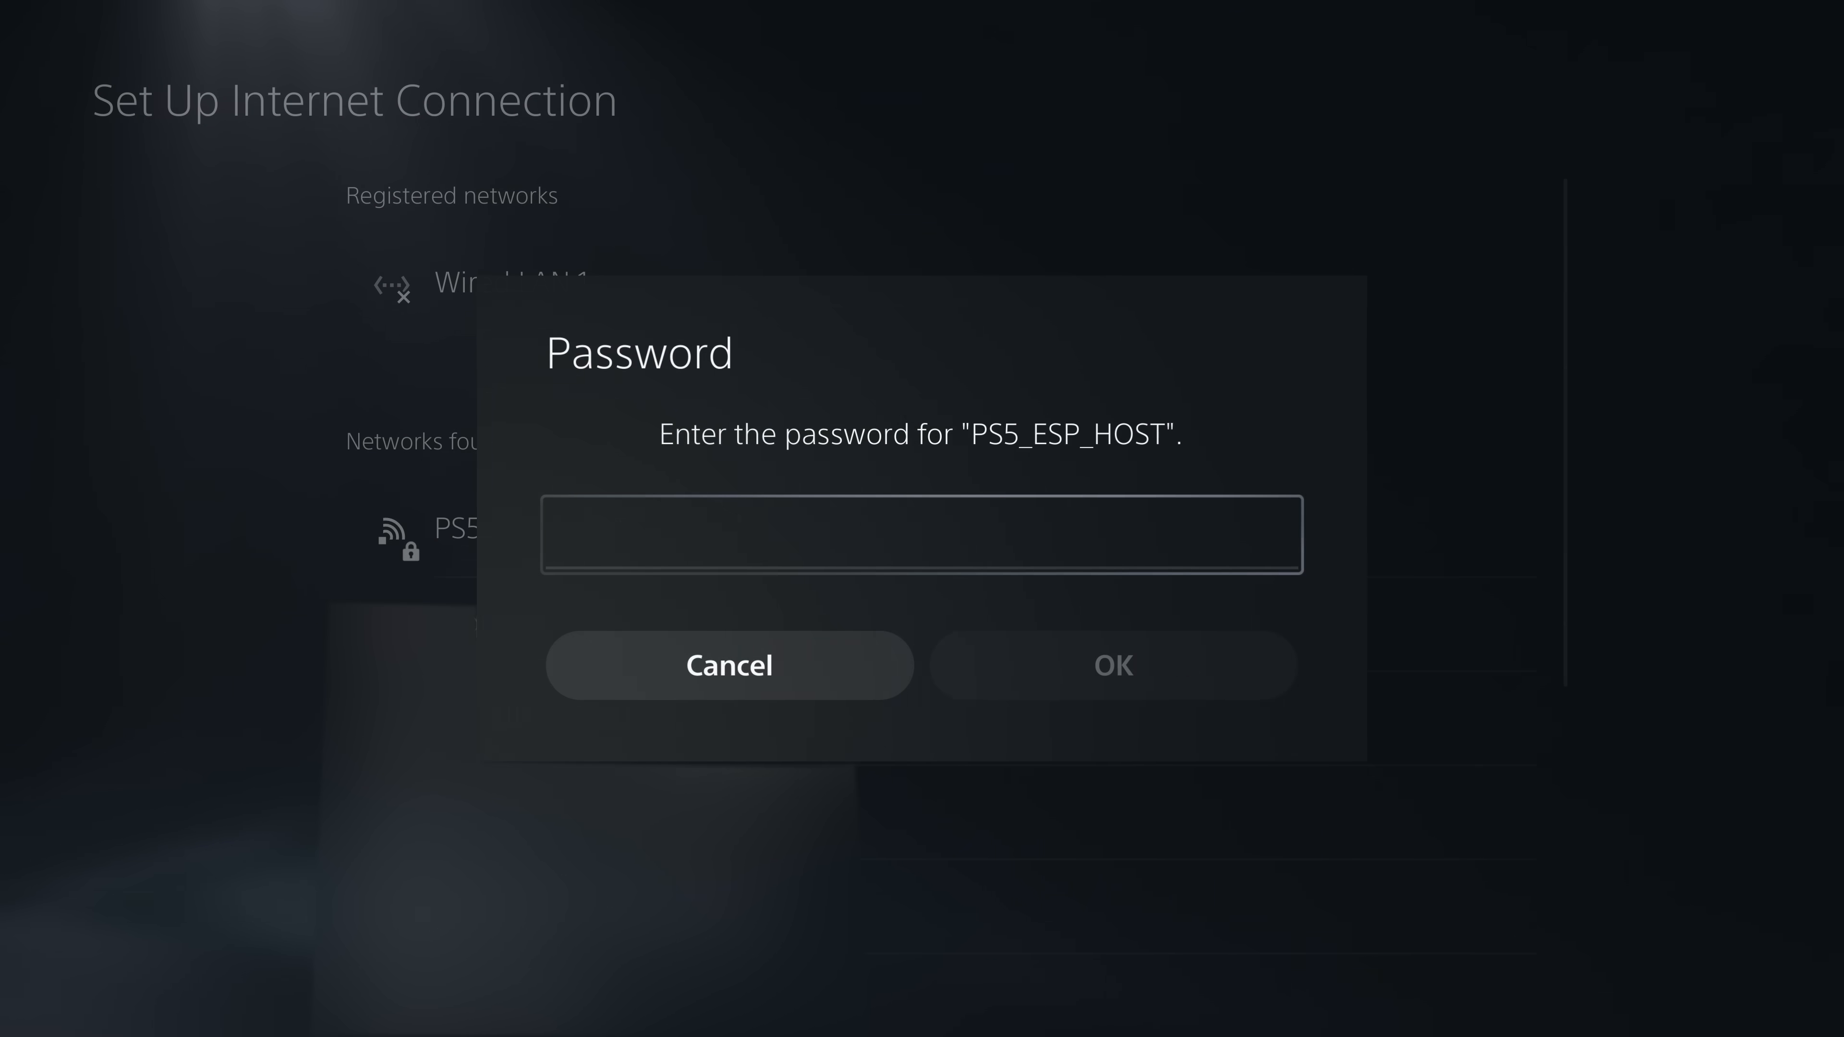
Enter the PS5_ESP_HOST password, connect, and dismiss the internet-unavailable warning
click(920, 534)
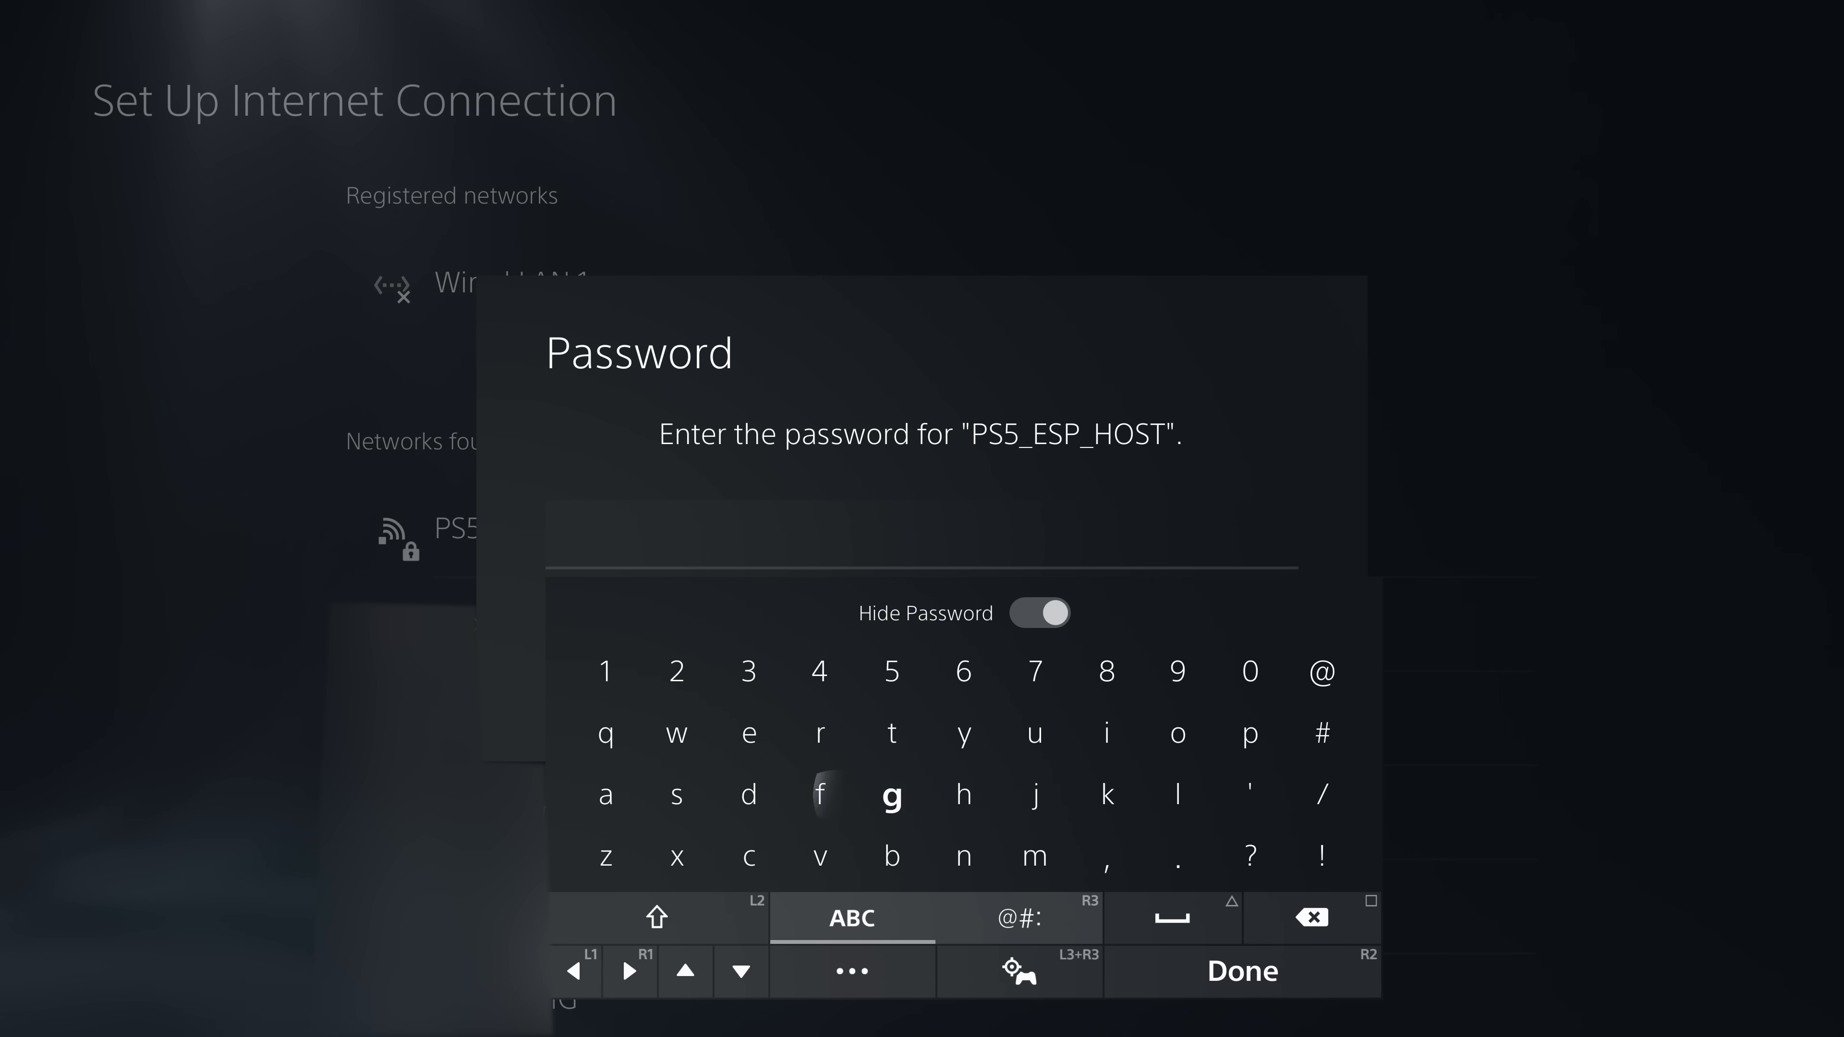
click(677, 673)
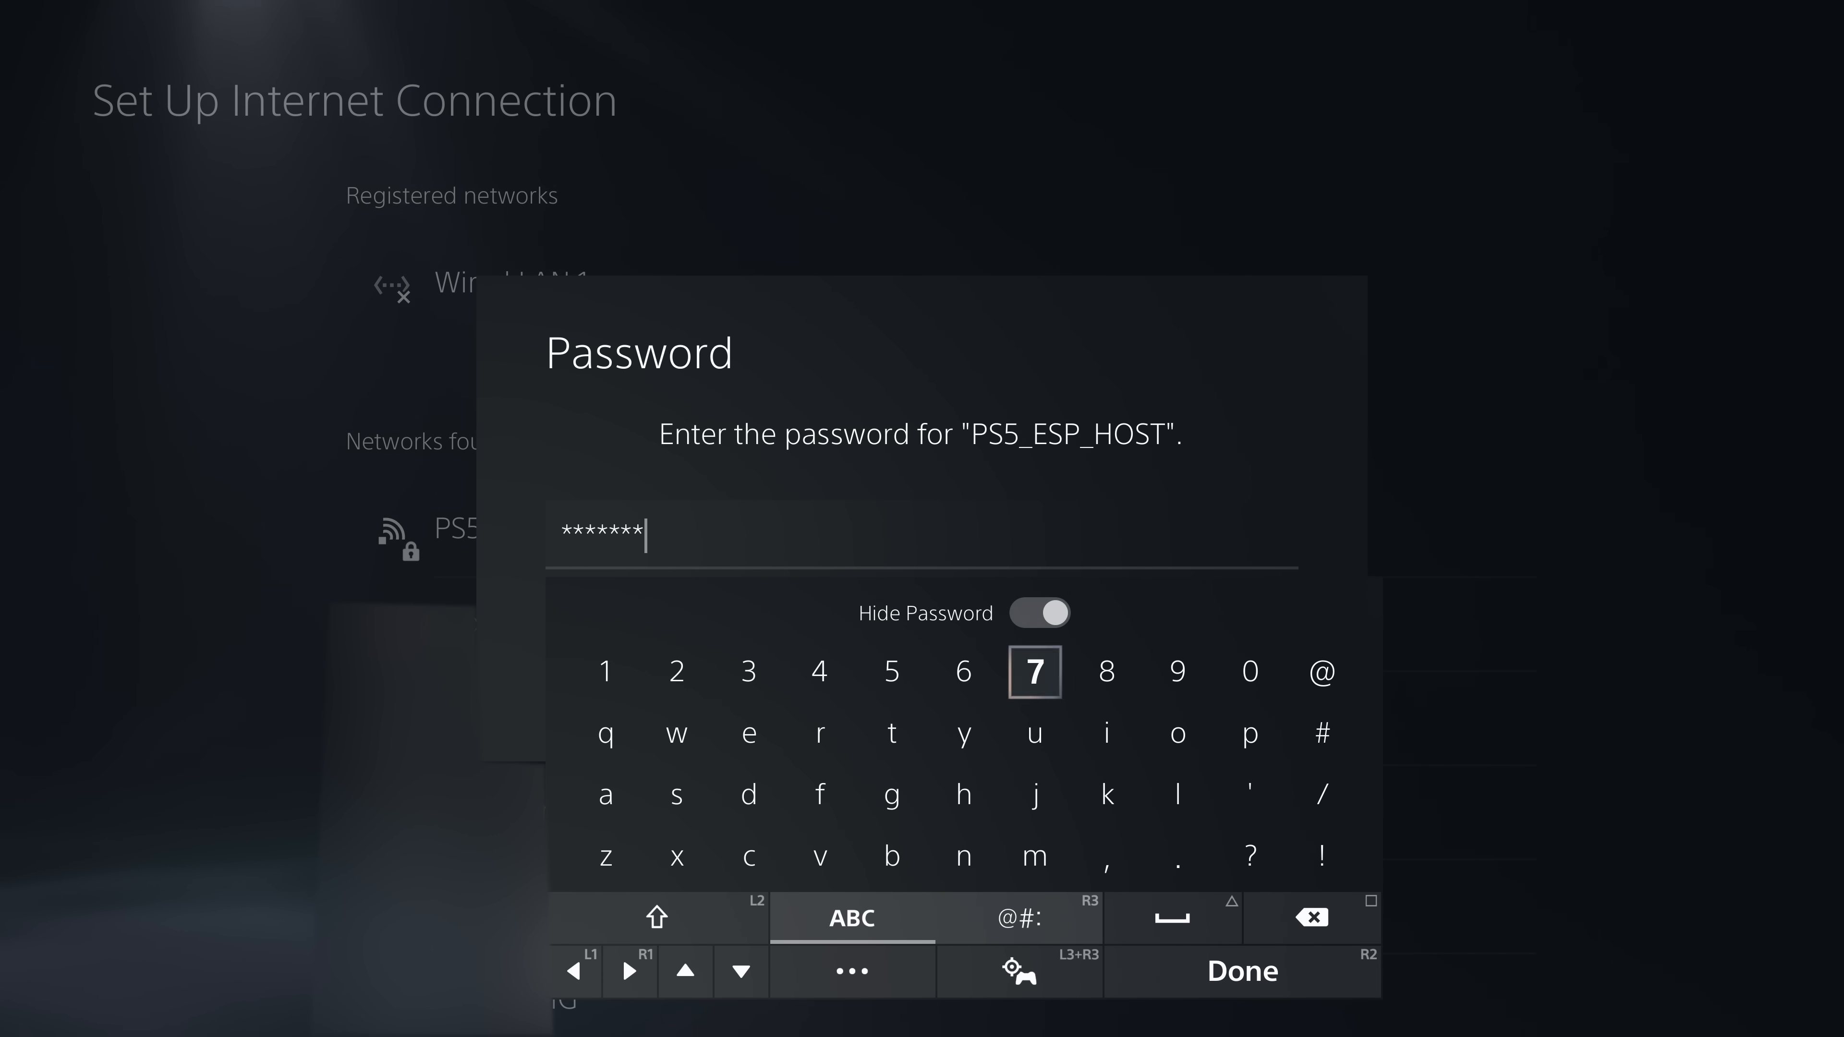
click(1241, 971)
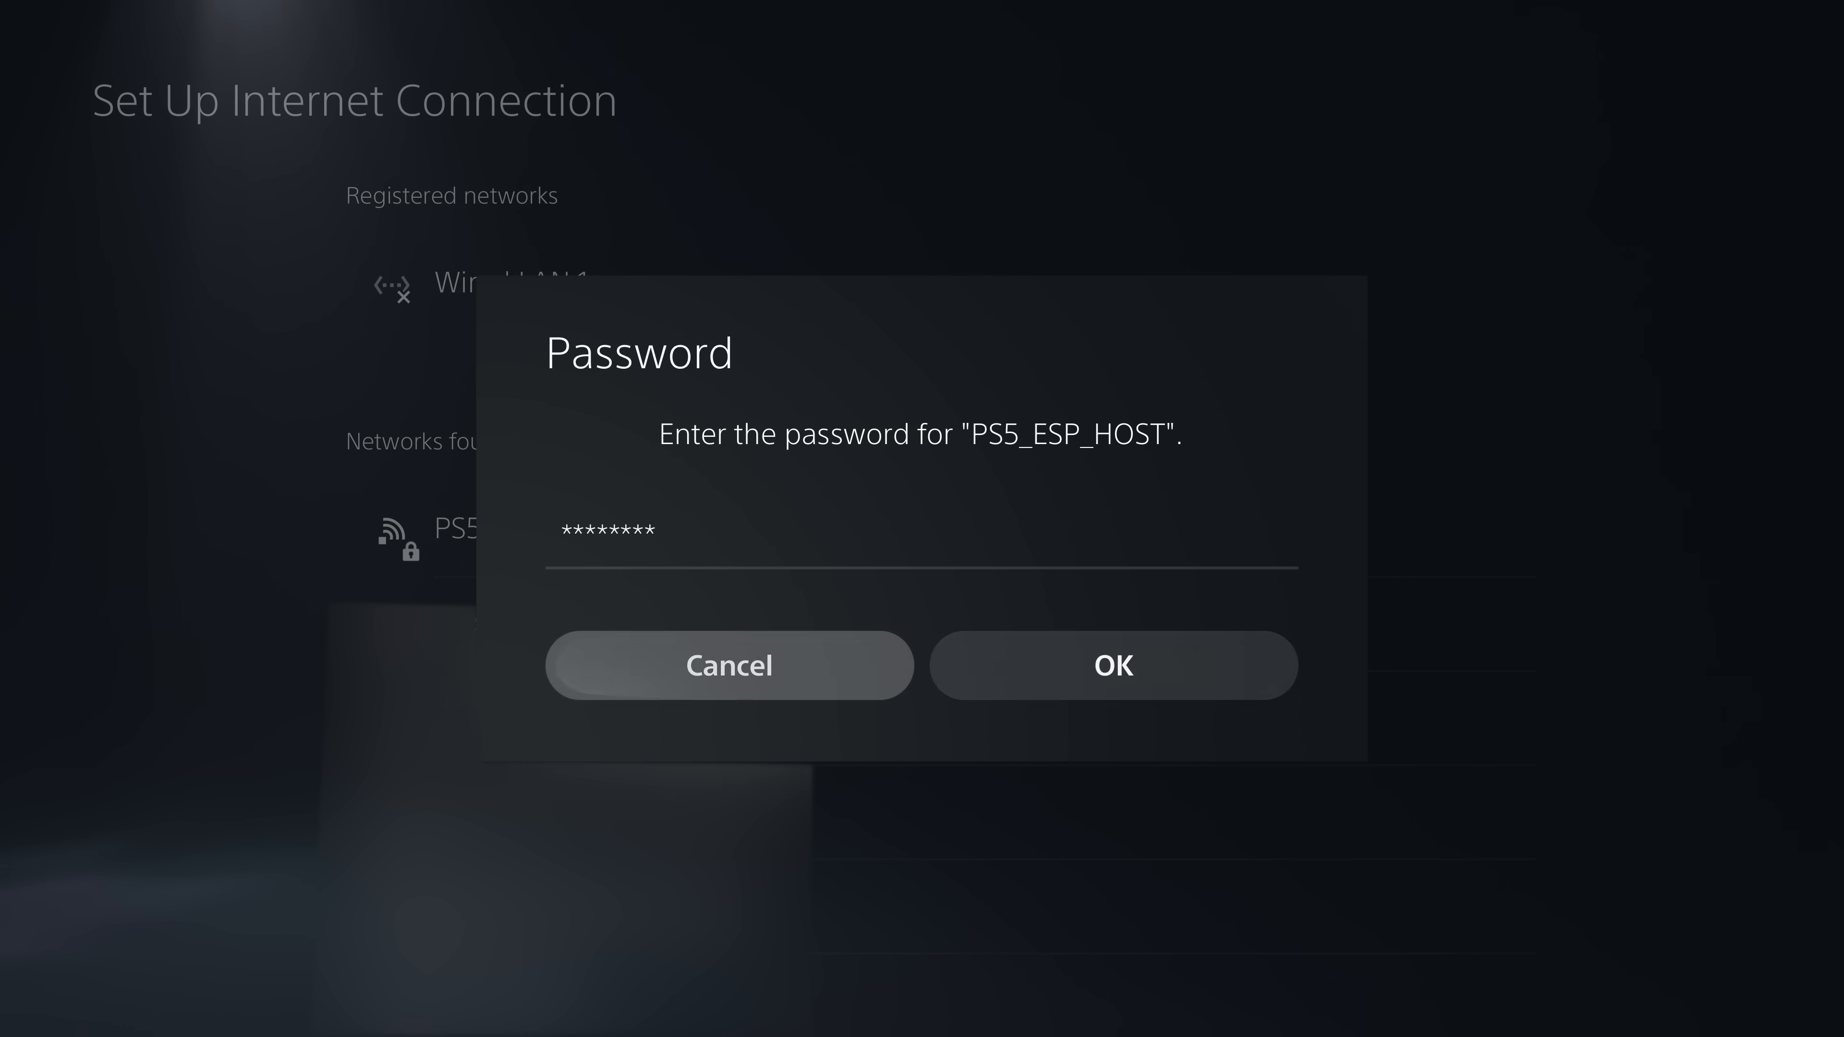
click(1116, 668)
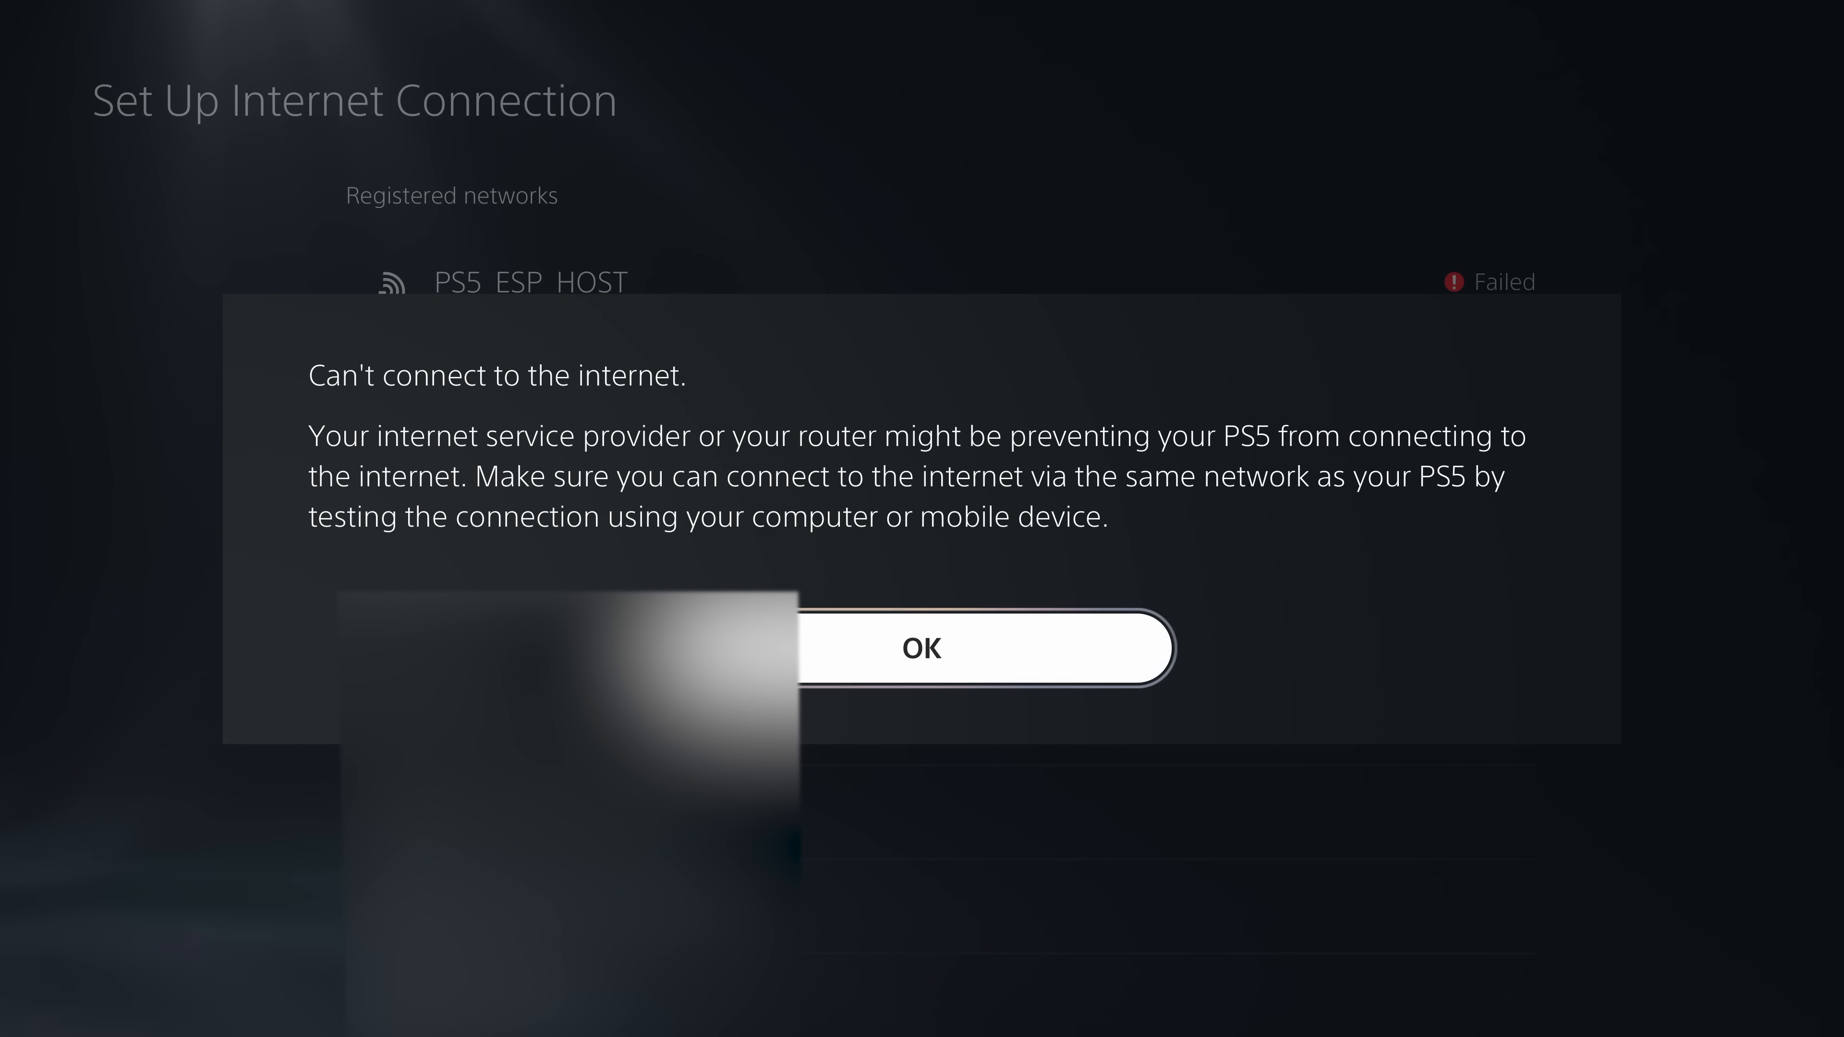
click(922, 648)
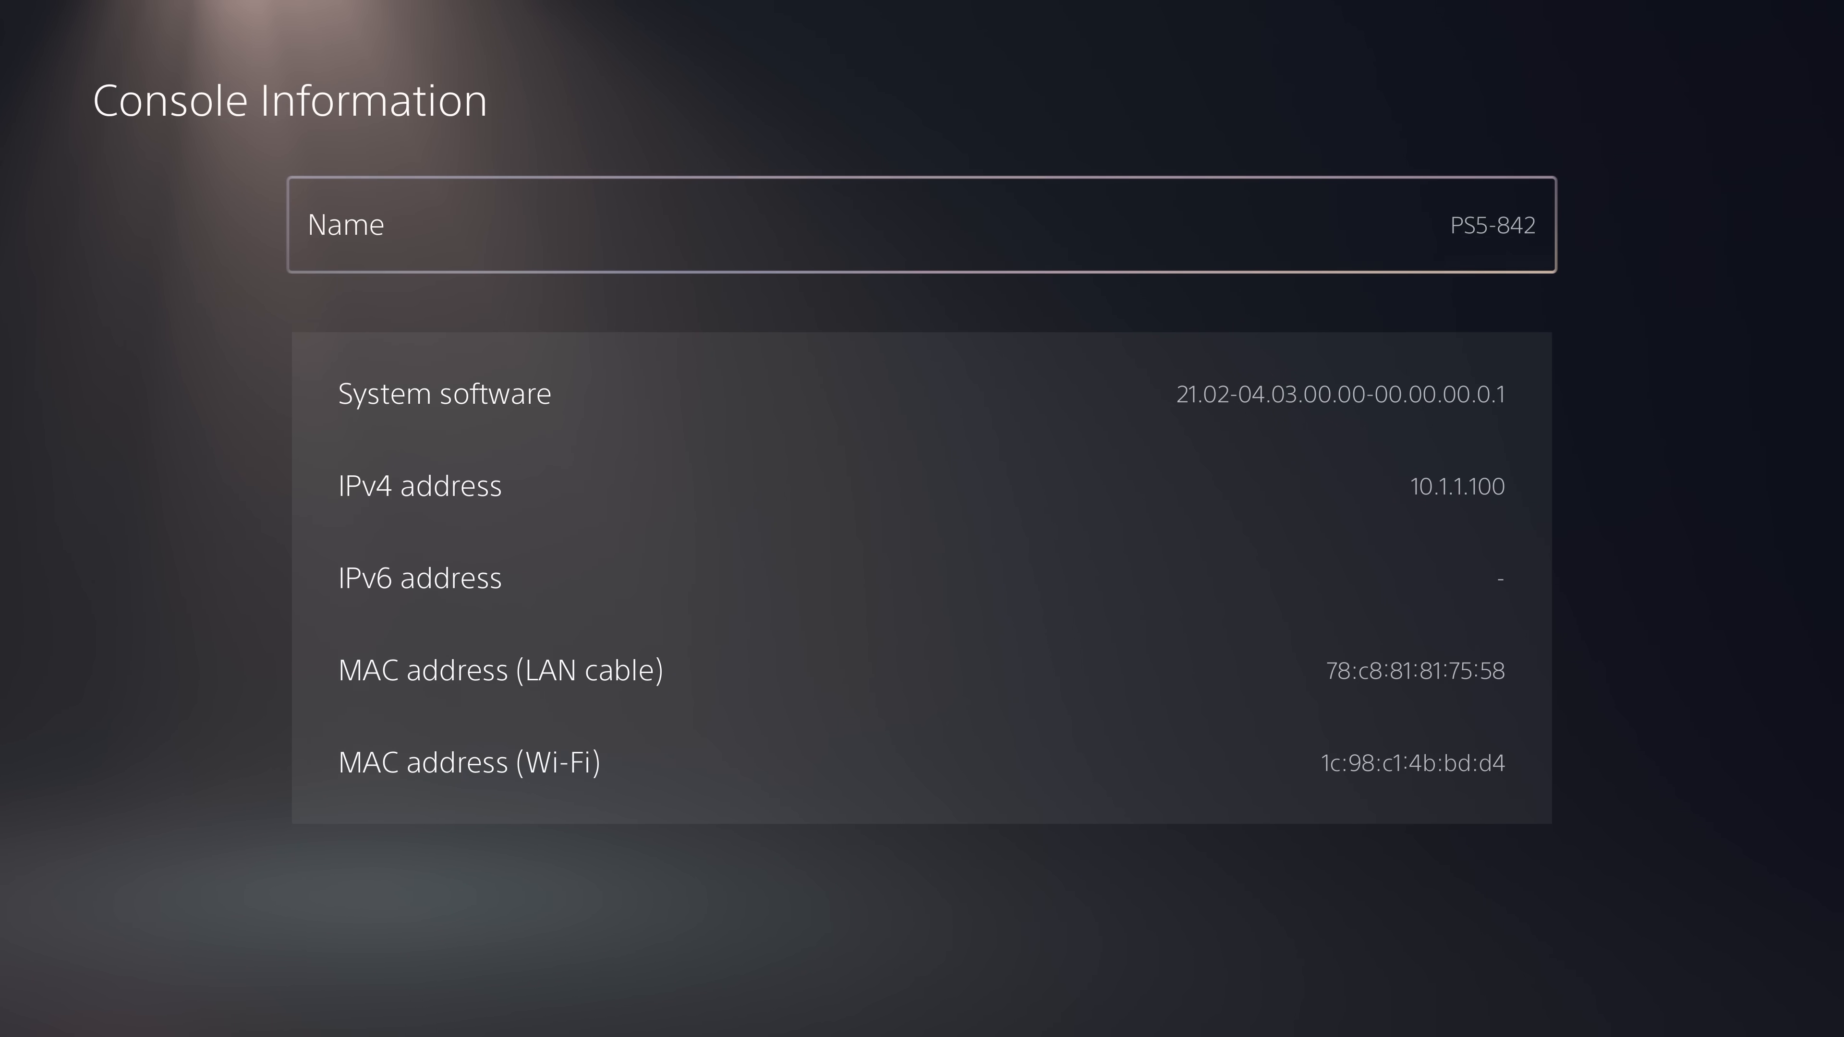
Leave Console Information after reading the IPv4 address 10.1.1.100
key(Escape)
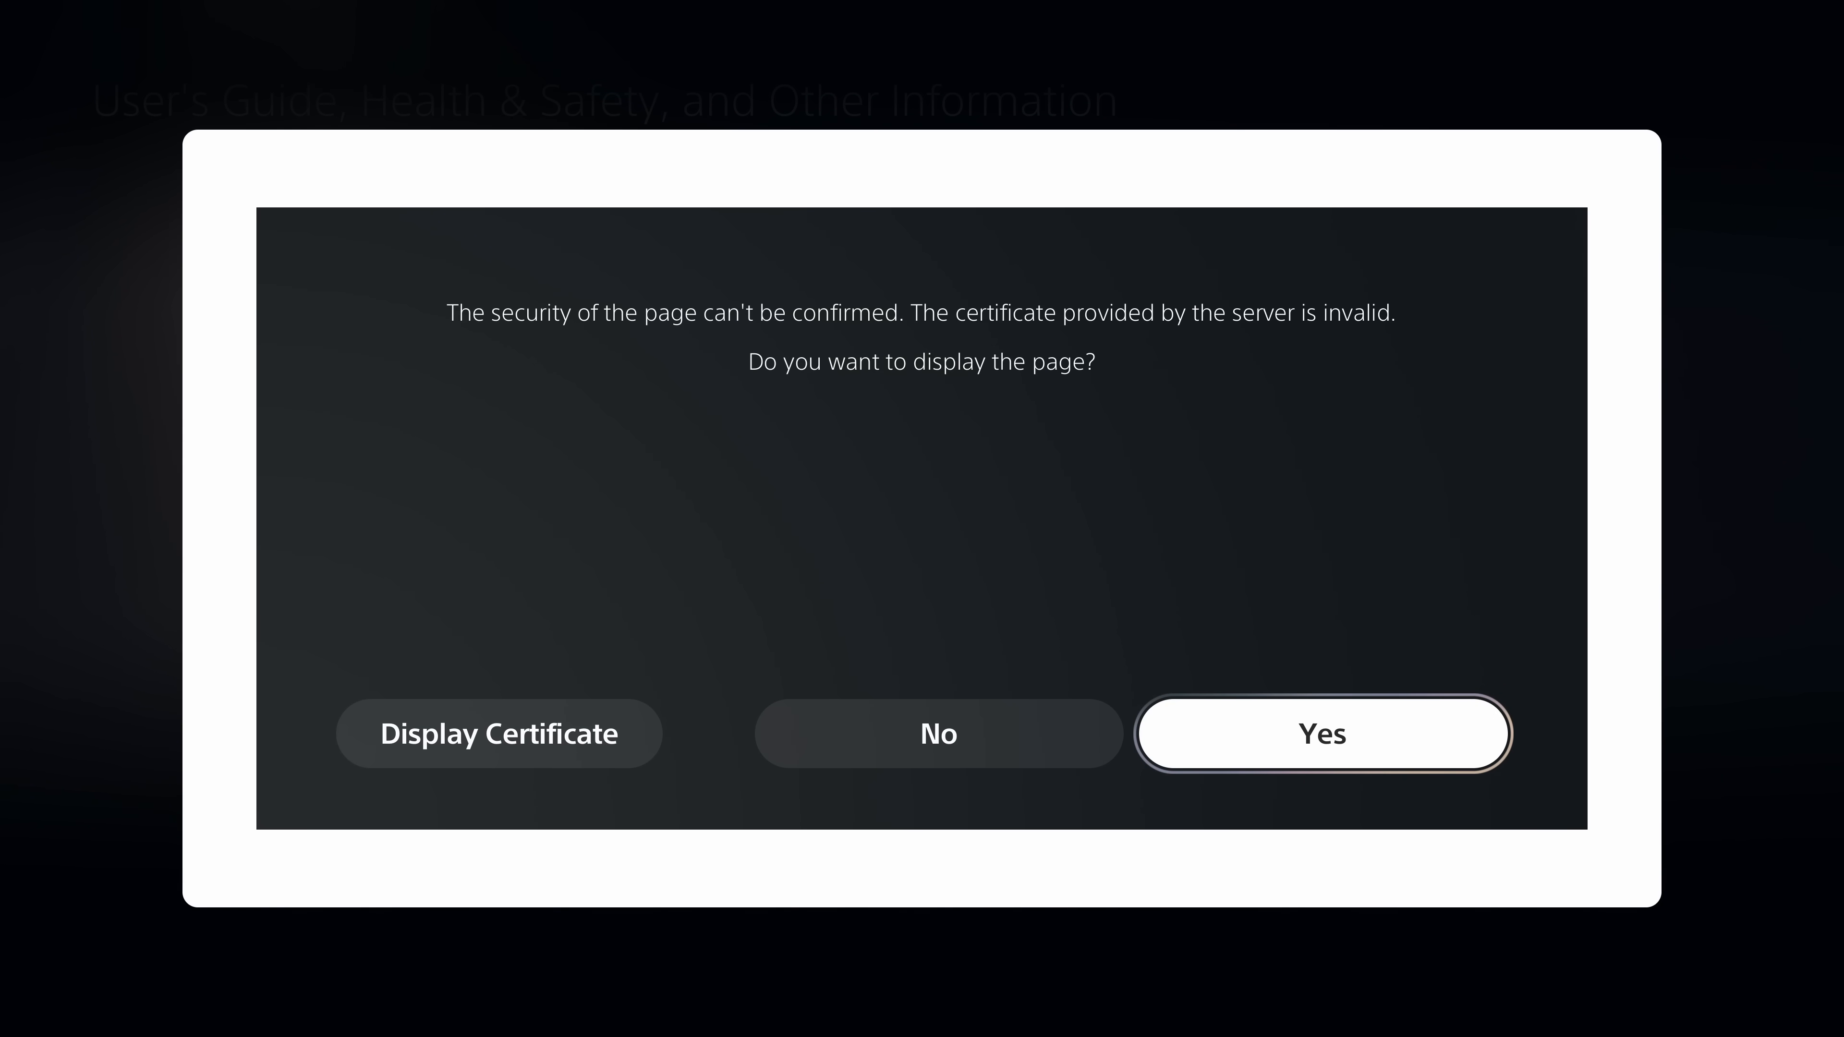
Accept the invalid-certificate warning and launch the UMTX2 jailbreak on the ESP Host page
click(1324, 735)
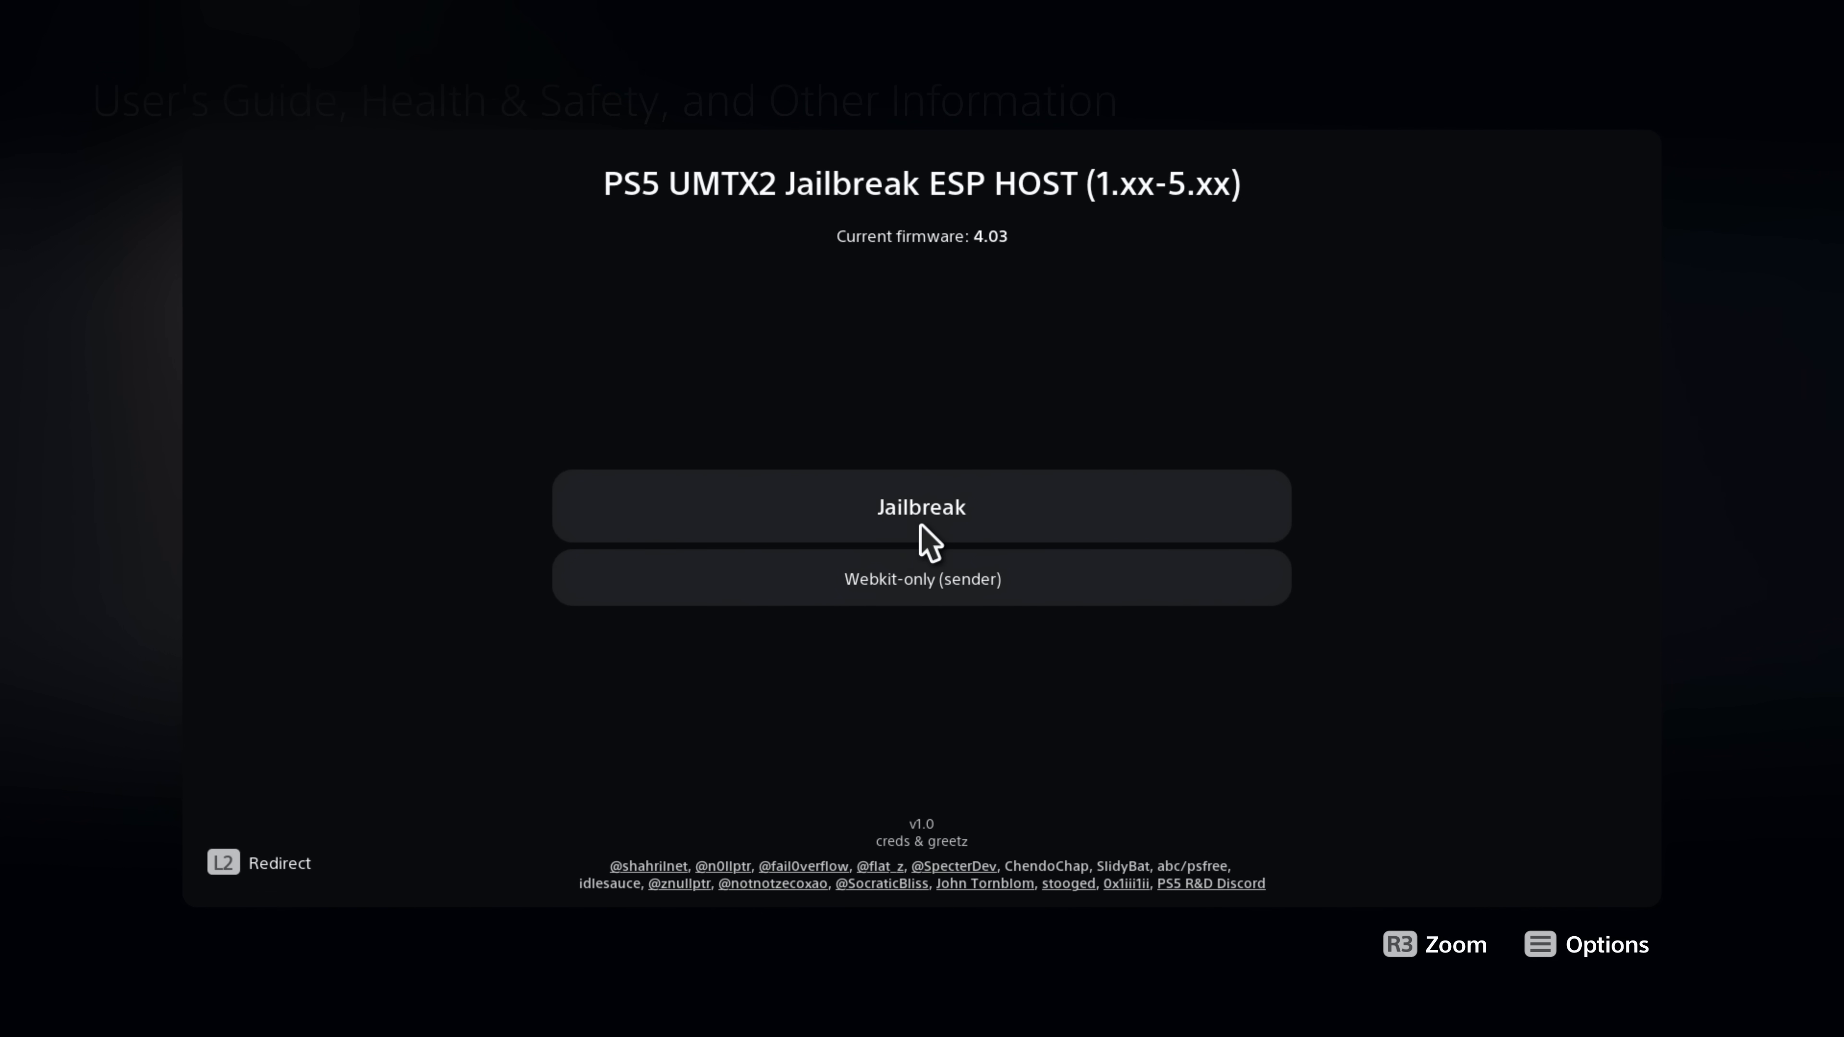
click(922, 507)
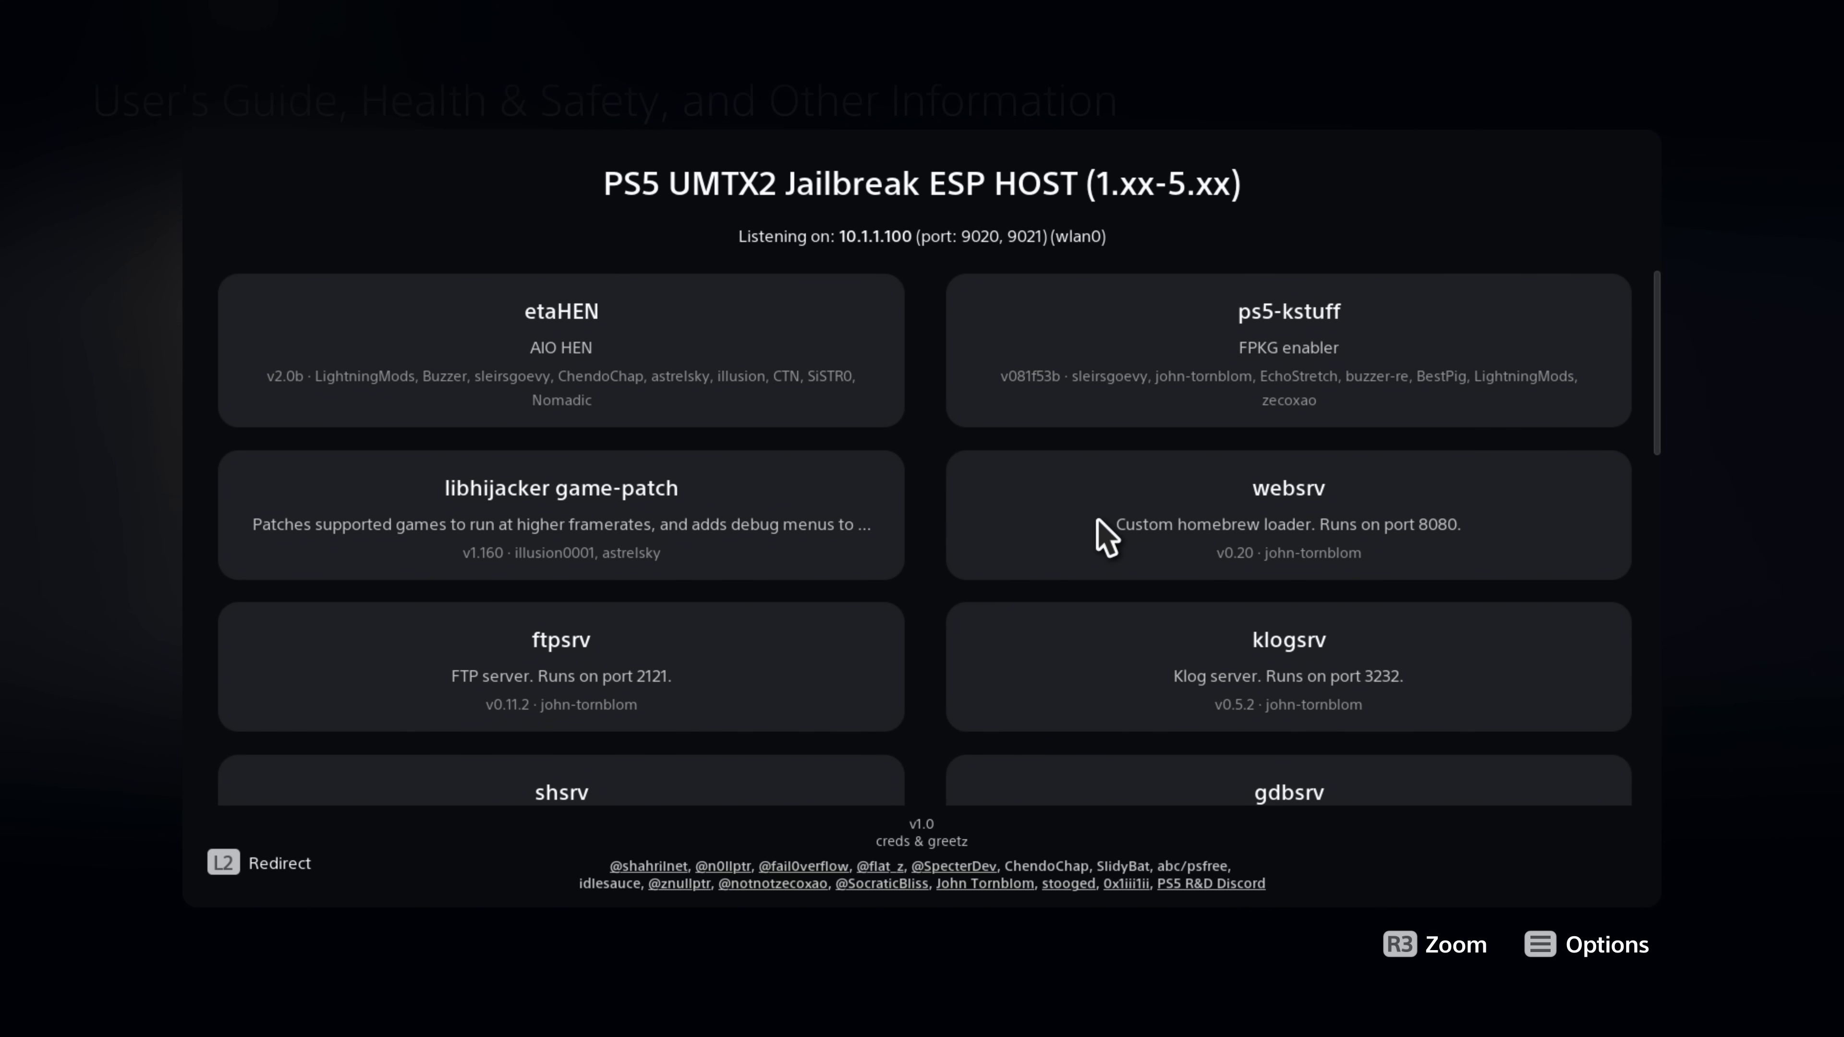
mouse_move(809, 405)
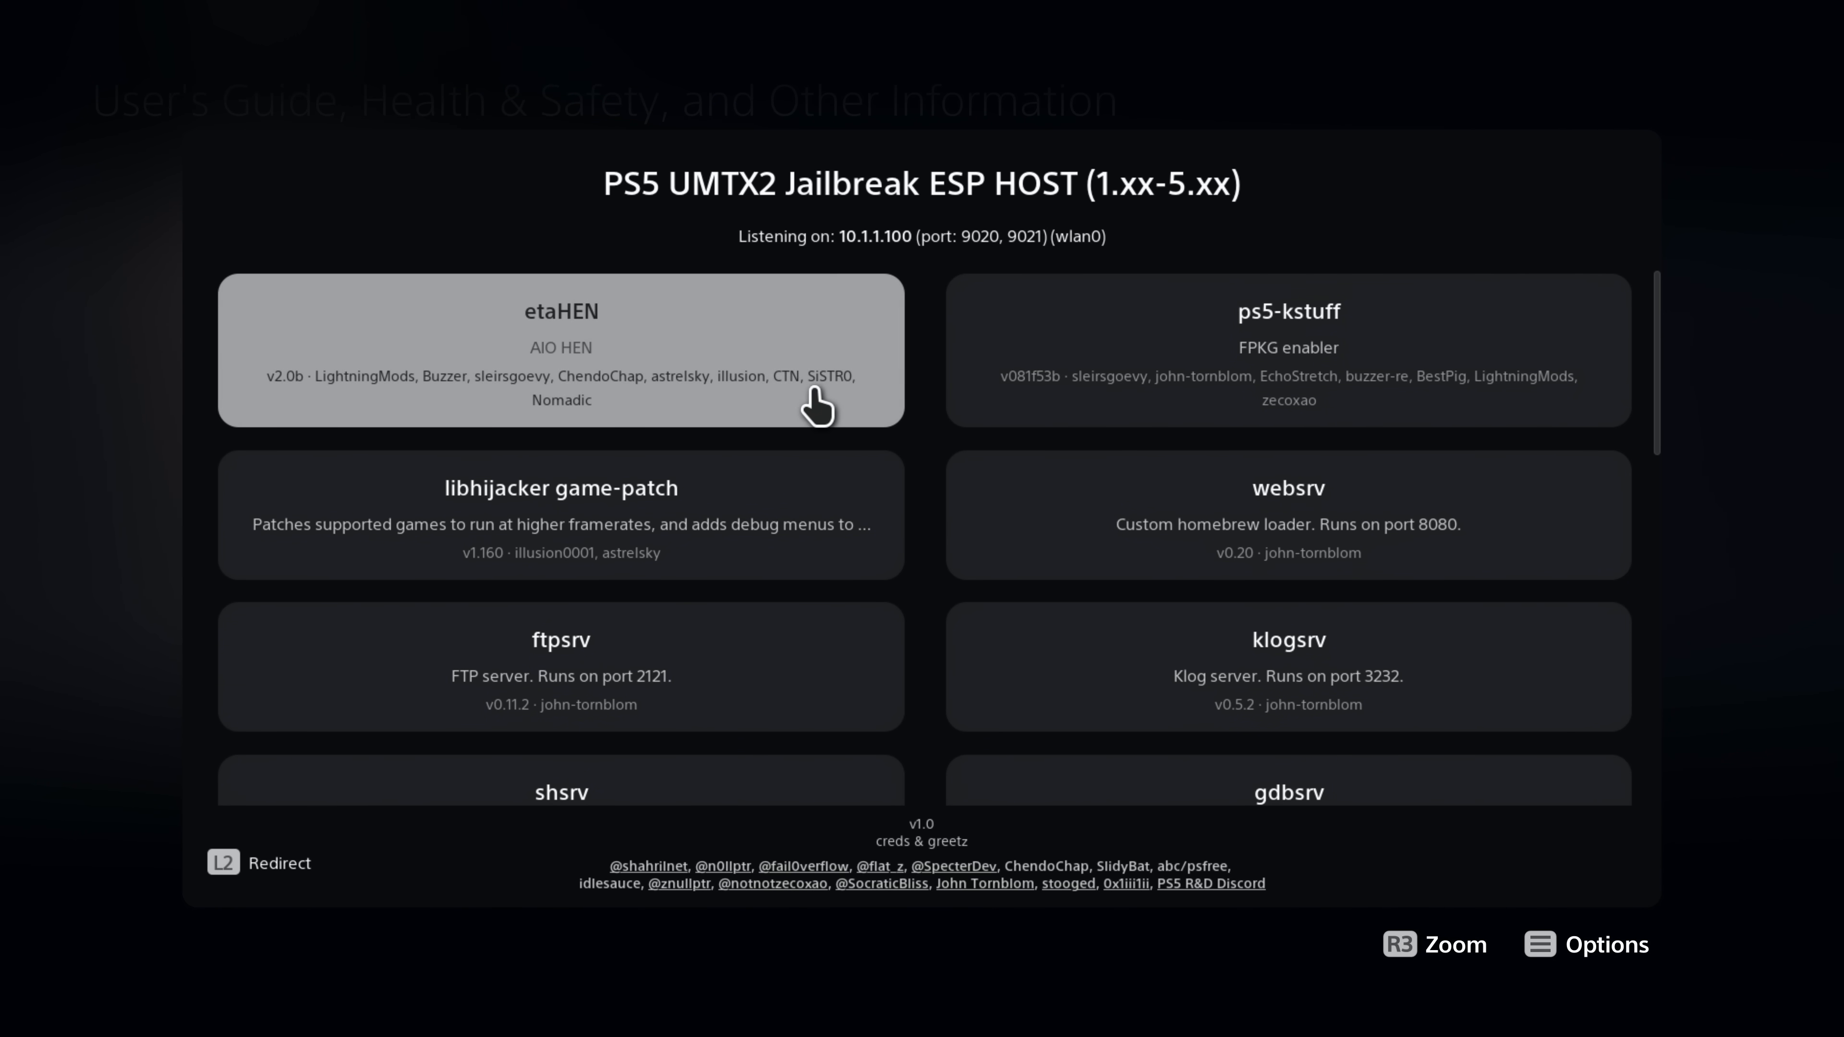
mouse_move(896, 464)
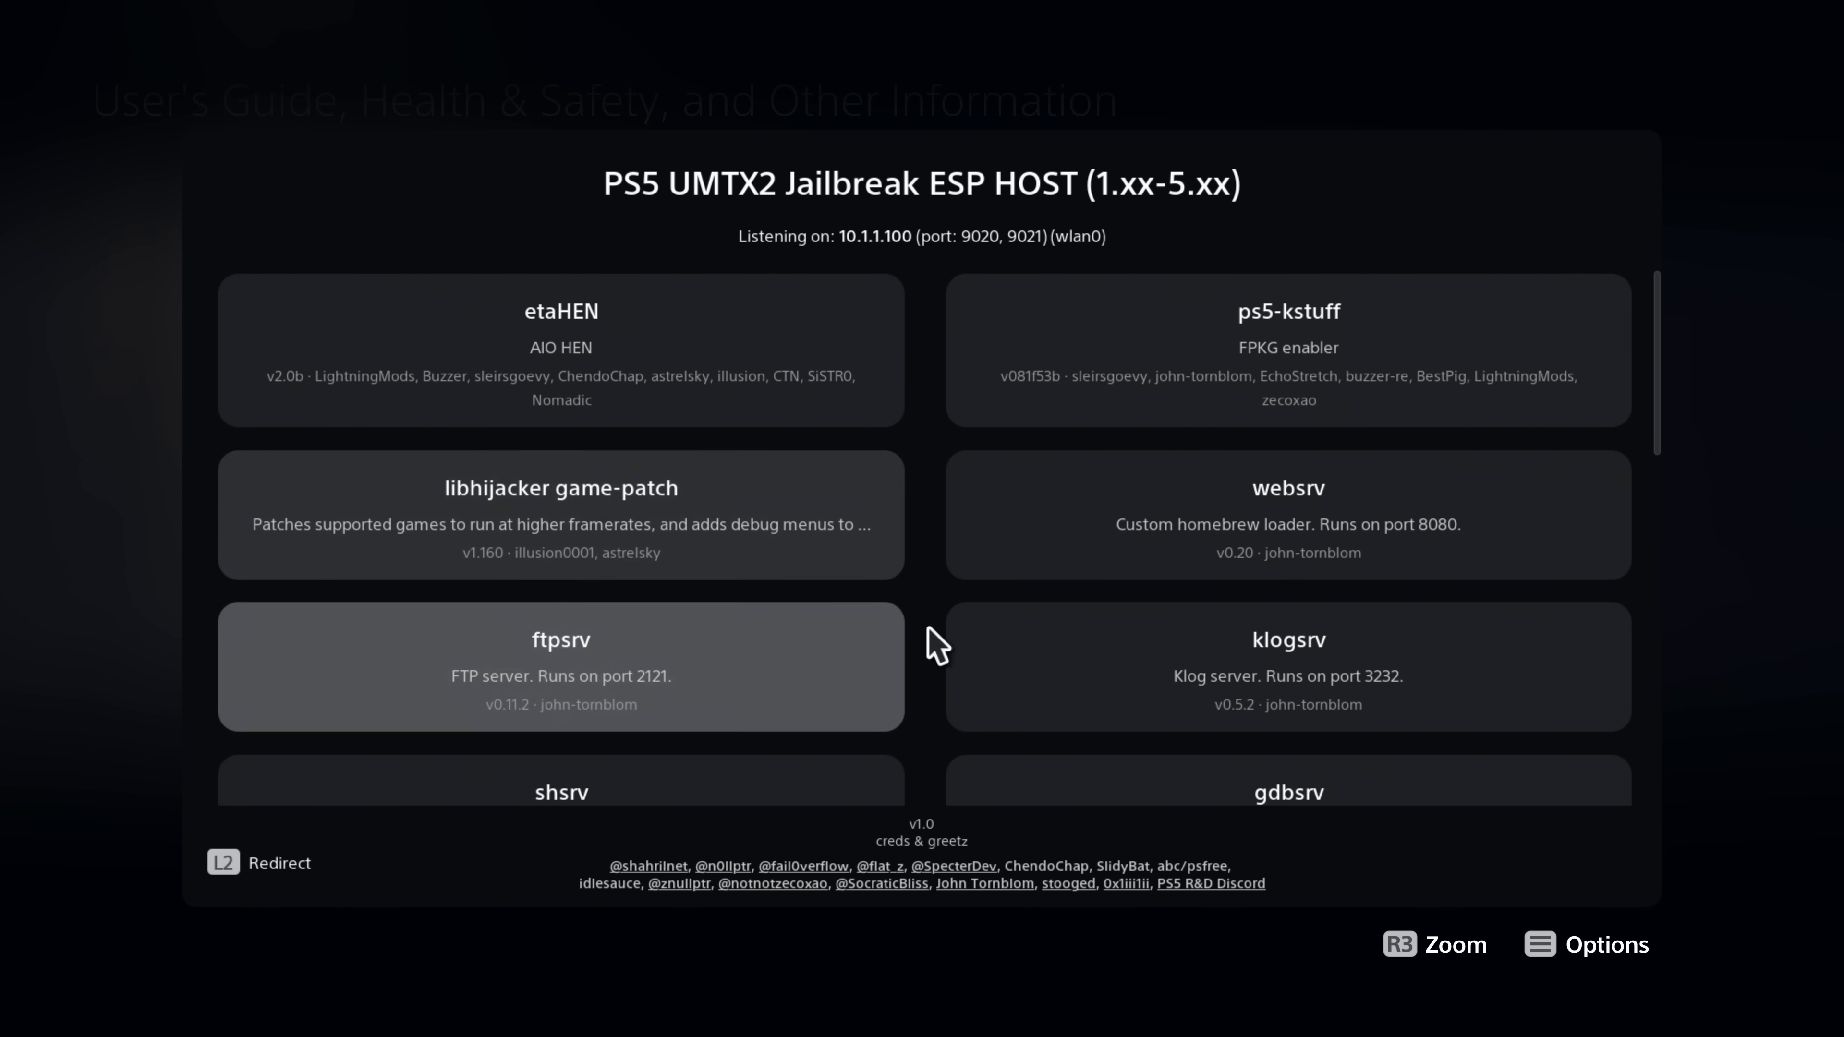
mouse_move(871, 443)
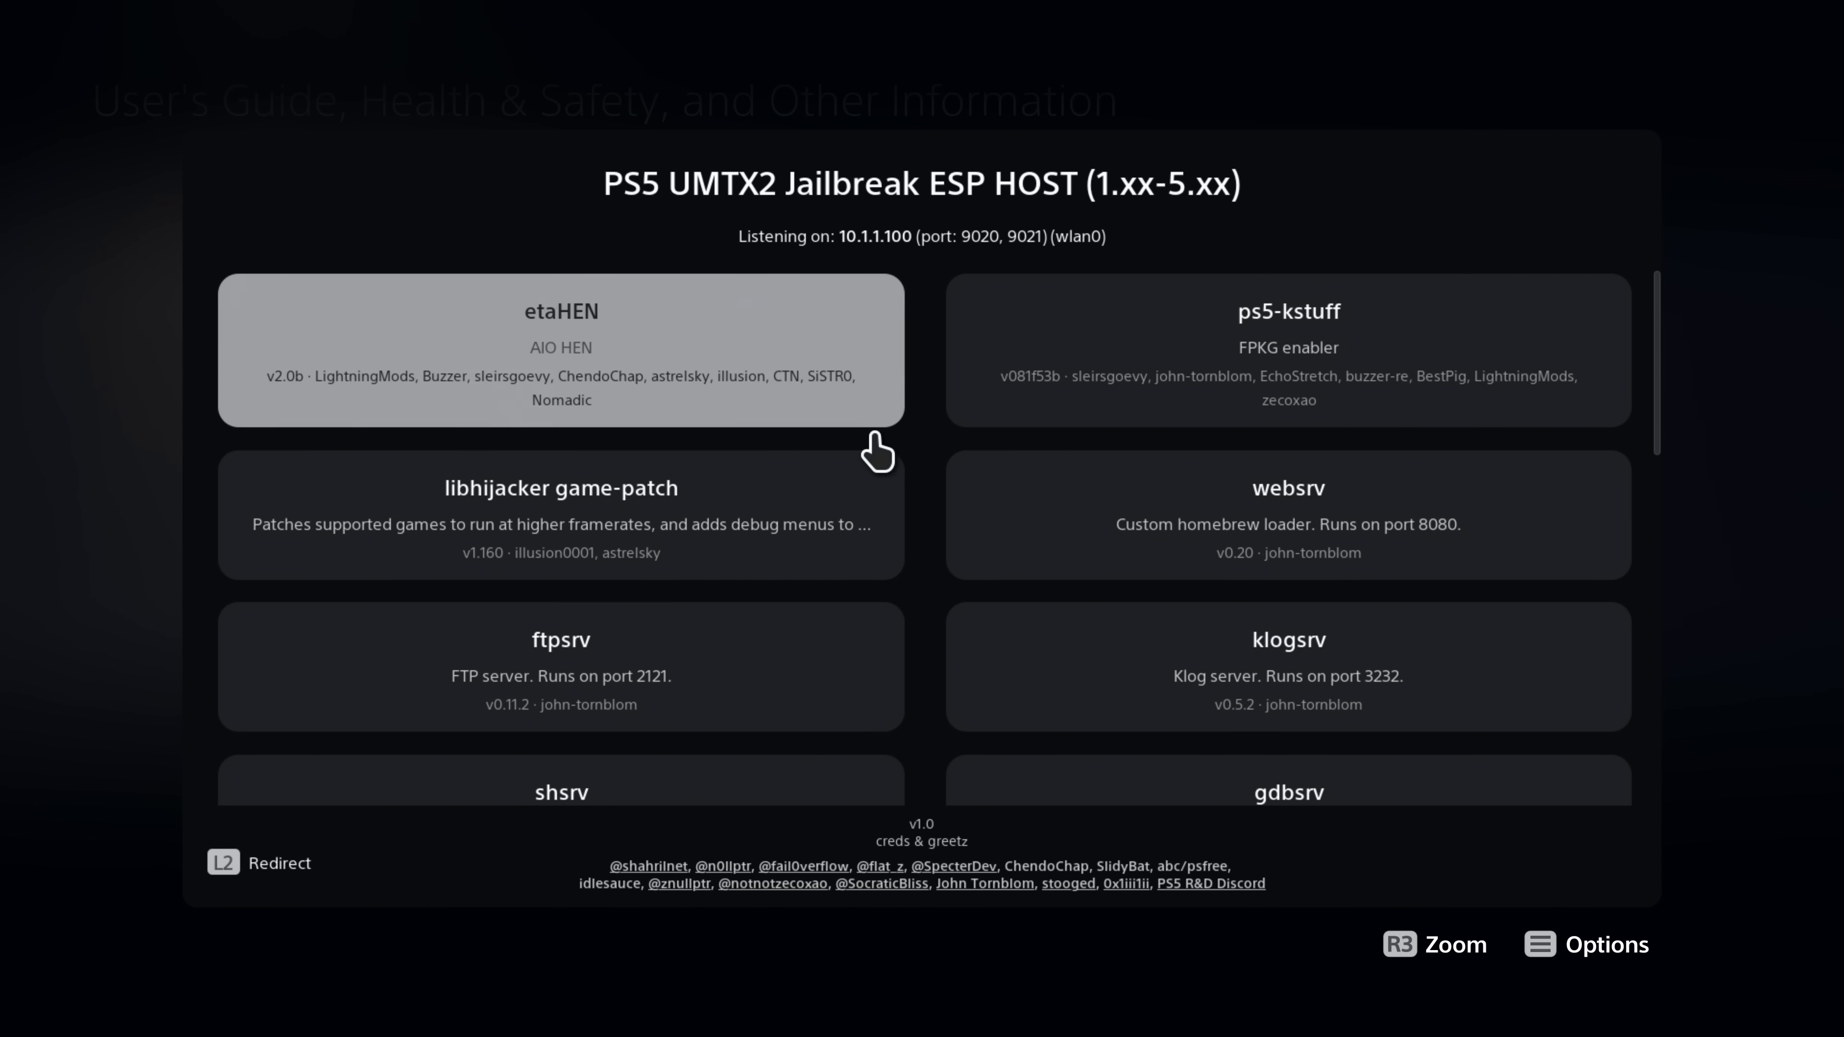
mouse_move(705, 370)
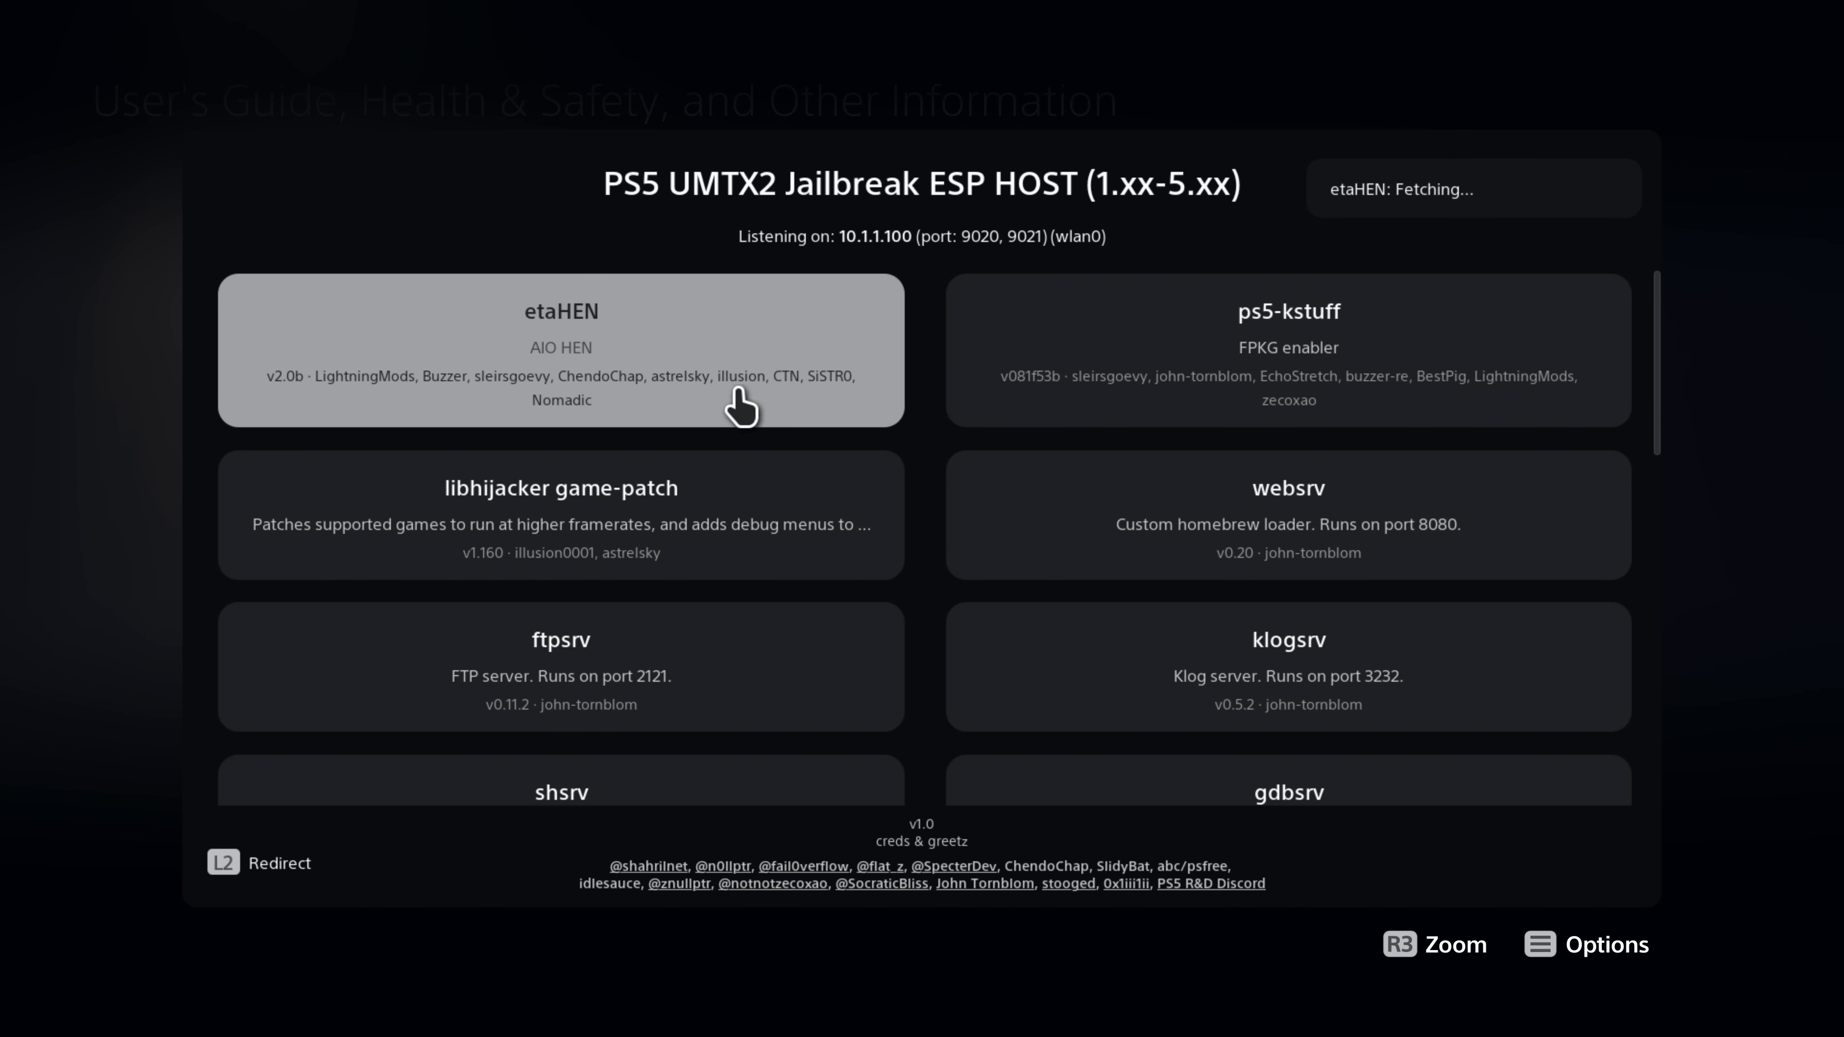
mouse_move(789, 343)
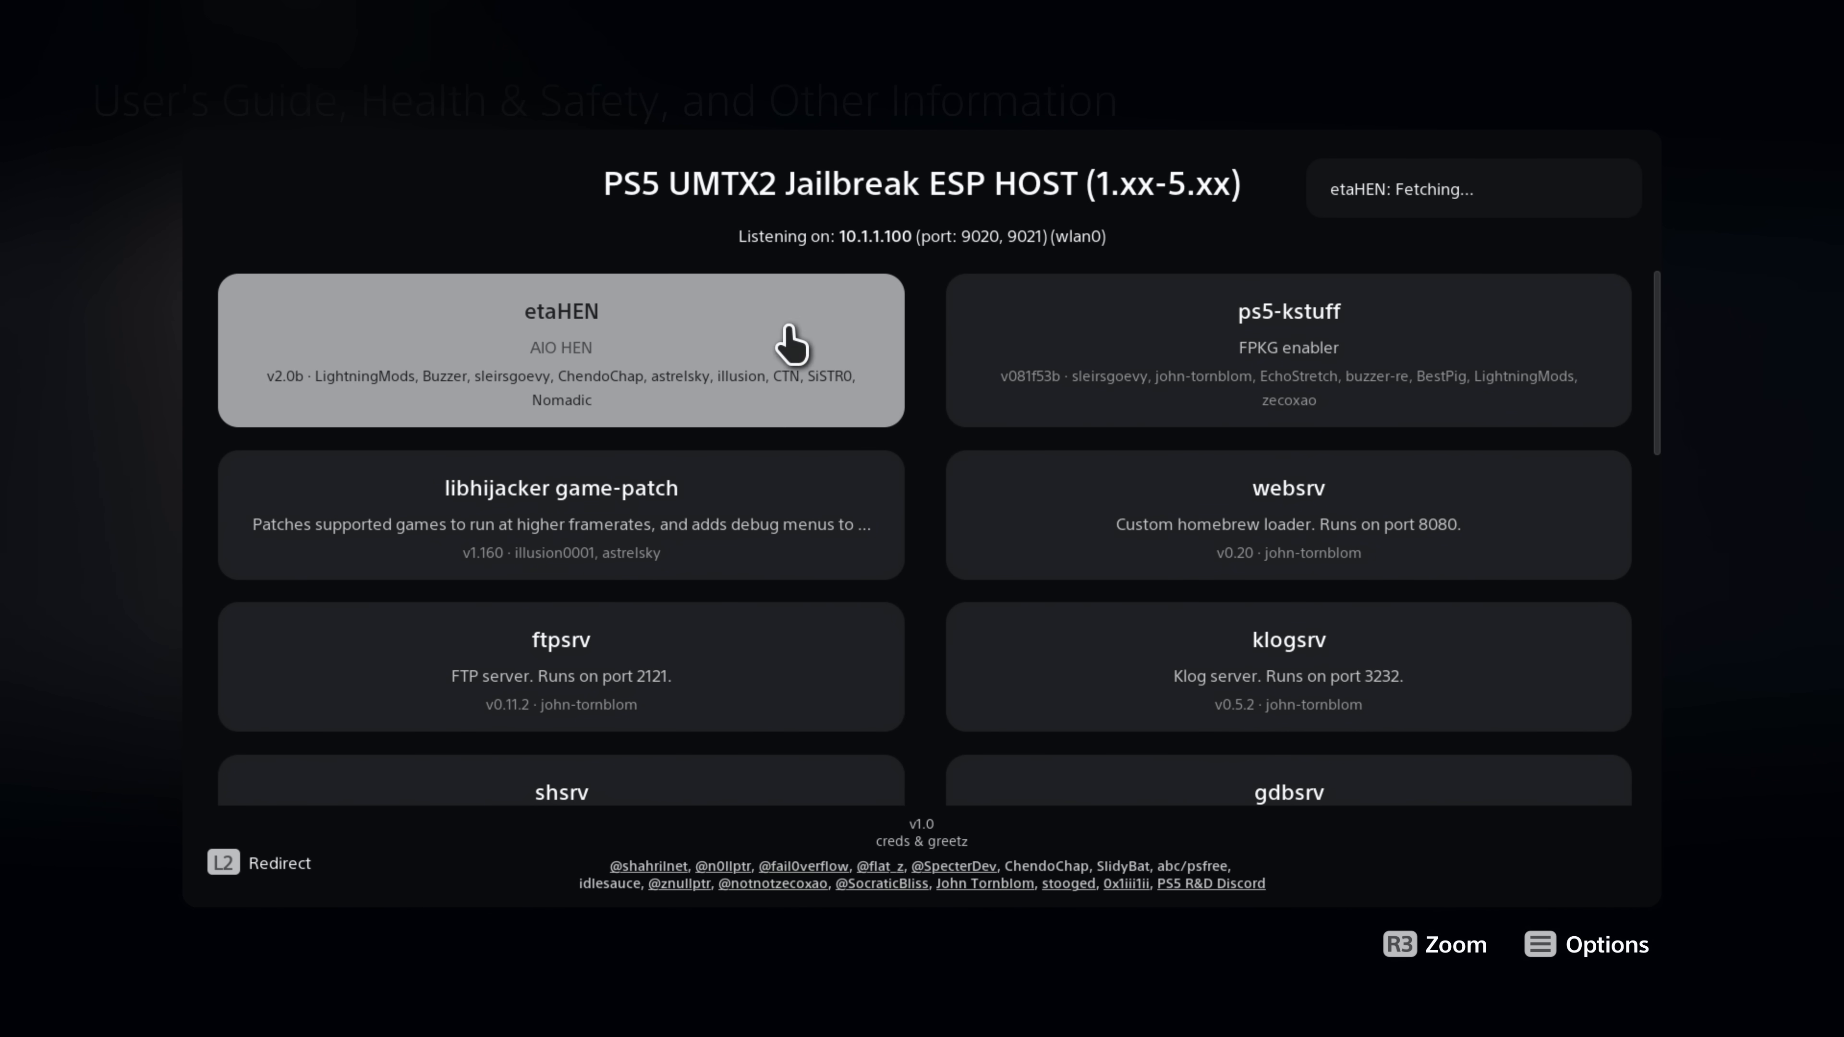
mouse_move(712, 383)
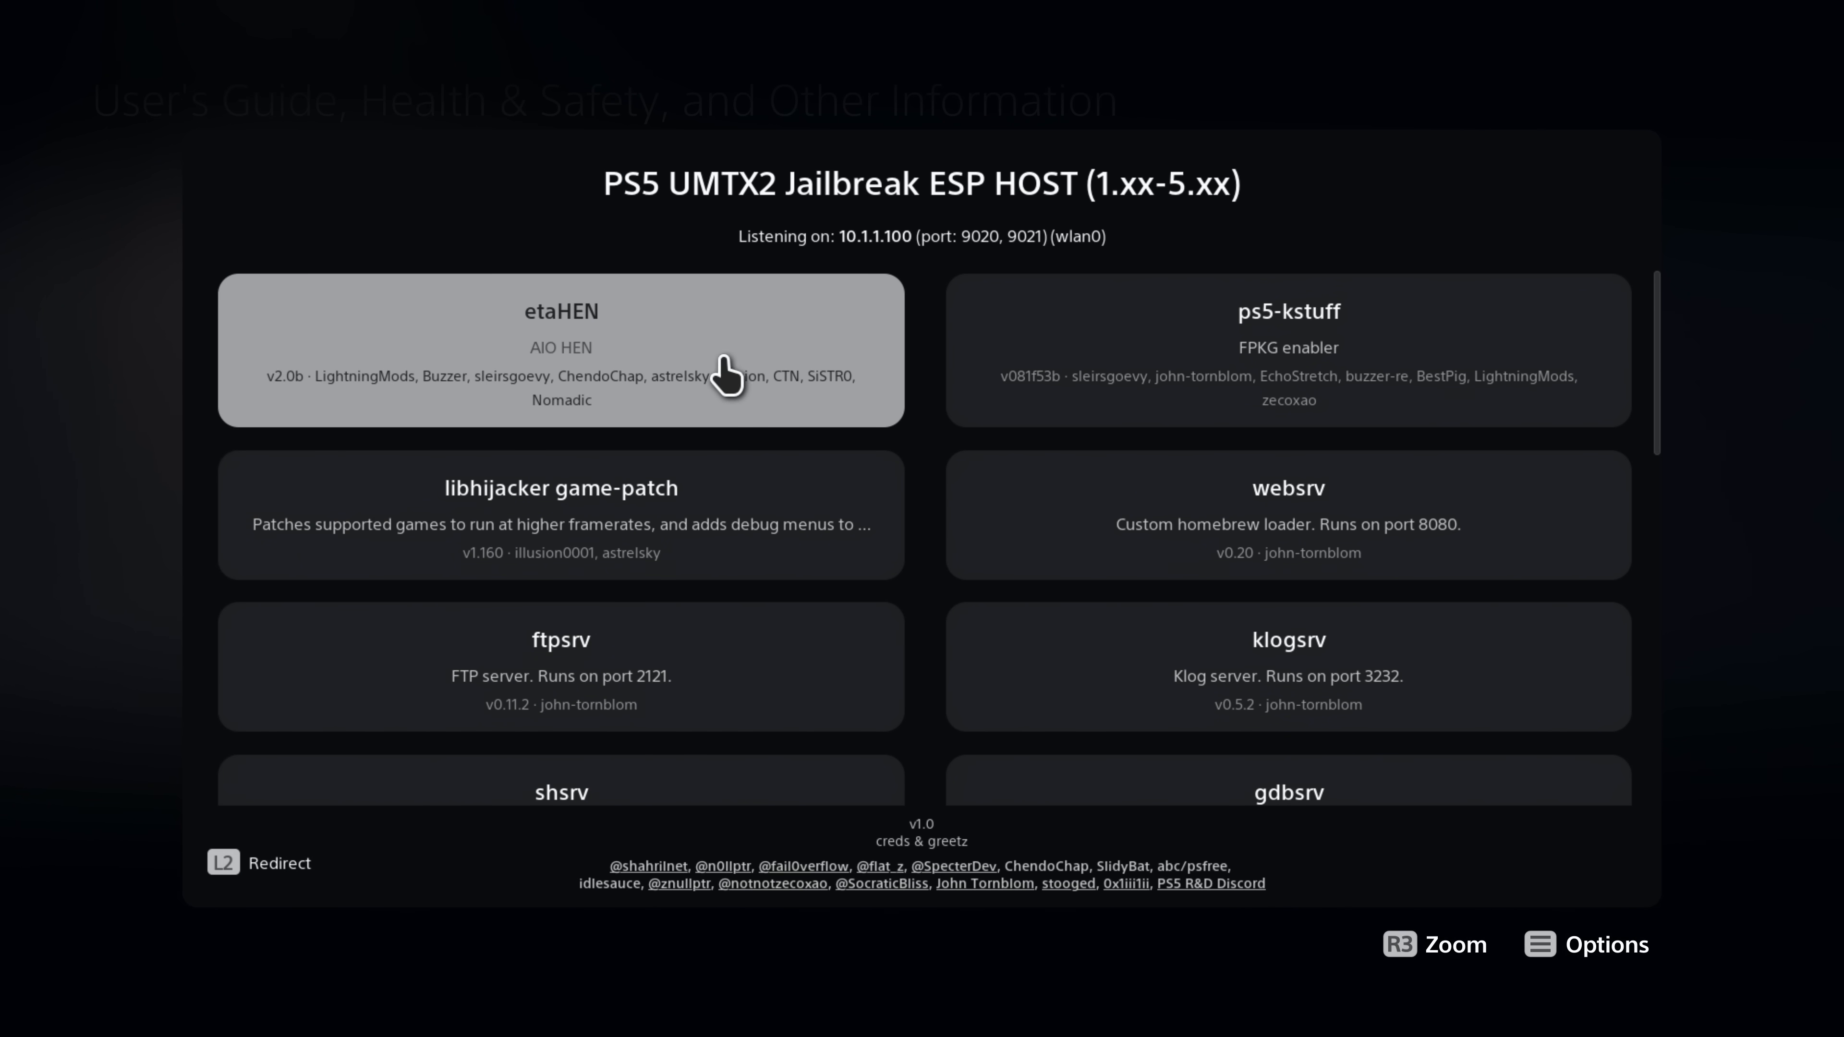
mouse_move(795, 398)
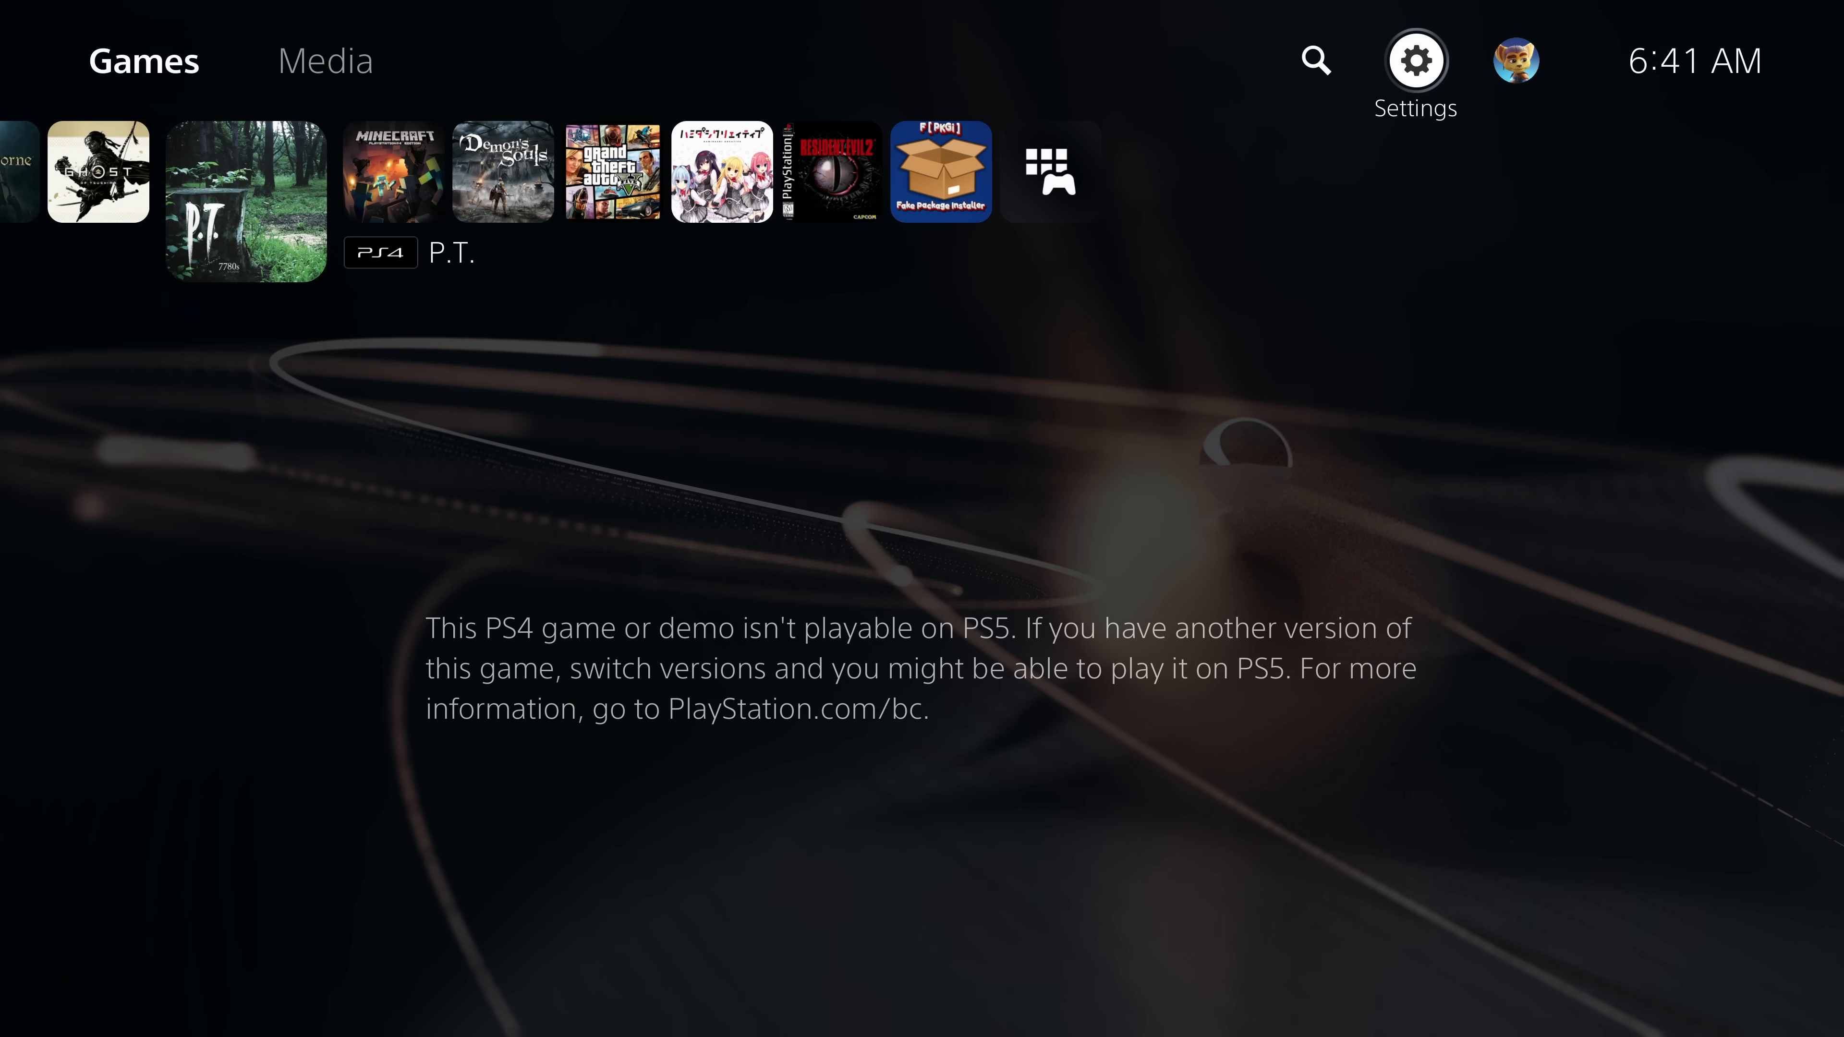
Install all waiting packages (esphost_media.pkg and itemzflow) from the etaHEN Package Installer
click(1417, 60)
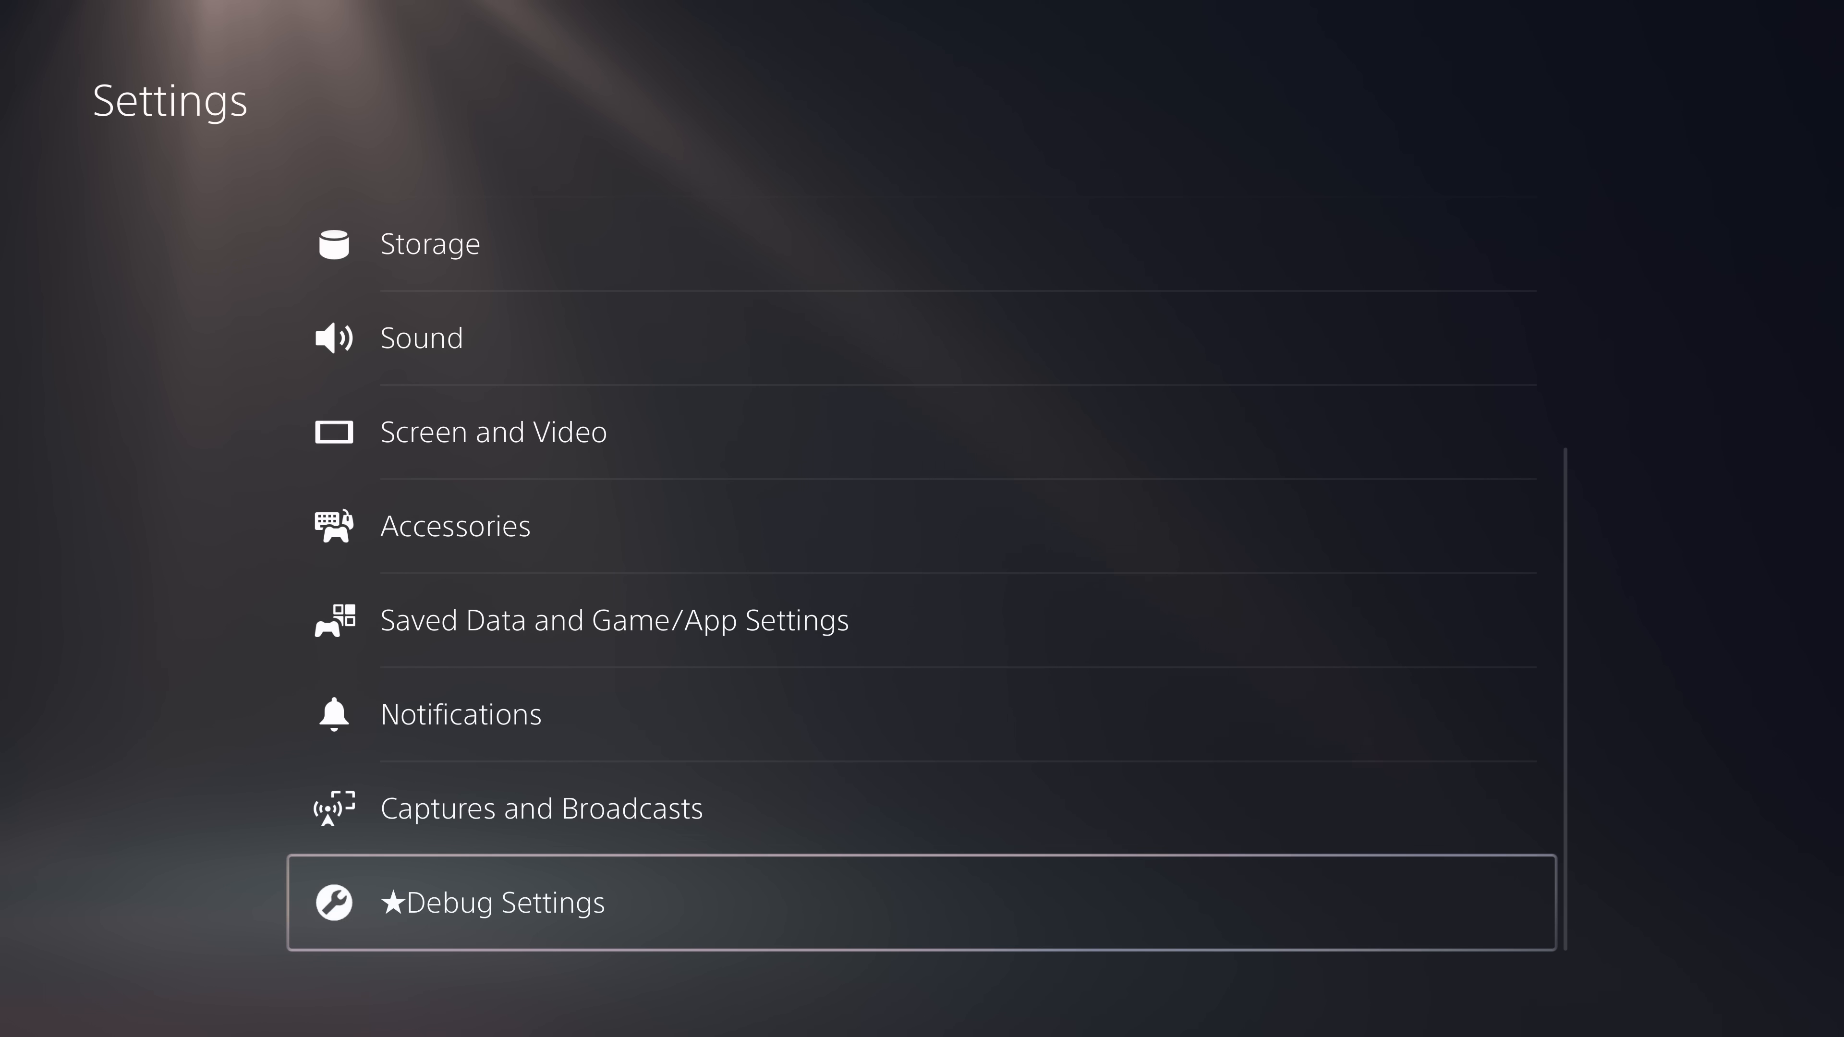
click(495, 907)
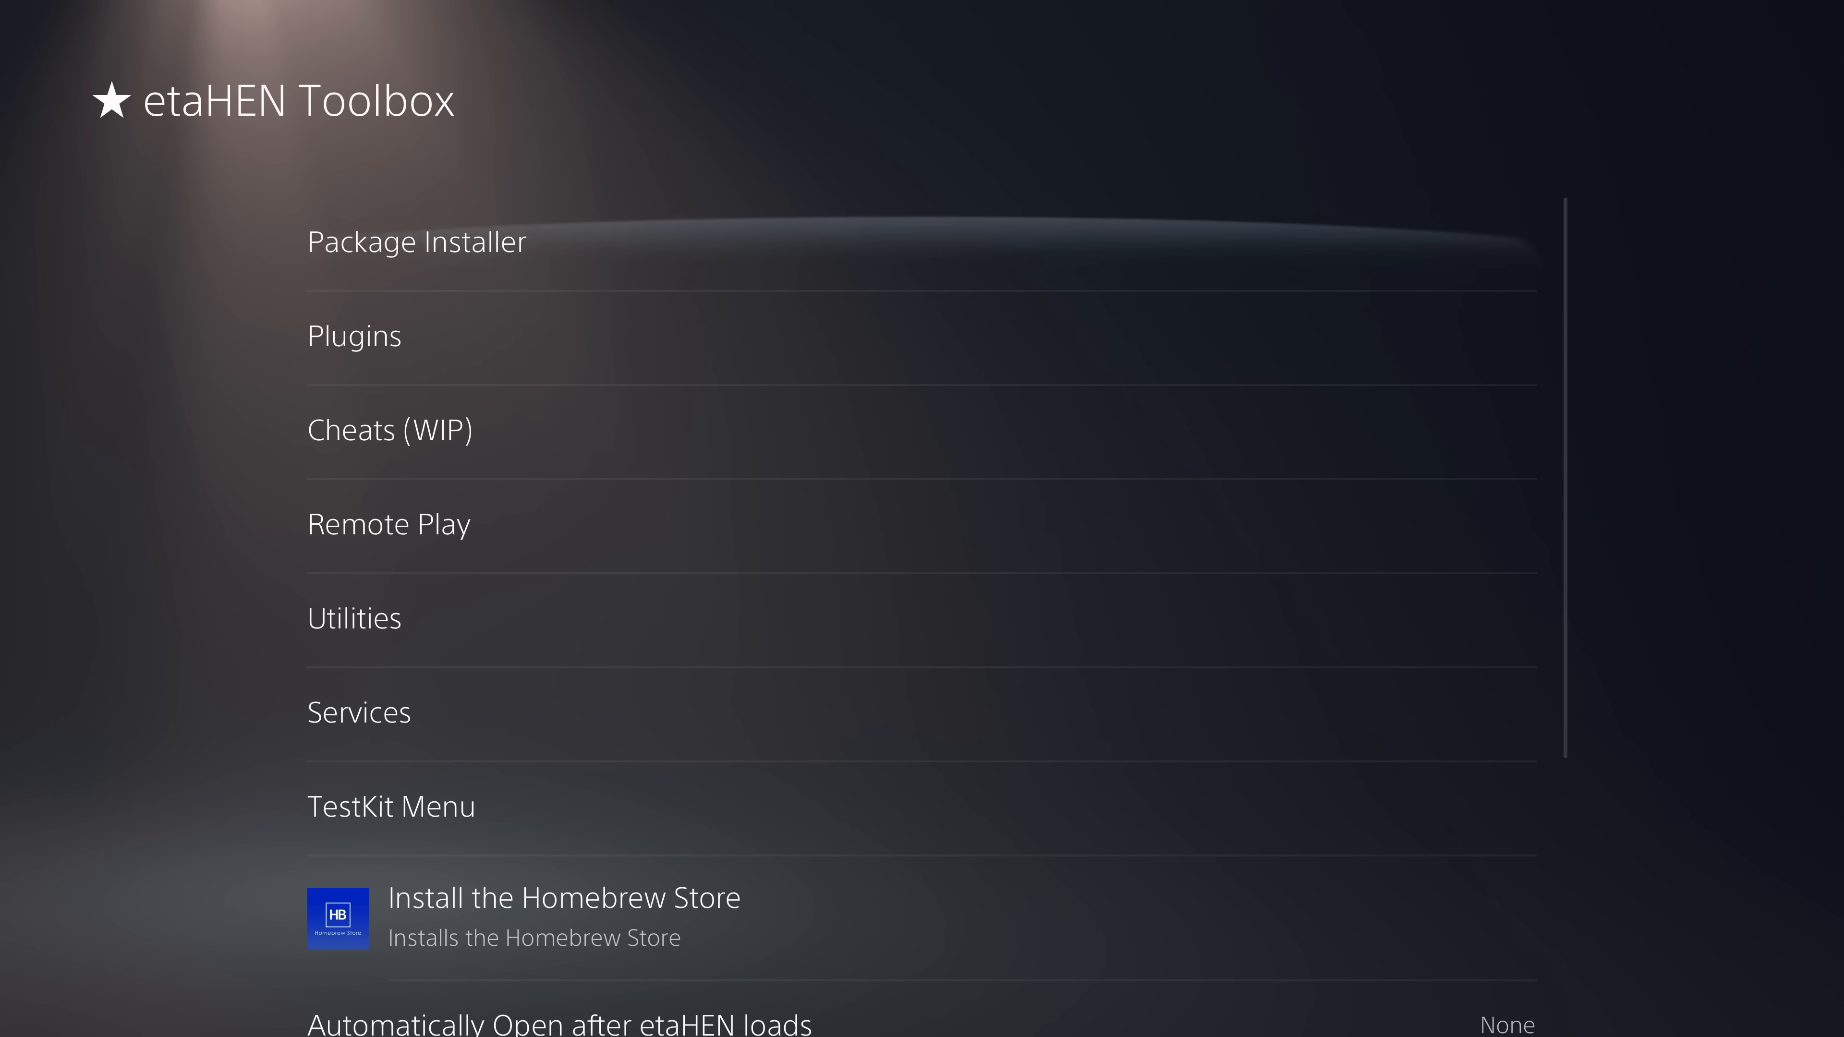
click(415, 247)
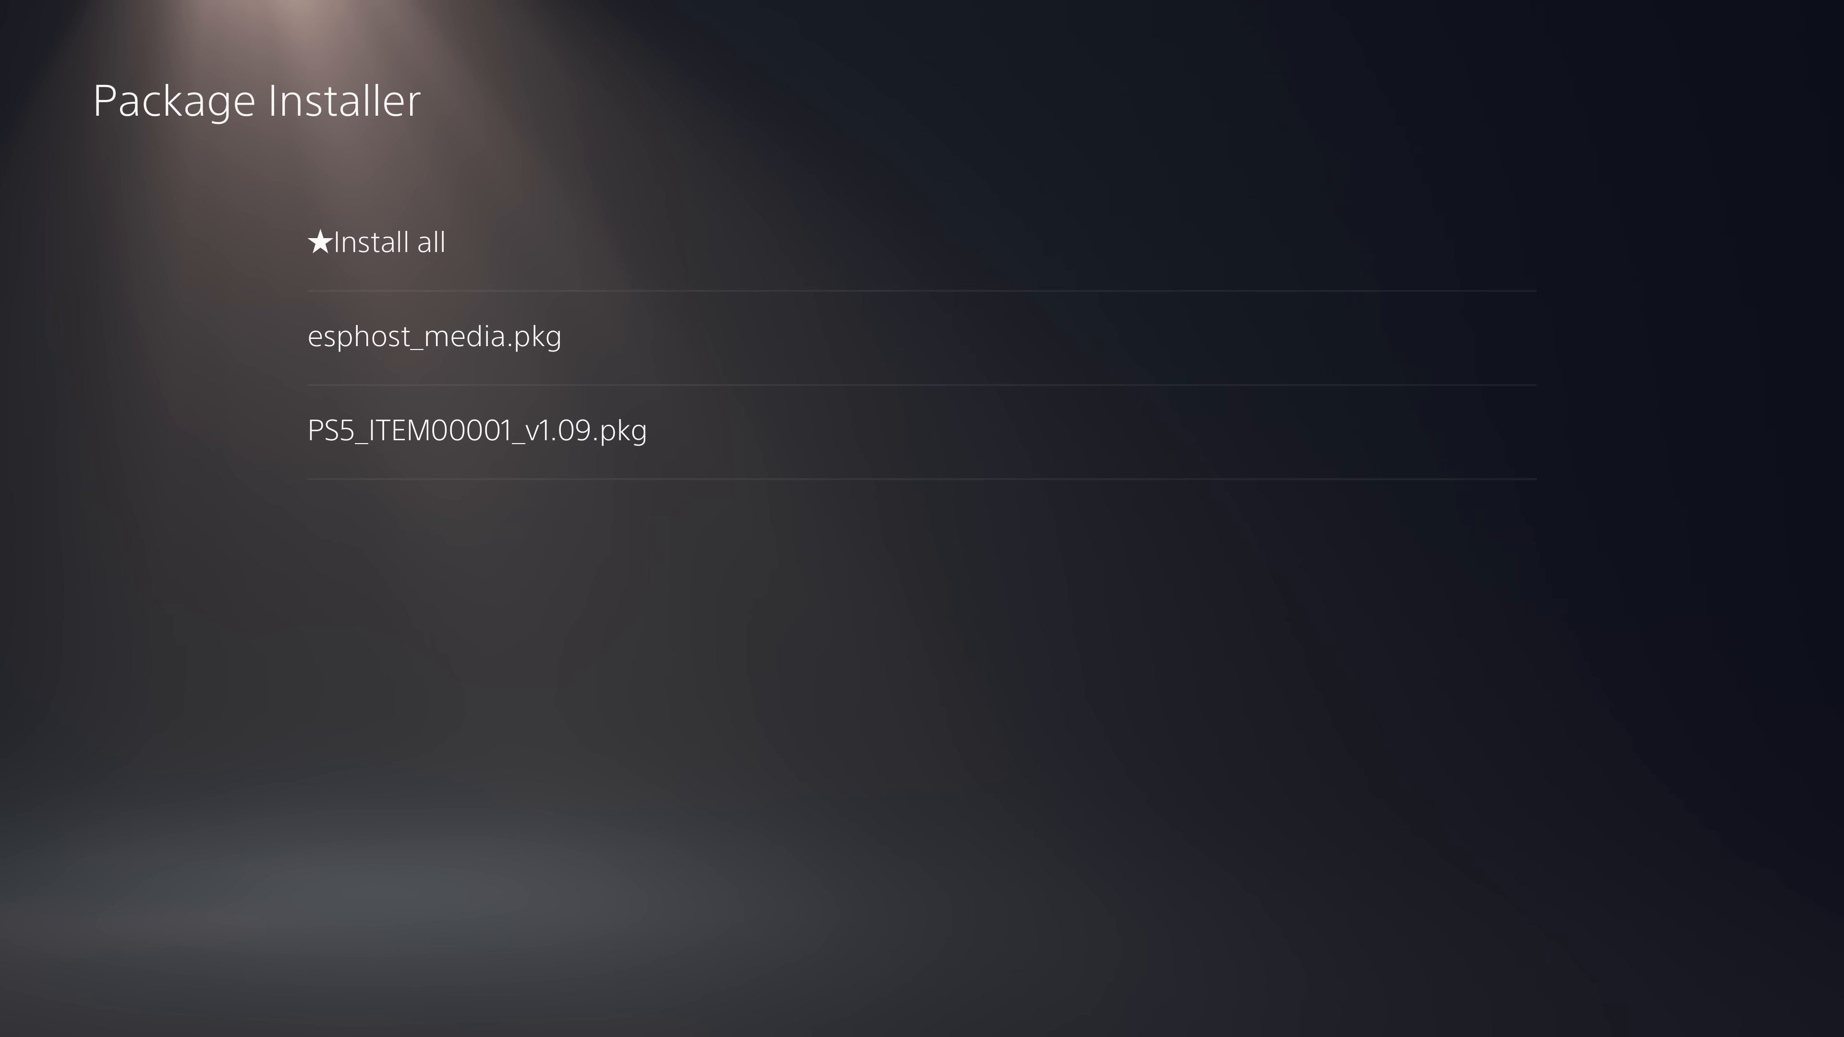
click(379, 245)
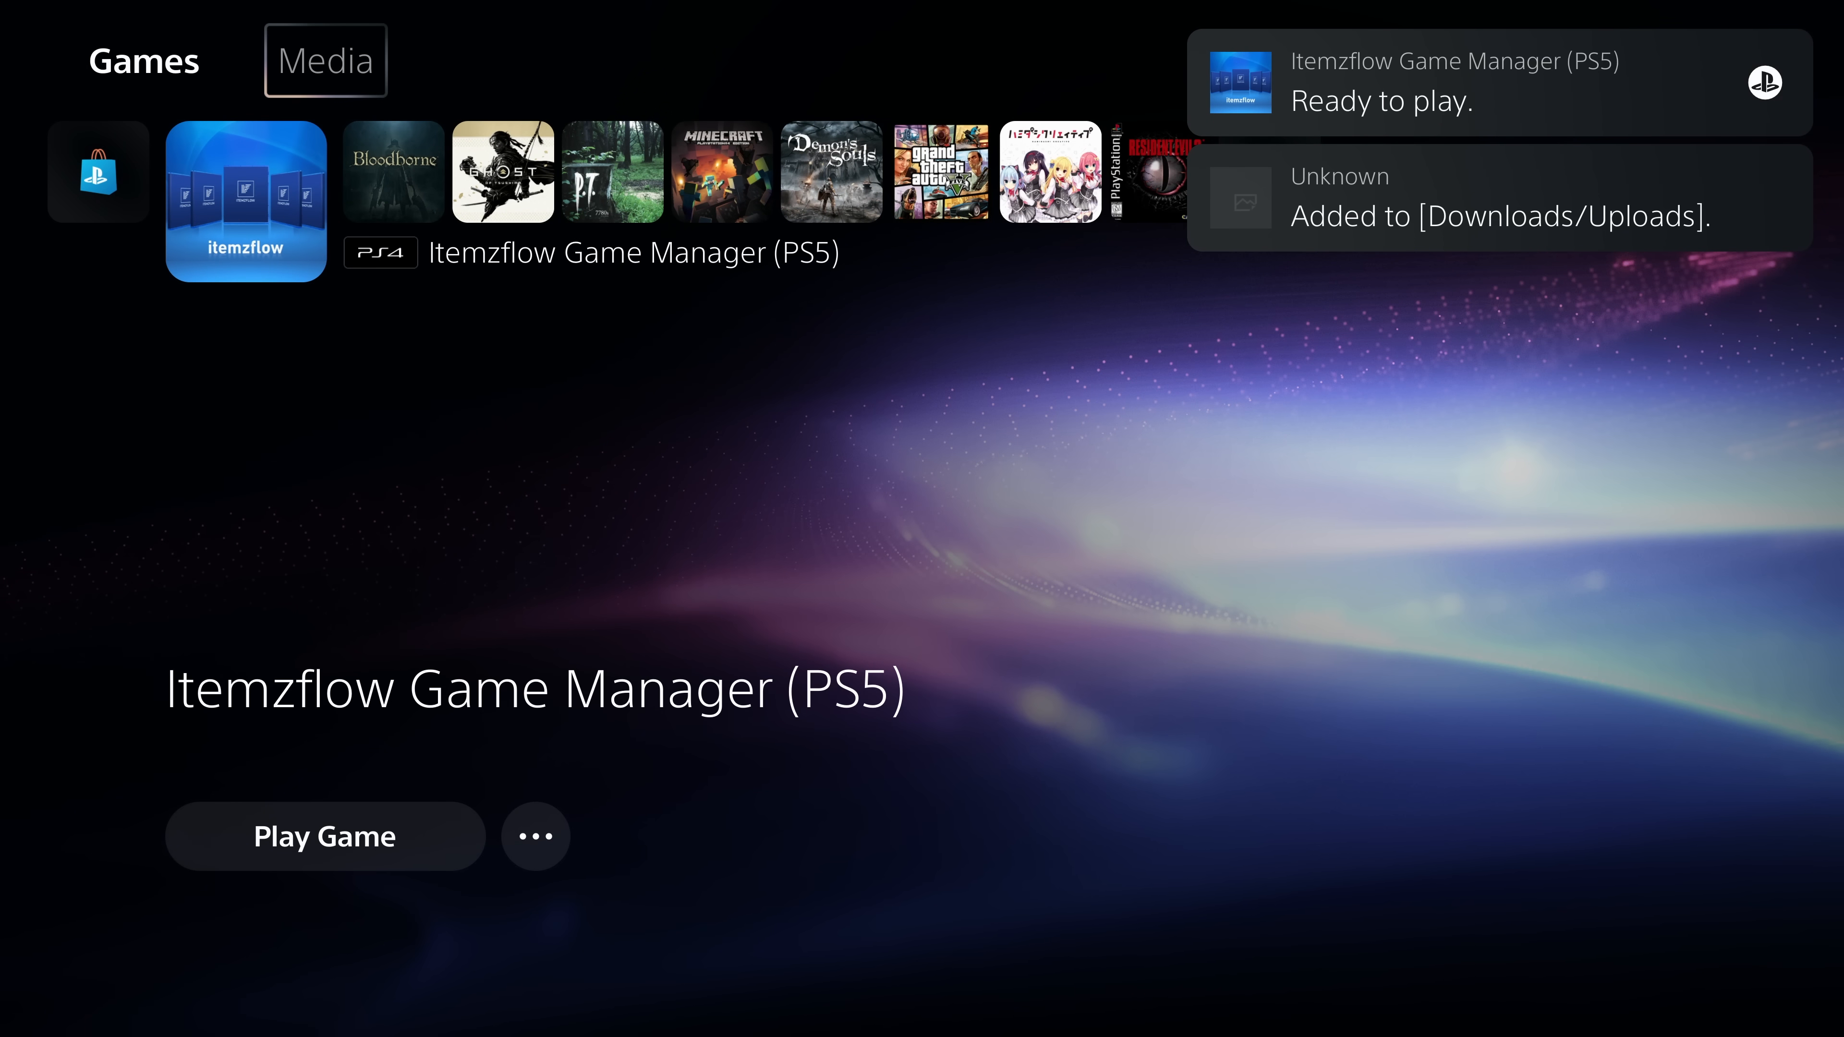
Launch the ESP Host shortcut from Media to confirm it shows the jailbreak page
click(325, 62)
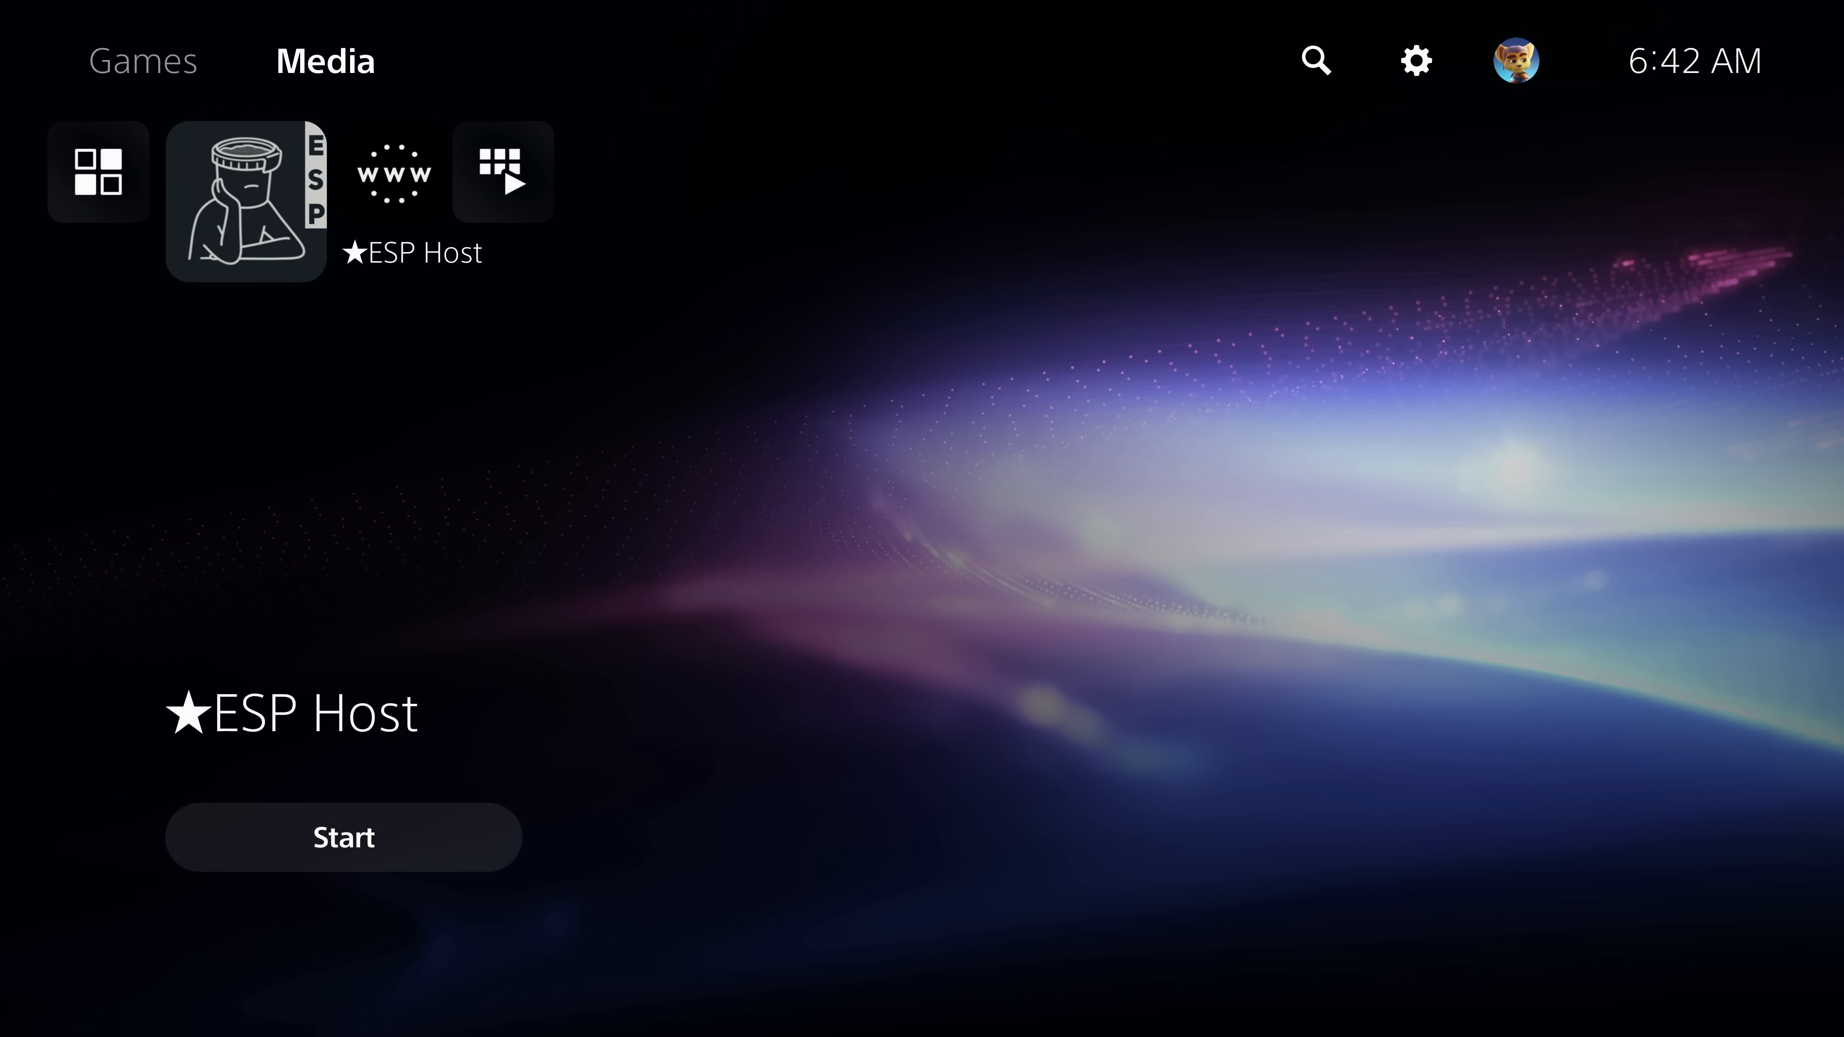
click(344, 837)
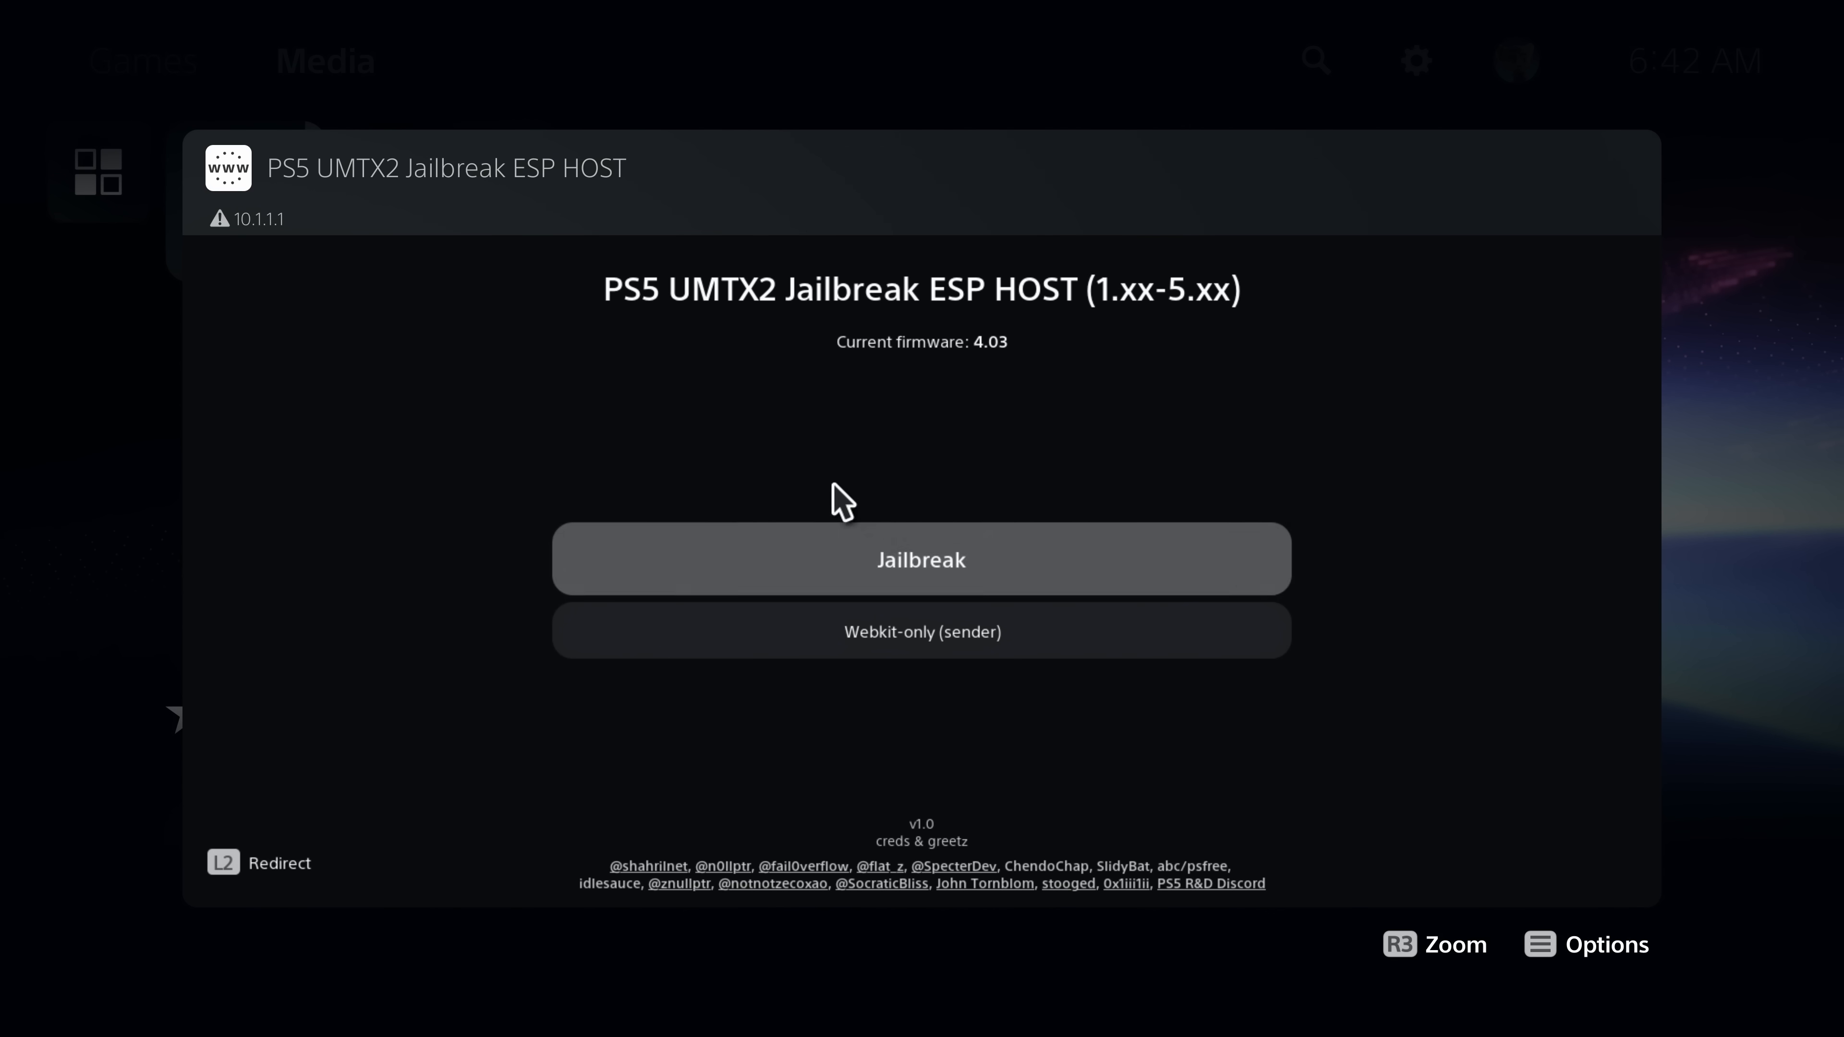
mouse_move(453, 256)
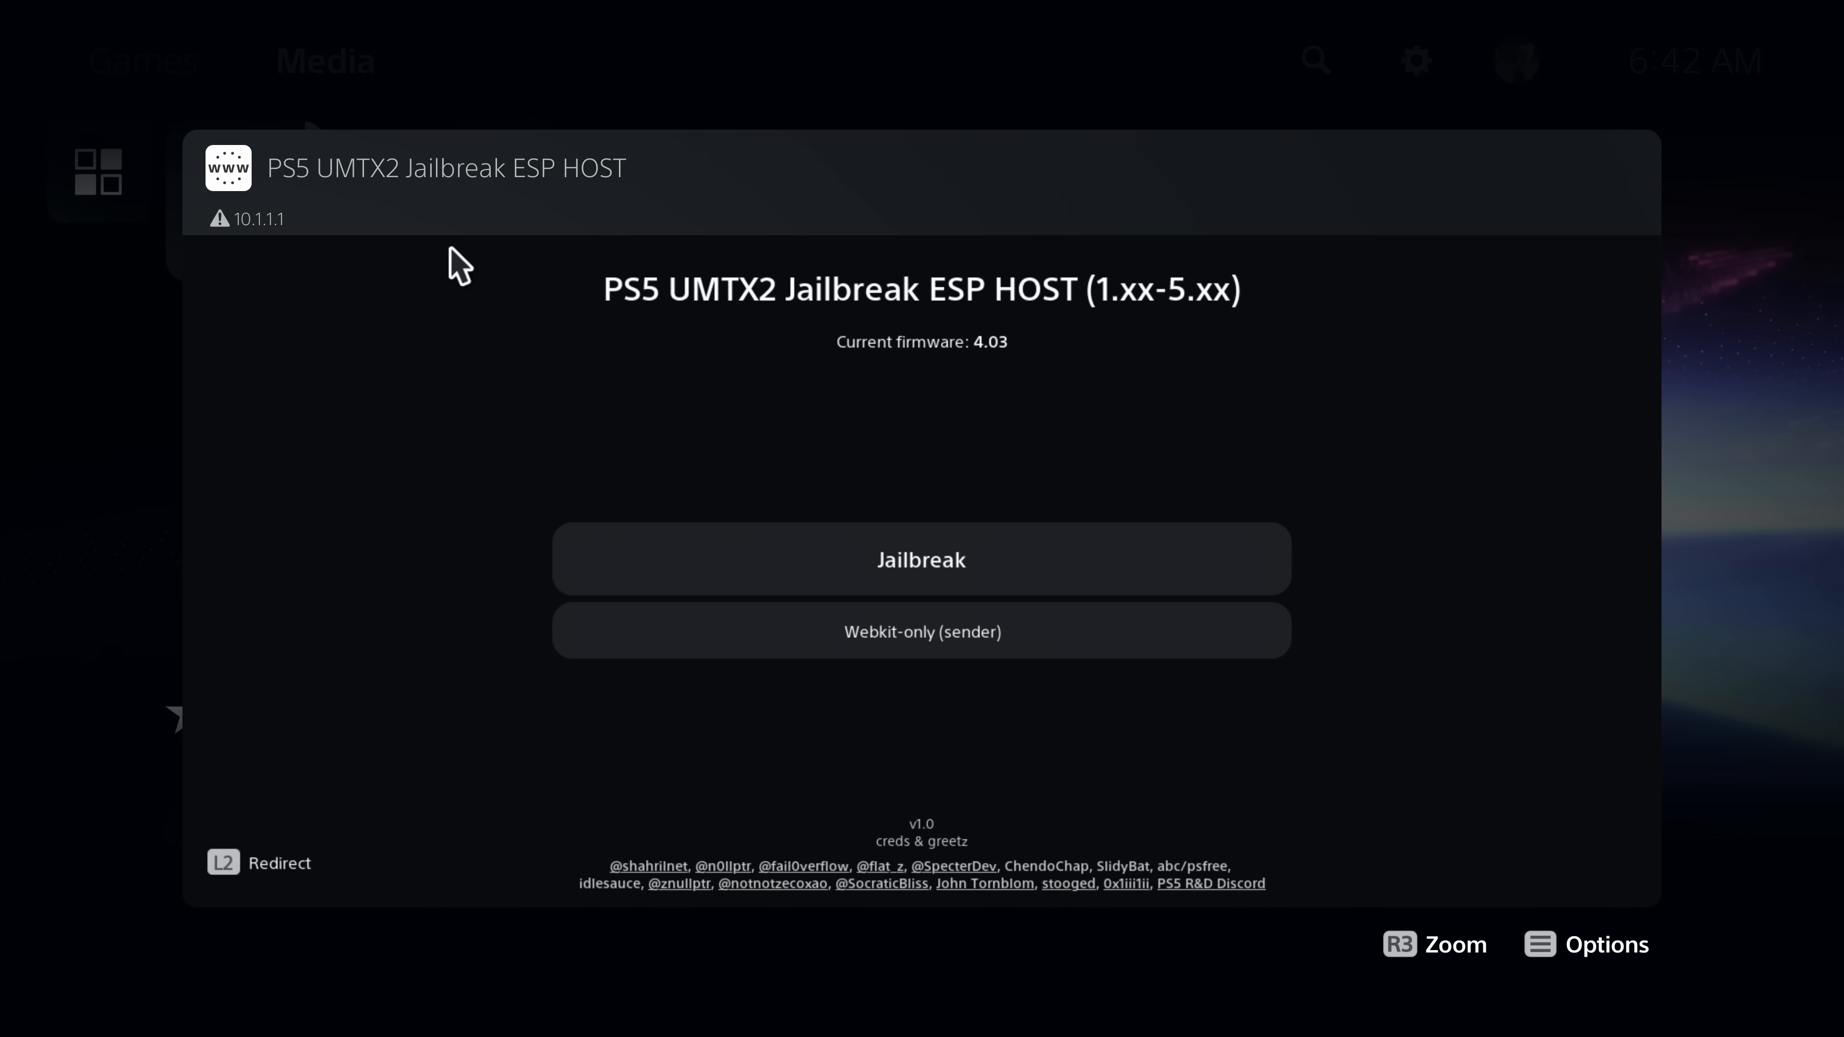
mouse_move(232, 255)
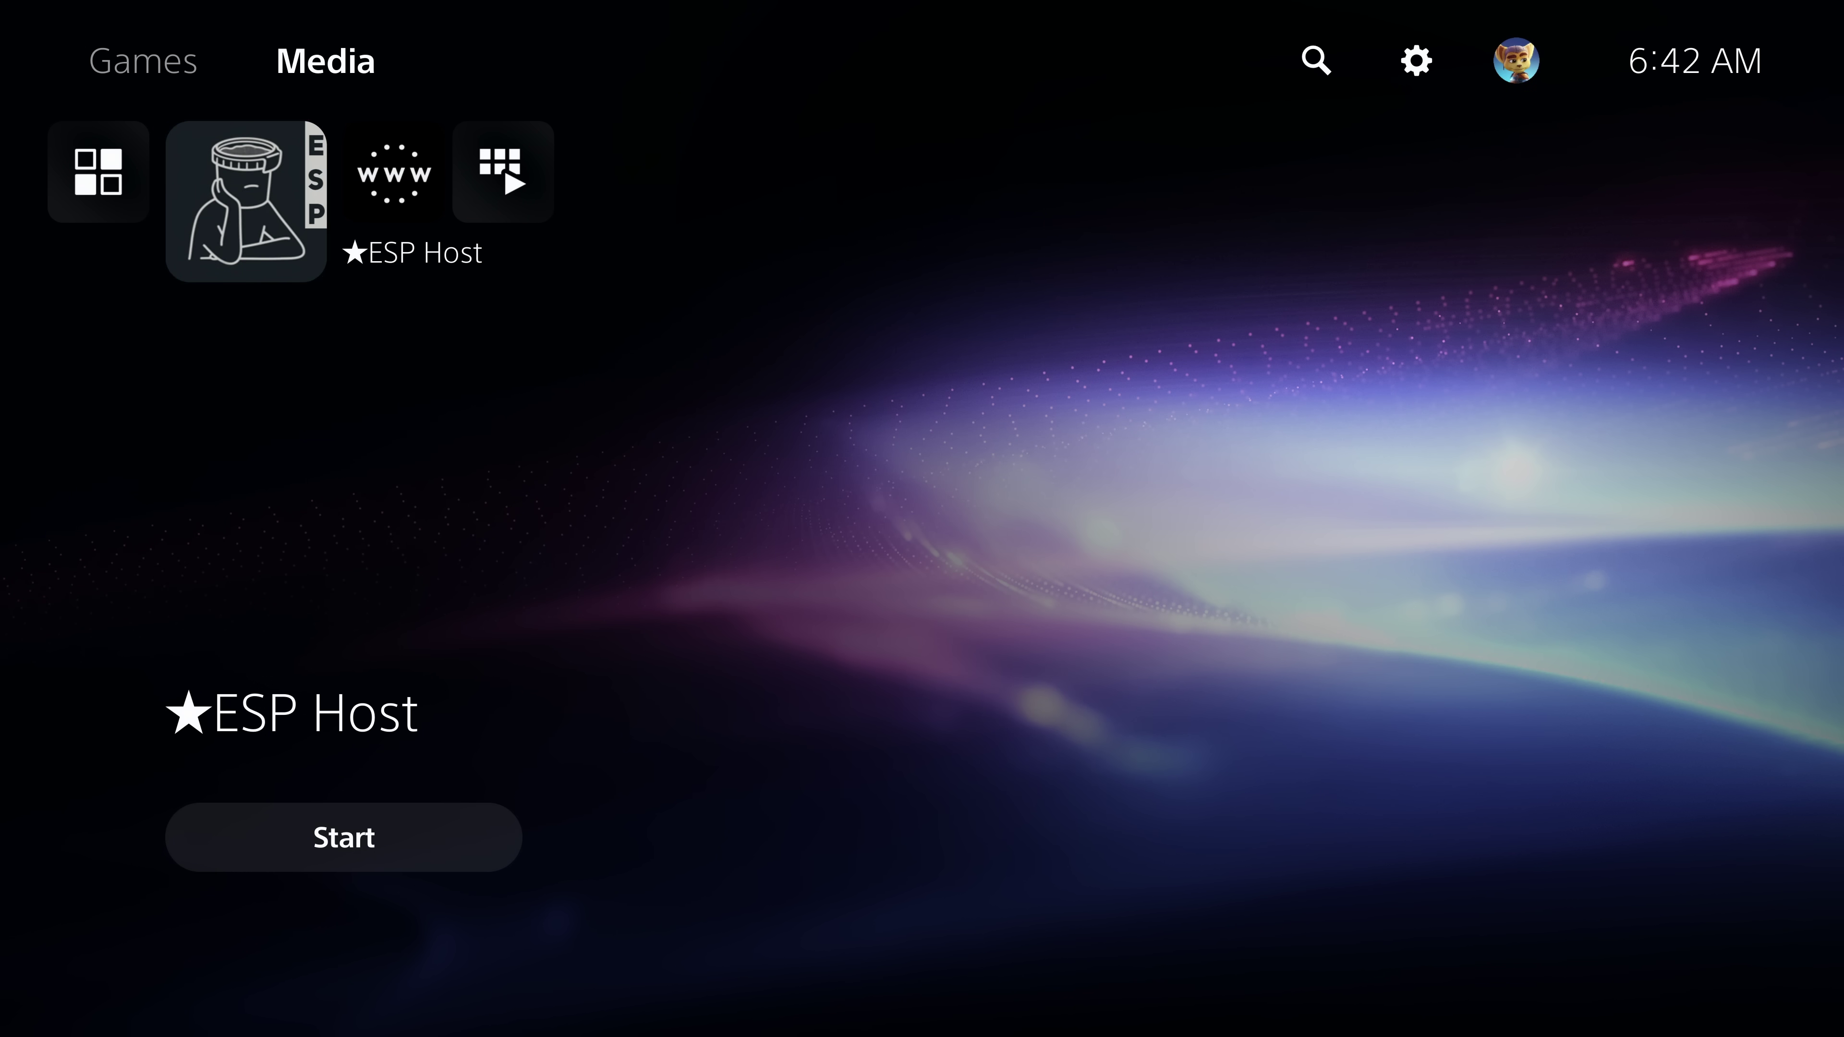
click(342, 838)
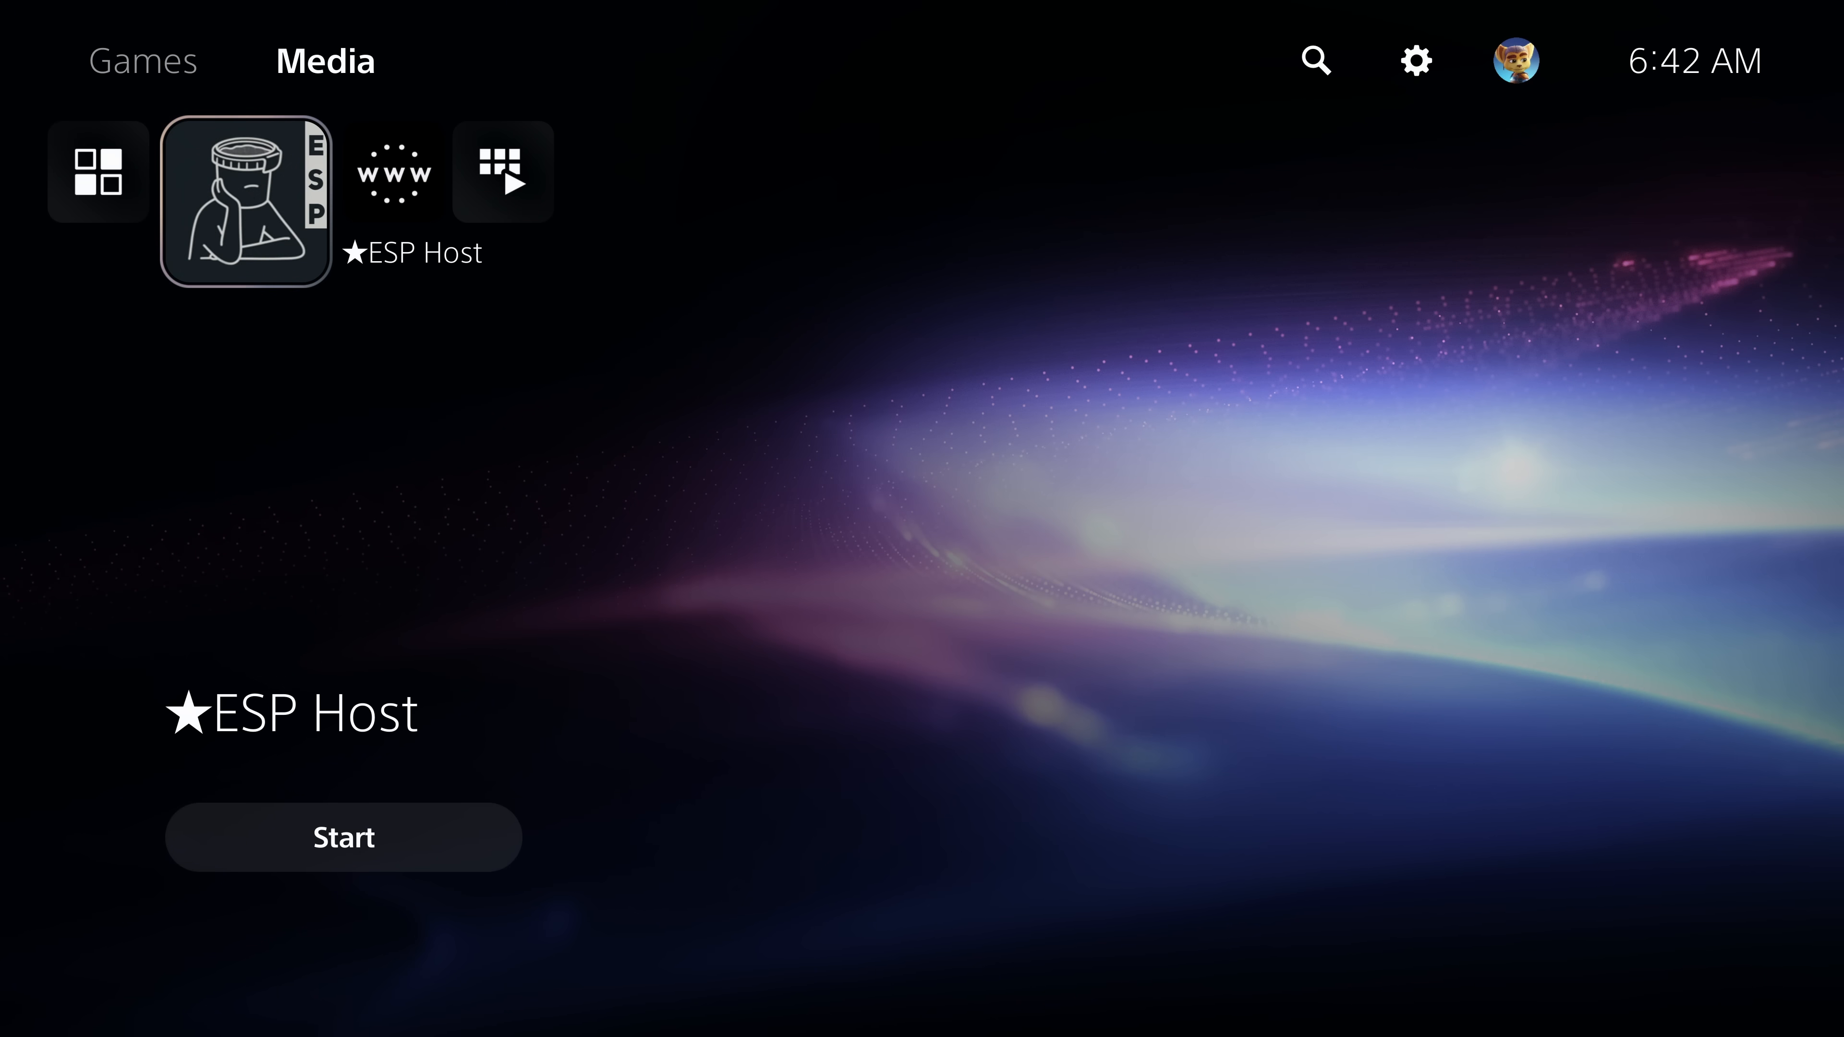
Launch Itemzflow Game Manager and browse the installed PS4 and PS5 titles
click(144, 60)
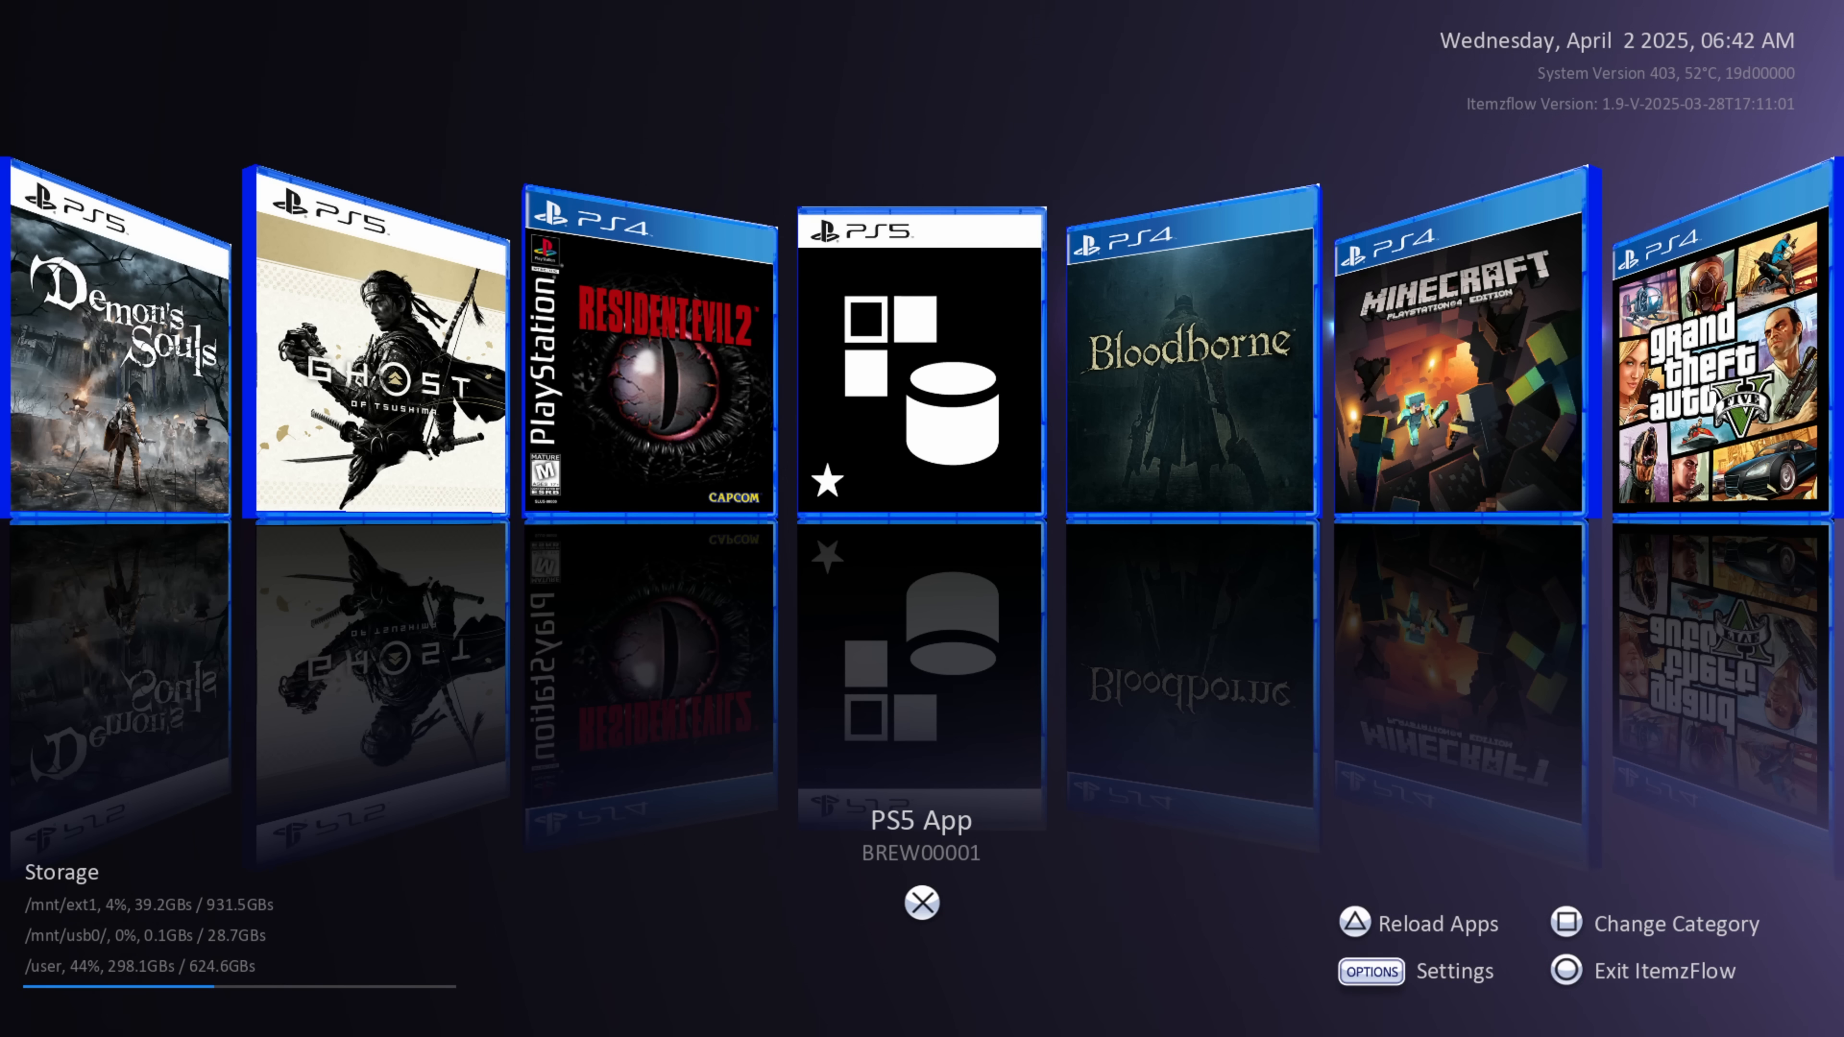
scroll(right, 3)
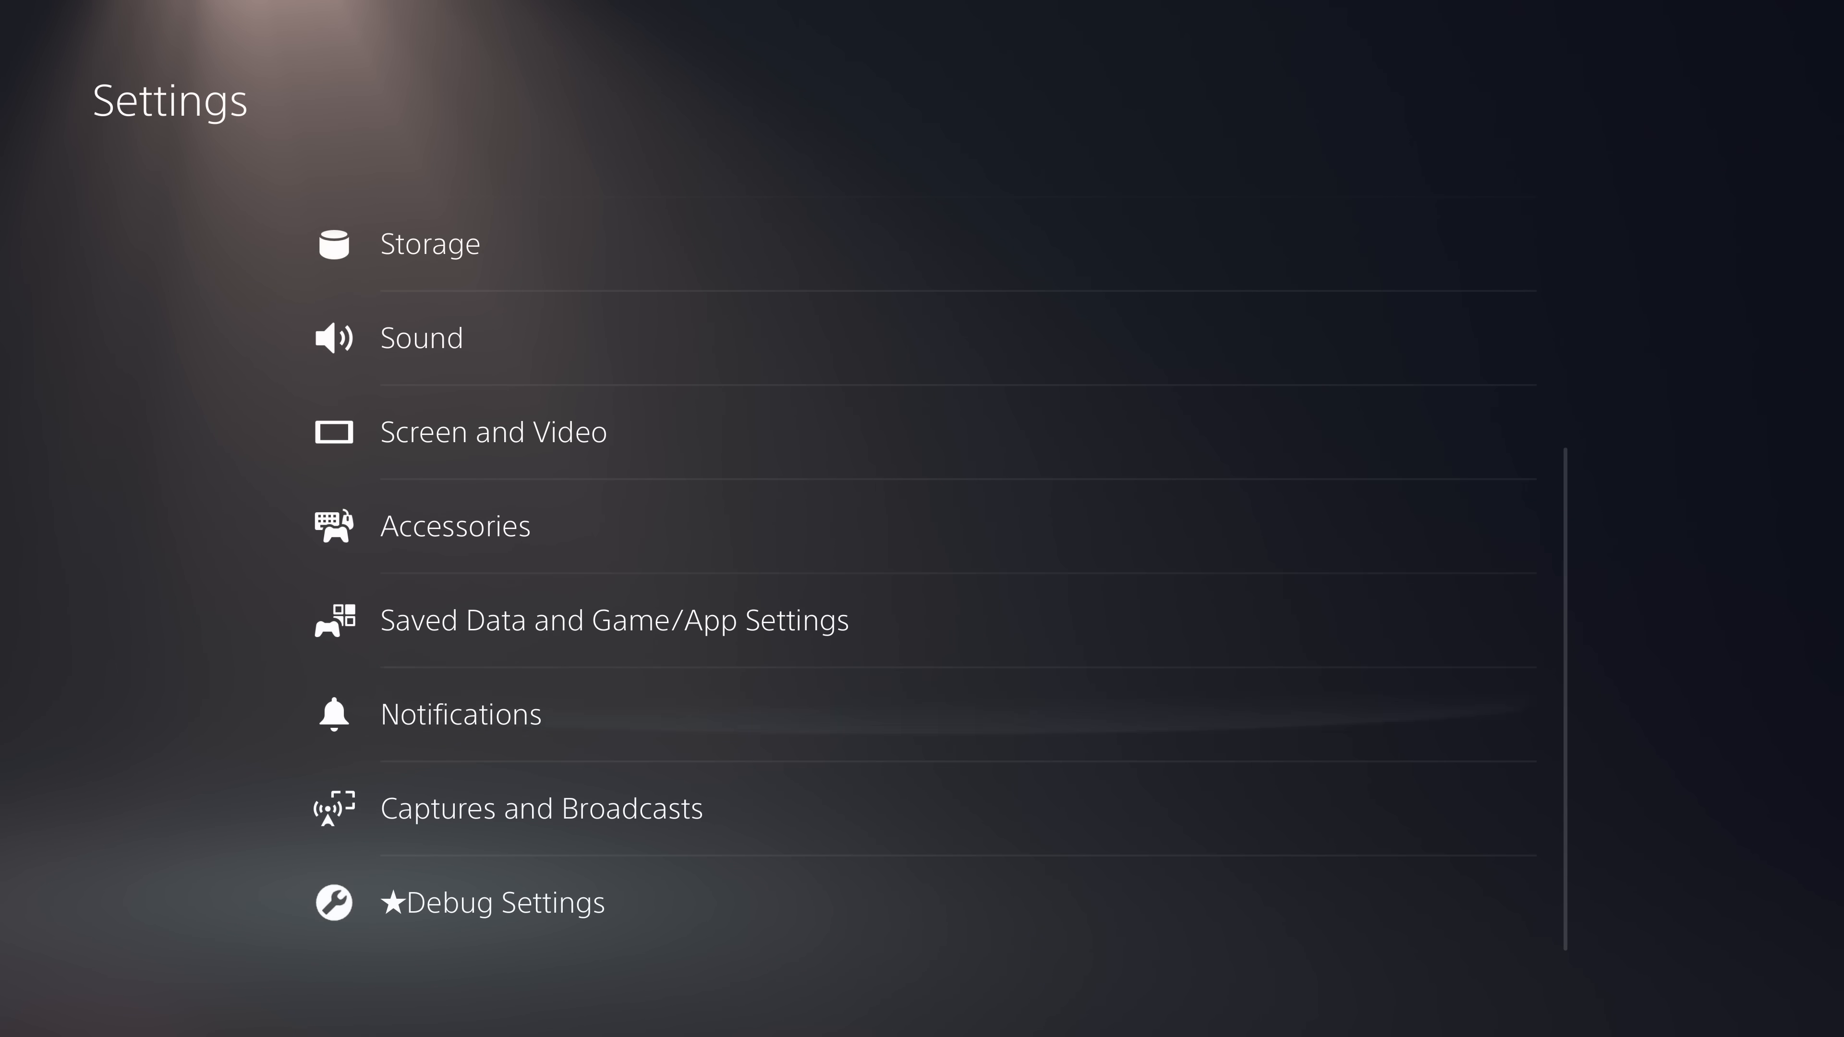
Check etaHEN Services shows the FTP server on port 1337 and Direct Package Installer enabled
click(496, 905)
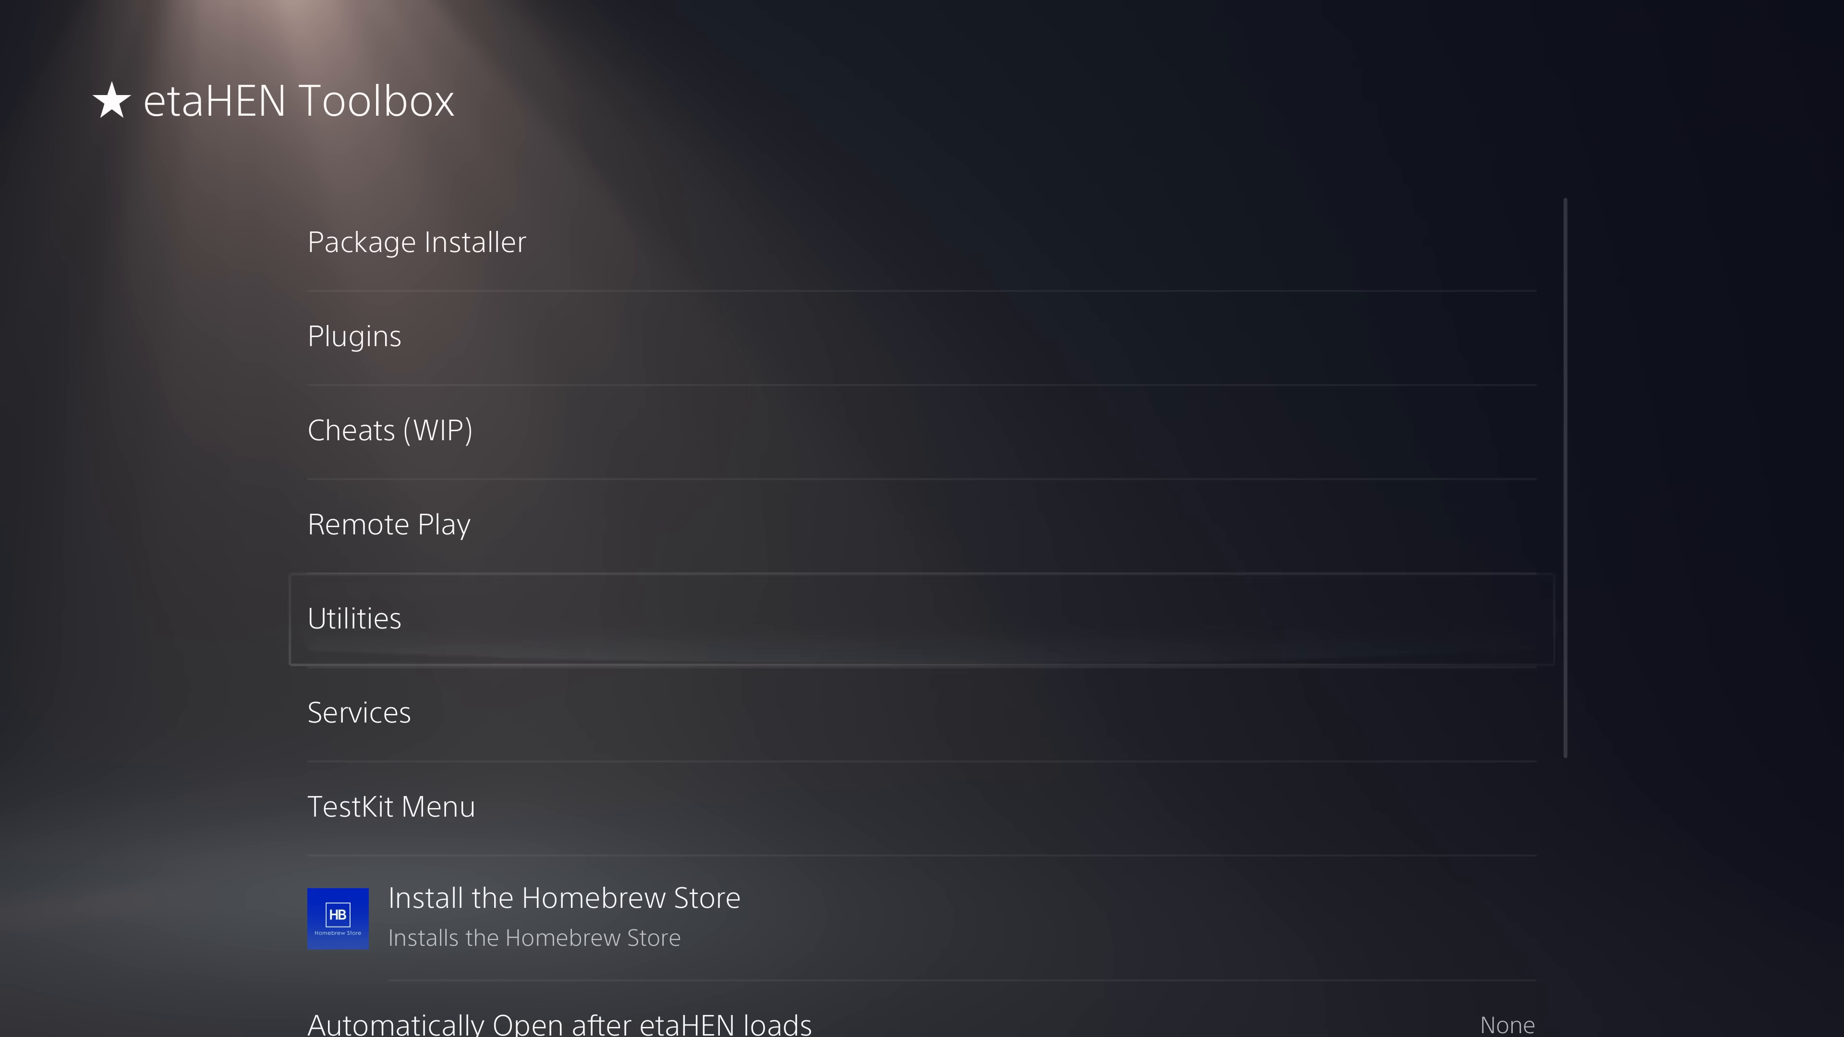
click(360, 712)
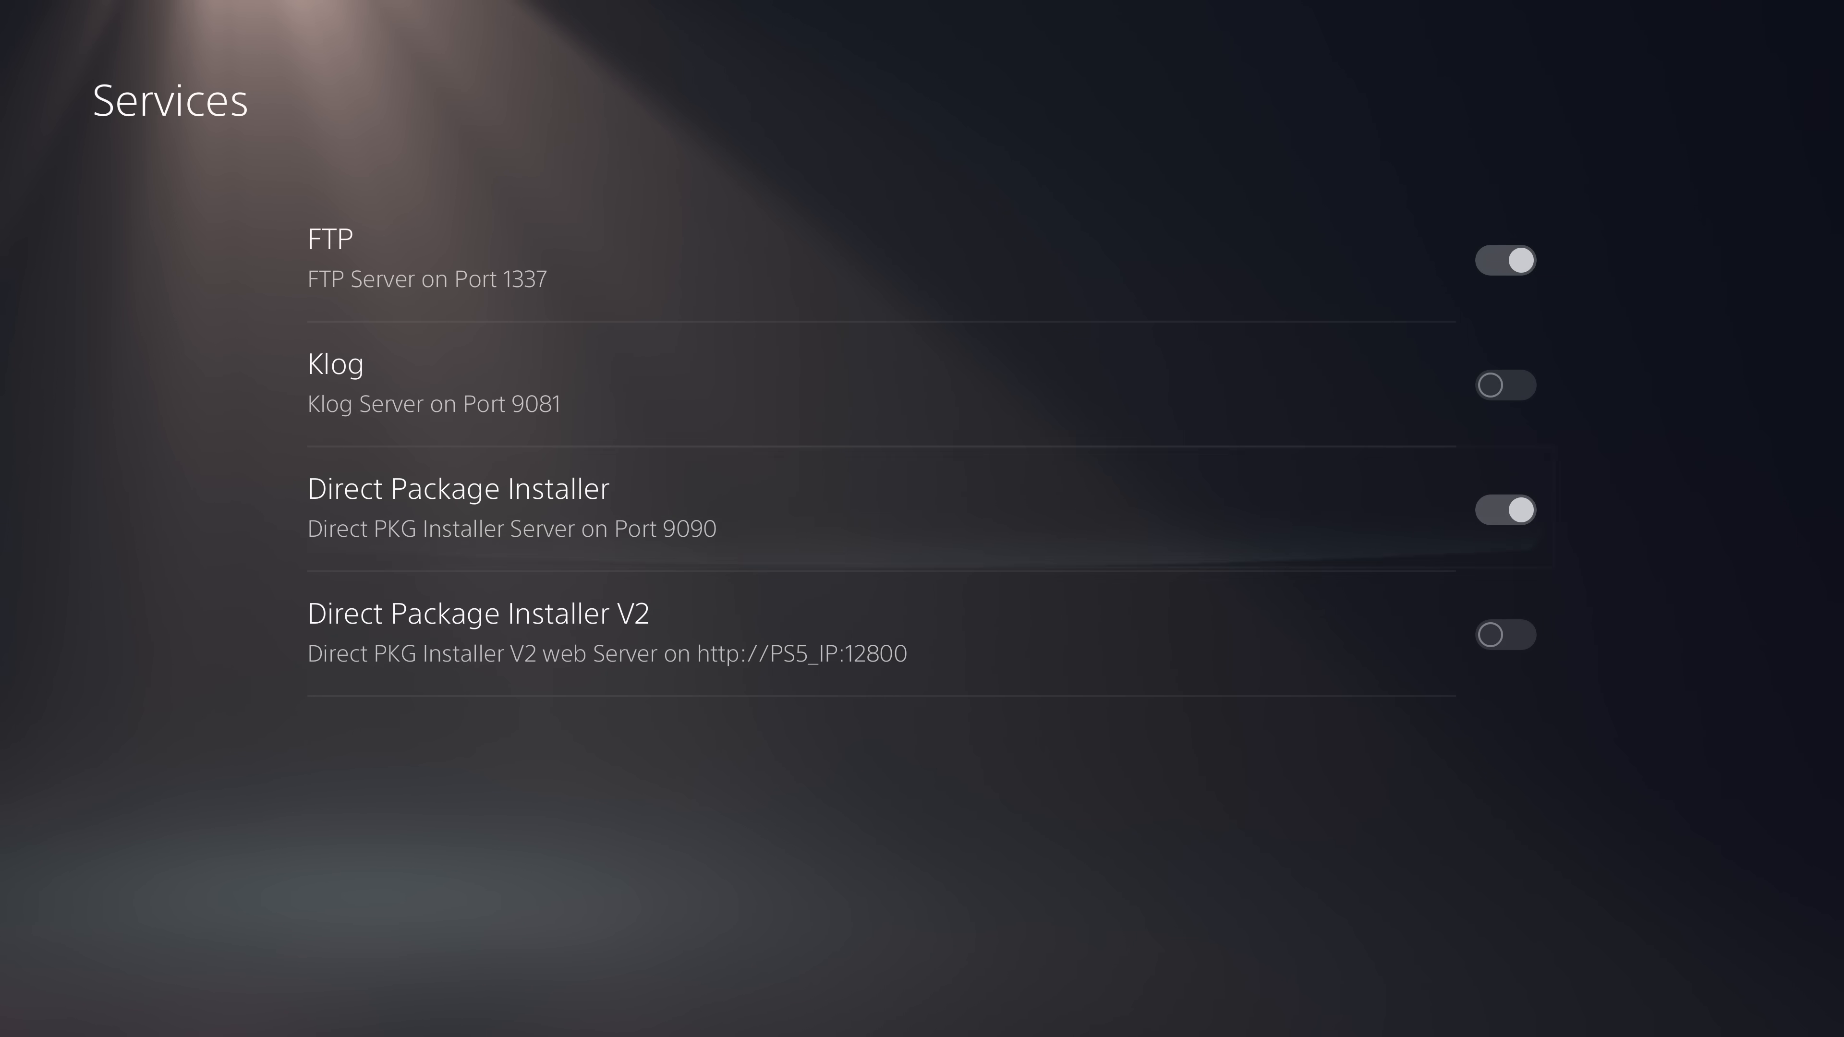
click(1506, 636)
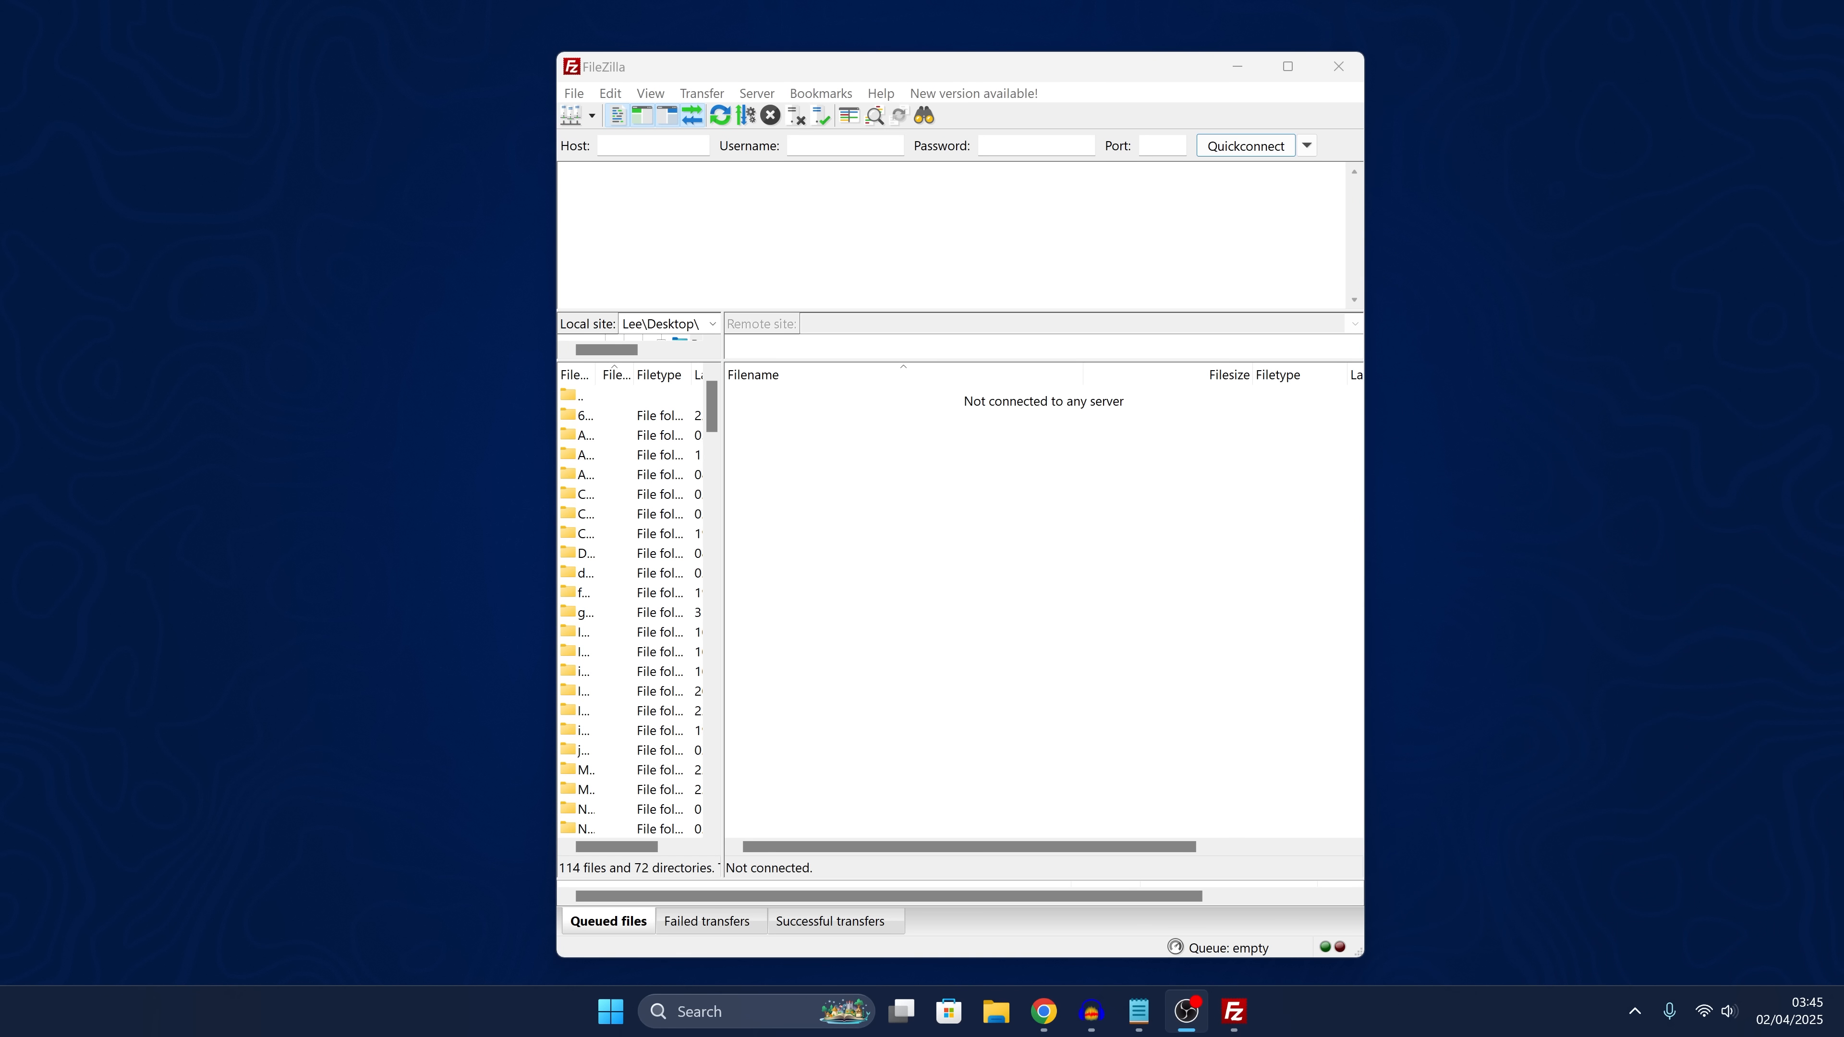
Join the PS5_ESP_HOST Wi-Fi network on the PC
click(1704, 1011)
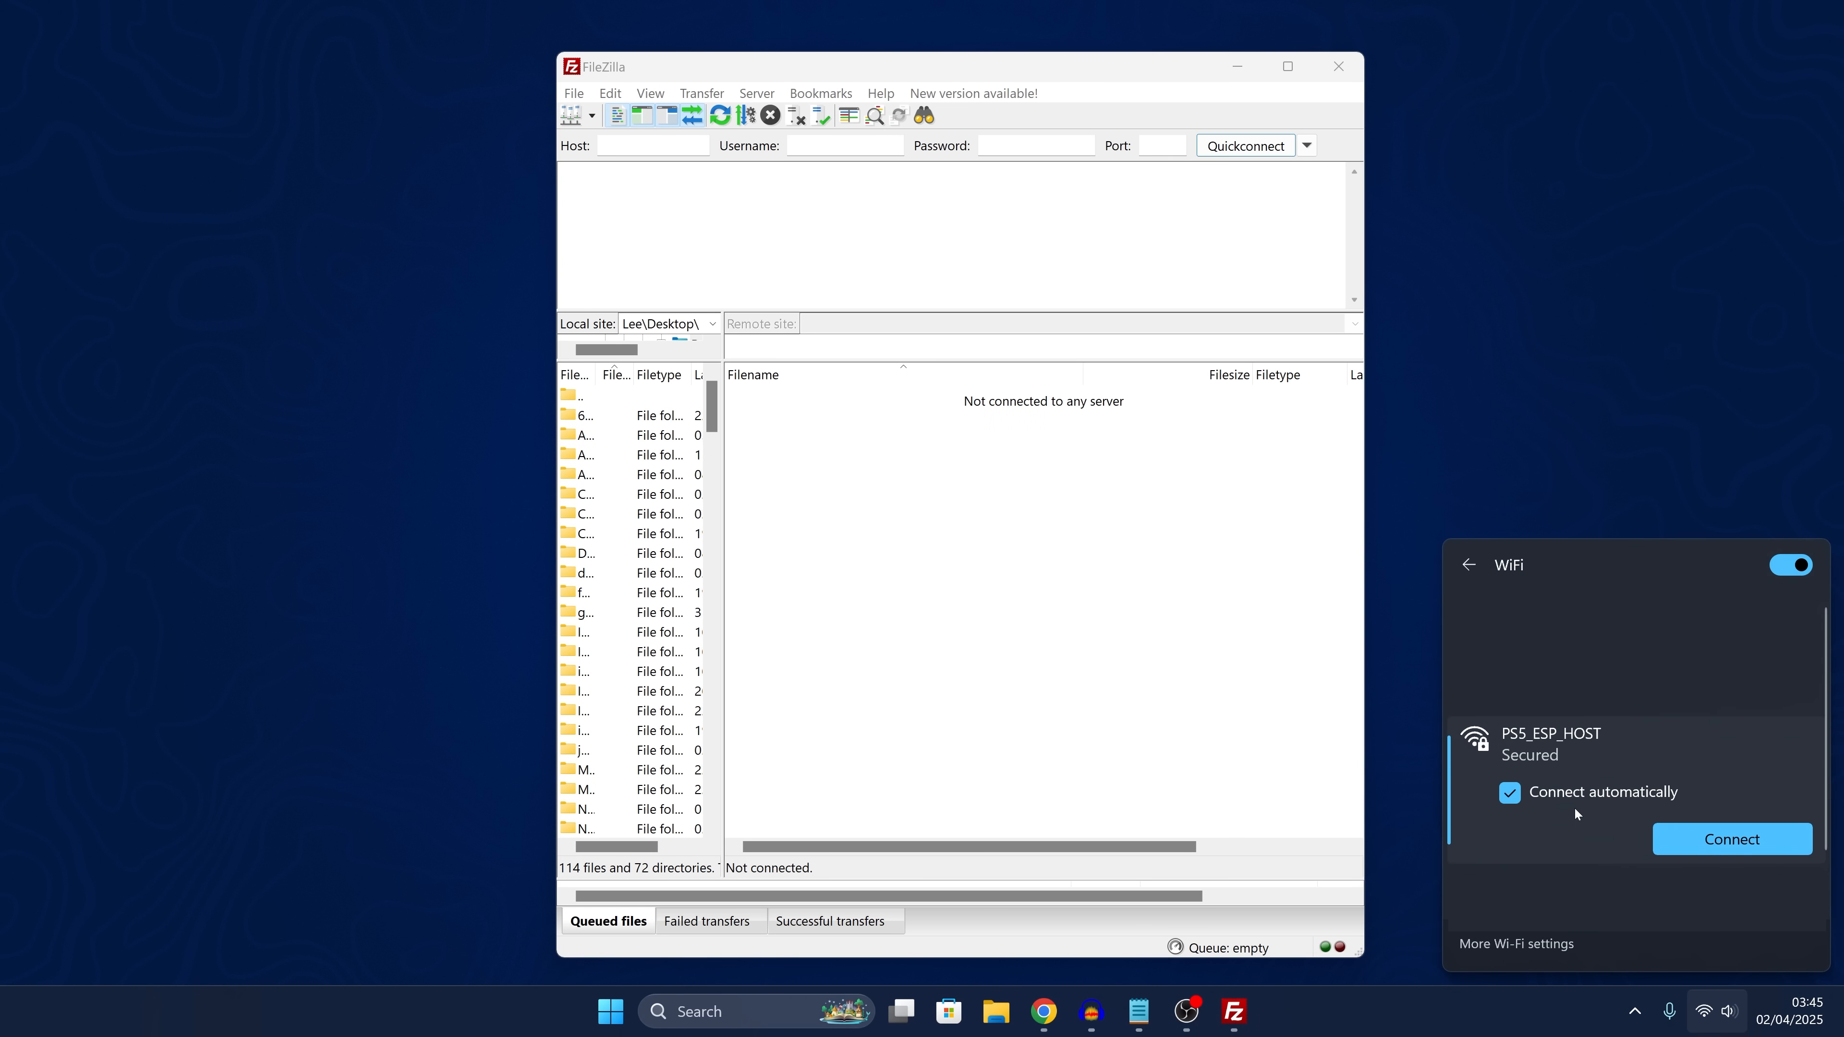
click(1733, 840)
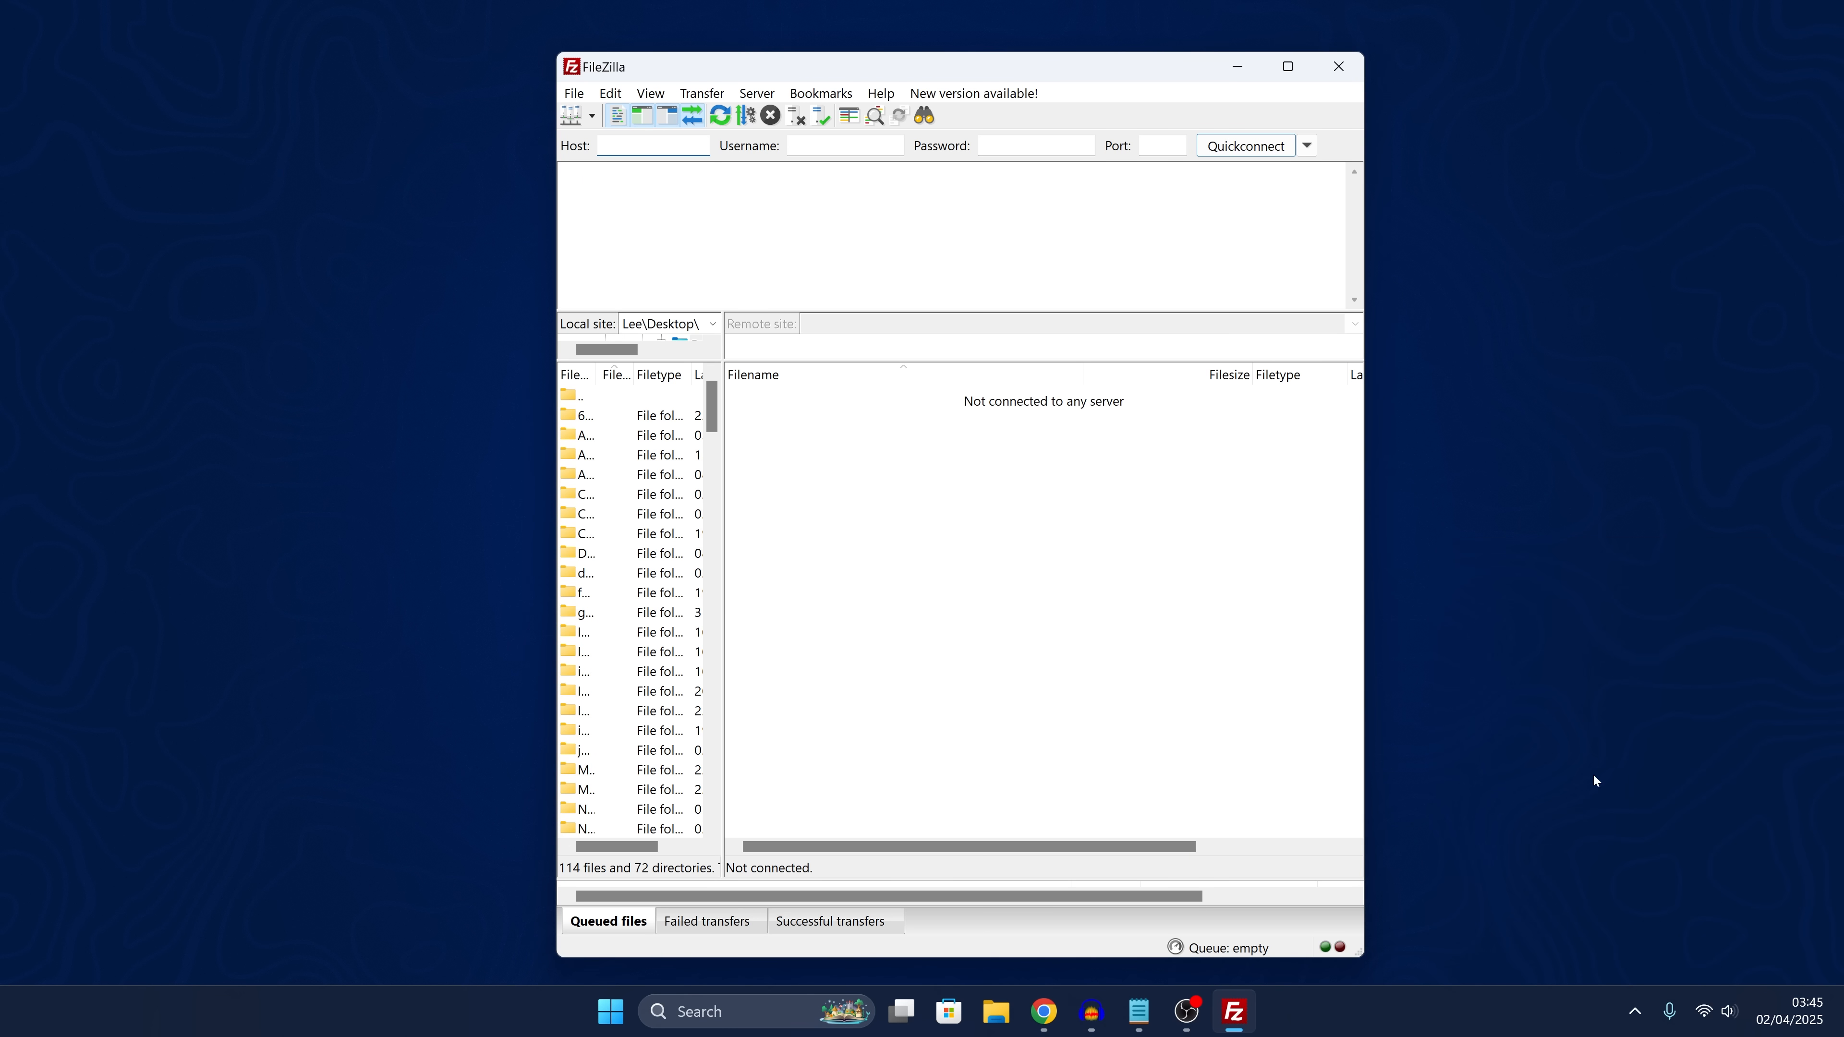
Connect FileZilla to the PS5 FTP server at host 10.1.1.100, port 1337
text(10.1.1.)
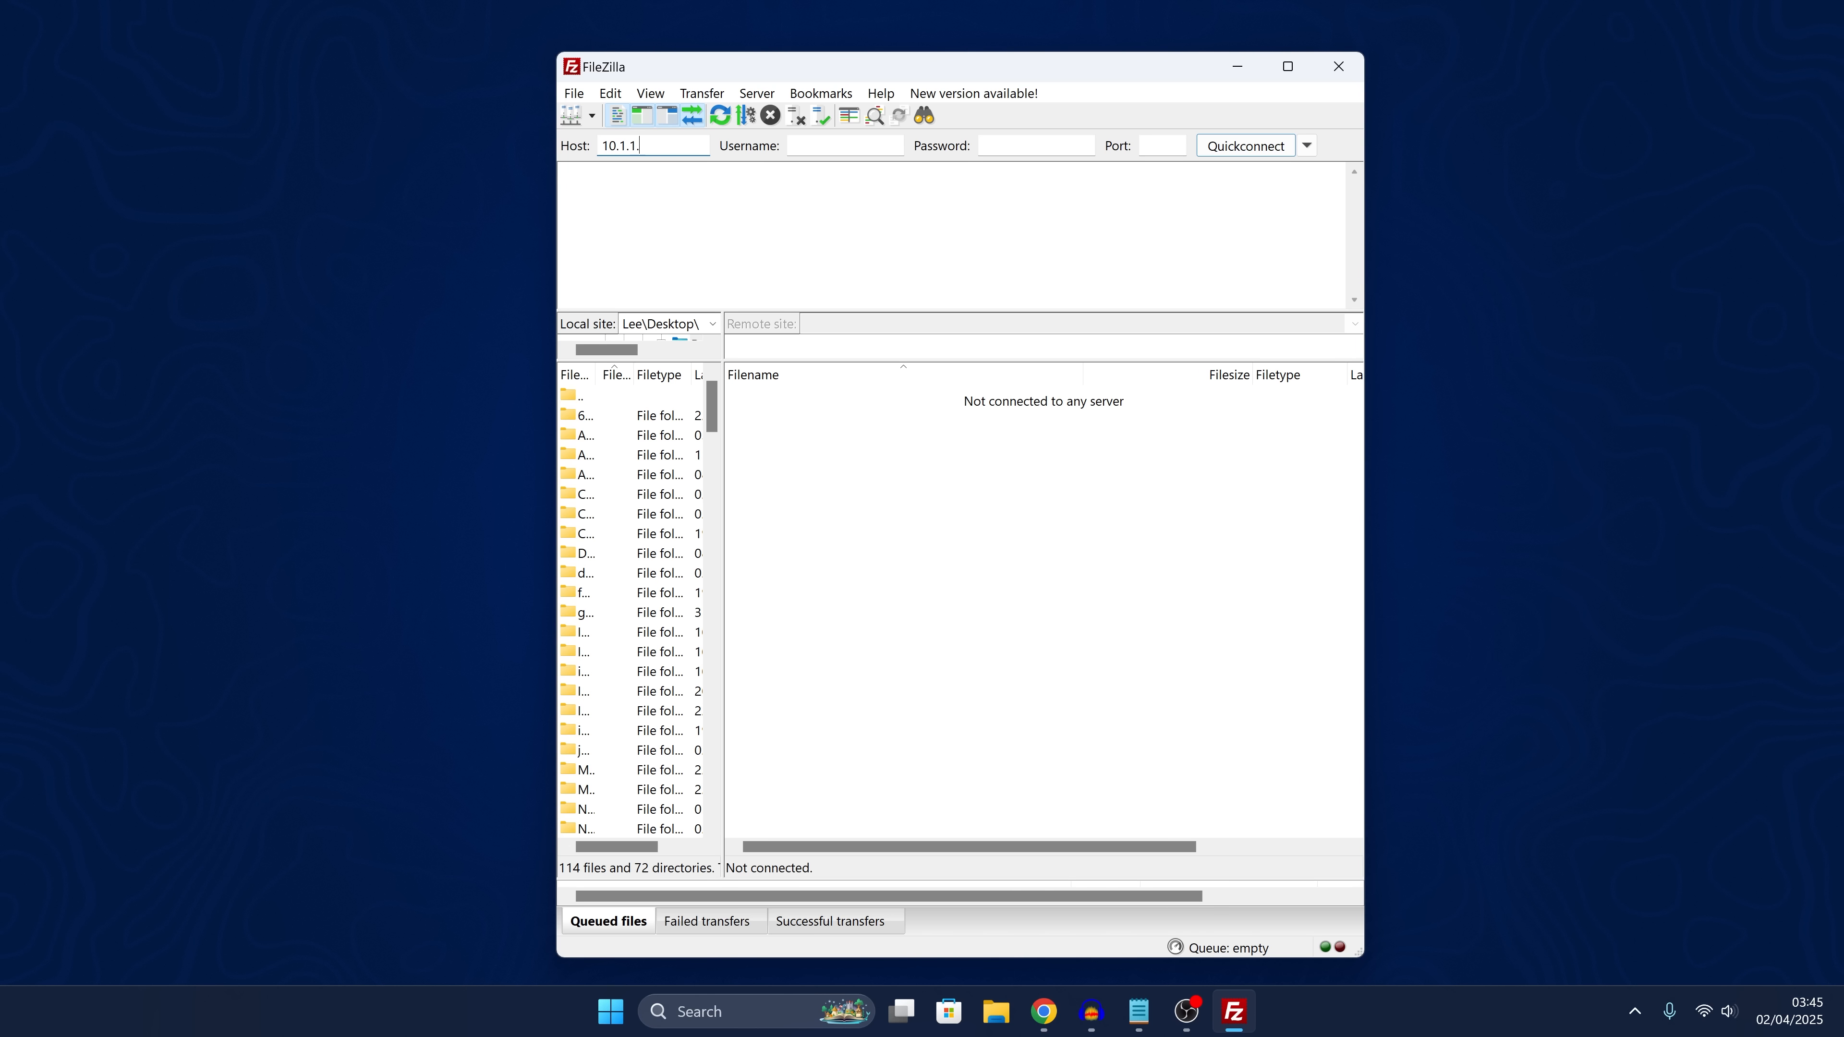
text(100)
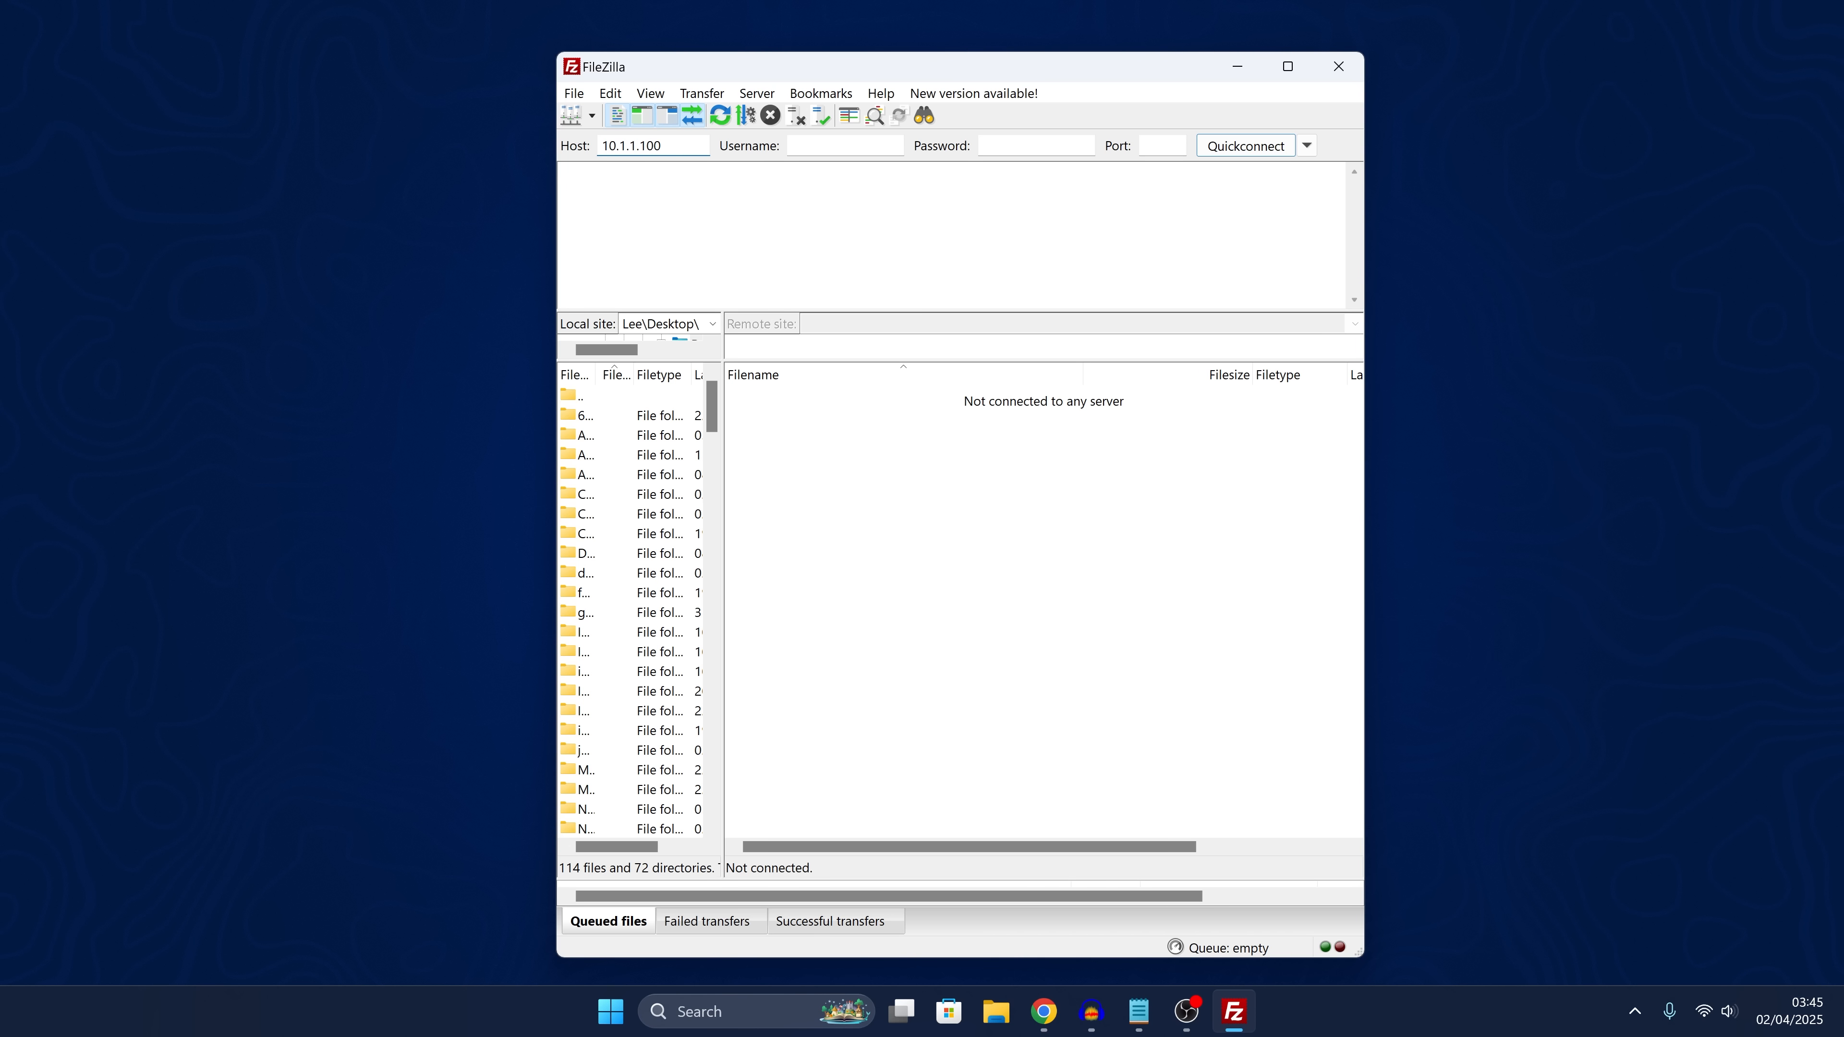
text(1)
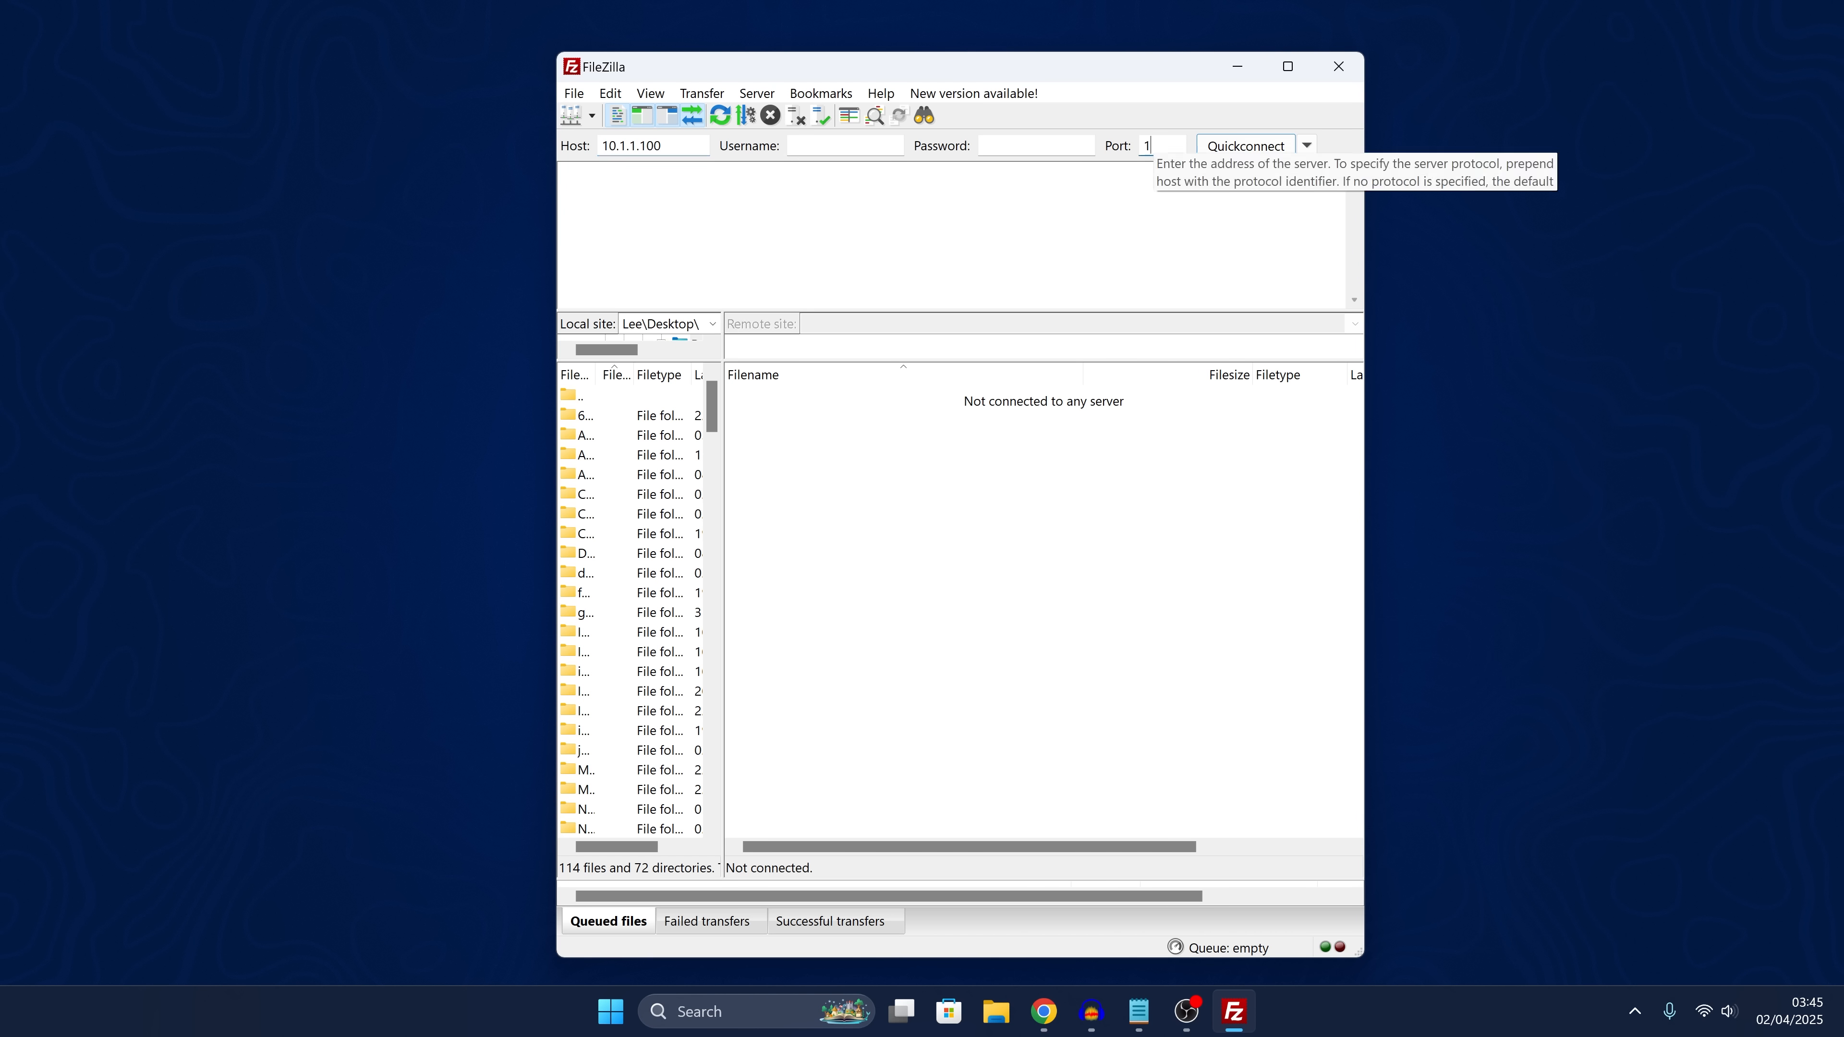
text(337)
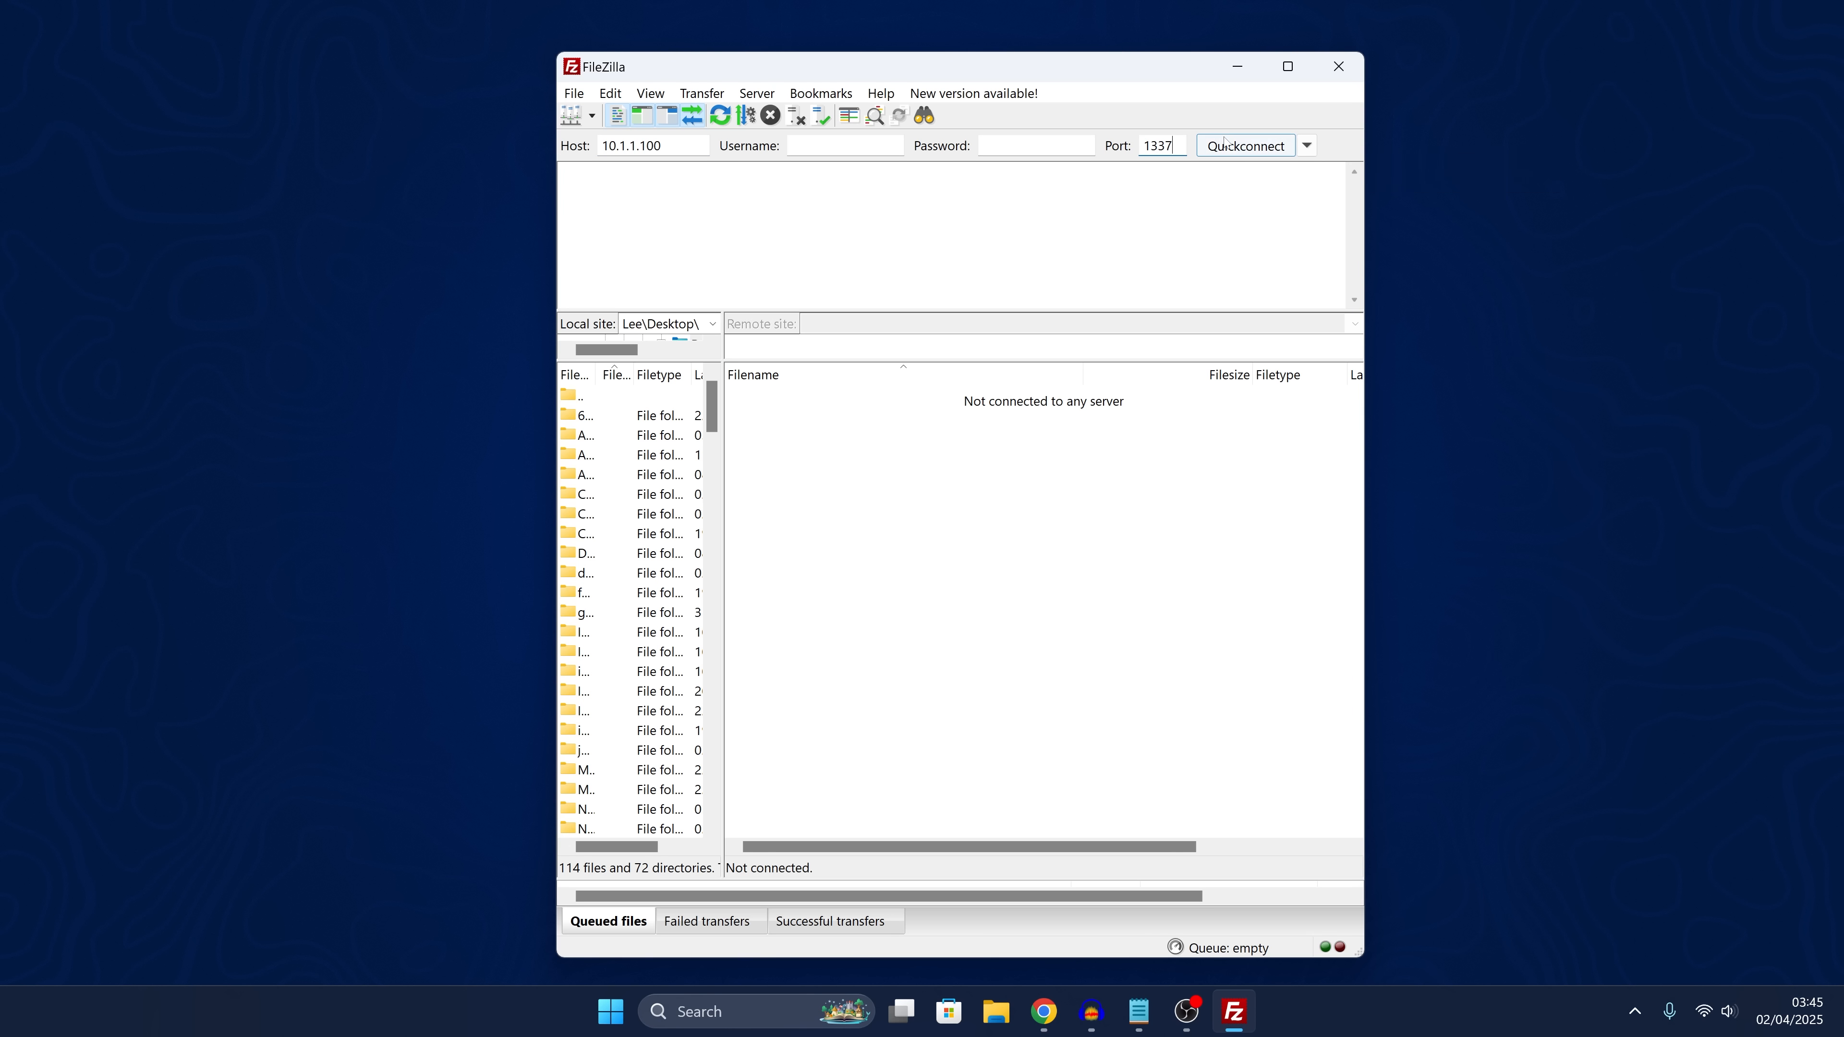
click(1246, 146)
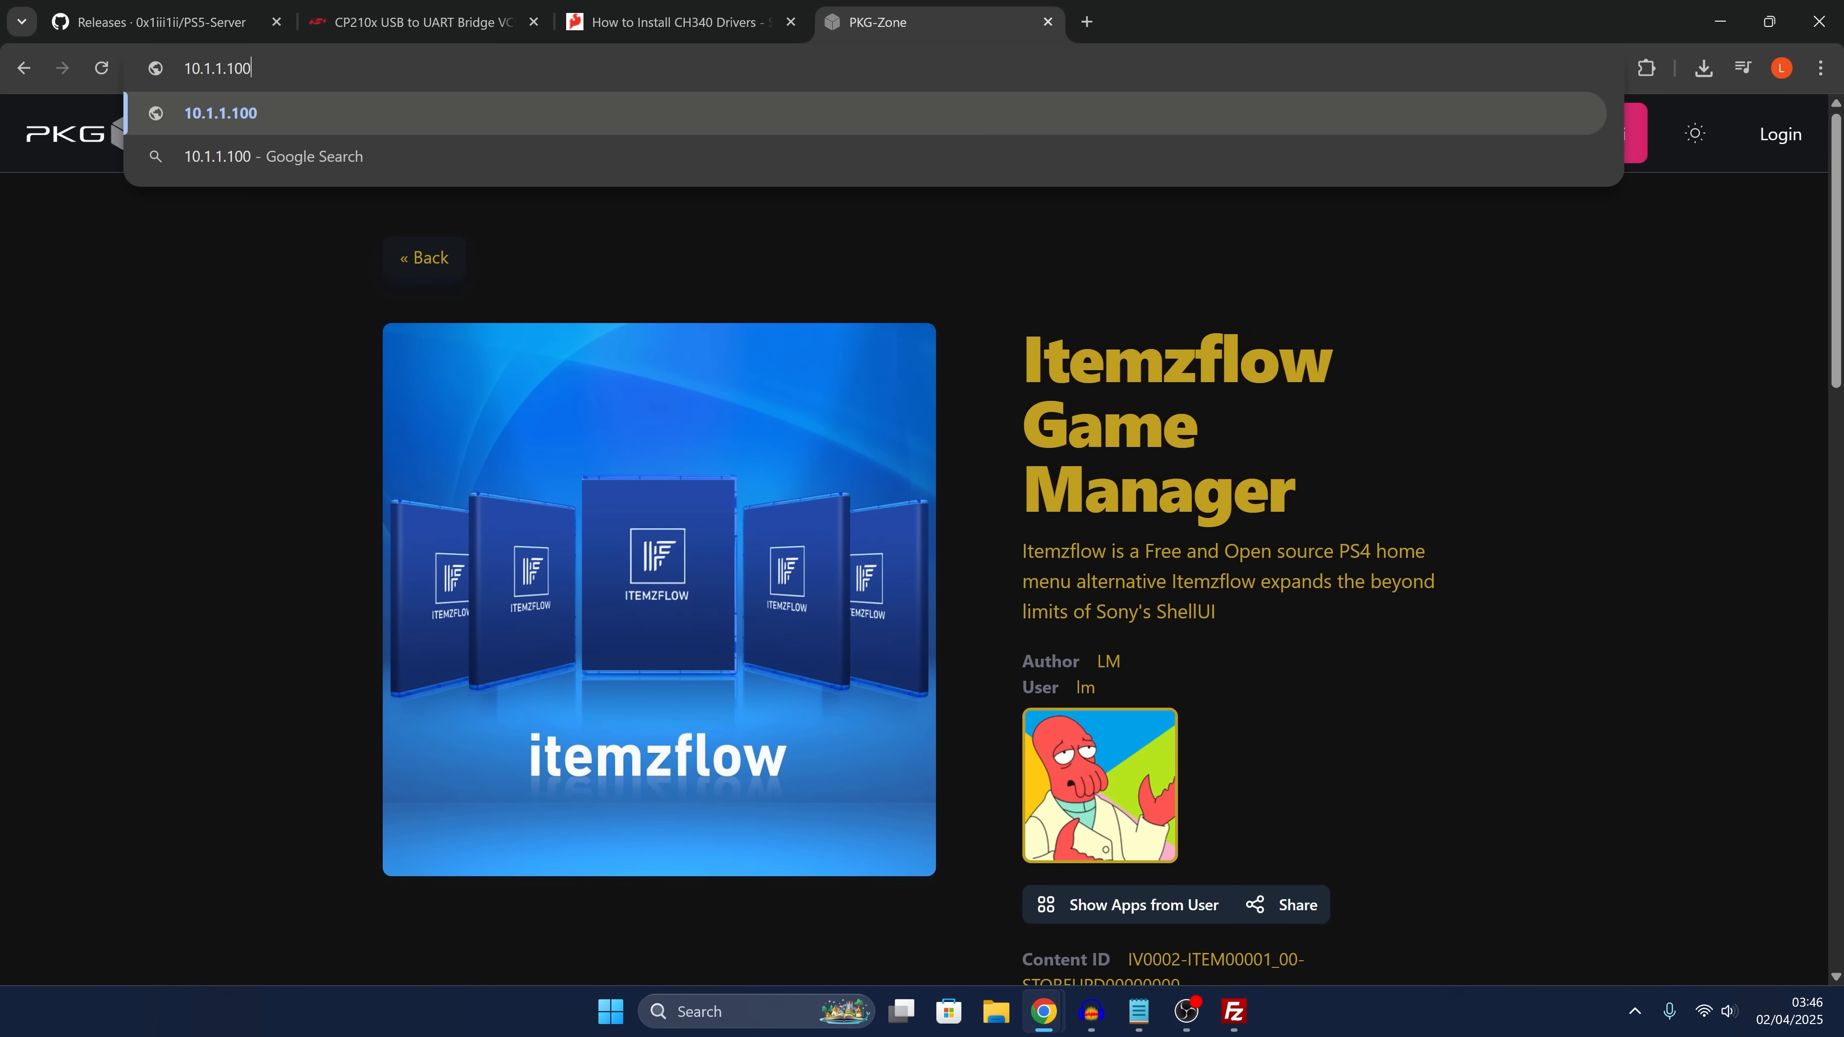
Load the PS5 package installer page at 10.1.1.100:12800 in Chrome
text(:)
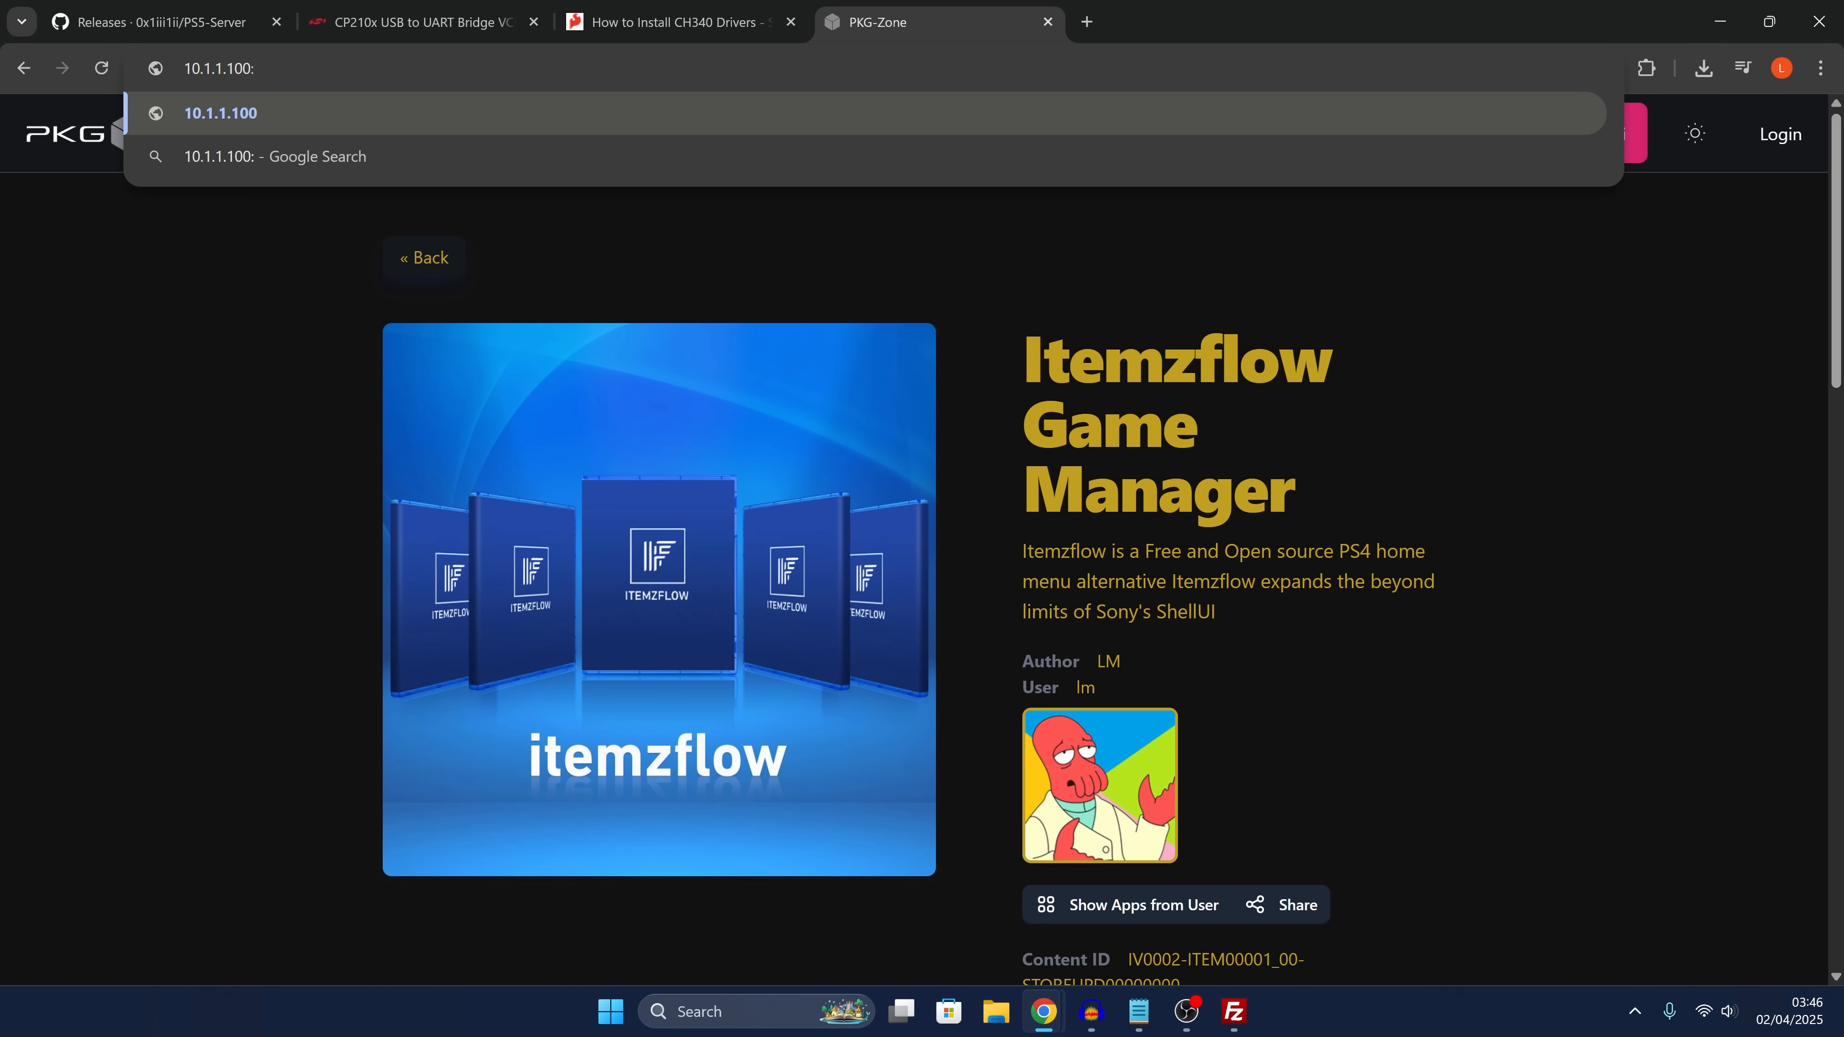
text(12800)
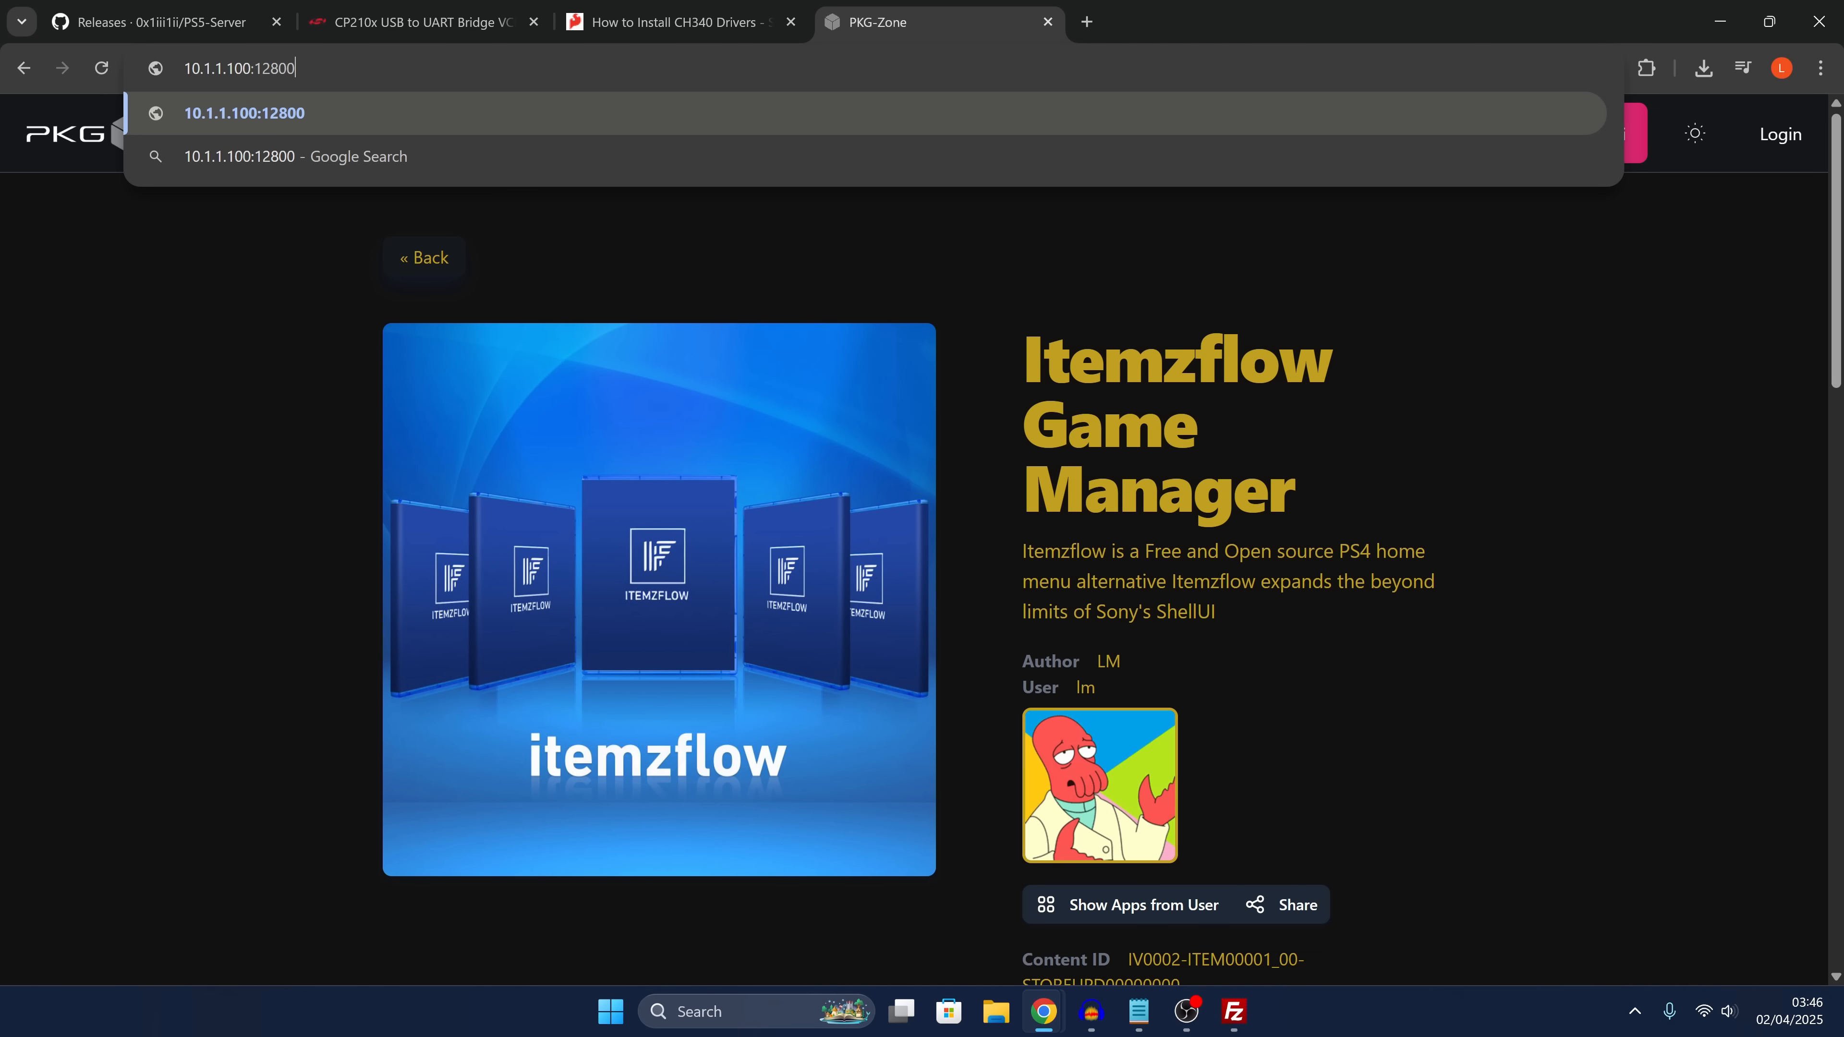
key(Enter)
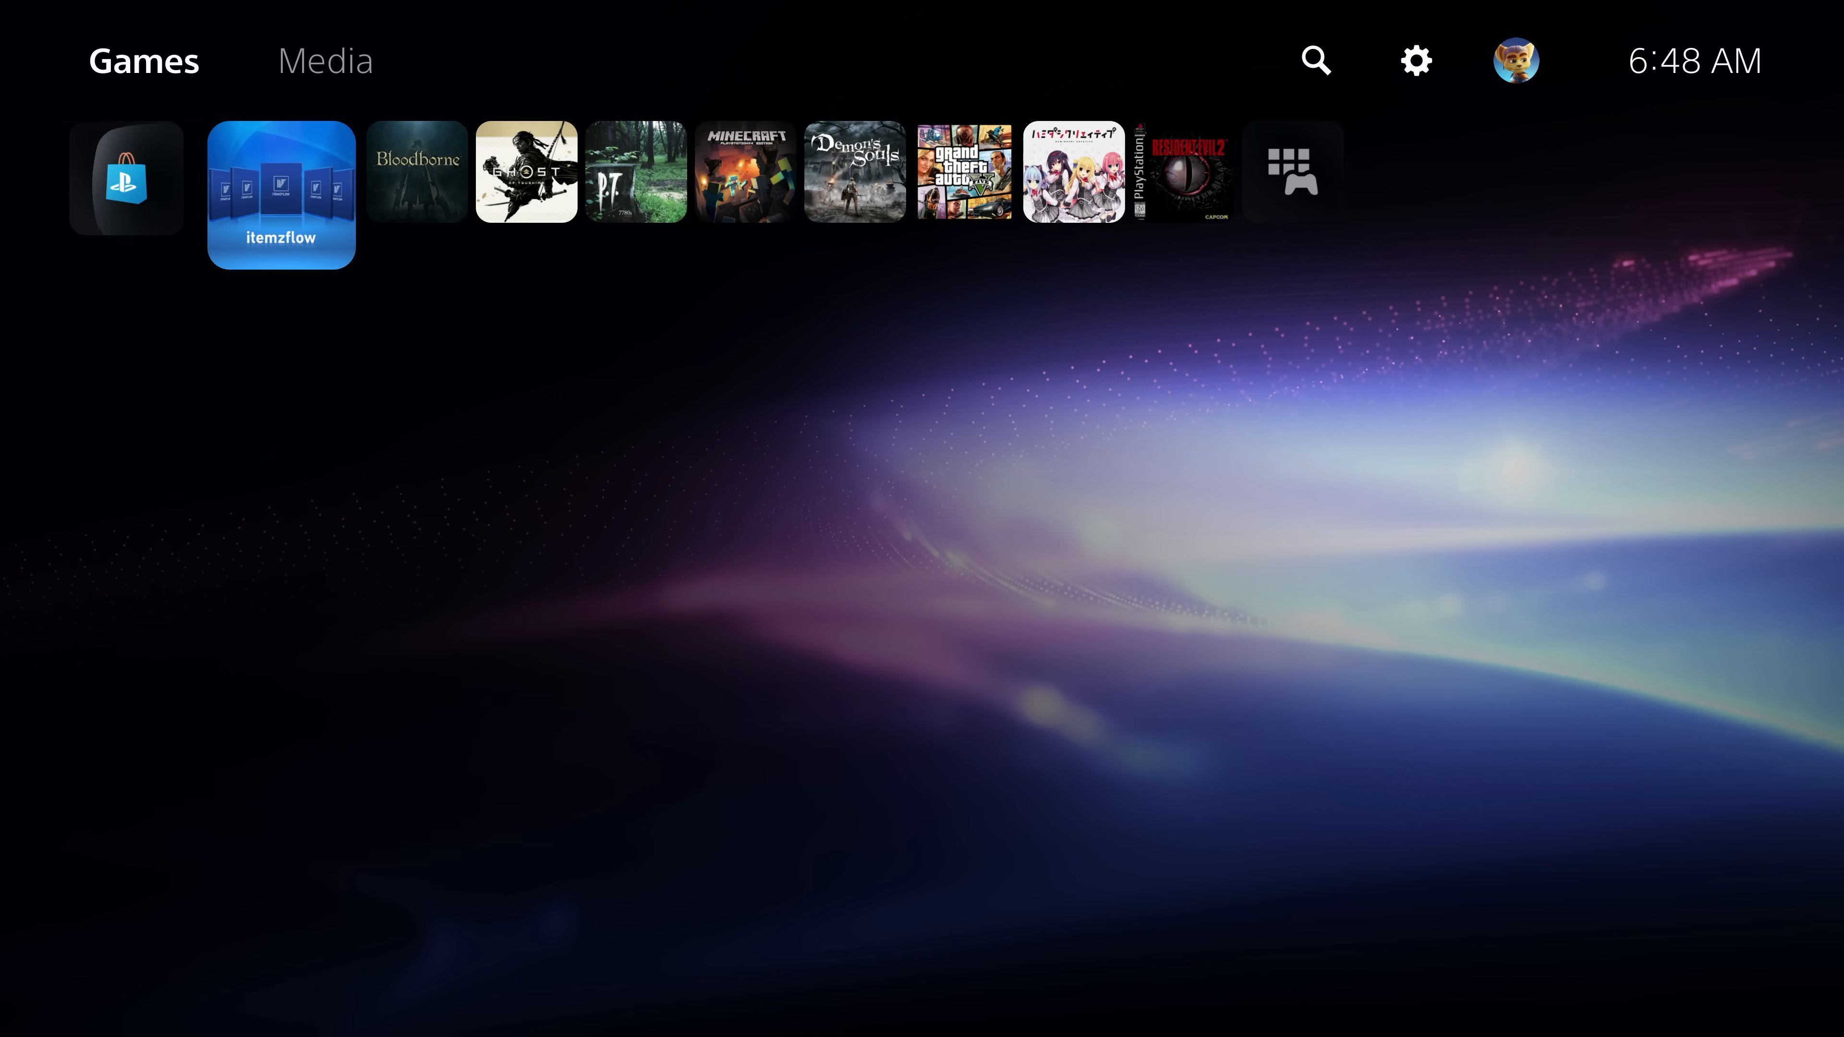
click(125, 181)
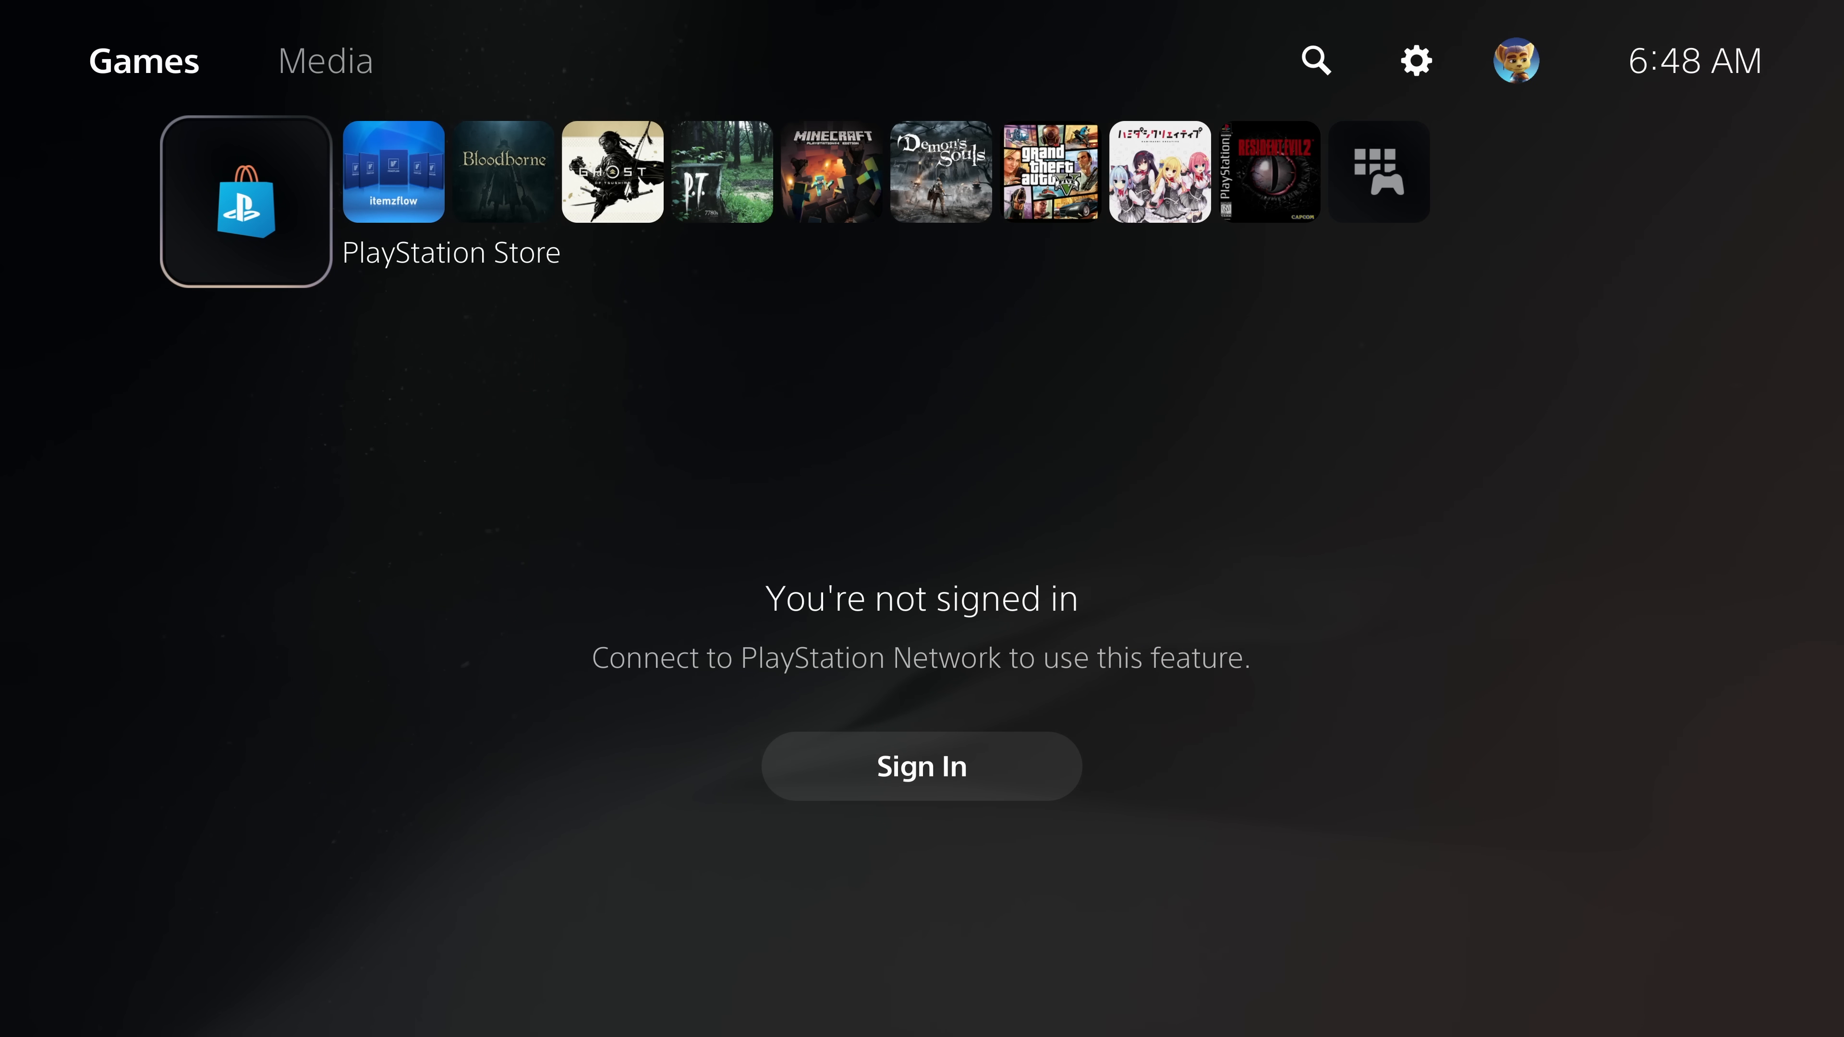